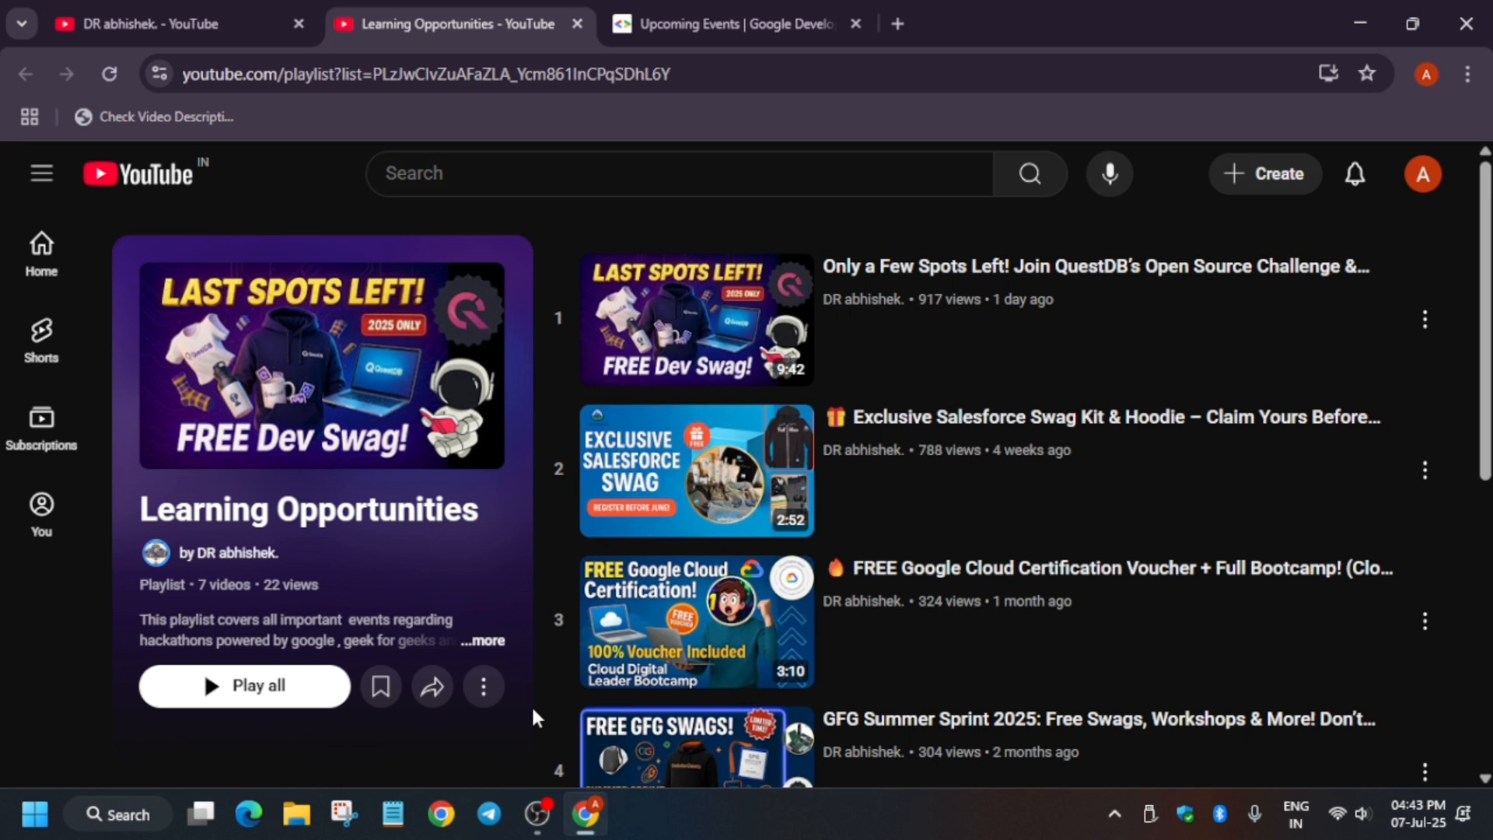
- Scroll down the Learning Opportunities playlist to see its later videos
{"action": "scroll", "scroll_direction": "down", "scroll_amount": 3}
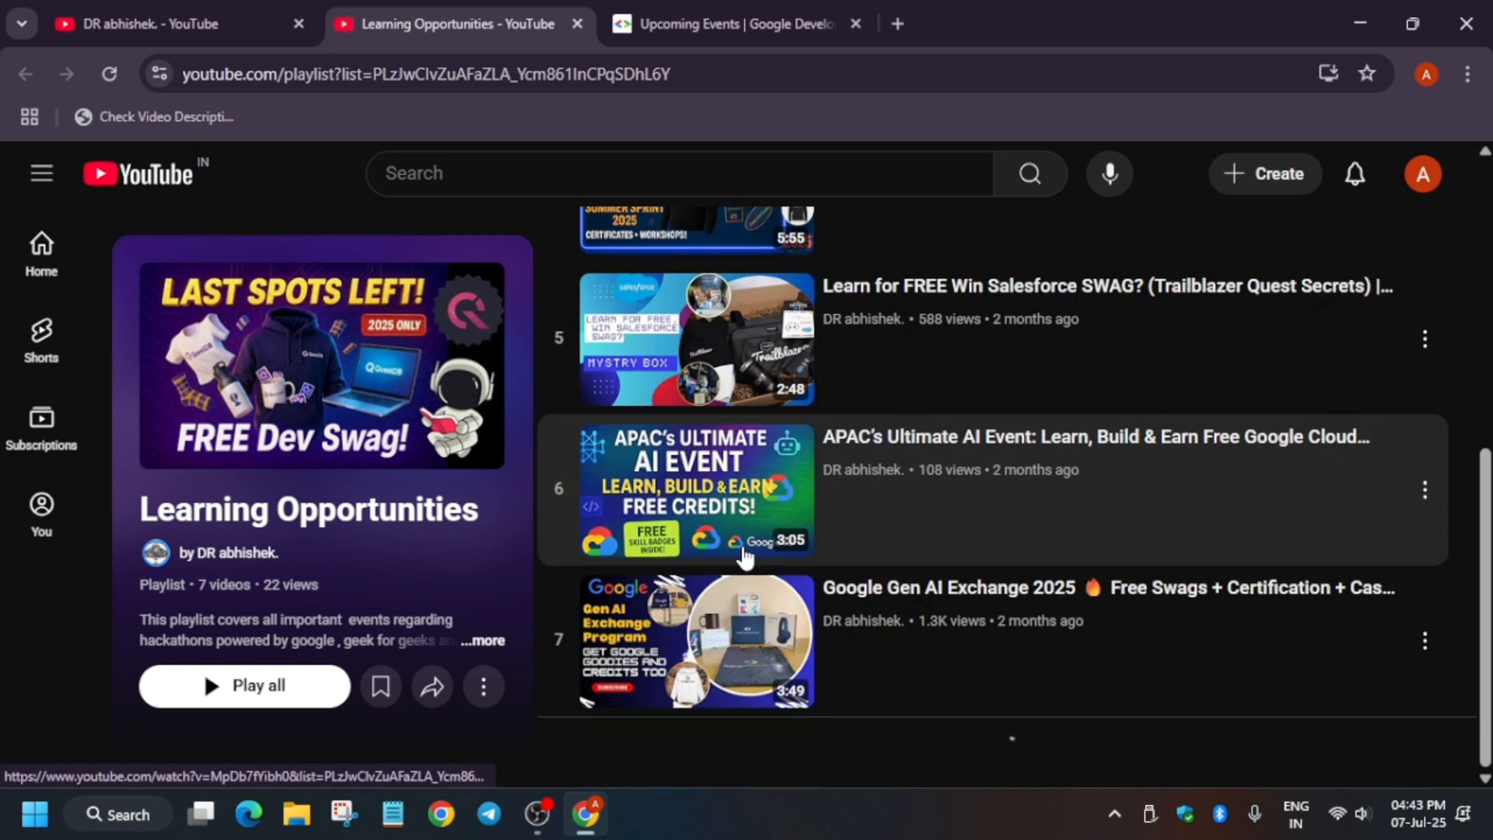
{"action": "mouse_move", "coordinate": [1061, 706]}
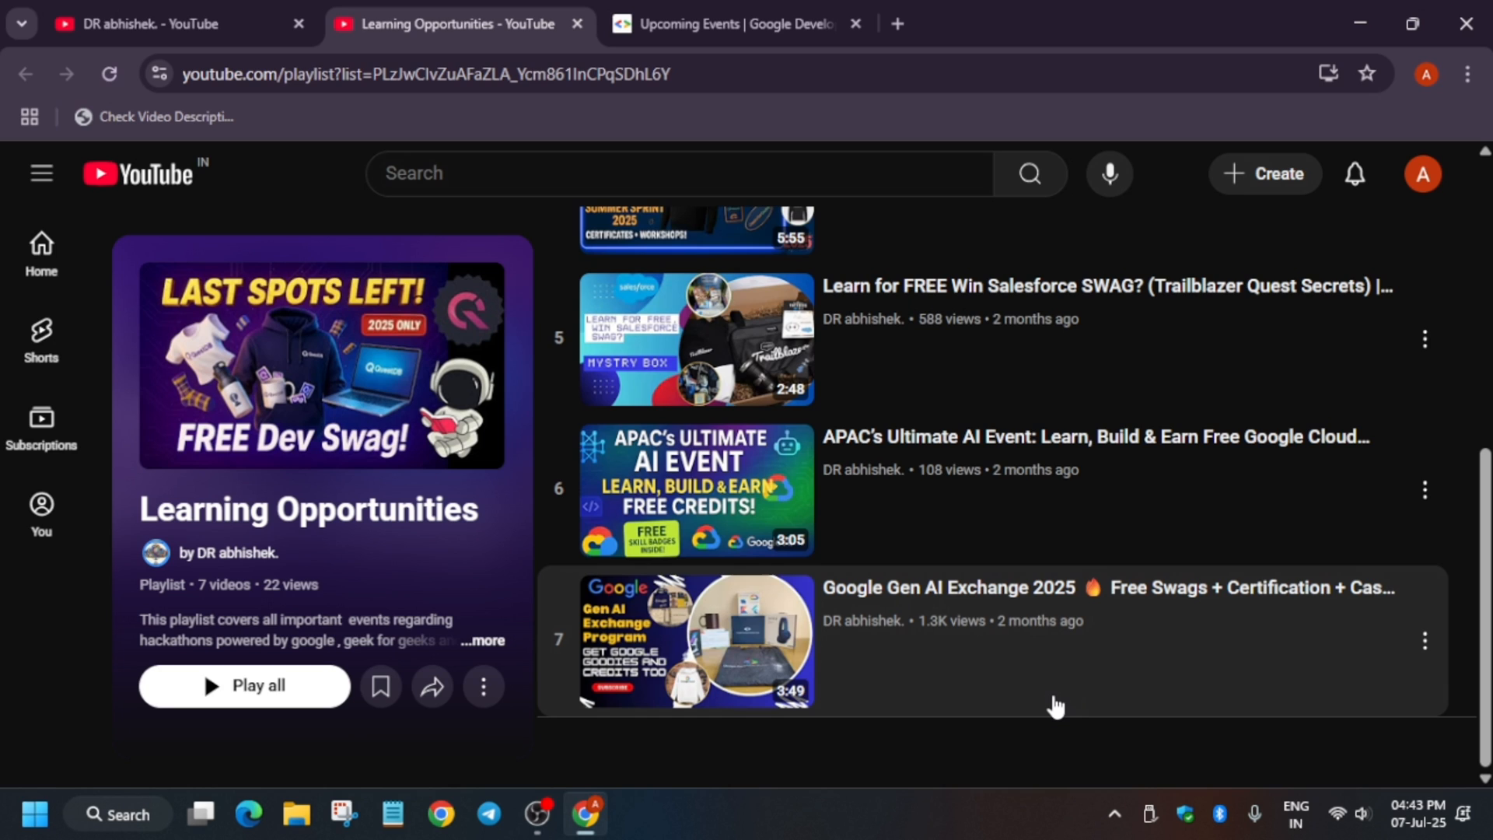
{"action": "mouse_move", "coordinate": [1053, 708]}
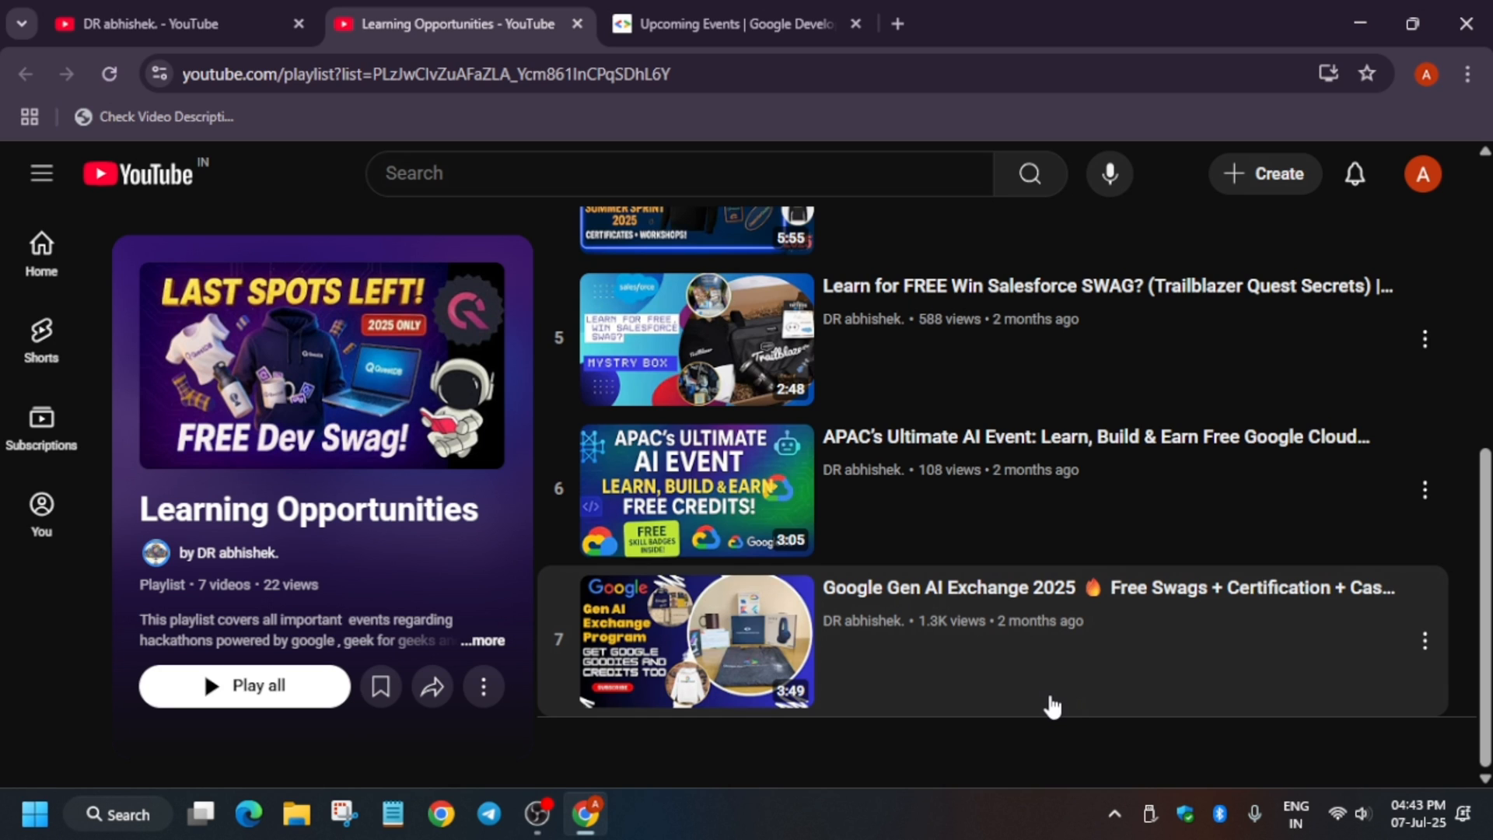
{"action": "mouse_move", "coordinate": [109, 271]}
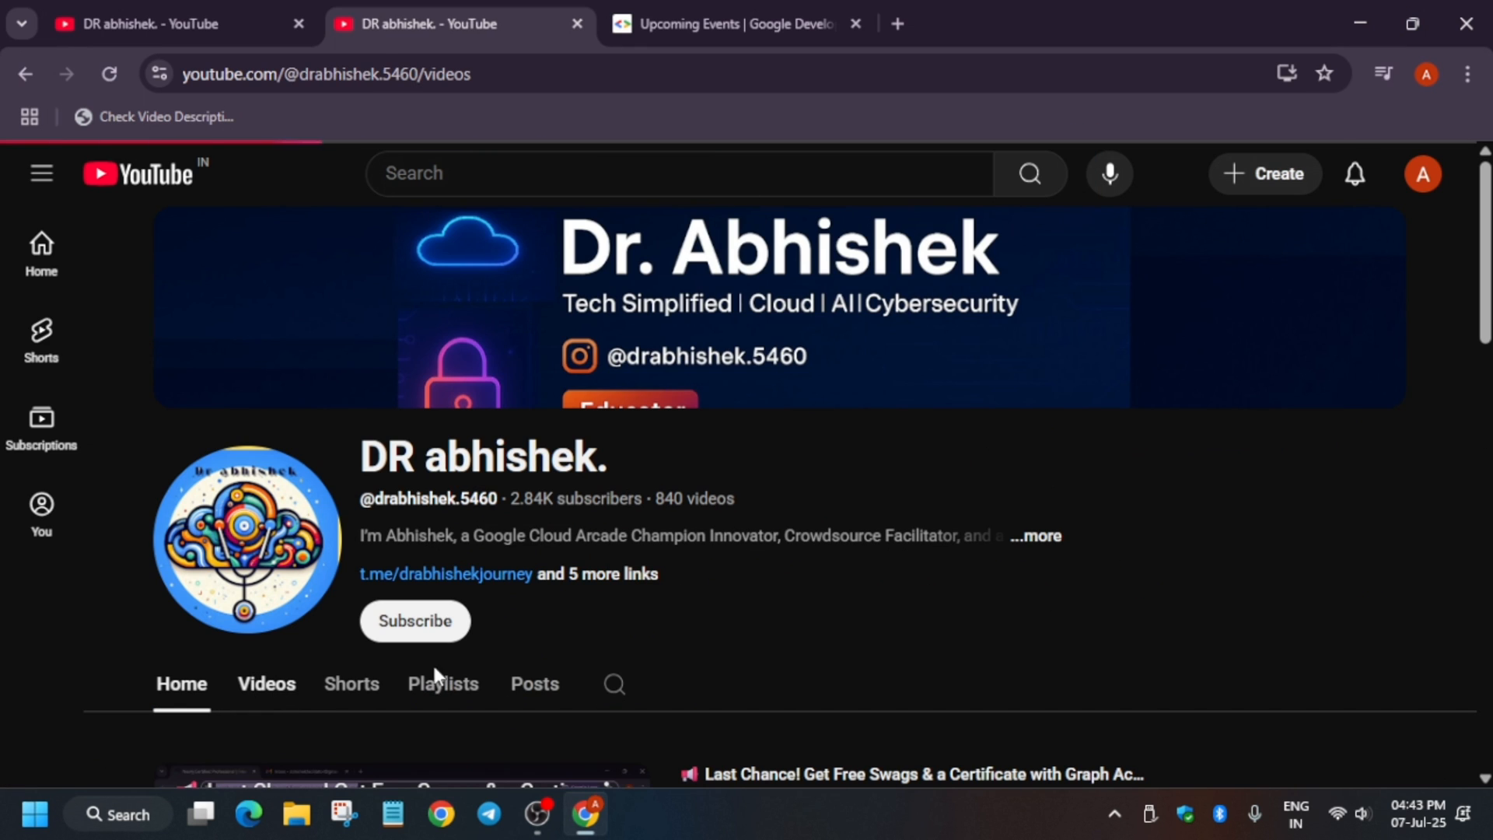
- Browse up and down the channel's Videos list
{"action": "scroll", "scroll_direction": "down", "scroll_amount": 3}
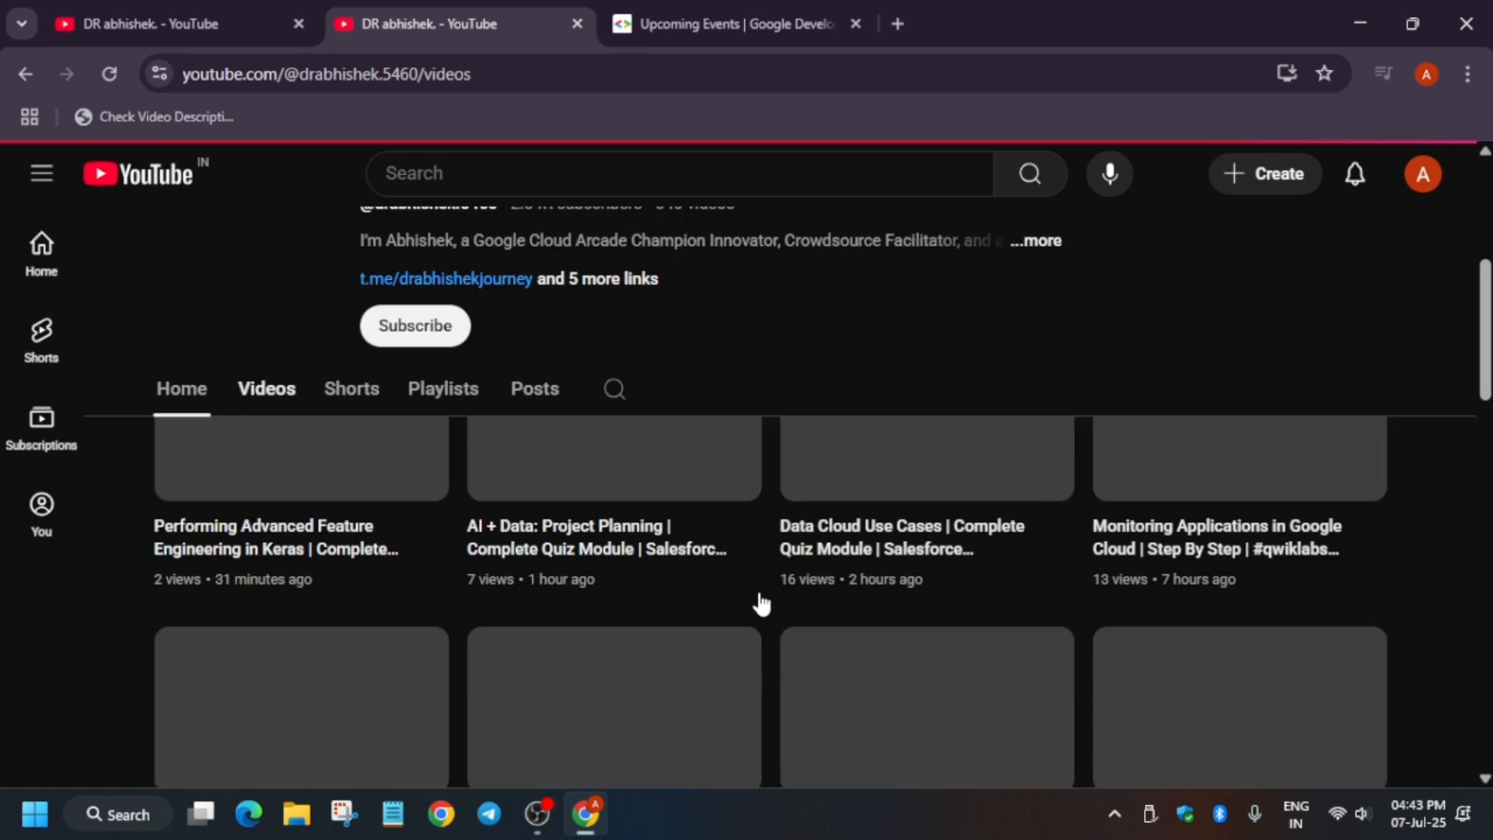
{"action": "scroll", "scroll_direction": "down", "scroll_amount": 3}
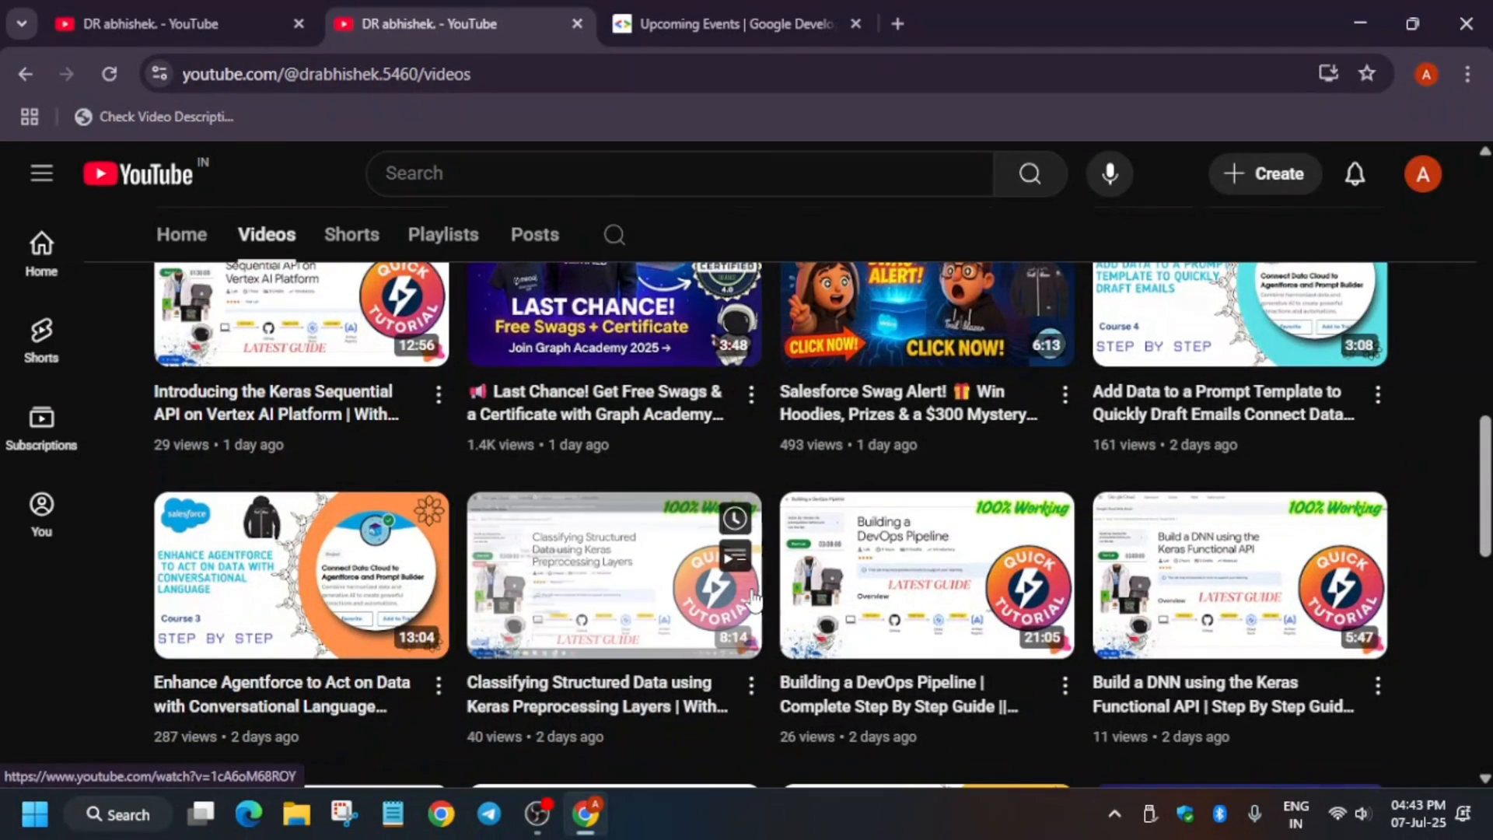
{"action": "scroll", "scroll_direction": "up", "scroll_amount": 3}
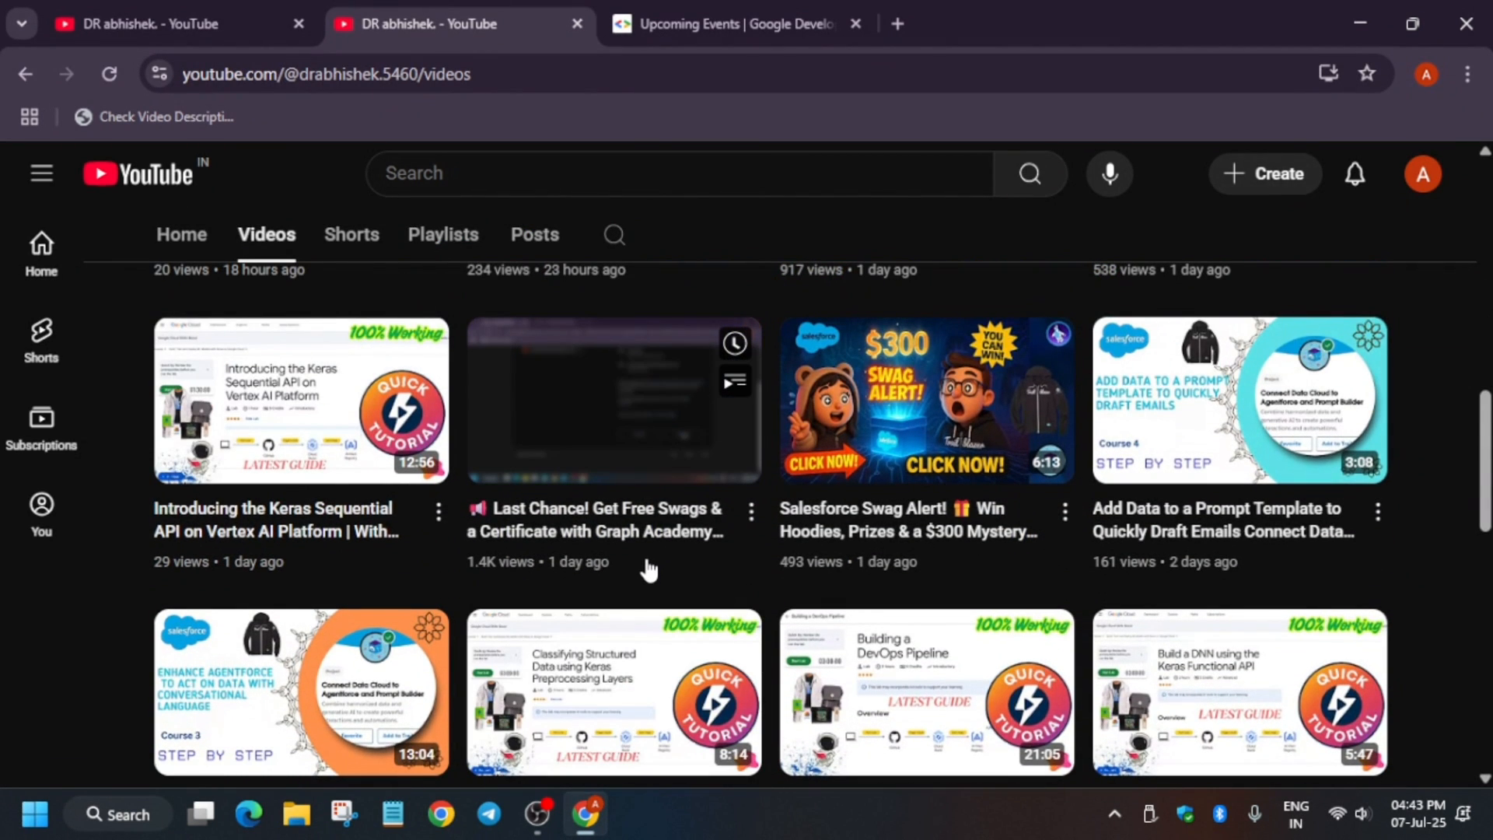
{"action": "mouse_move", "coordinate": [911, 569]}
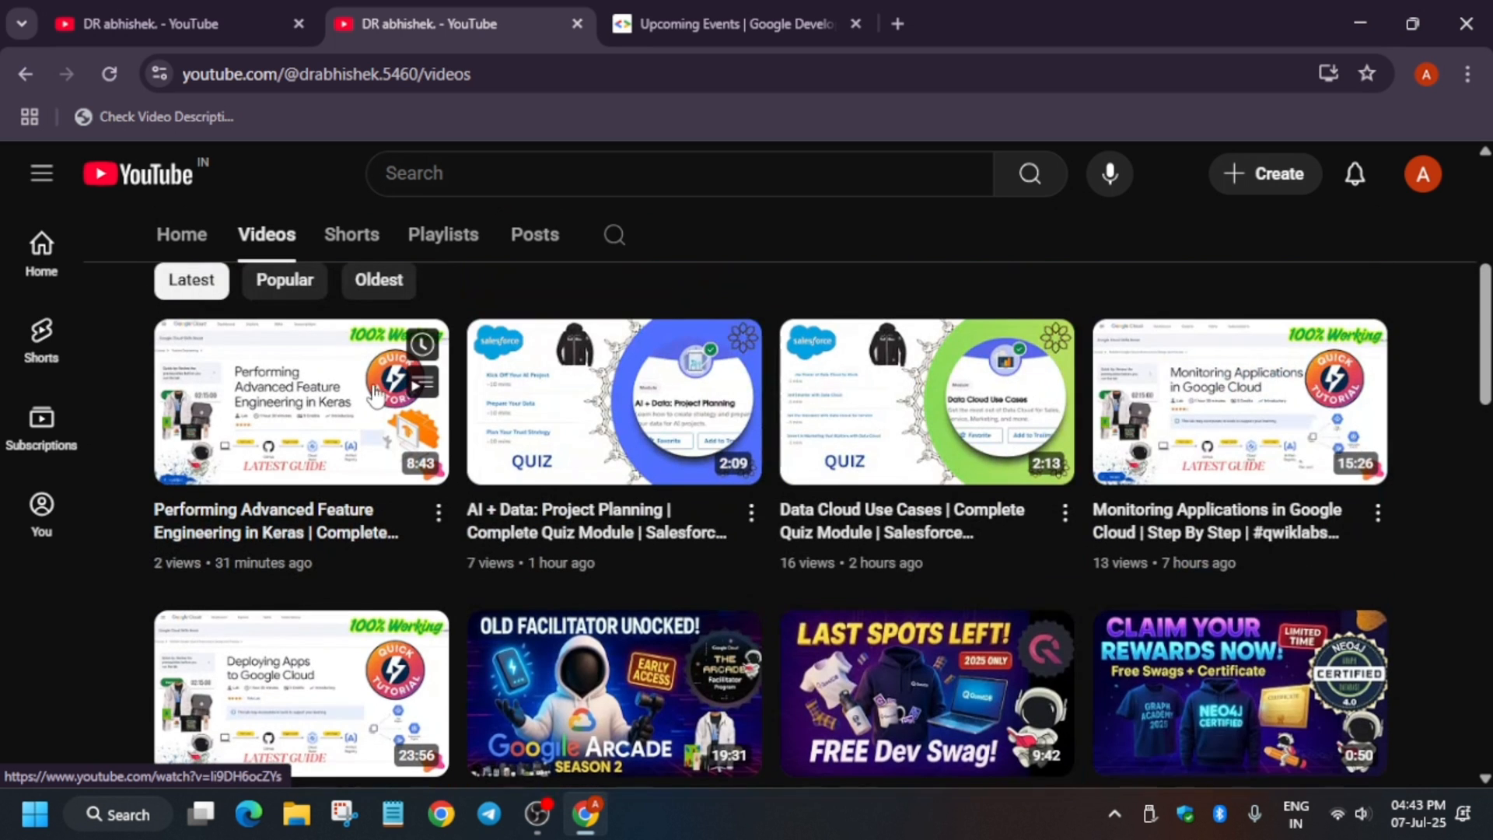
{"action": "scroll", "scroll_direction": "down", "scroll_amount": 3}
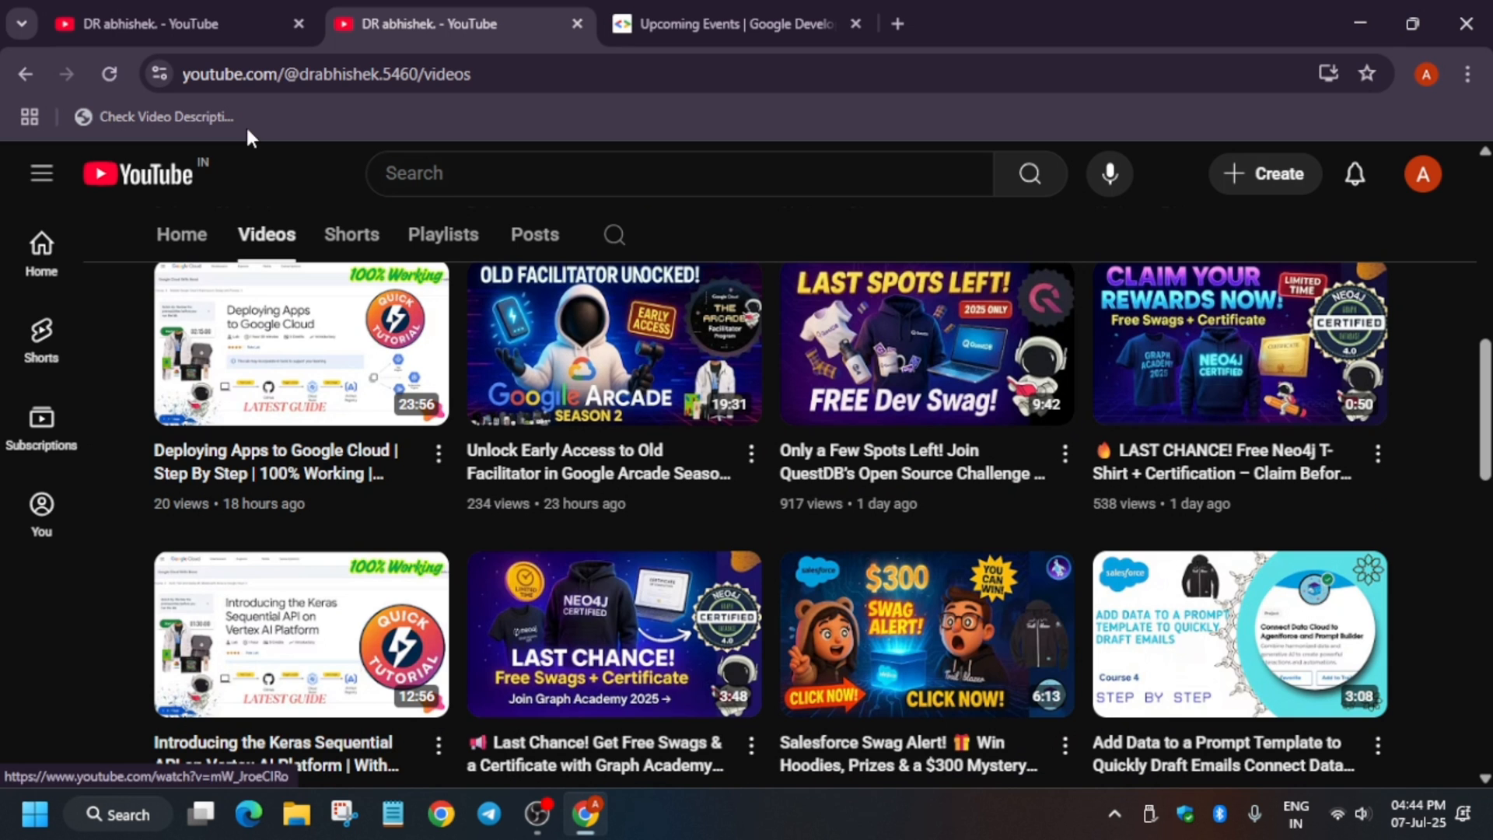
- Look through the channel's Playlists, return to Videos, then switch to the GDG Upcoming Events tab
{"action": "left_click", "coordinate": [444, 235]}
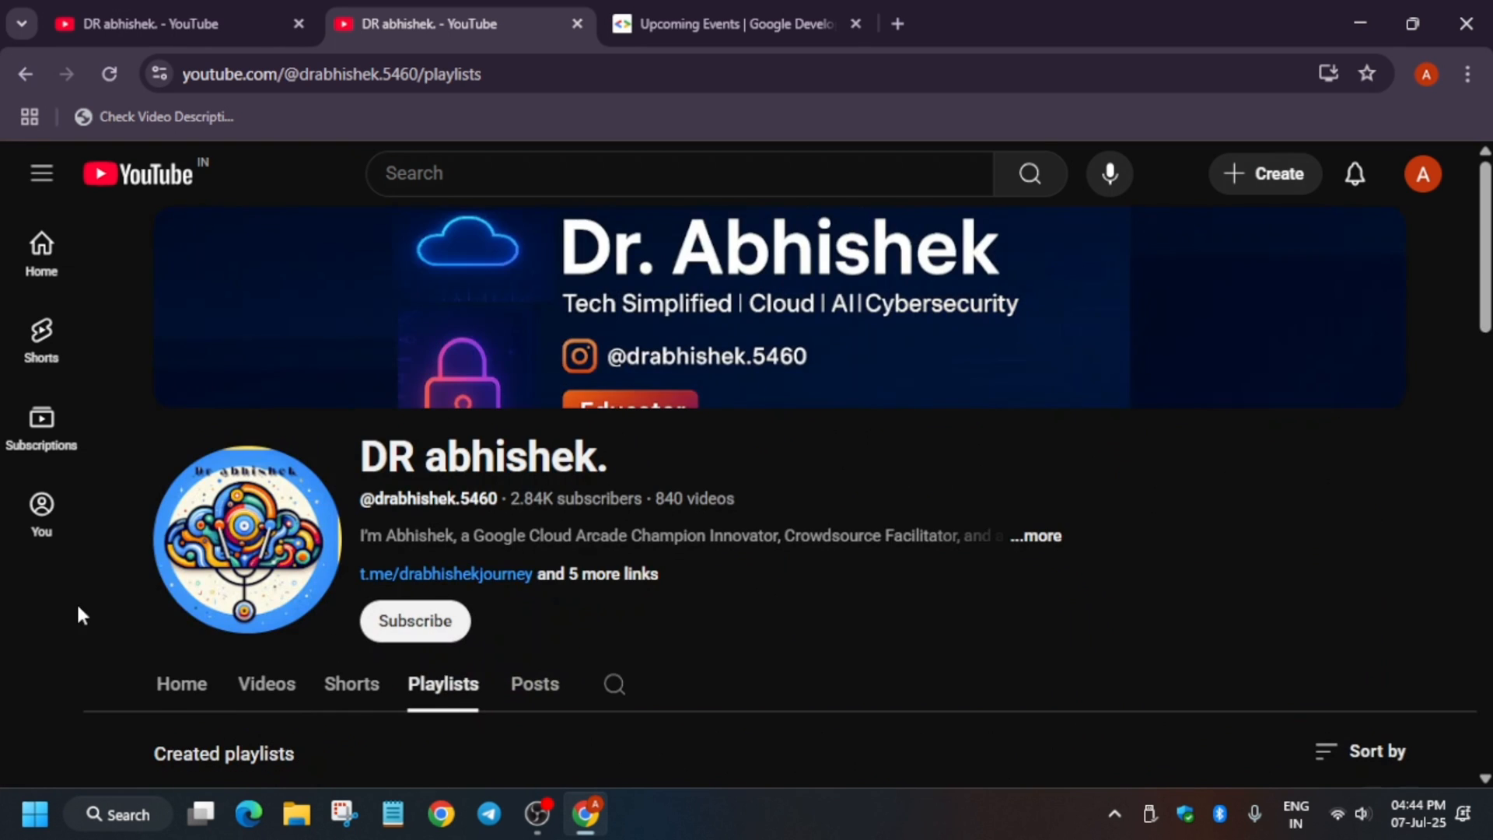
{"action": "scroll", "scroll_direction": "down", "scroll_amount": 3}
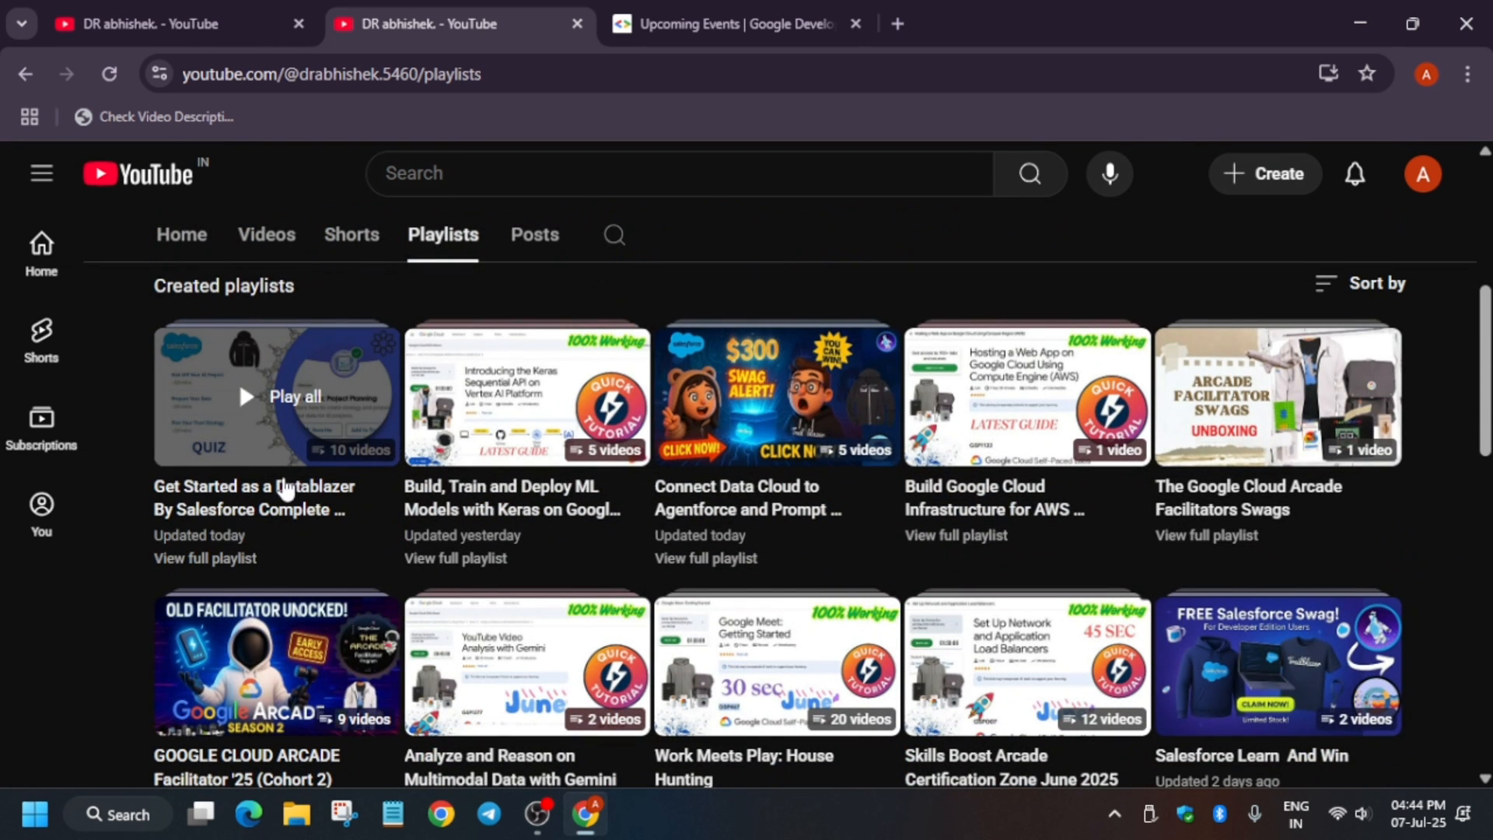
{"action": "mouse_move", "coordinate": [294, 300]}
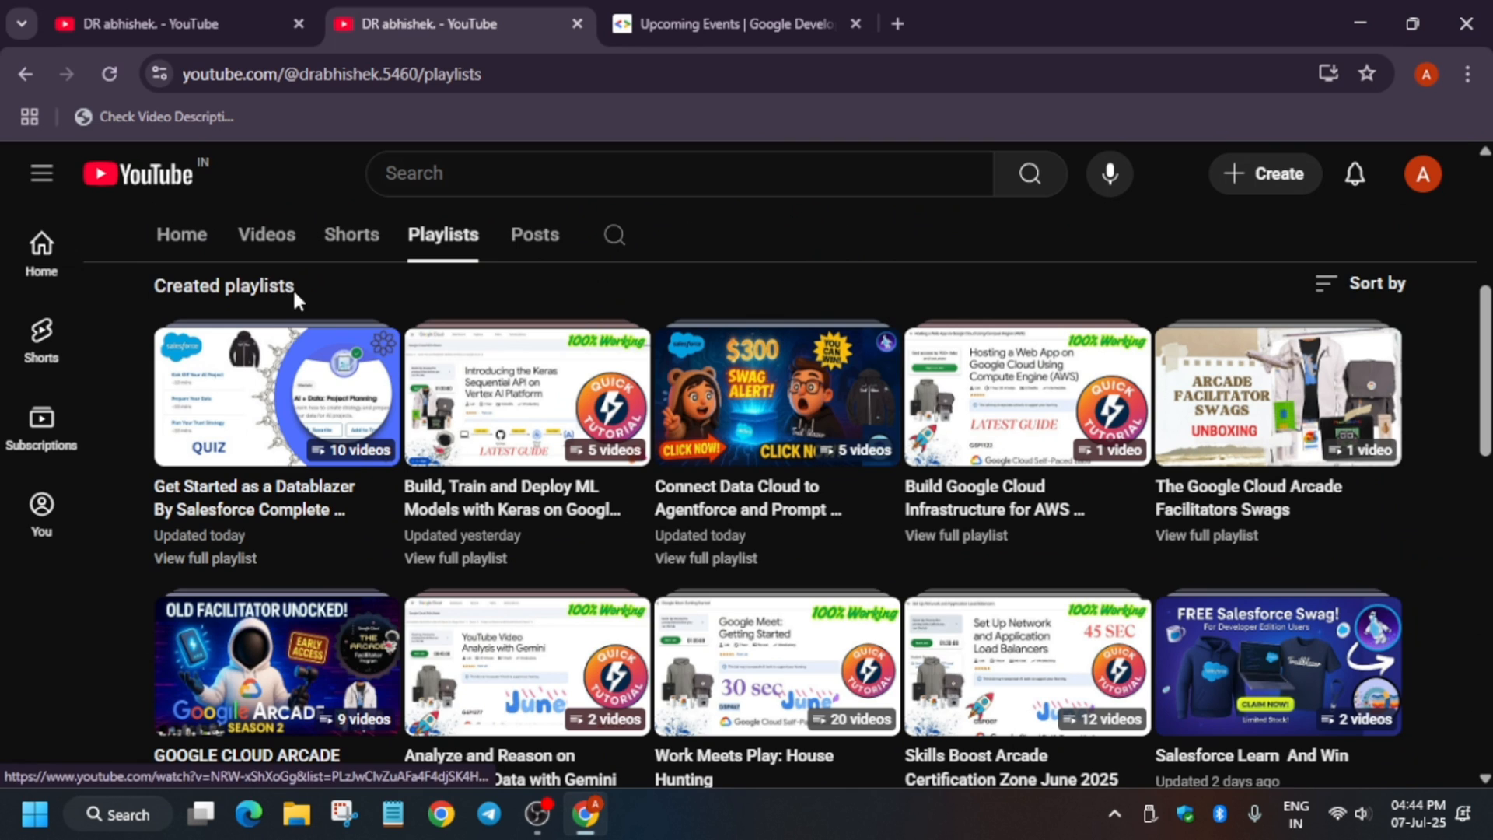
{"action": "left_click", "coordinate": [266, 235]}
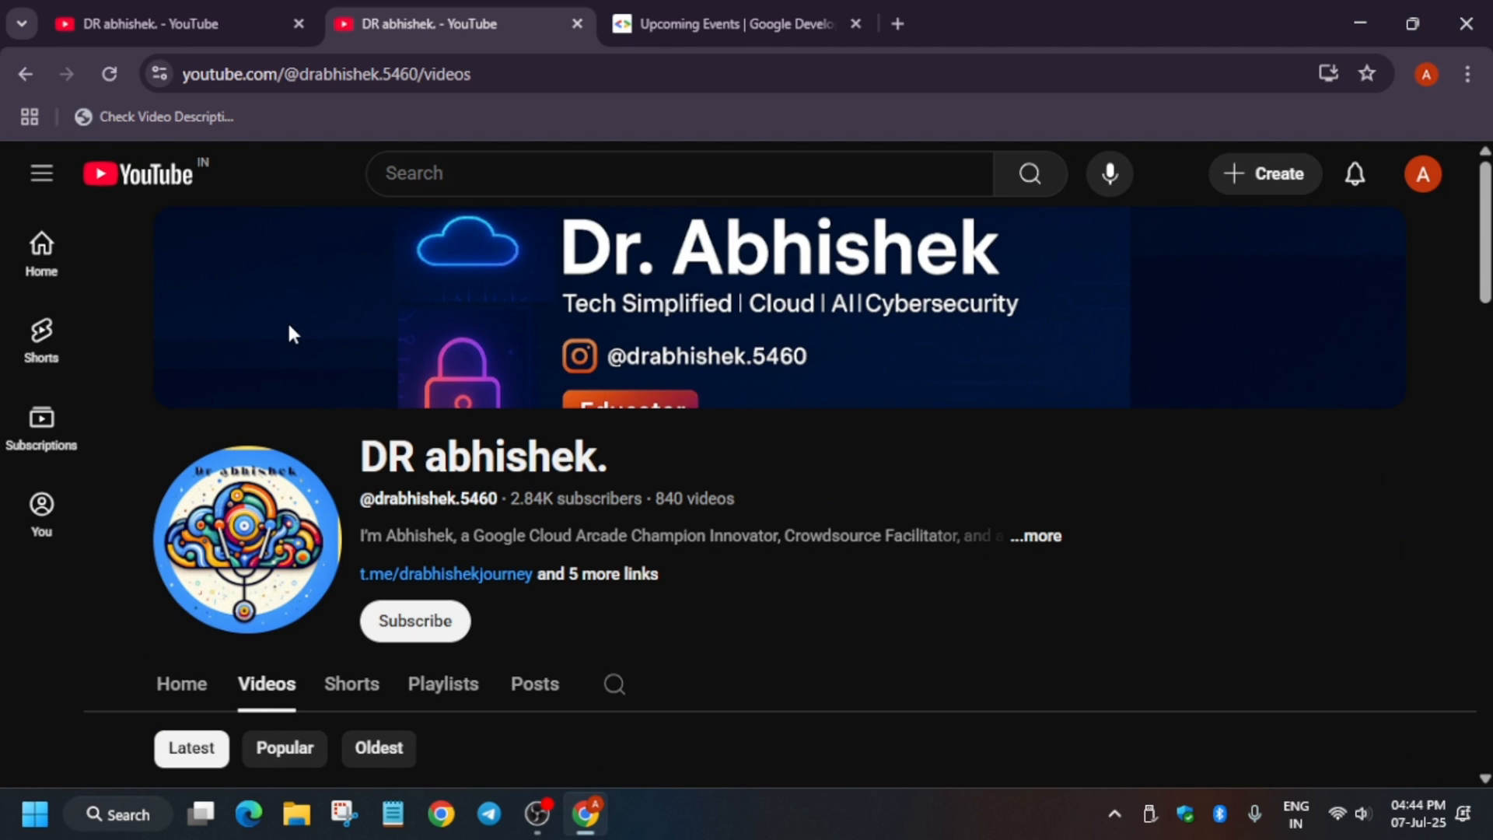
{"action": "mouse_move", "coordinate": [281, 336]}
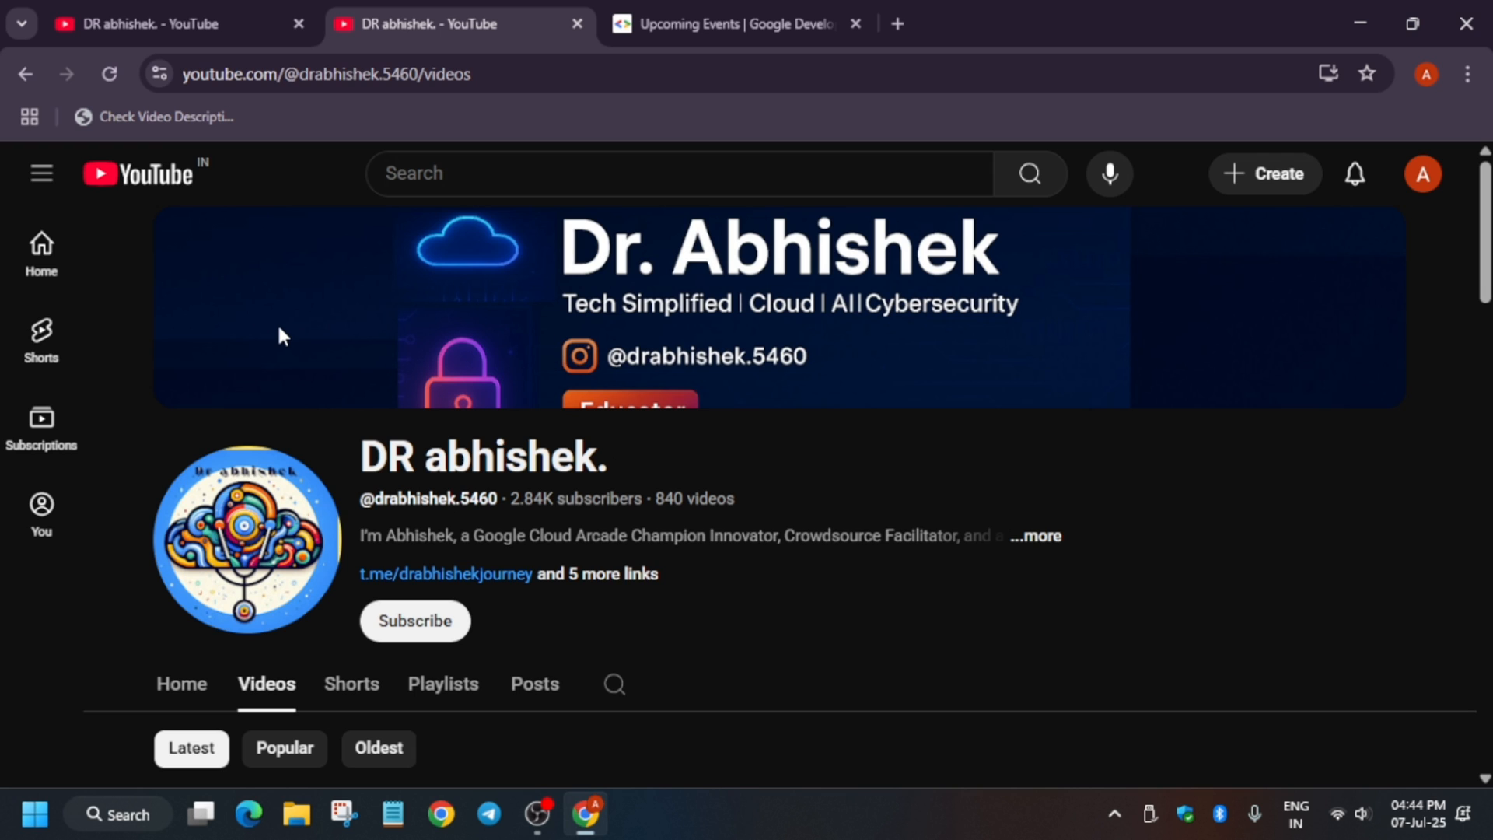
{"action": "left_click", "coordinate": [738, 23]}
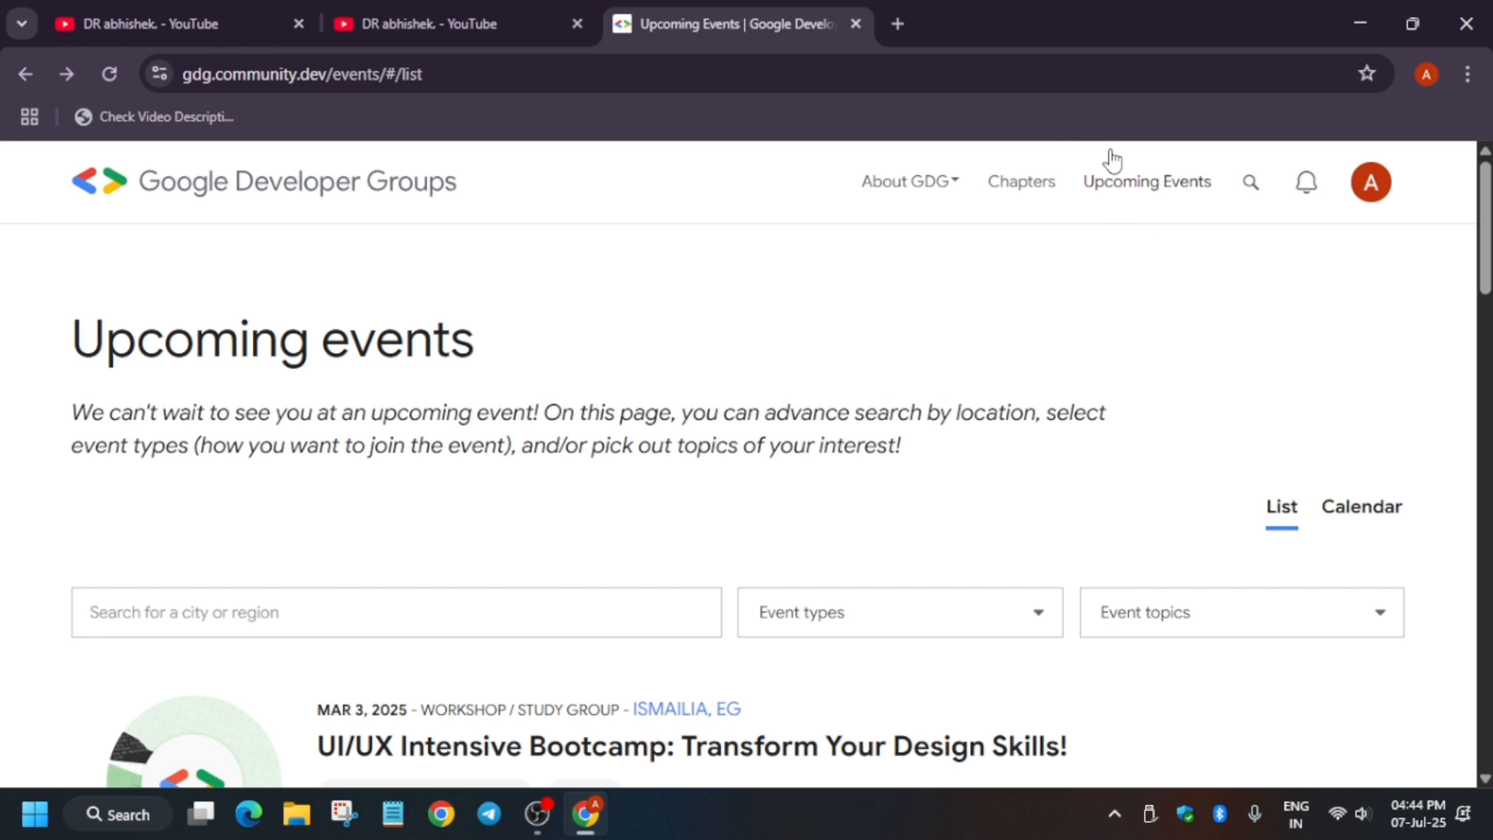
{"action": "mouse_move", "coordinate": [1115, 201]}
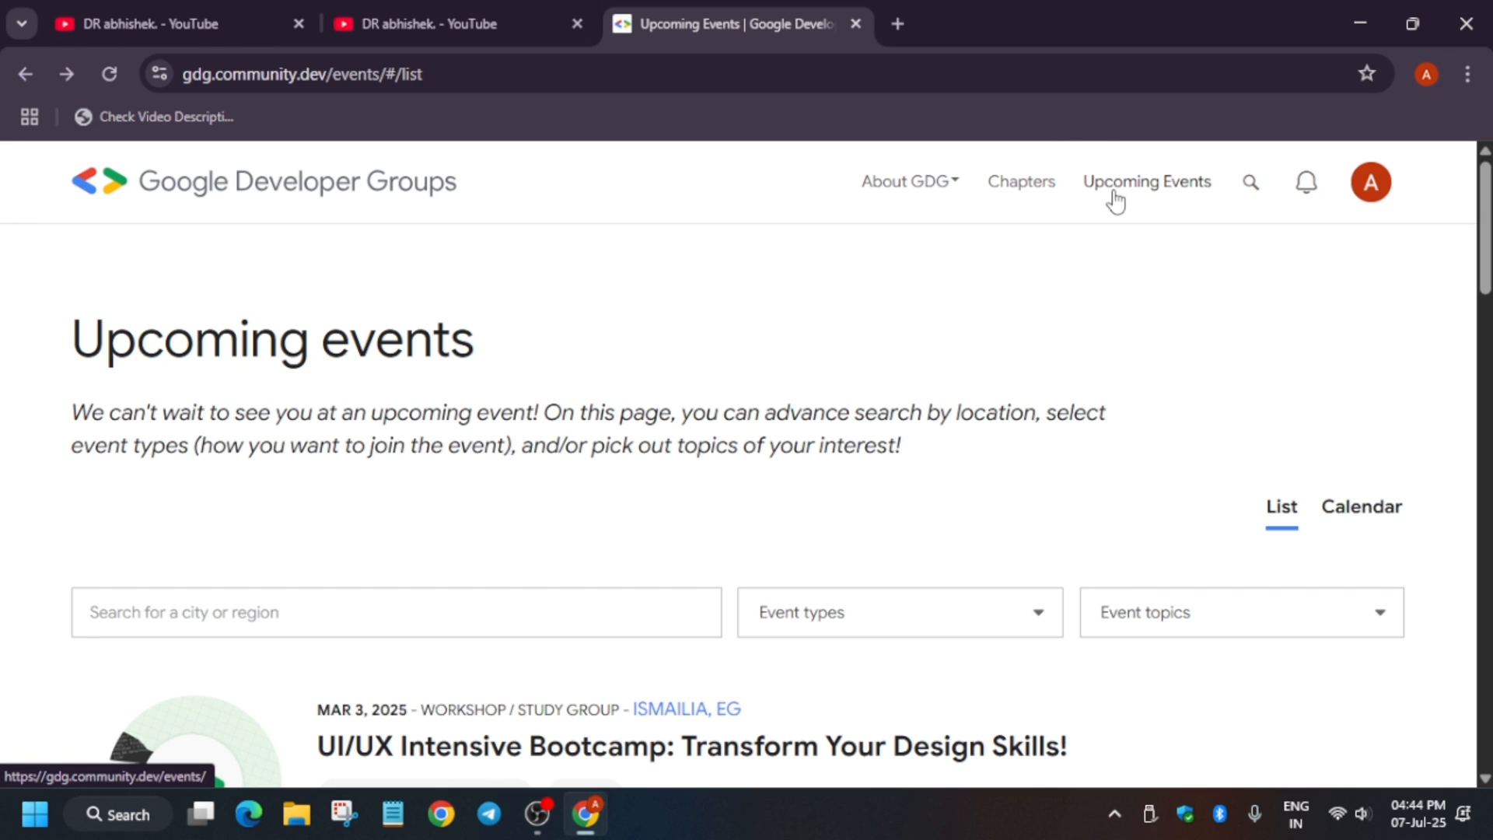
- Reload Upcoming Events and open View details for Launch Your Career in Web3 and AI
{"action": "left_click", "coordinate": [1148, 180]}
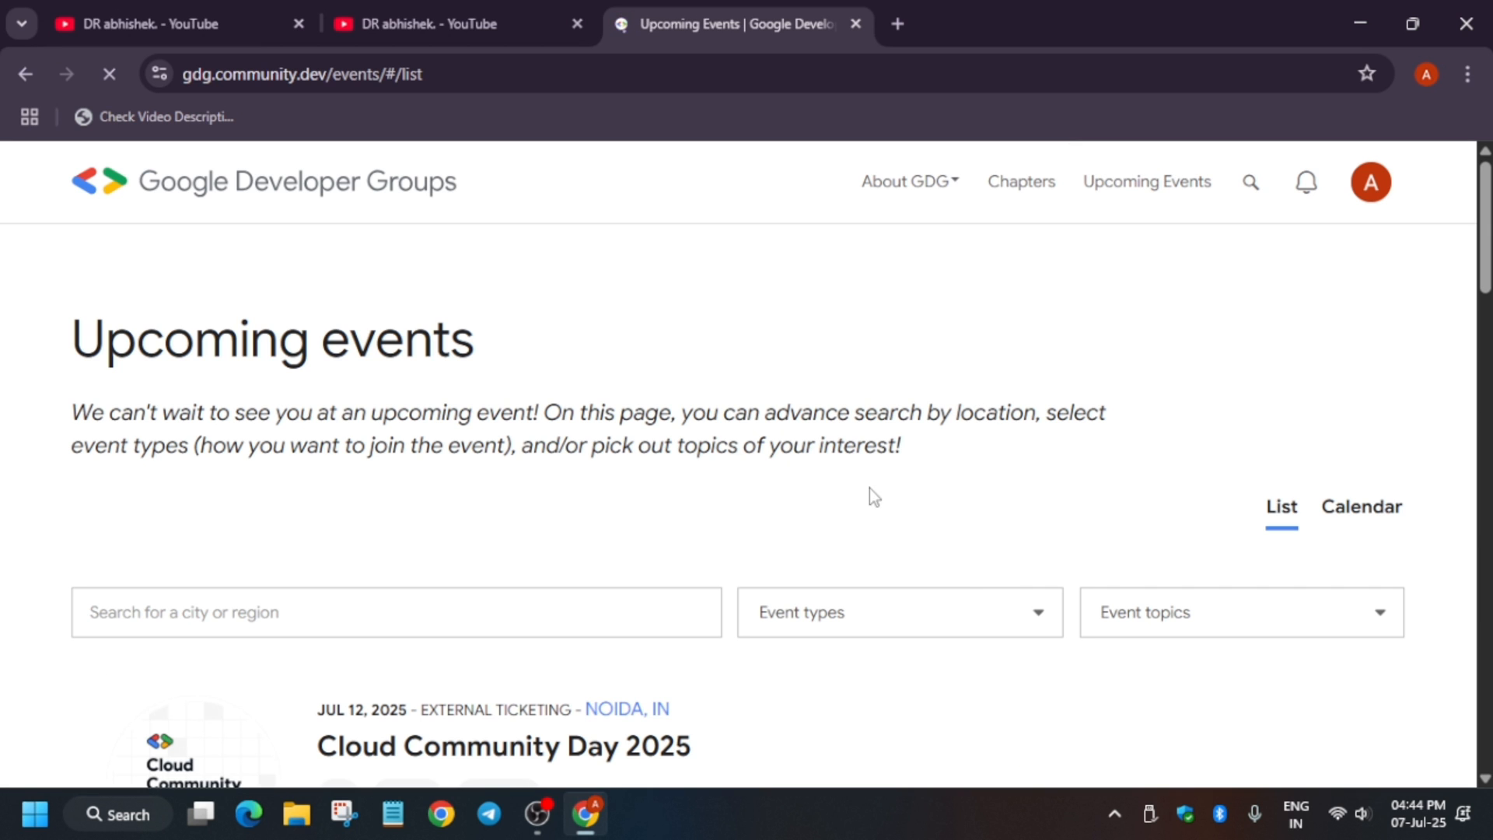
{"action": "scroll", "scroll_direction": "down", "scroll_amount": 3}
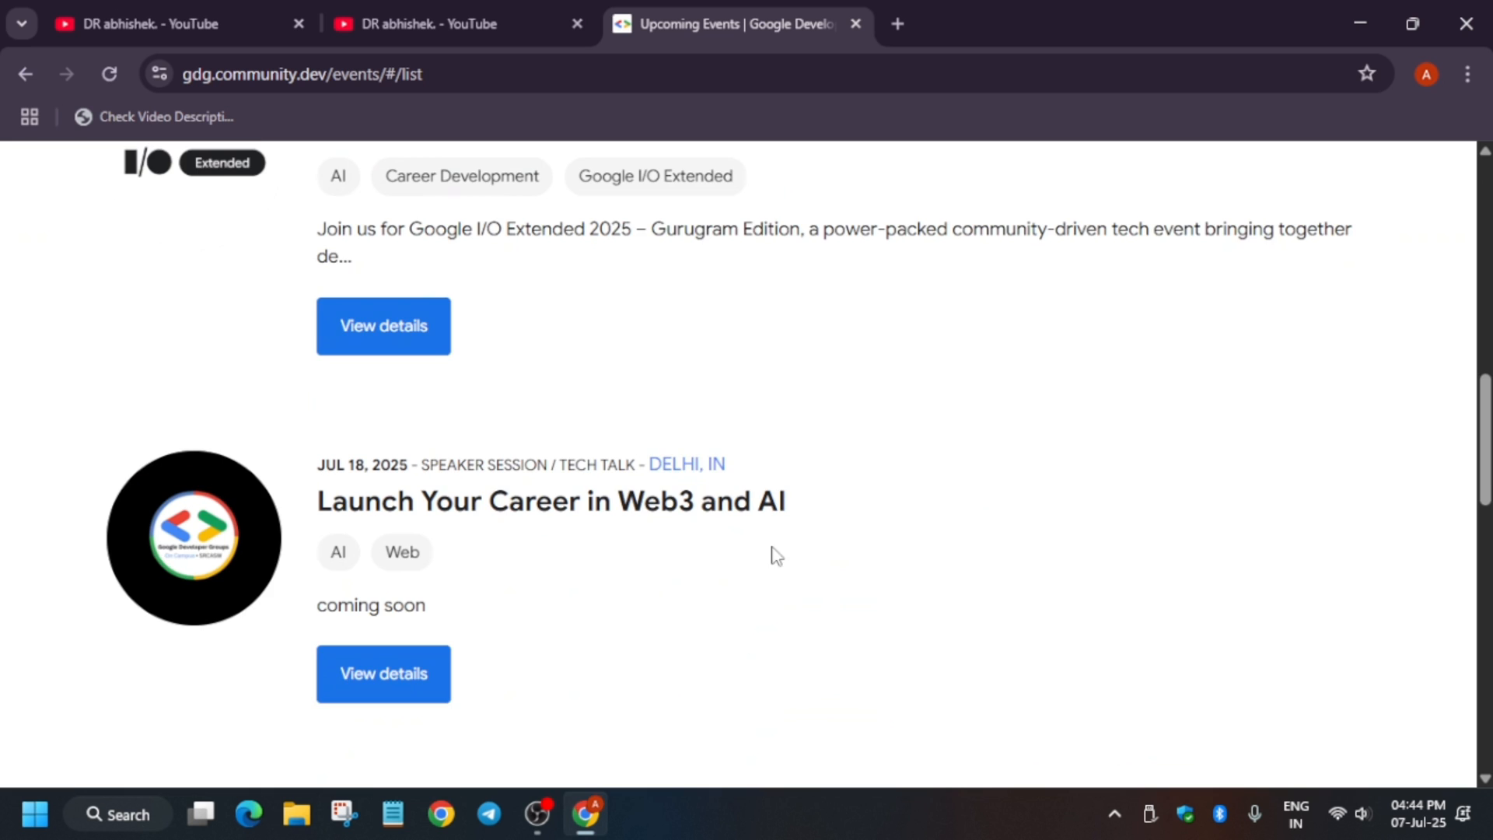
{"action": "scroll", "scroll_direction": "down", "scroll_amount": 3}
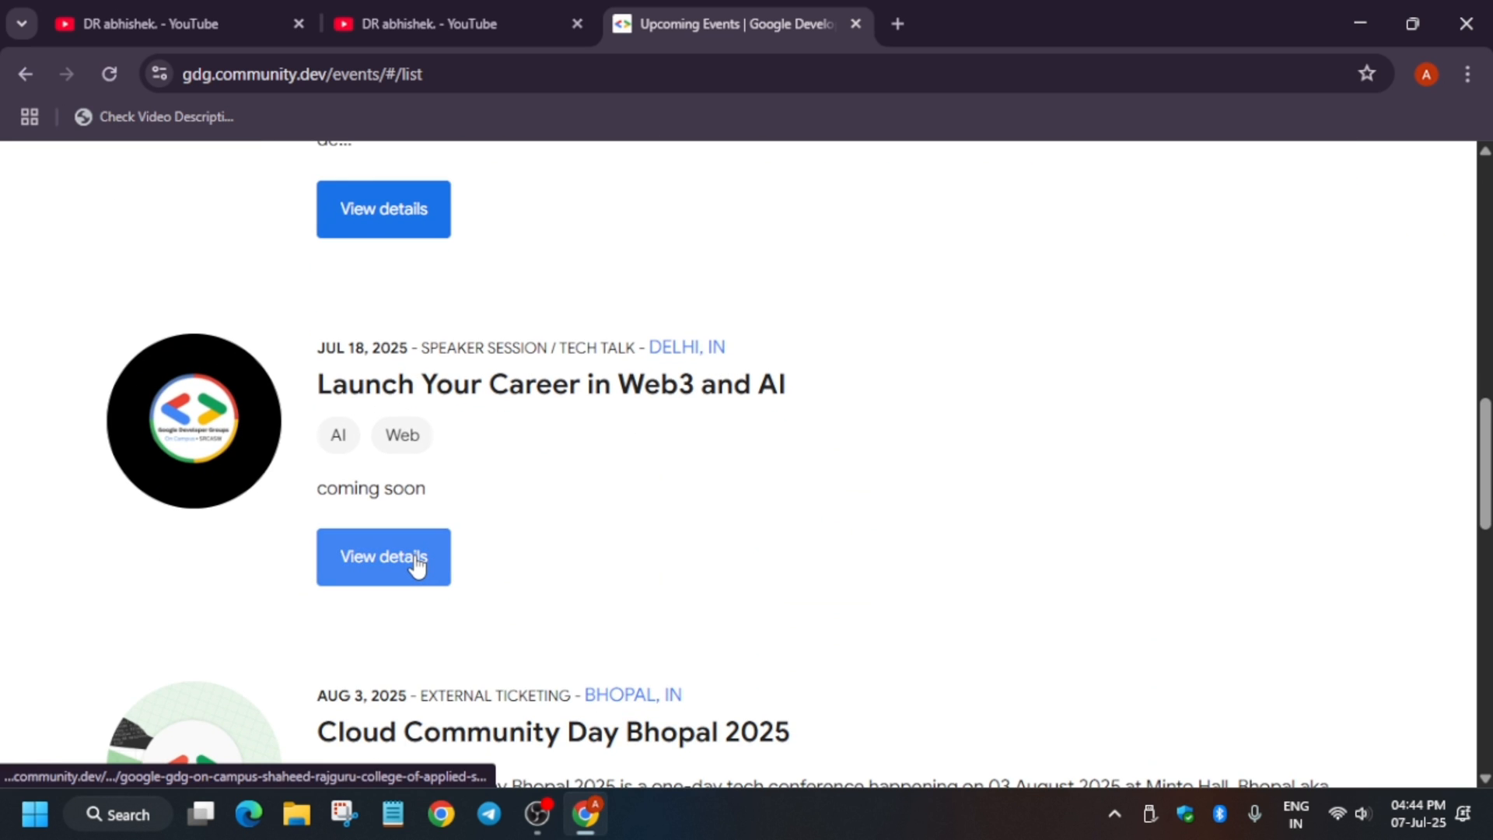
{"action": "mouse_move", "coordinate": [411, 400]}
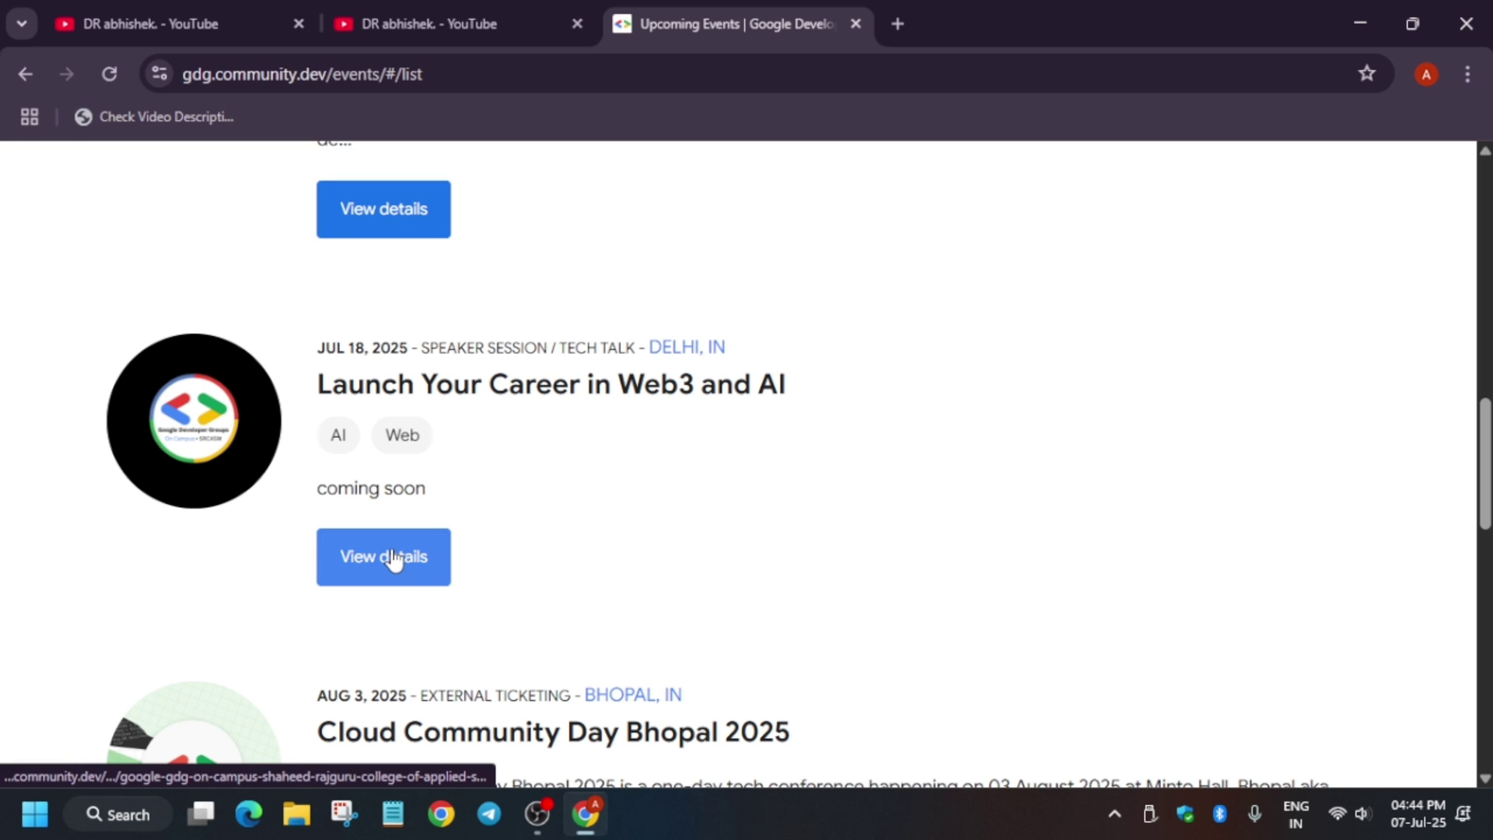
{"action": "left_click", "coordinate": [383, 557]}
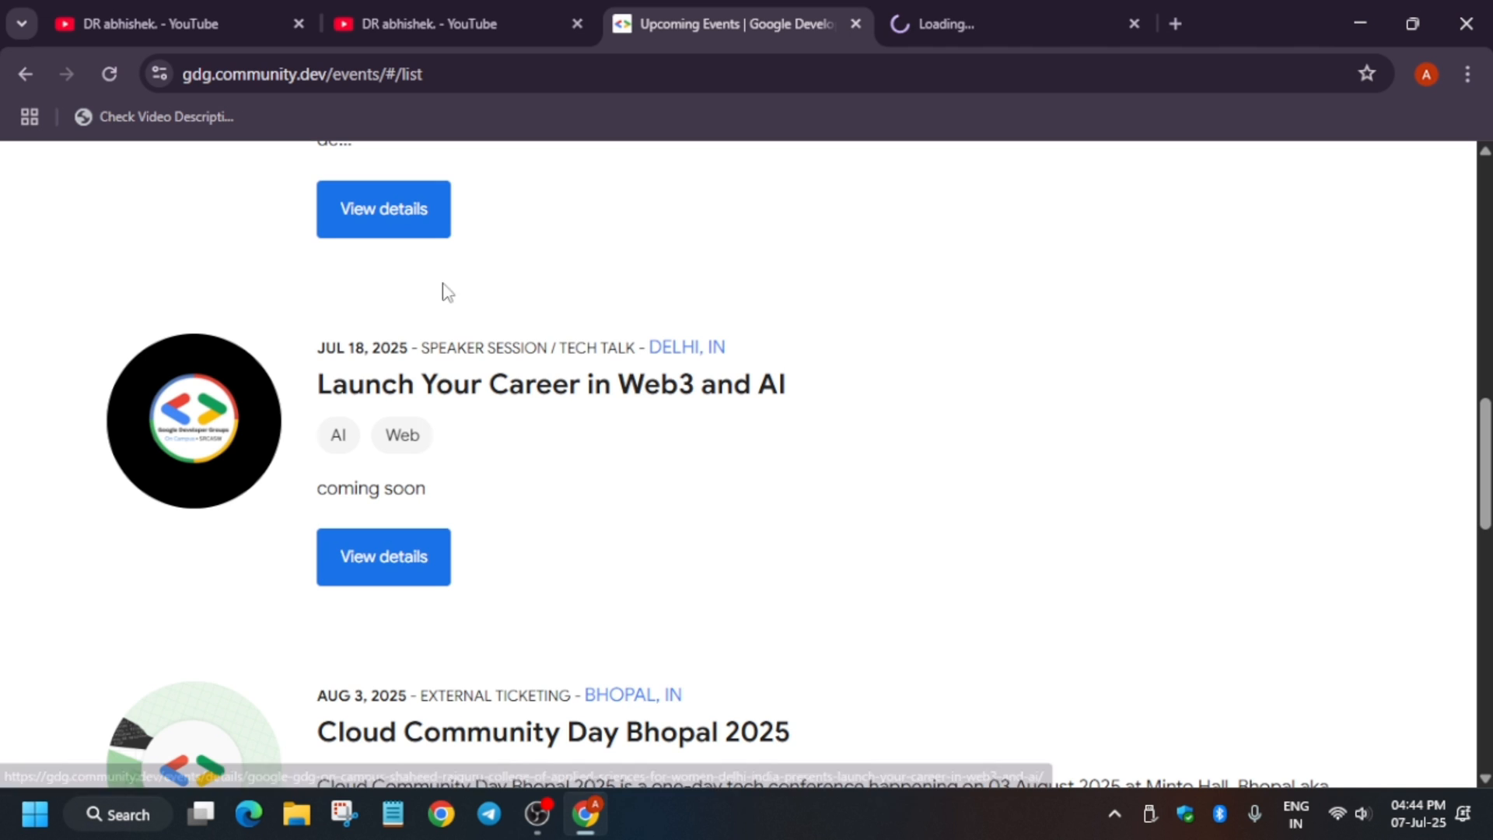
- Switch to the Web3 and AI event tab and read through its July 18 schedule and discussions
{"action": "left_click", "coordinate": [383, 557]}
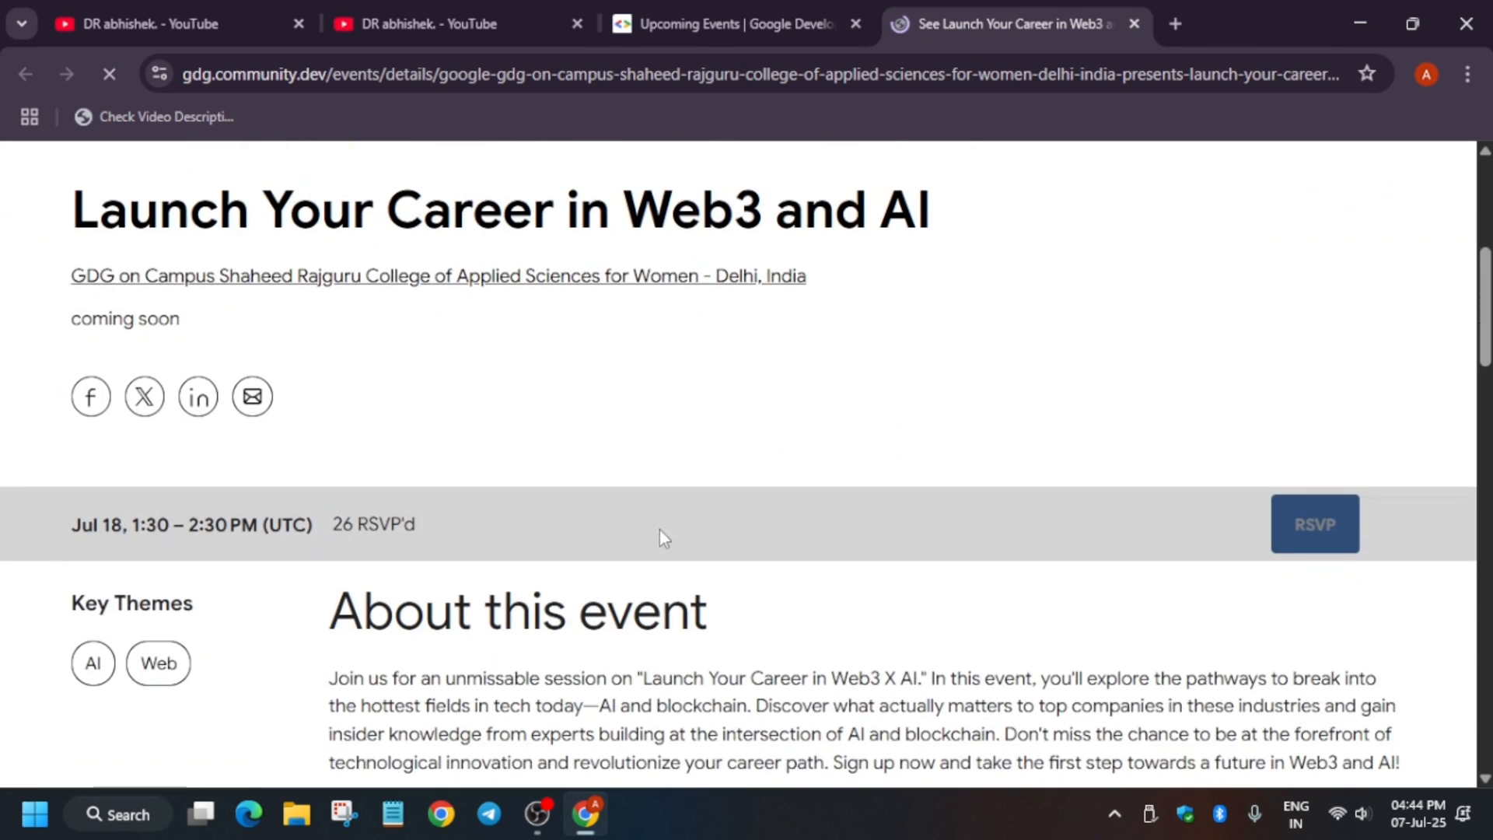
{"action": "scroll", "scroll_direction": "down", "scroll_amount": 3}
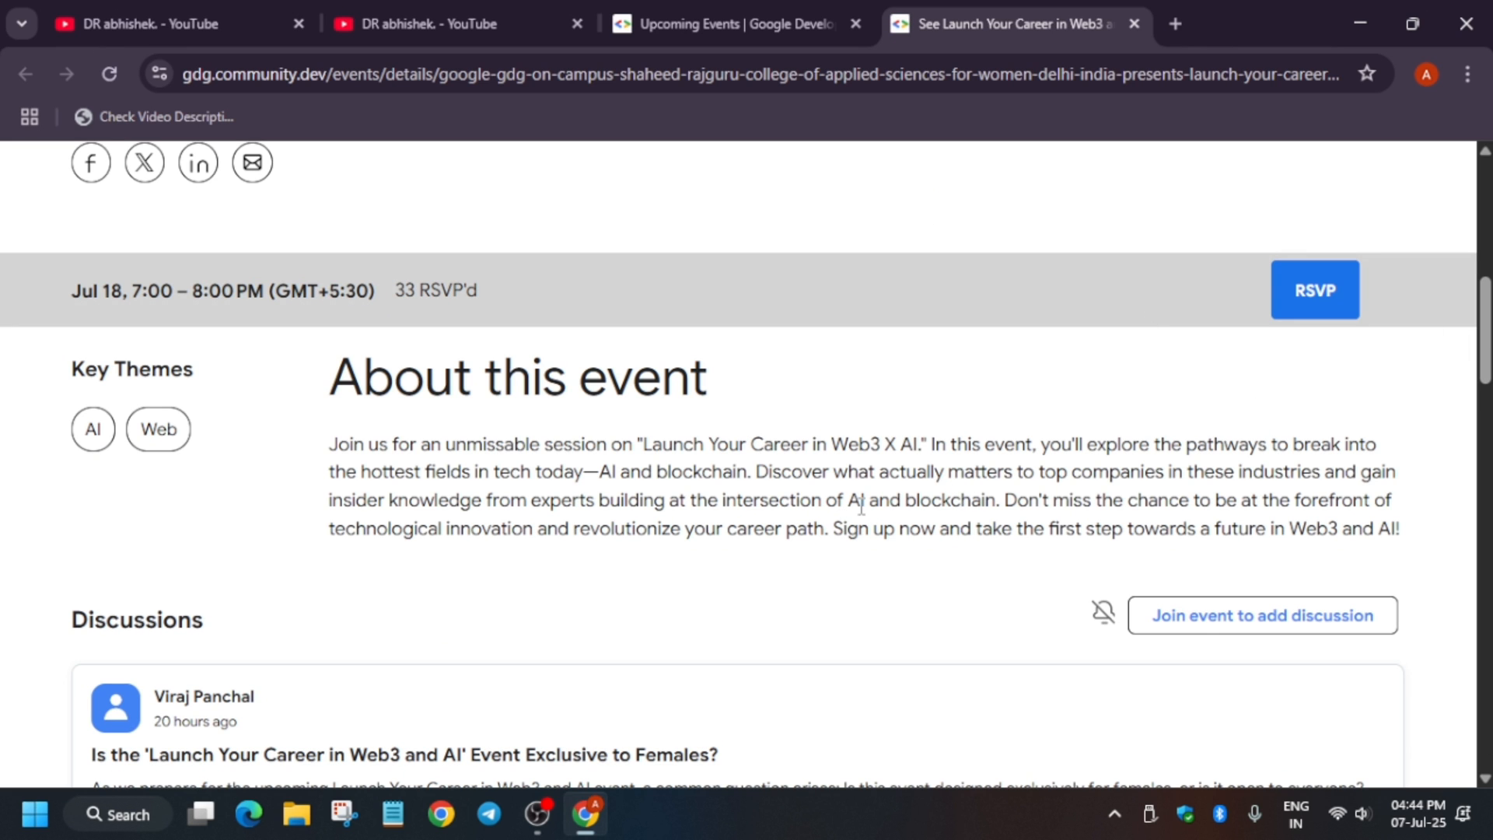
{"action": "scroll", "scroll_direction": "up", "scroll_amount": 3}
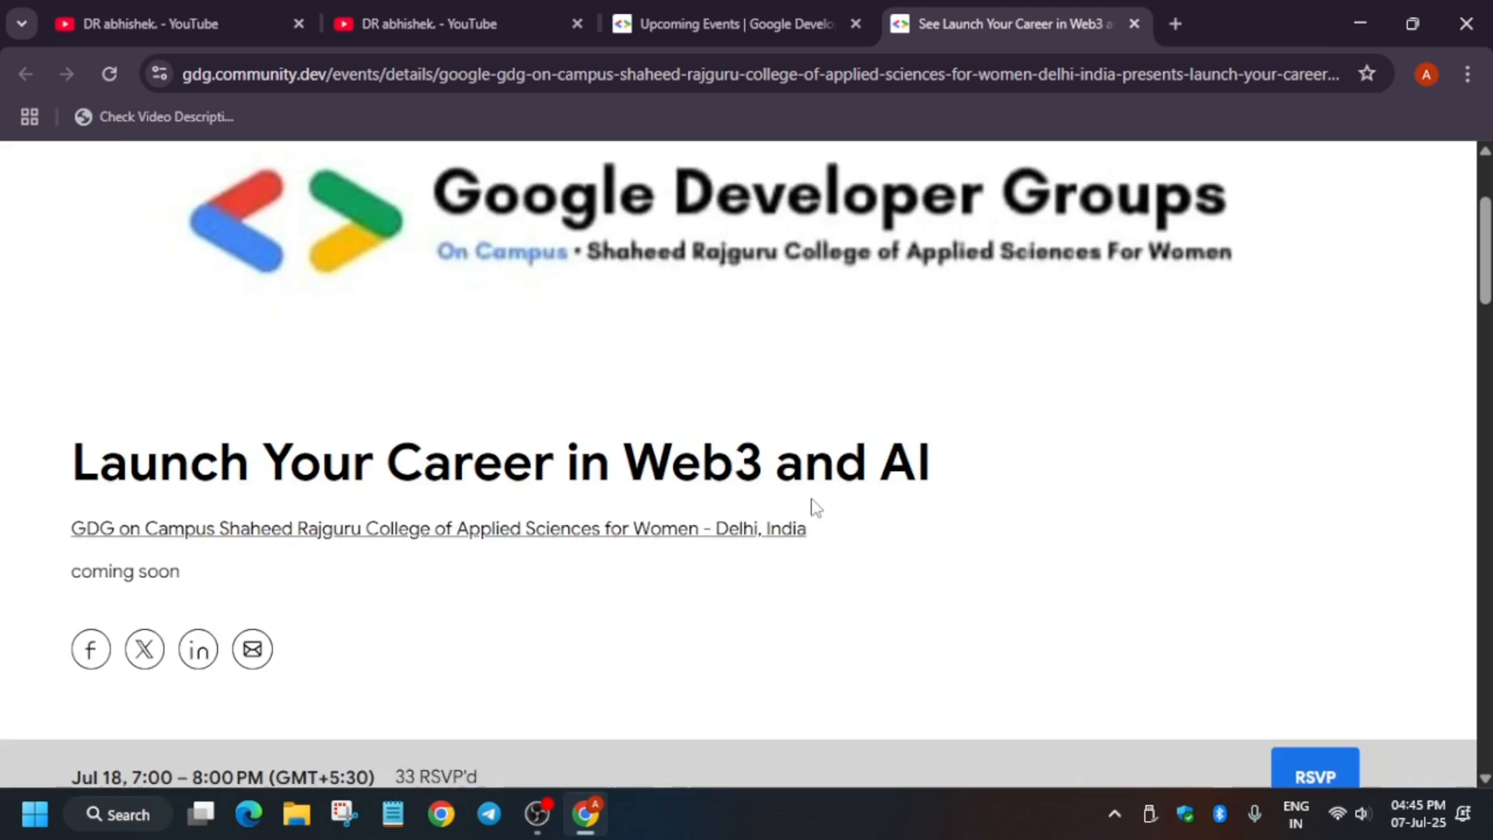
{"action": "scroll", "scroll_direction": "up", "scroll_amount": 3}
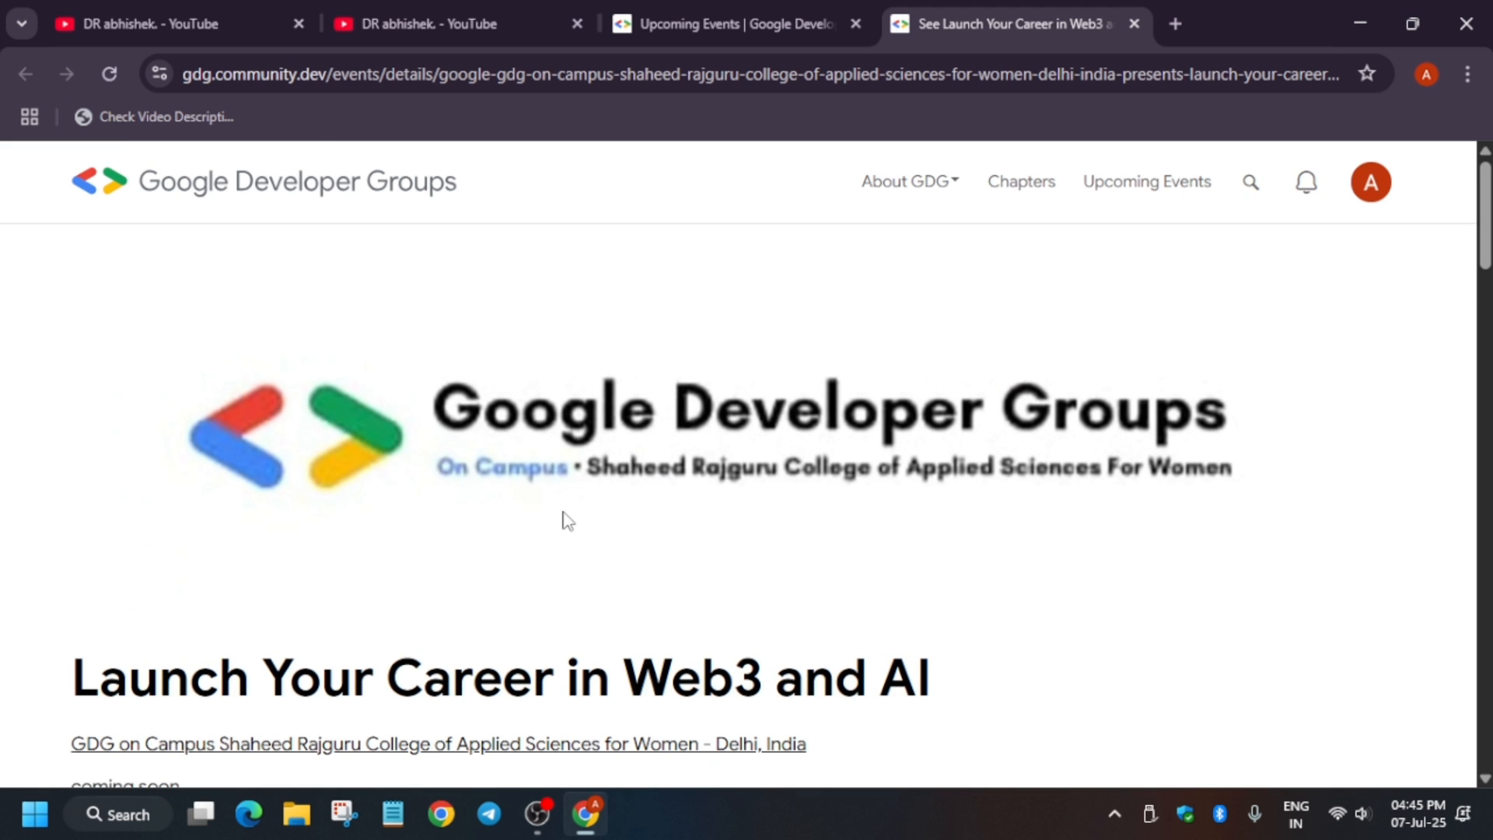
{"action": "scroll", "scroll_direction": "down", "scroll_amount": 3}
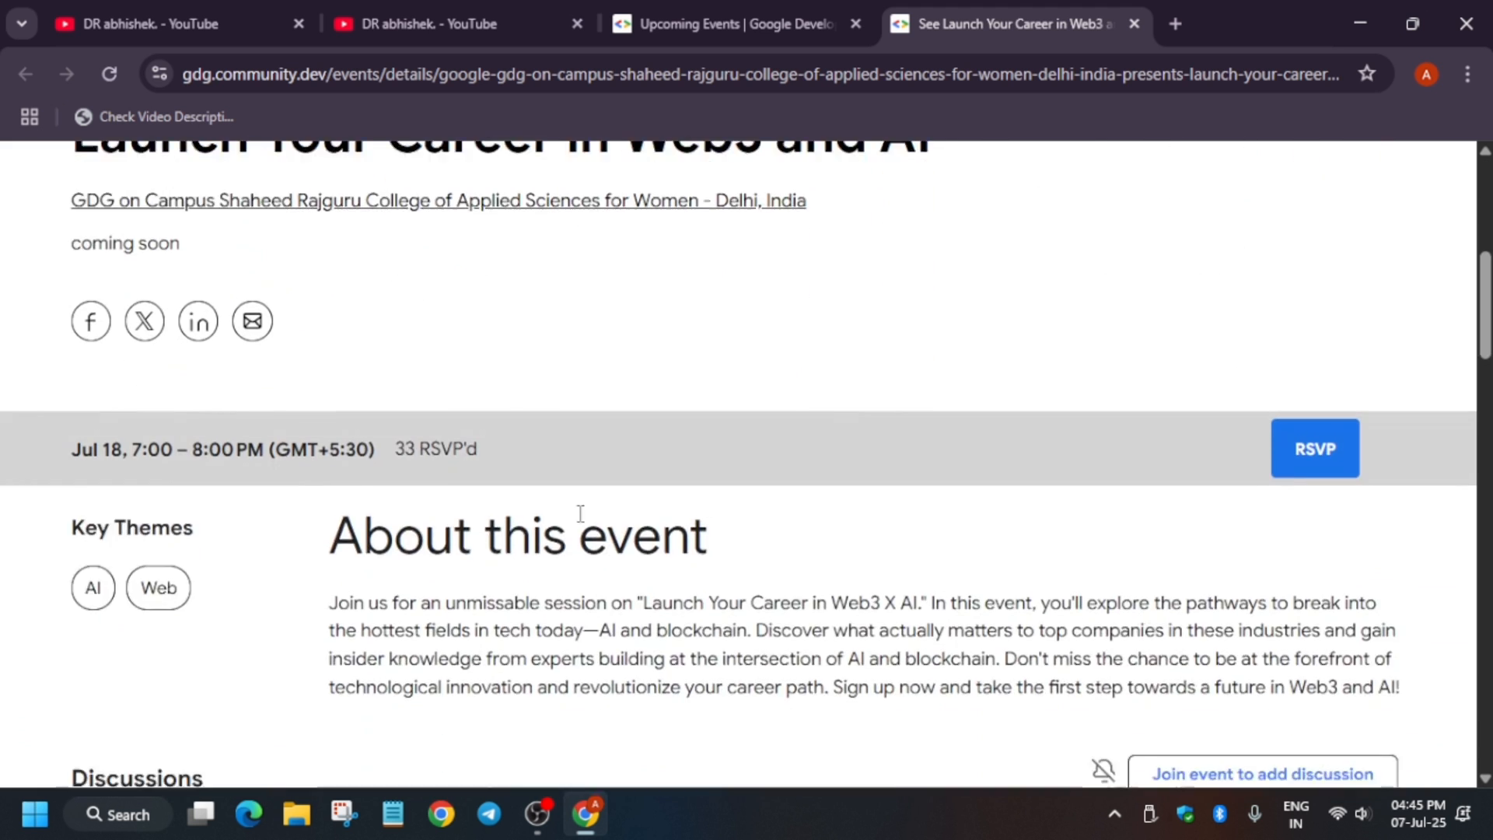
{"action": "scroll", "scroll_direction": "down", "scroll_amount": 3}
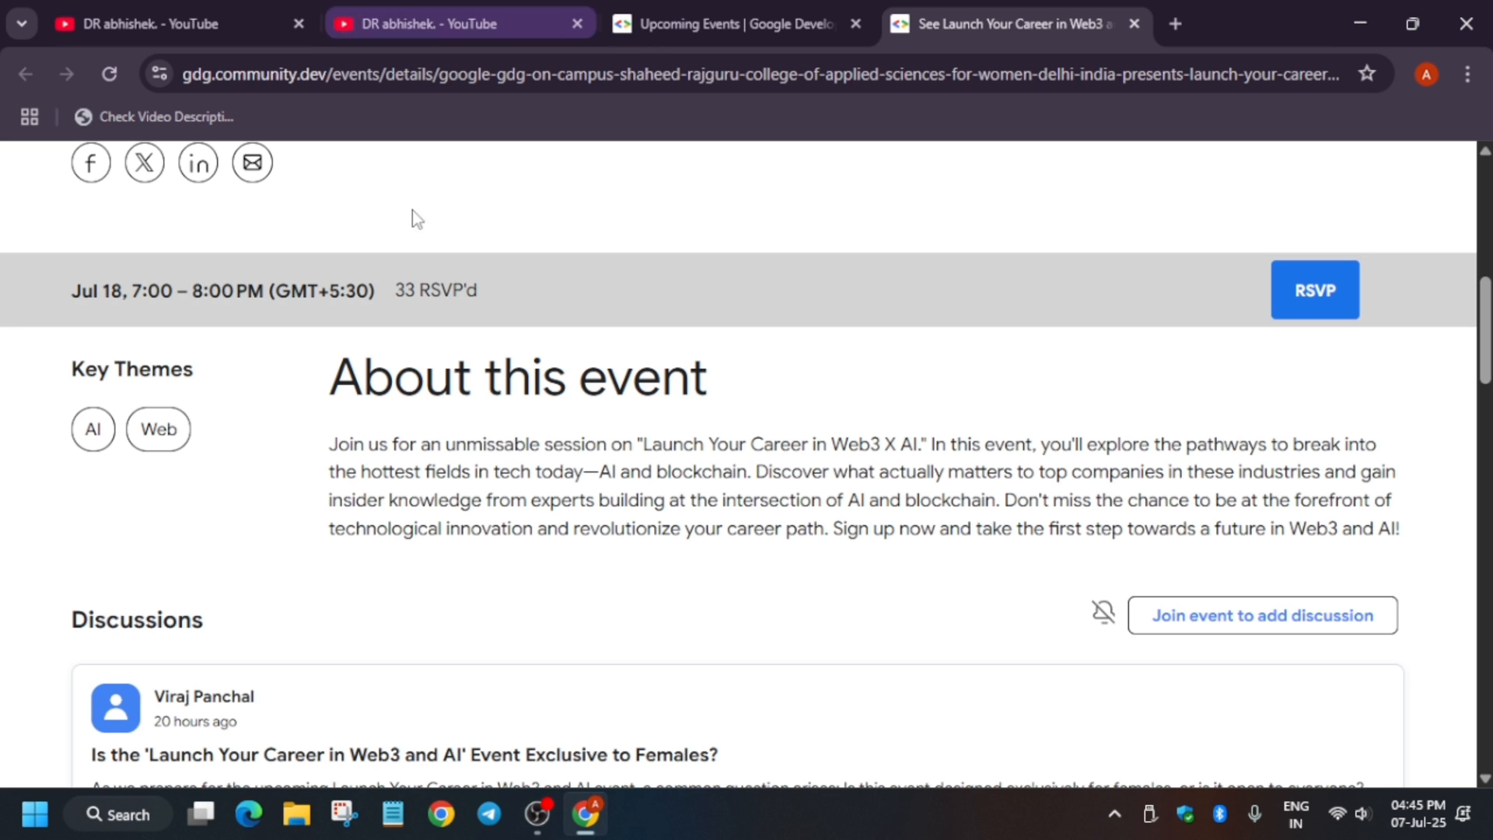
{"action": "scroll", "scroll_direction": "down", "scroll_amount": 3}
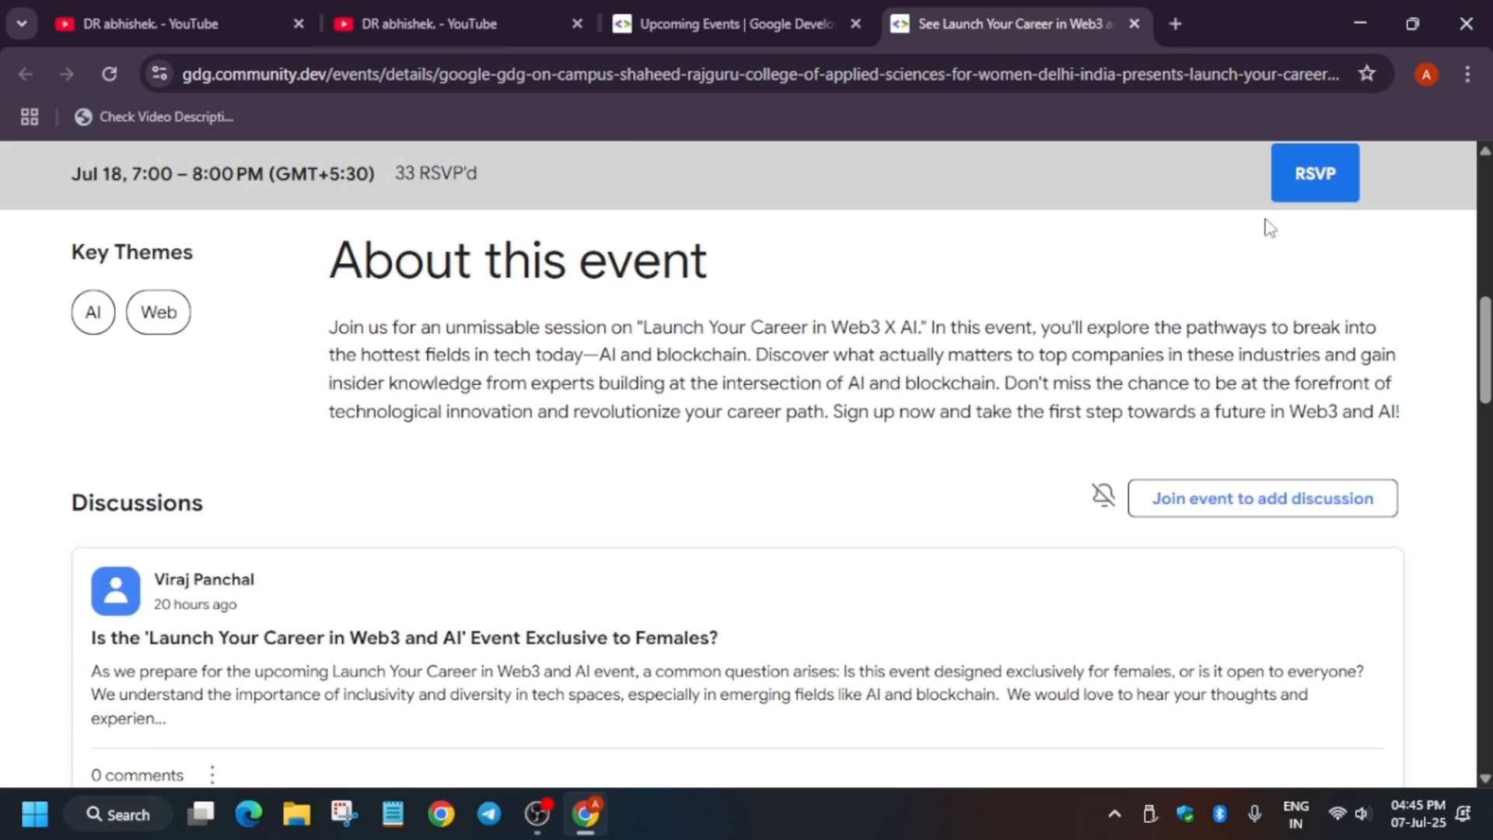
{"action": "mouse_move", "coordinate": [1316, 201]}
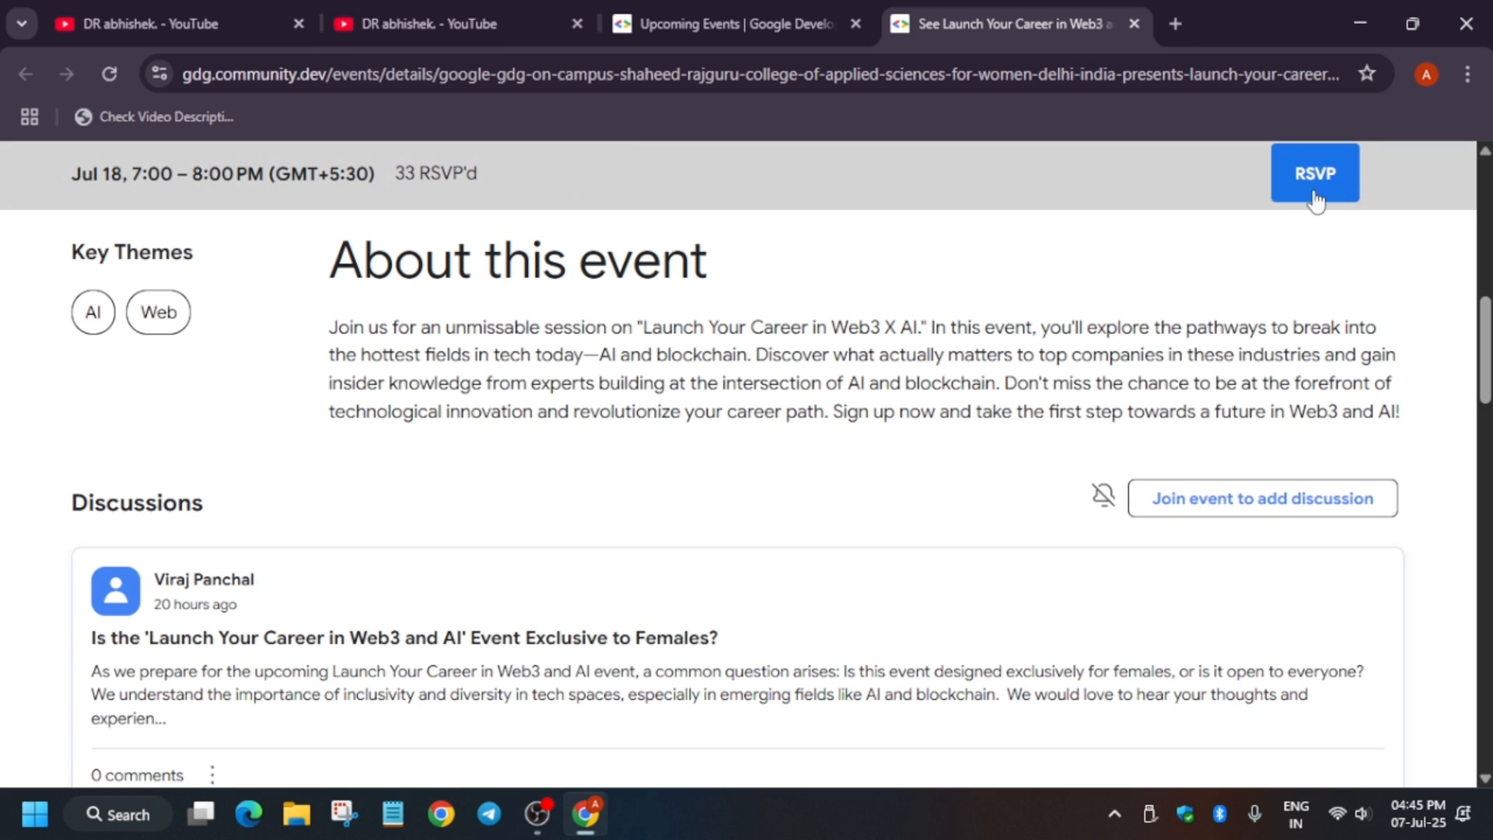
- Submit the RSVP with the group agreement ticked, then dismiss the confirmation dialog
{"action": "left_click", "coordinate": [1315, 173]}
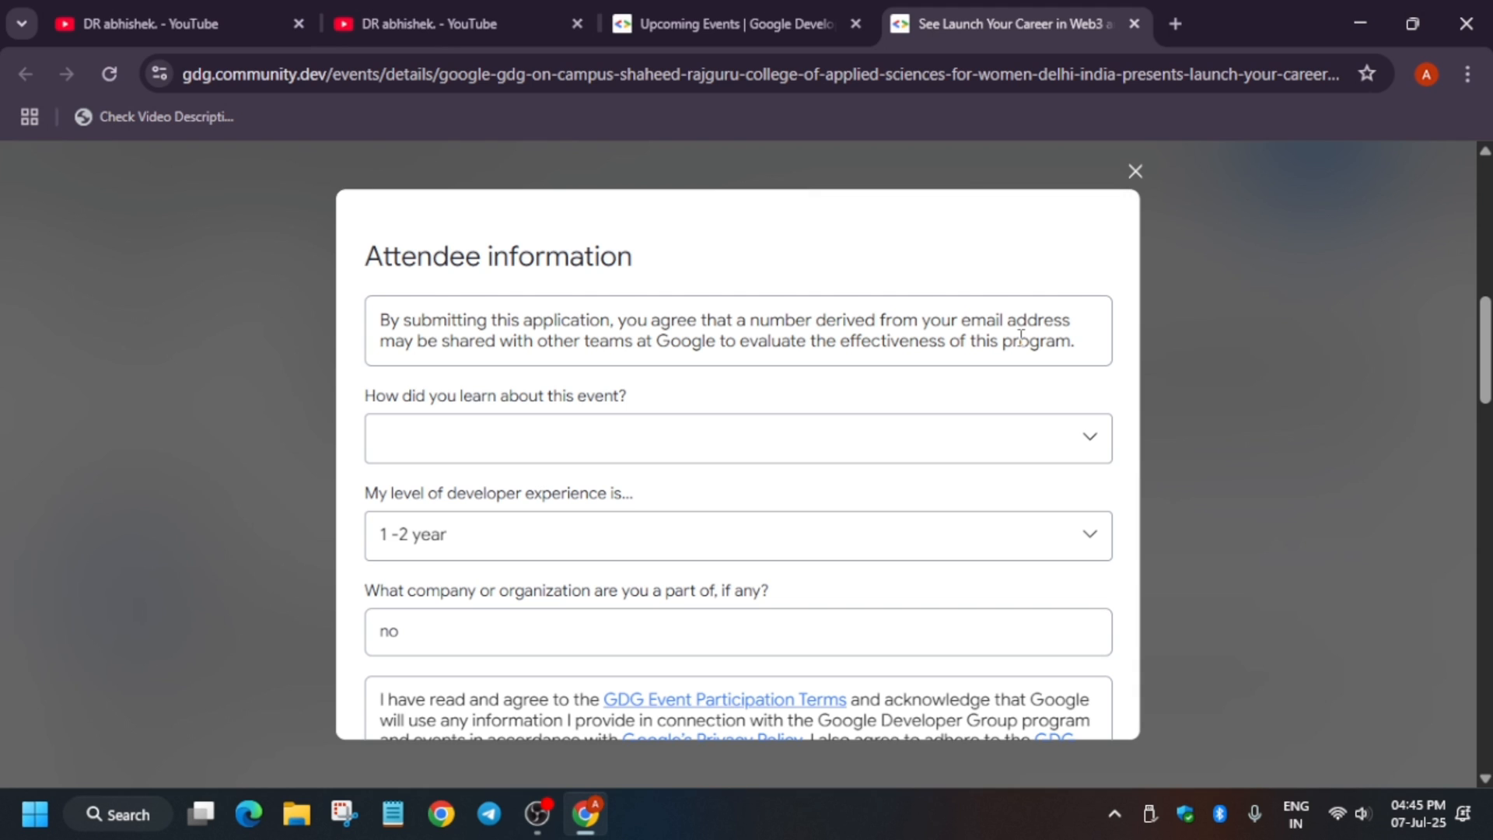
{"action": "mouse_move", "coordinate": [929, 393]}
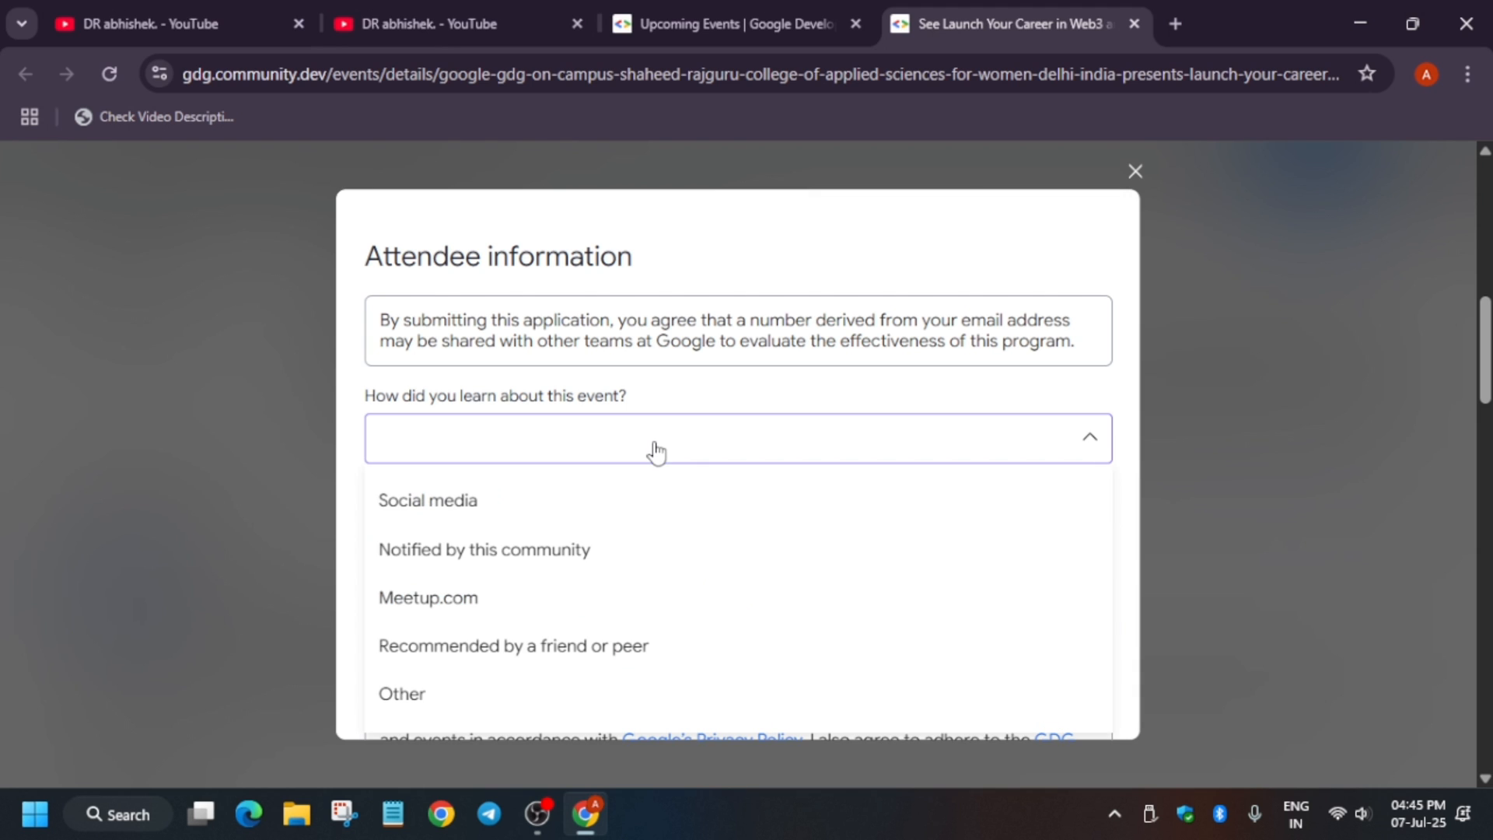
{"action": "scroll", "scroll_direction": "down", "scroll_amount": 3}
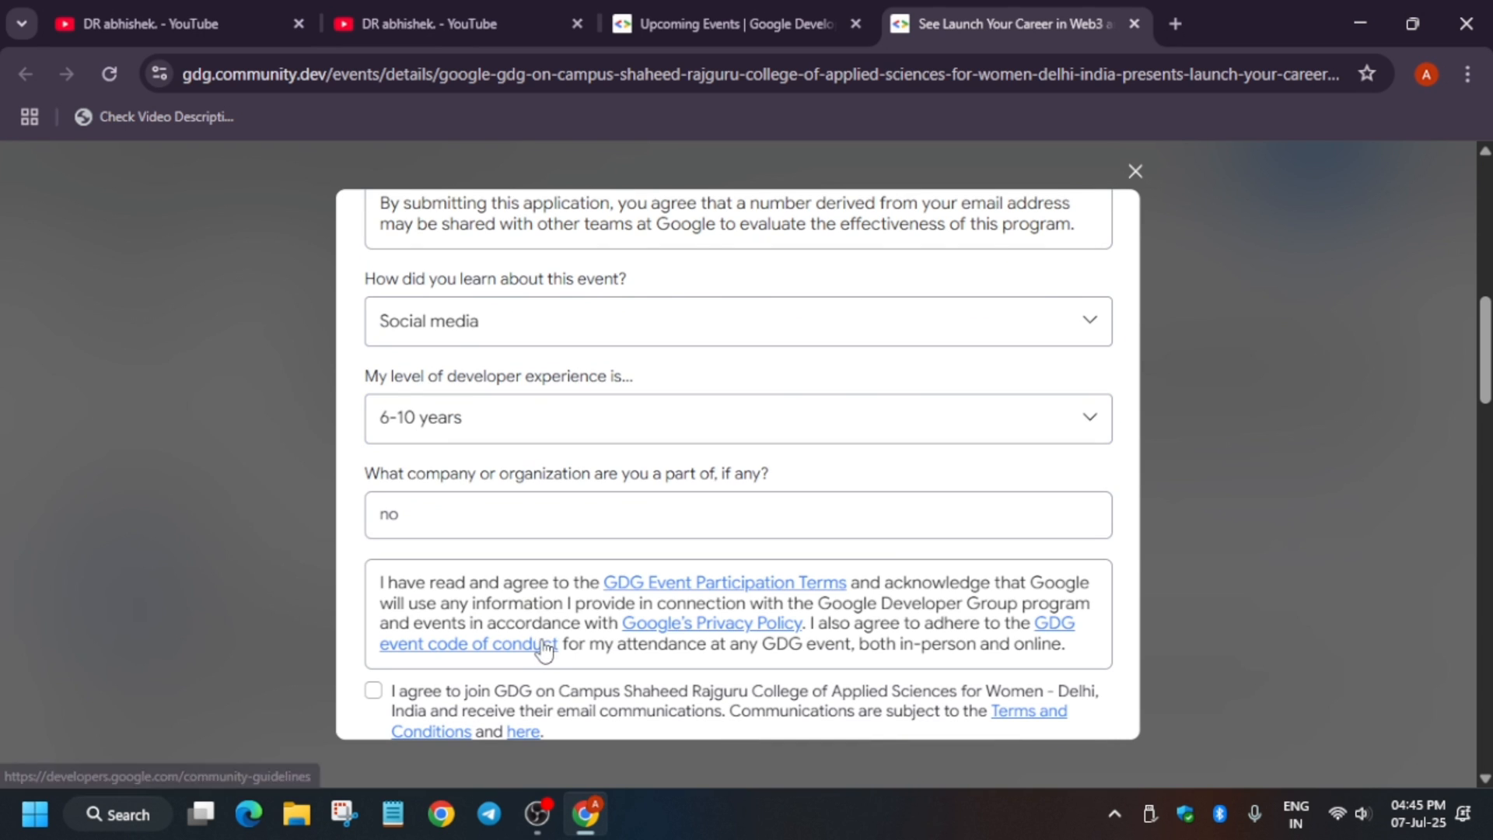
{"action": "scroll", "scroll_direction": "down", "scroll_amount": 3}
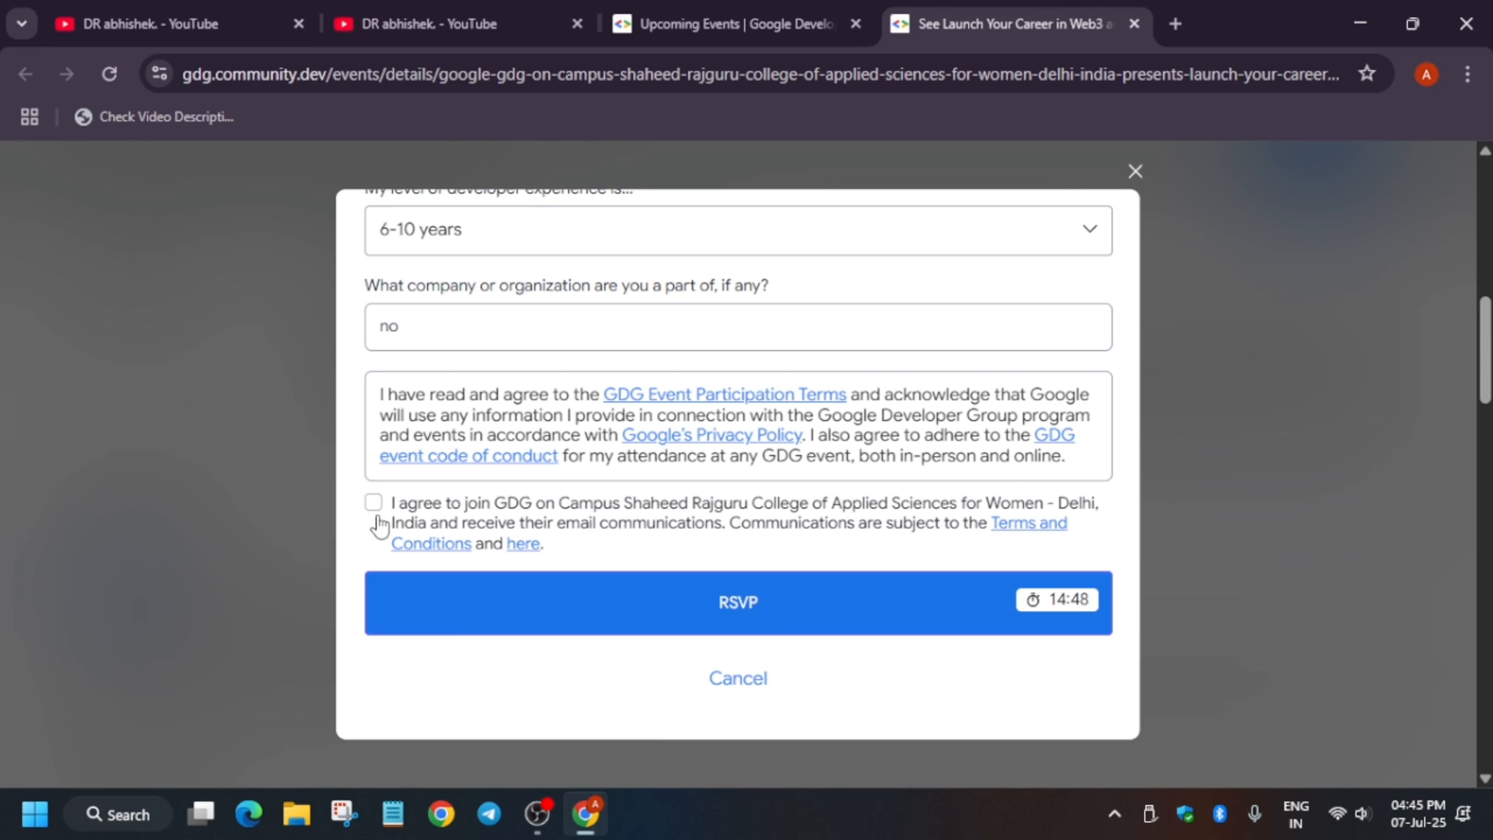
{"action": "left_click", "coordinate": [371, 503]}
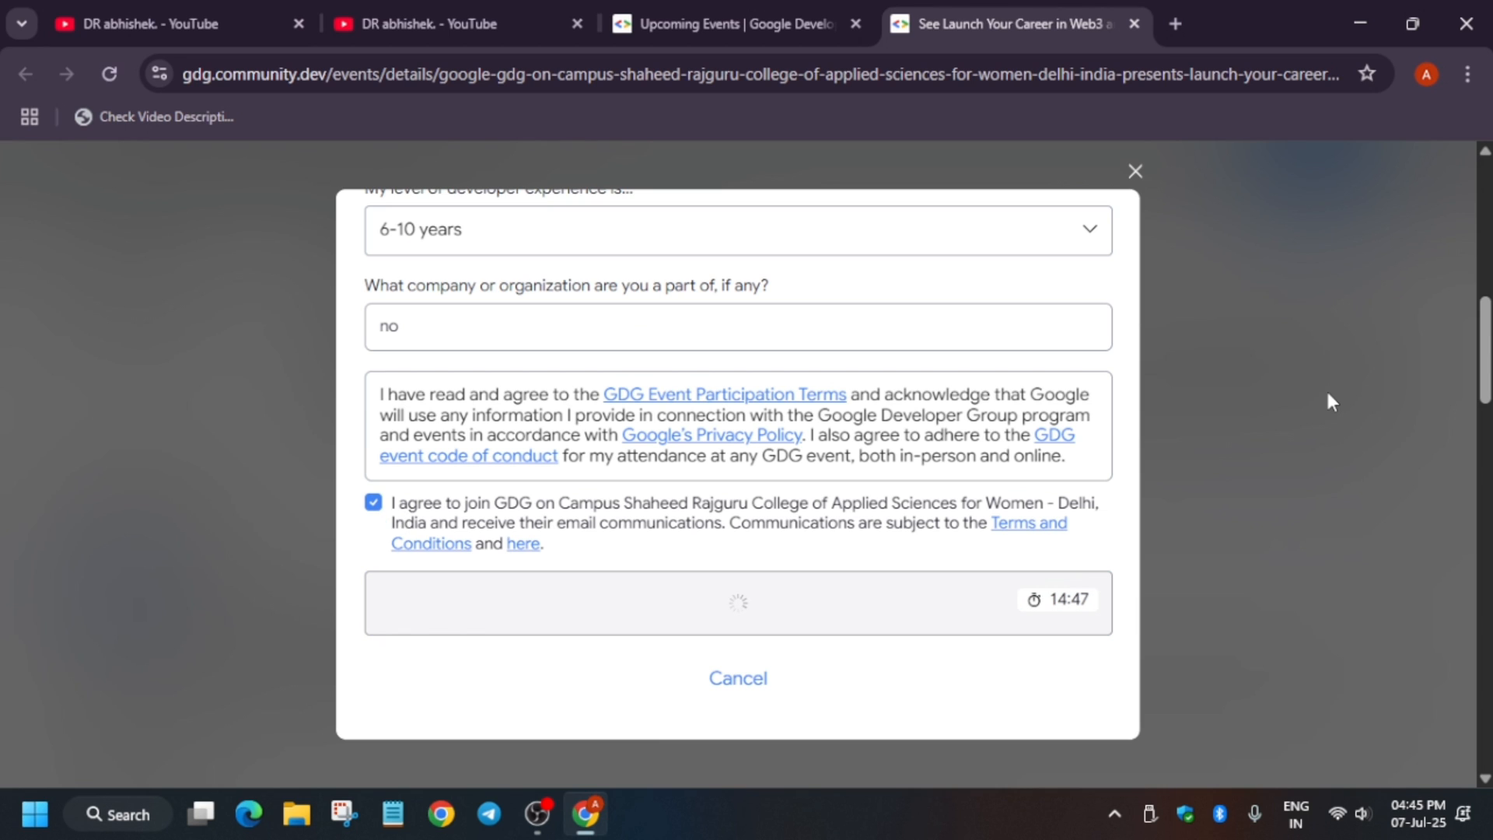
{"action": "left_click", "coordinate": [737, 600]}
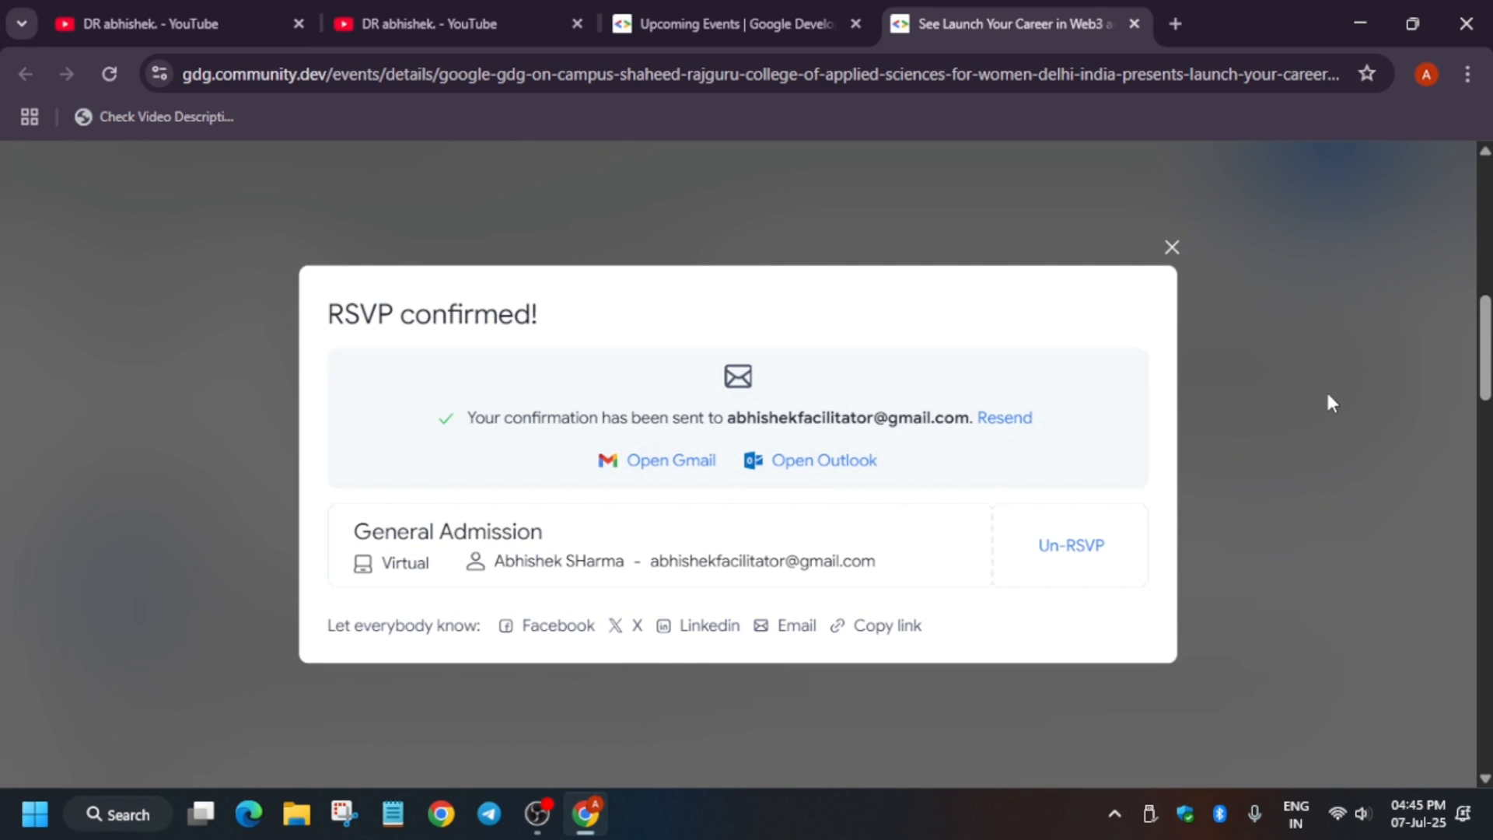
{"action": "mouse_move", "coordinate": [371, 560]}
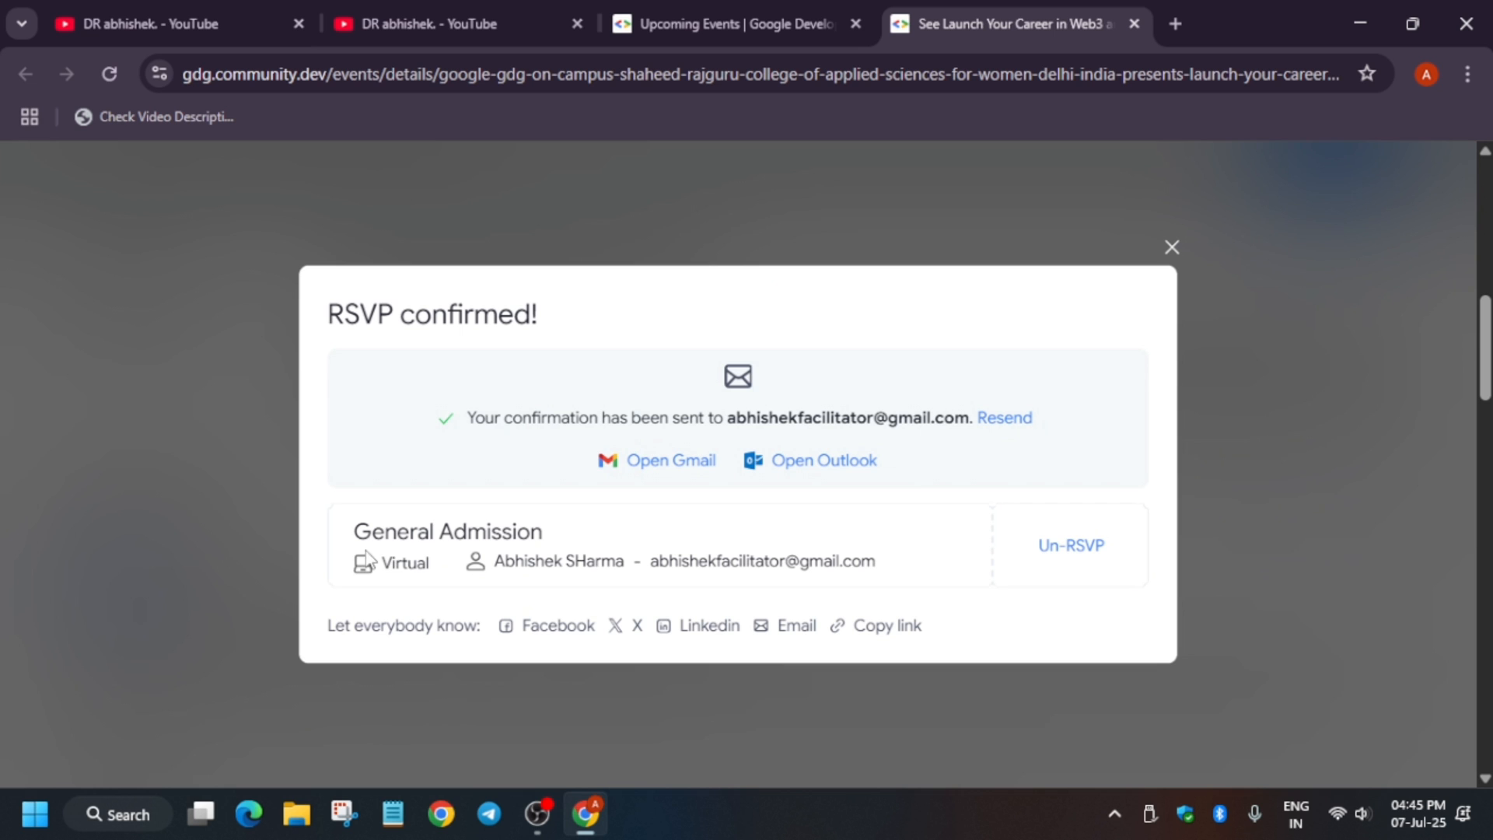
{"action": "left_click", "coordinate": [1171, 248]}
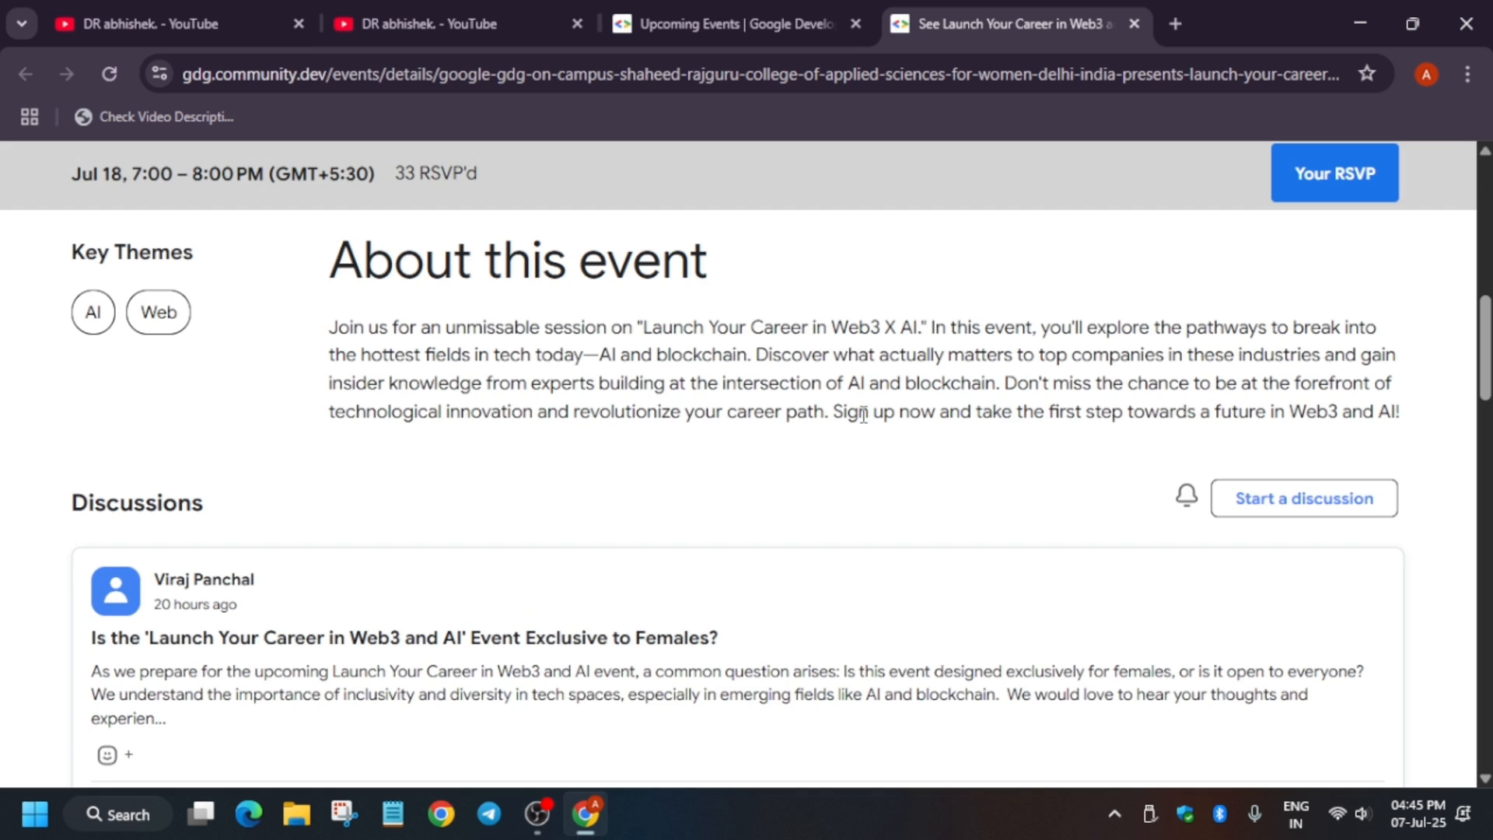
- Scroll back up the upcoming events list toward the Web3 and AI listing
{"action": "scroll", "scroll_direction": "up", "scroll_amount": 3}
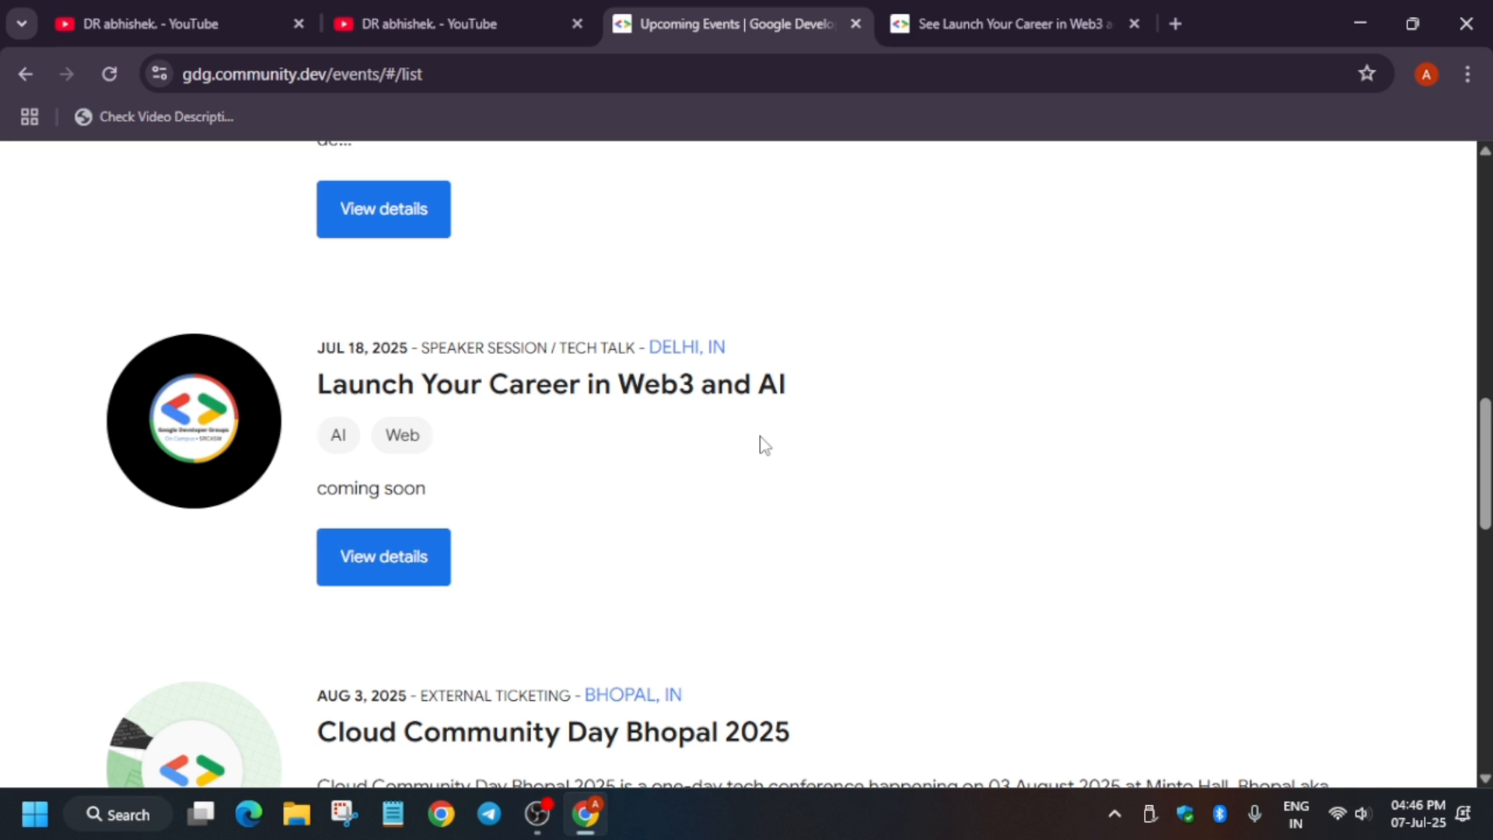
- Open Cloud Community Day Bhopal 2025 in a new tab, close the Web3 event tab, and switch to it
{"action": "scroll", "scroll_direction": "down", "scroll_amount": 3}
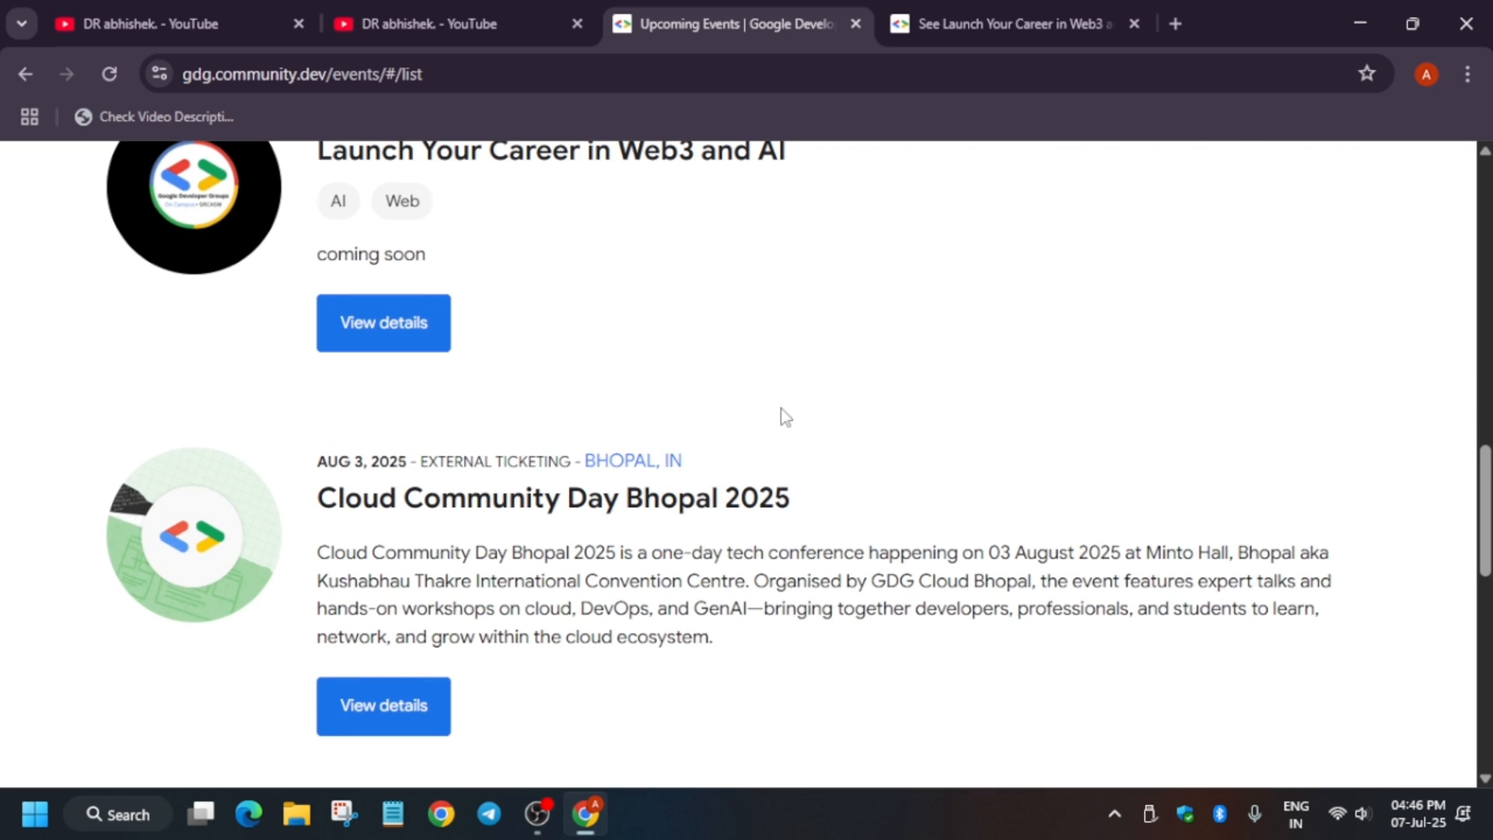
{"action": "mouse_move", "coordinate": [624, 593]}
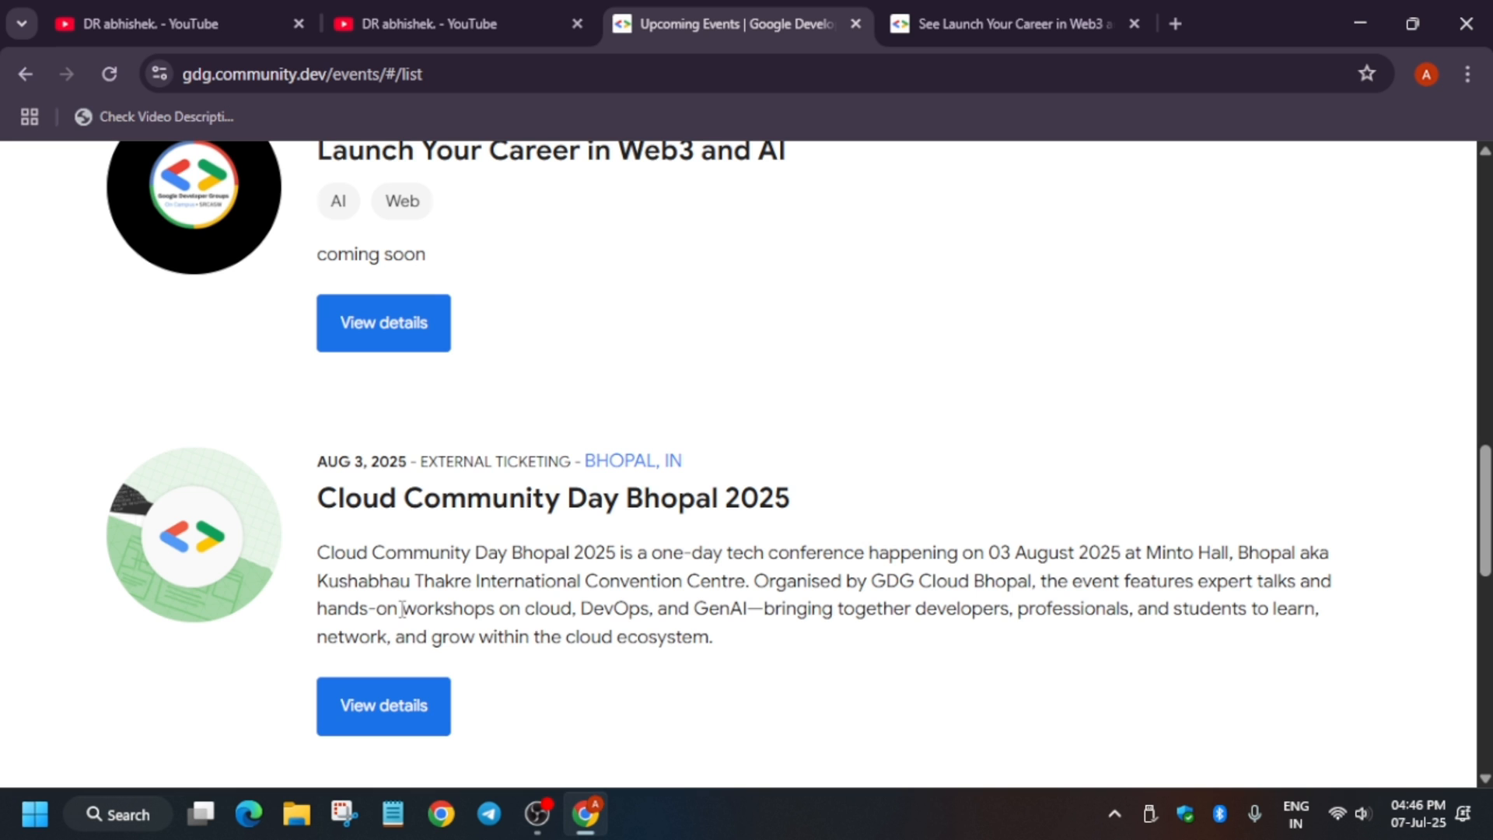
{"action": "mouse_move", "coordinate": [693, 490]}
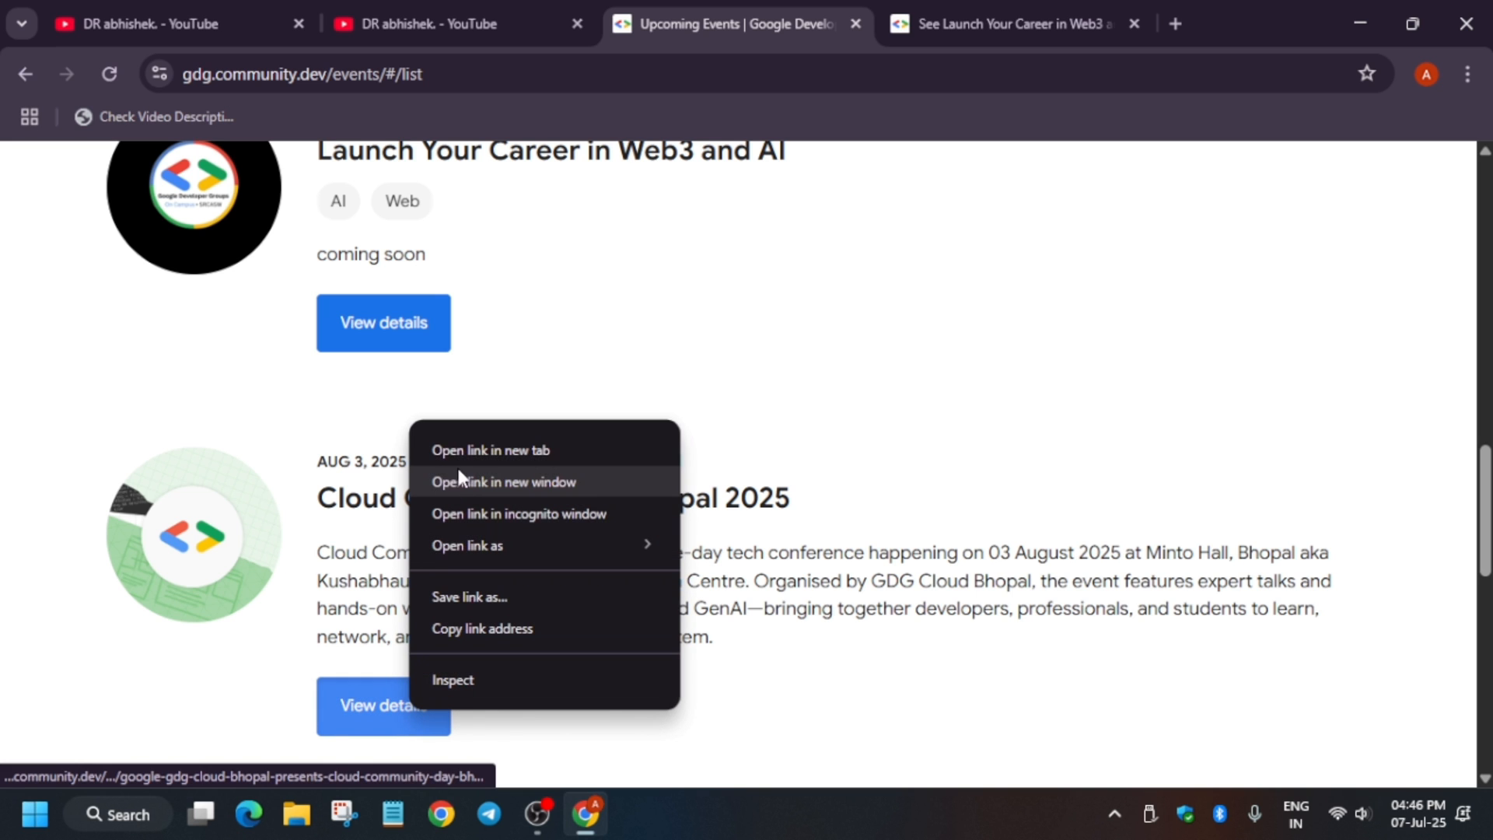
{"action": "left_click", "coordinate": [490, 449]}
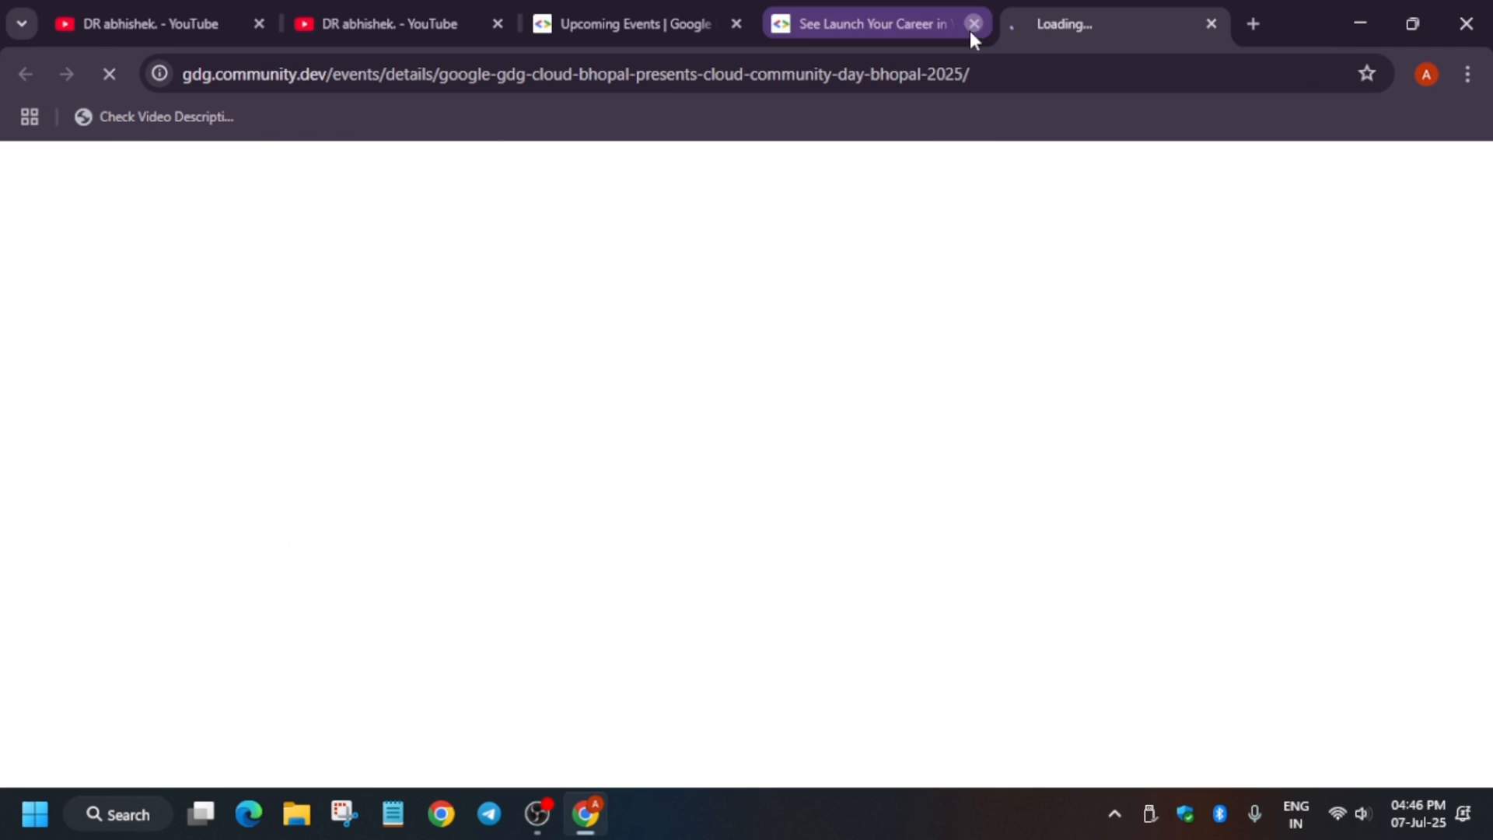
{"action": "left_click", "coordinate": [972, 23]}
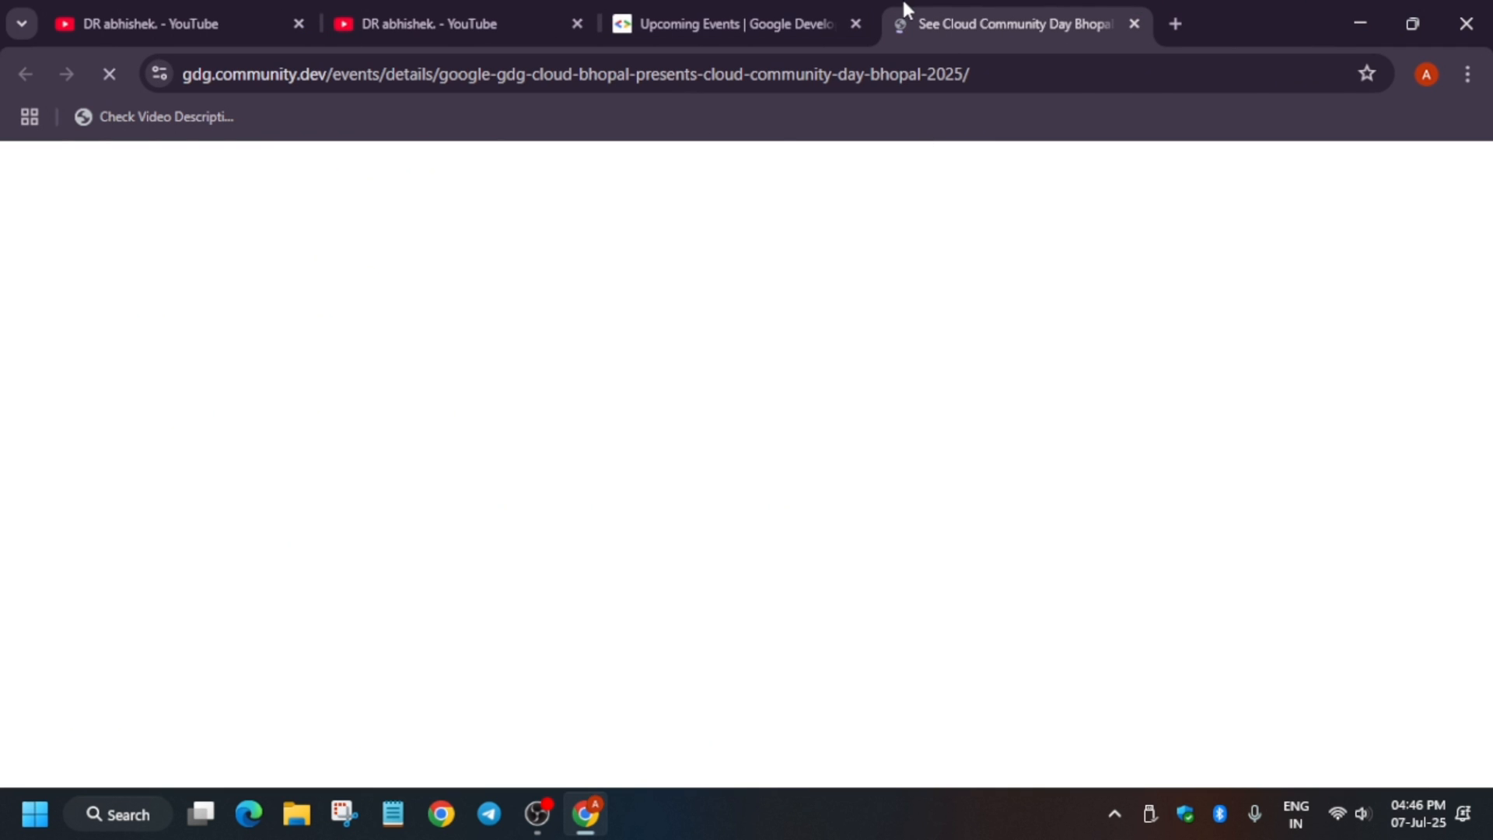
{"action": "left_click", "coordinate": [738, 24]}
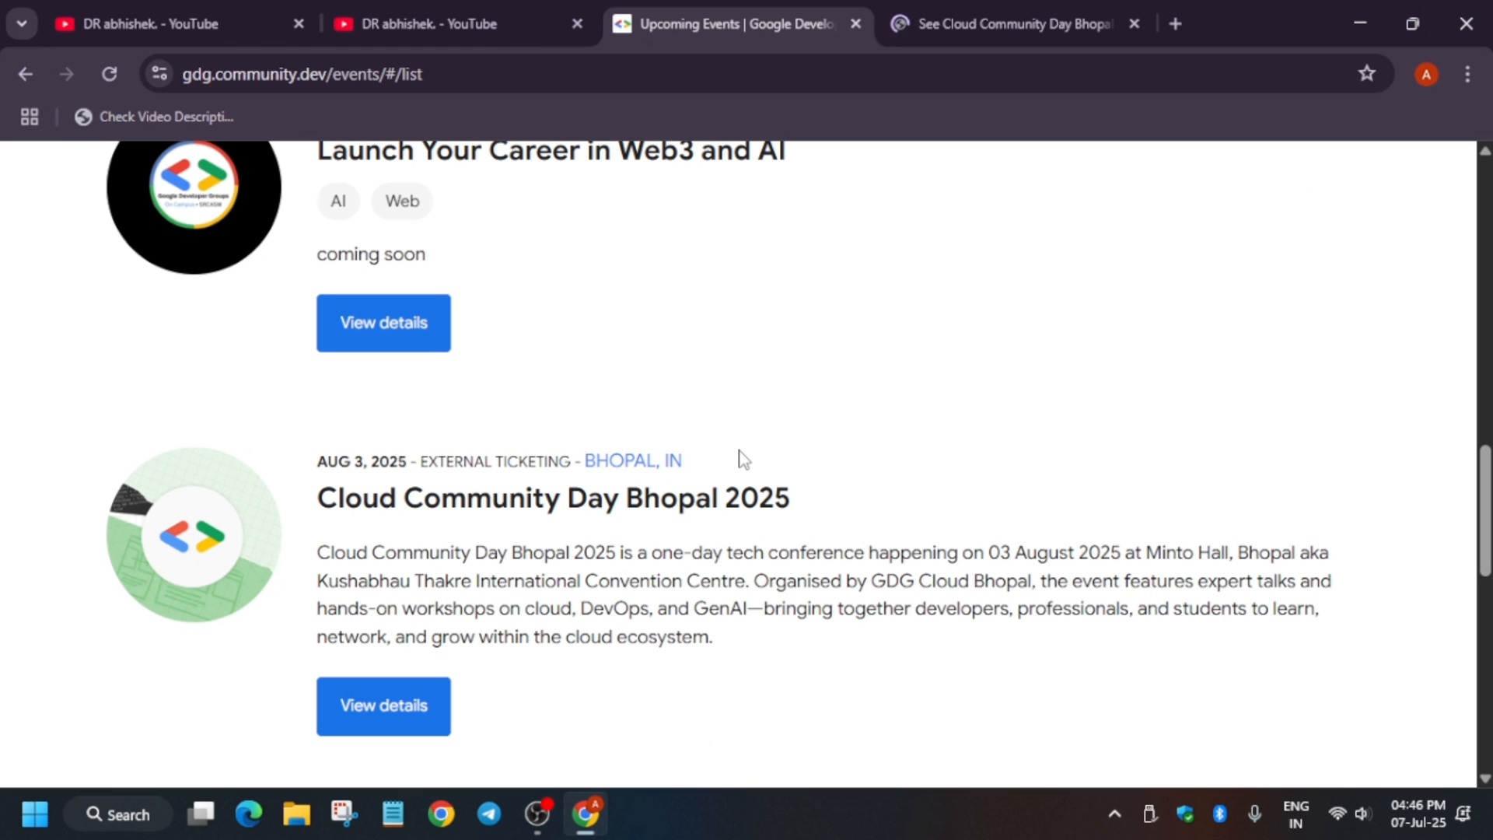
{"action": "mouse_move", "coordinate": [977, 391]}
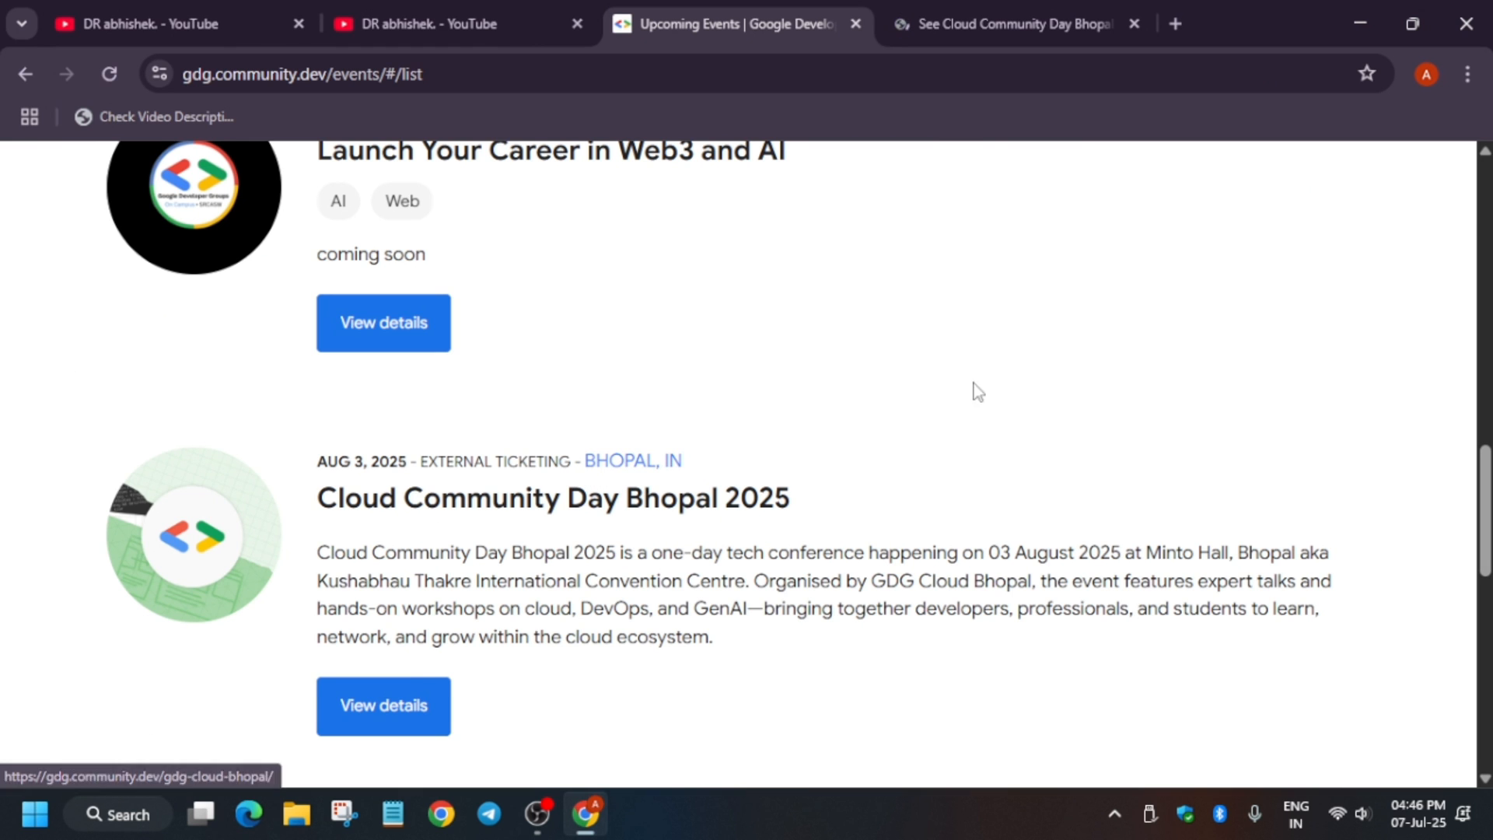
{"action": "left_click", "coordinate": [383, 707]}
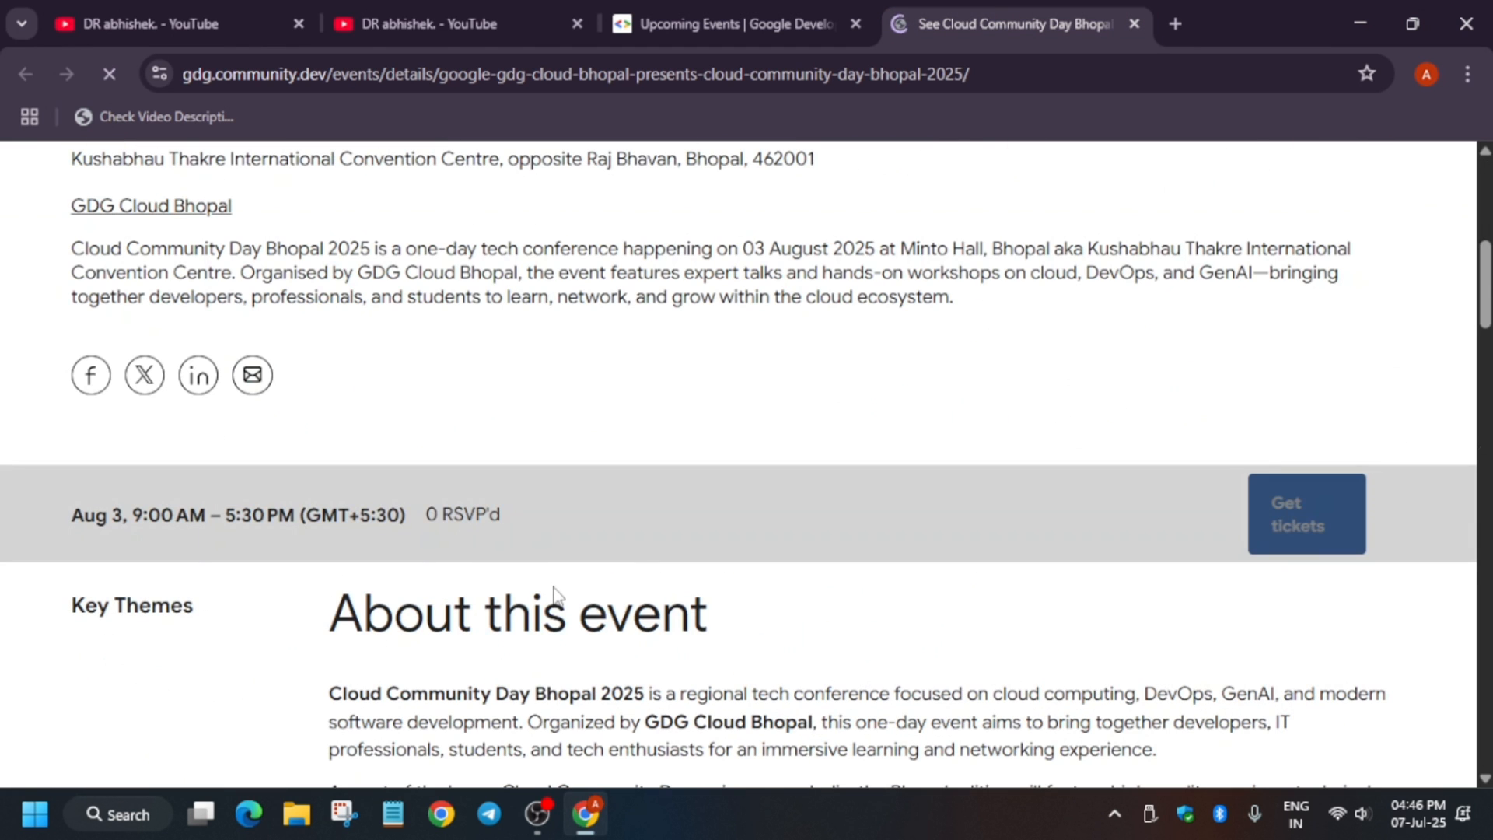
{"action": "mouse_move", "coordinate": [1330, 534]}
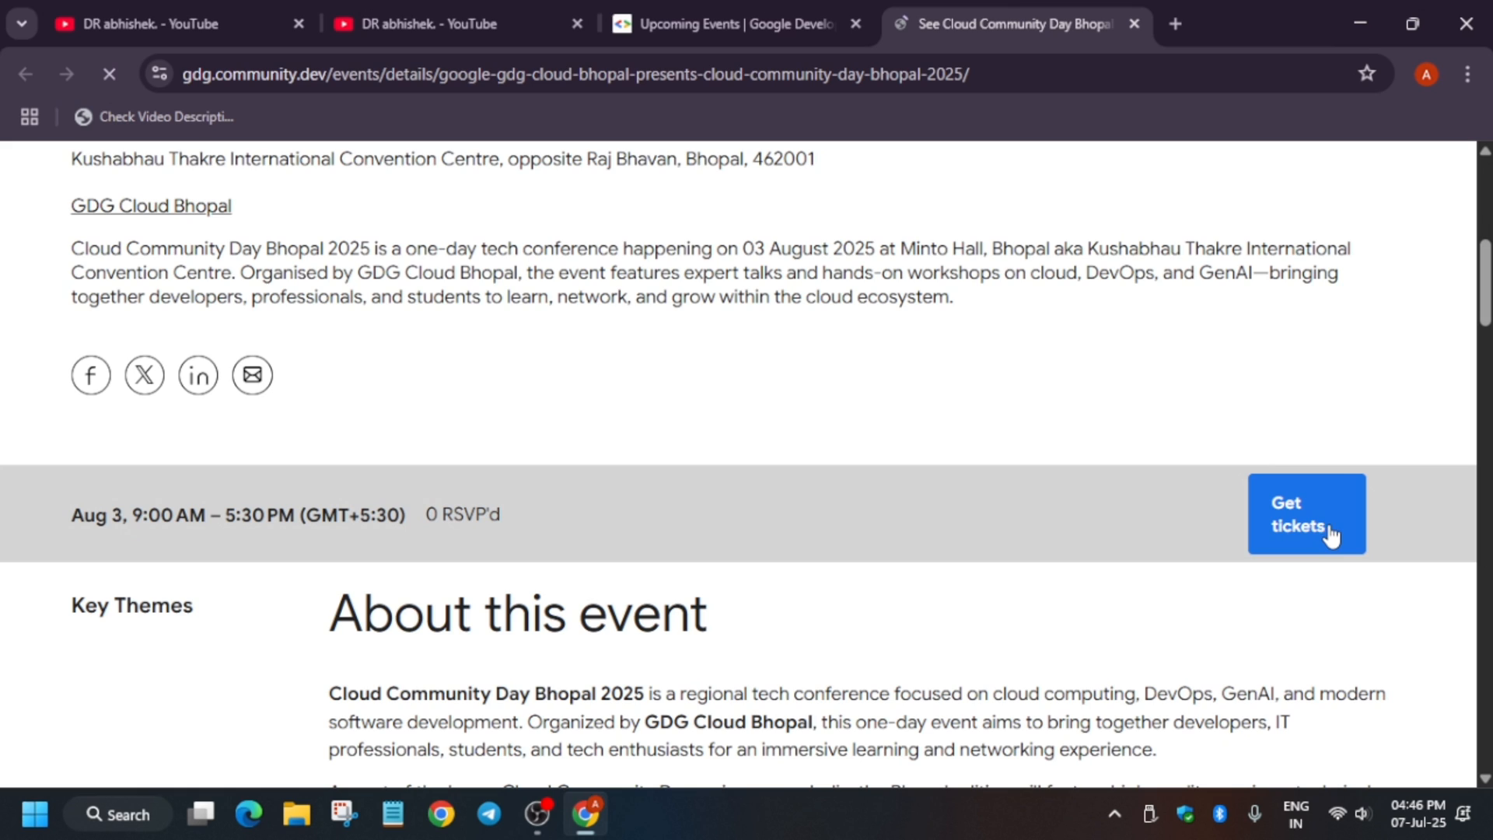
{"action": "mouse_move", "coordinate": [481, 330]}
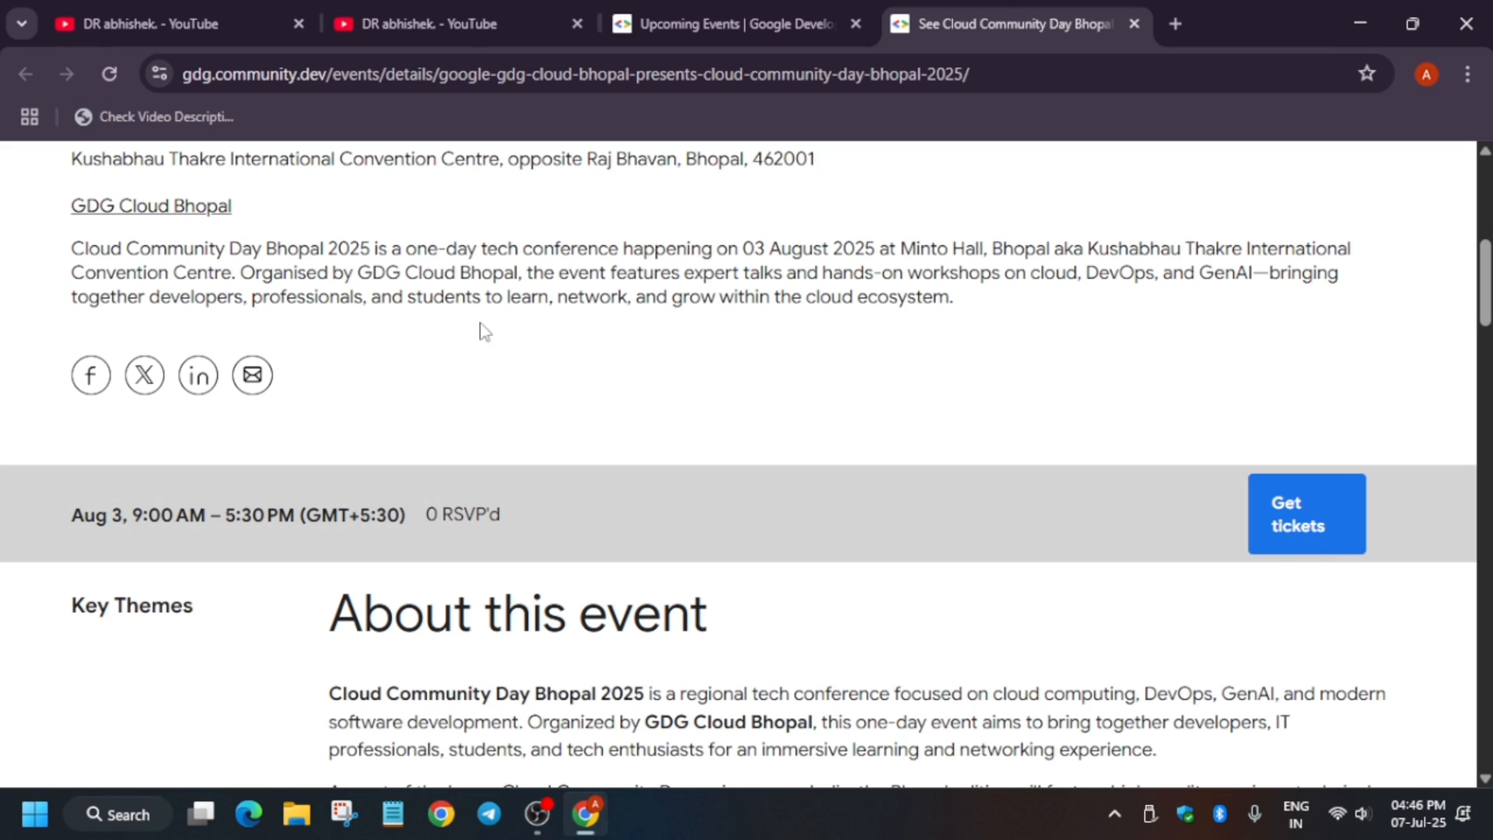
{"action": "mouse_move", "coordinate": [476, 277]}
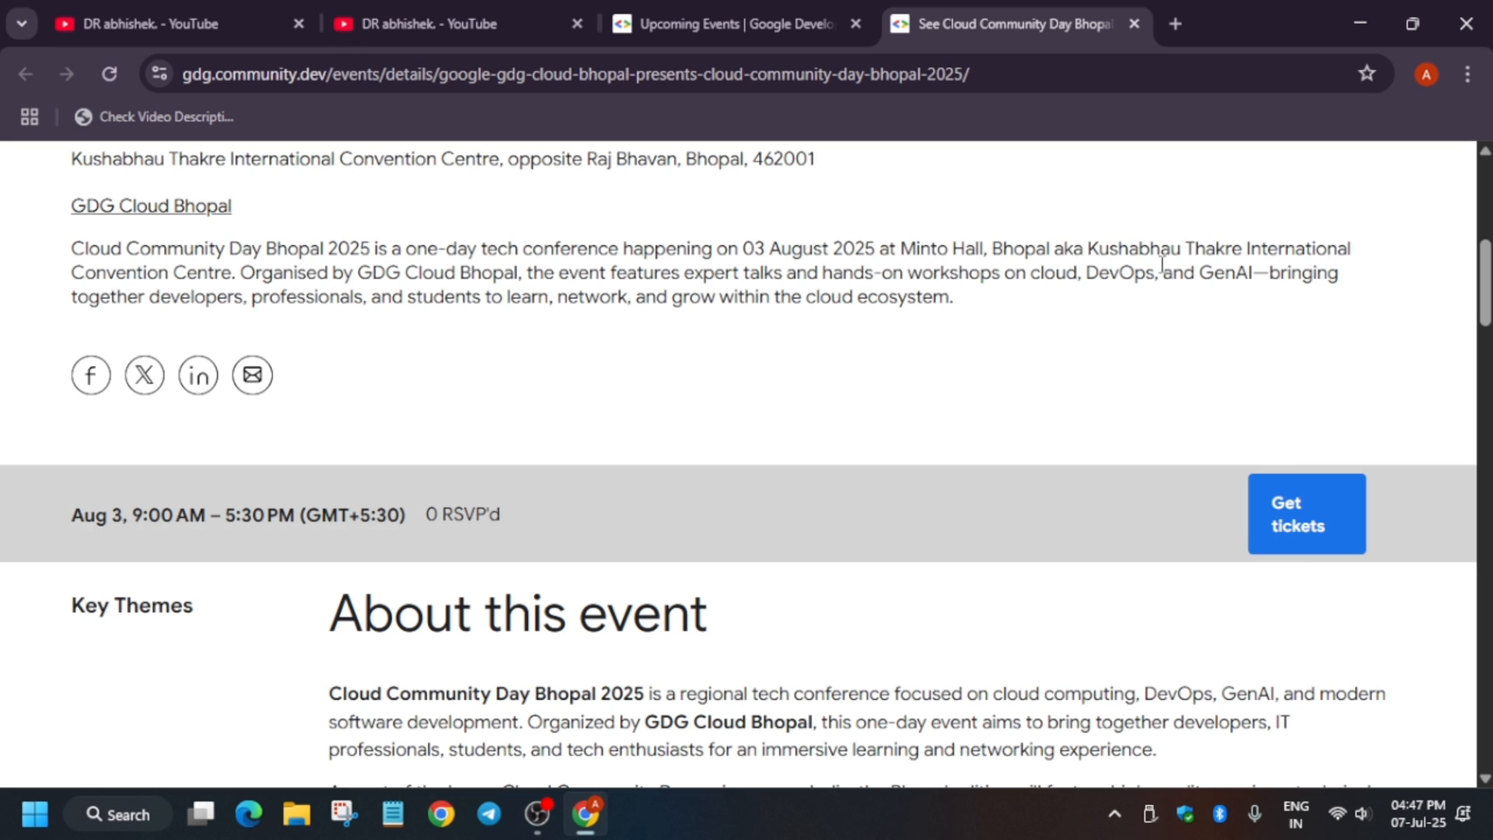
- Read through the Bhopal event's August 3 schedule and Who Should Attend list
{"action": "scroll", "scroll_direction": "down", "scroll_amount": 3}
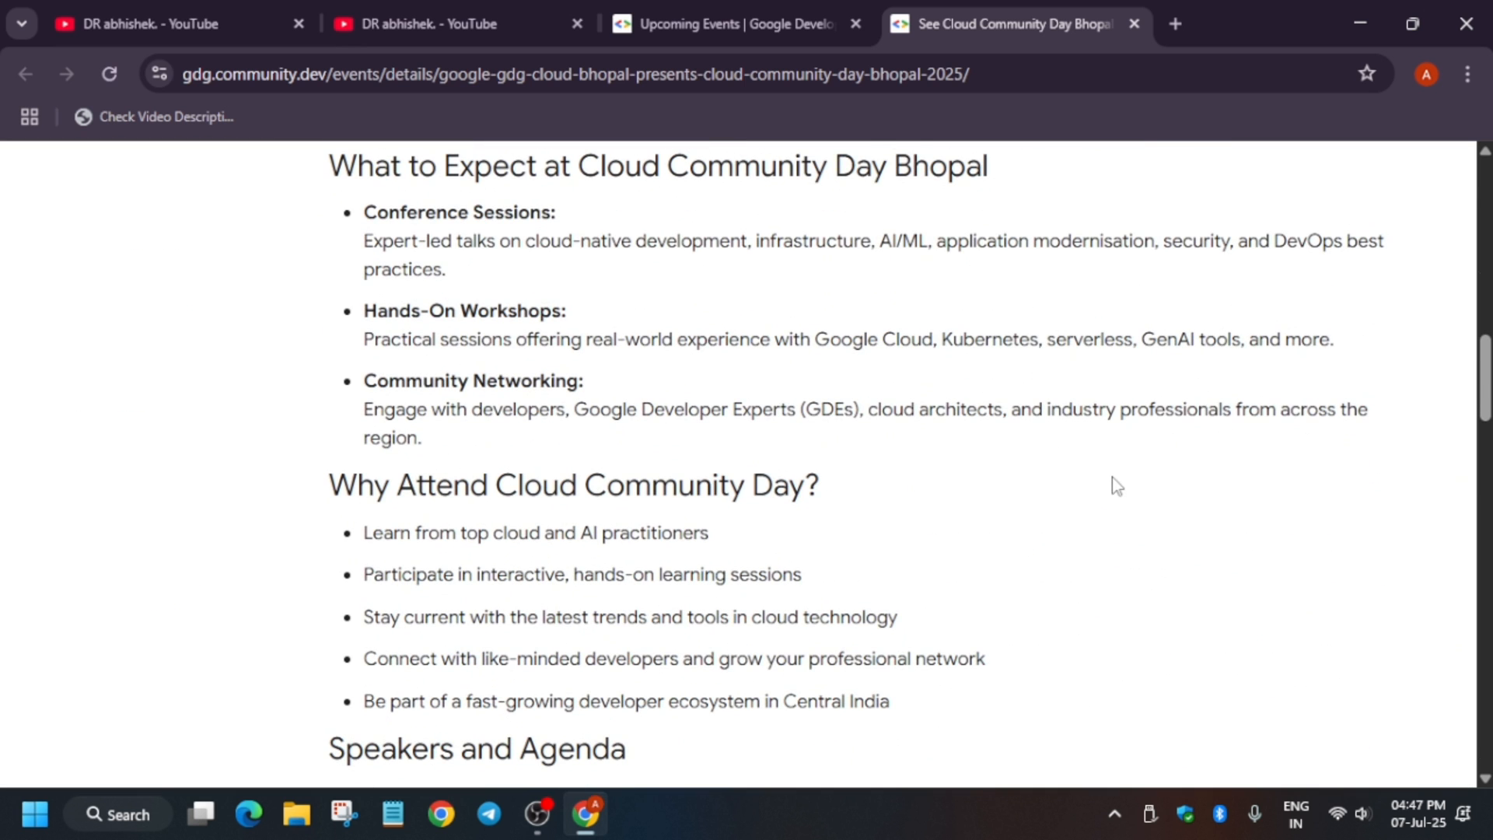
{"action": "mouse_move", "coordinate": [1123, 477]}
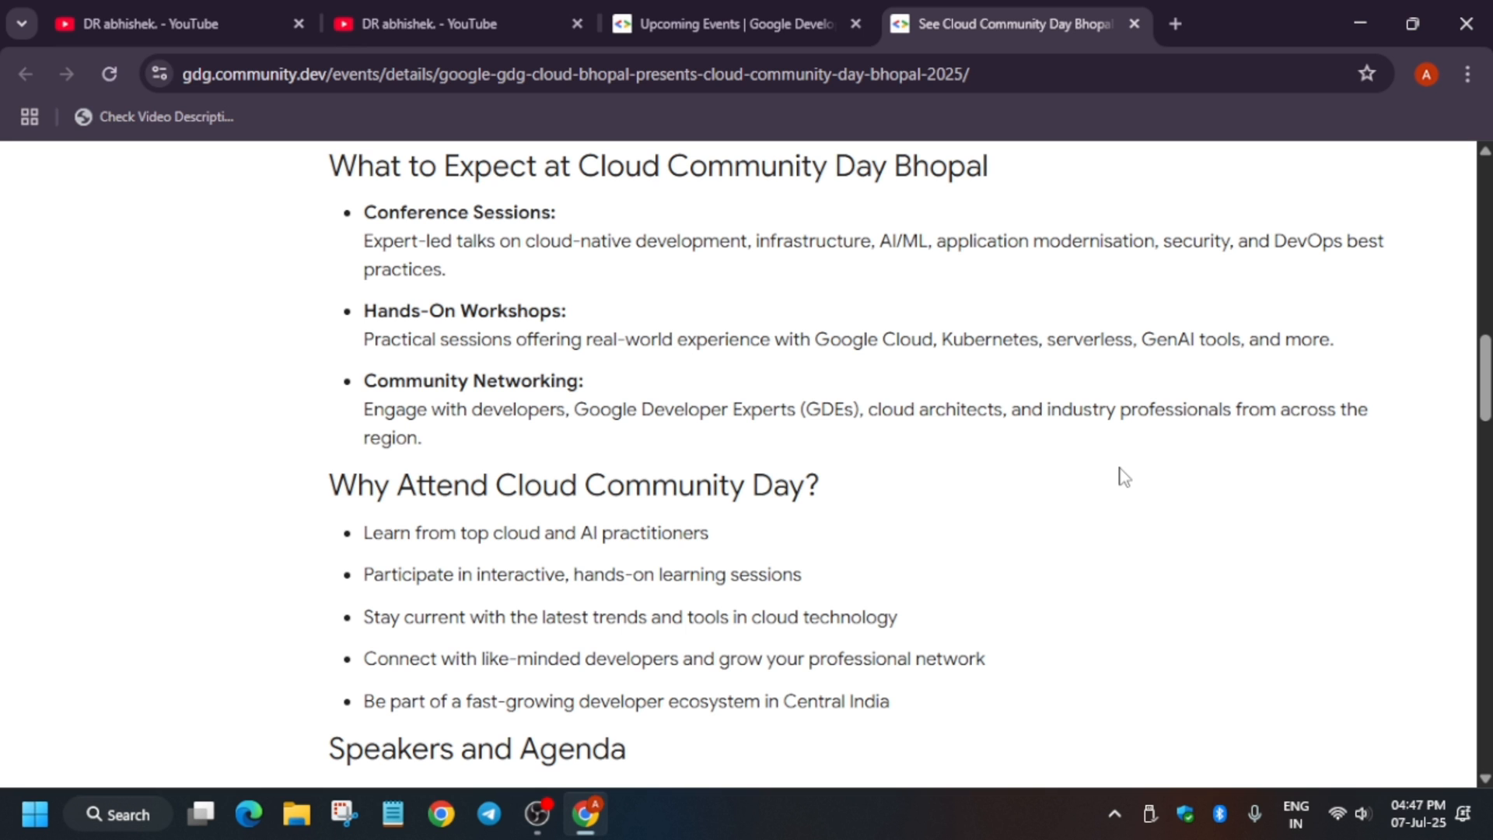
{"action": "scroll", "scroll_direction": "down", "scroll_amount": 3}
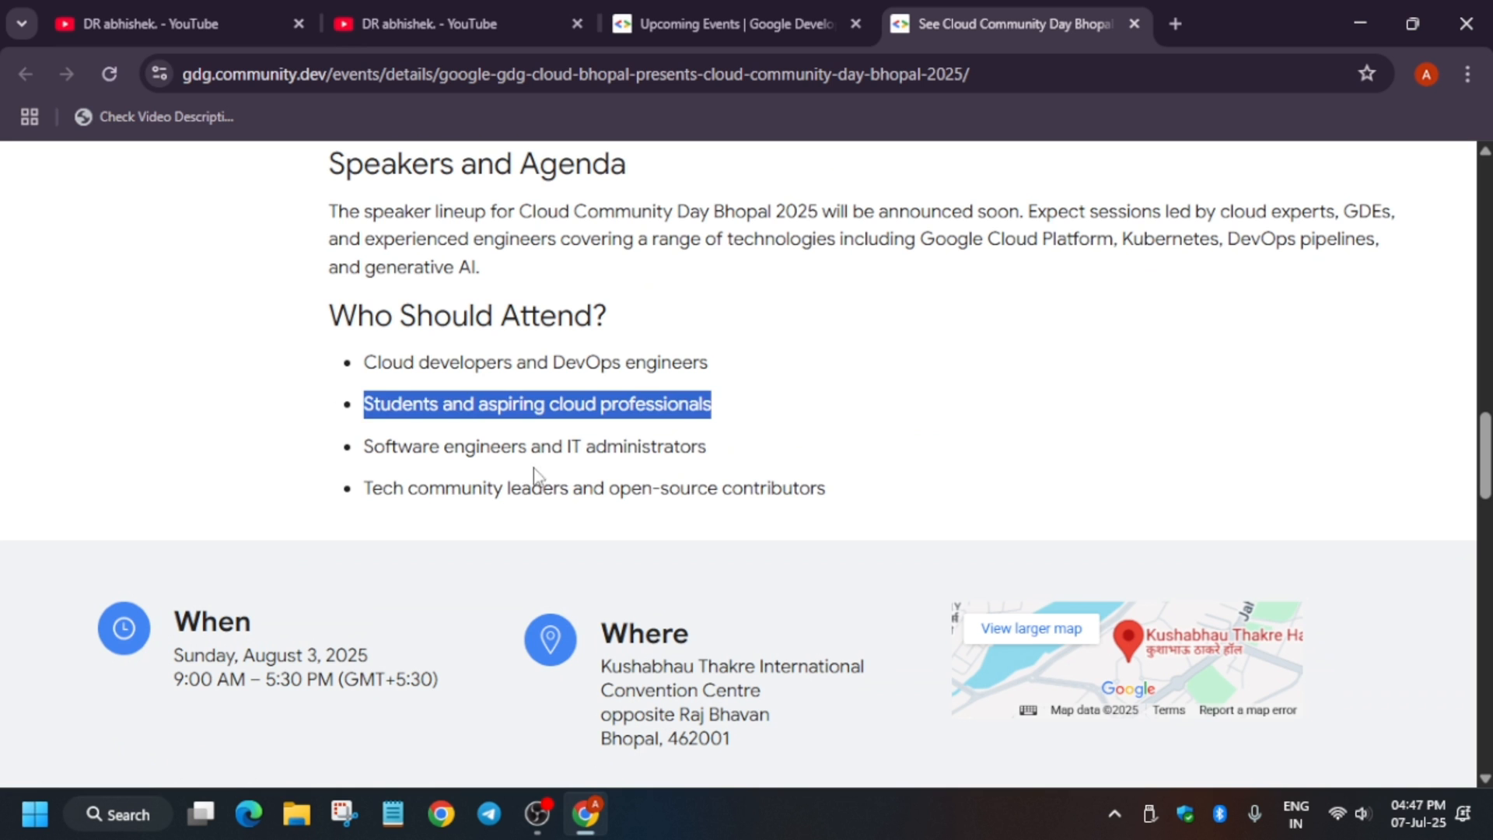
{"action": "double_click", "coordinate": [452, 487]}
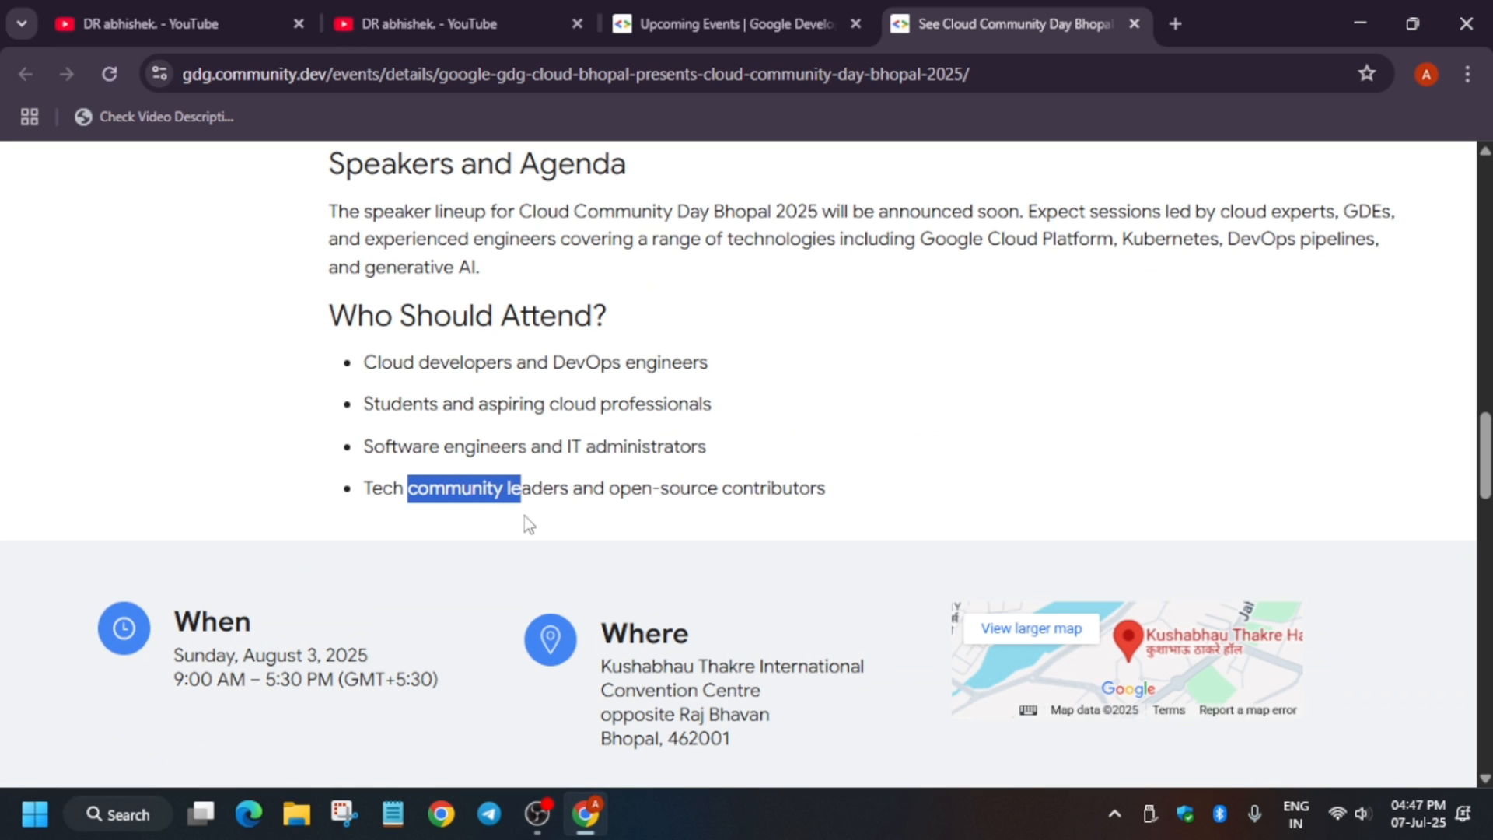
{"action": "mouse_move", "coordinate": [926, 466]}
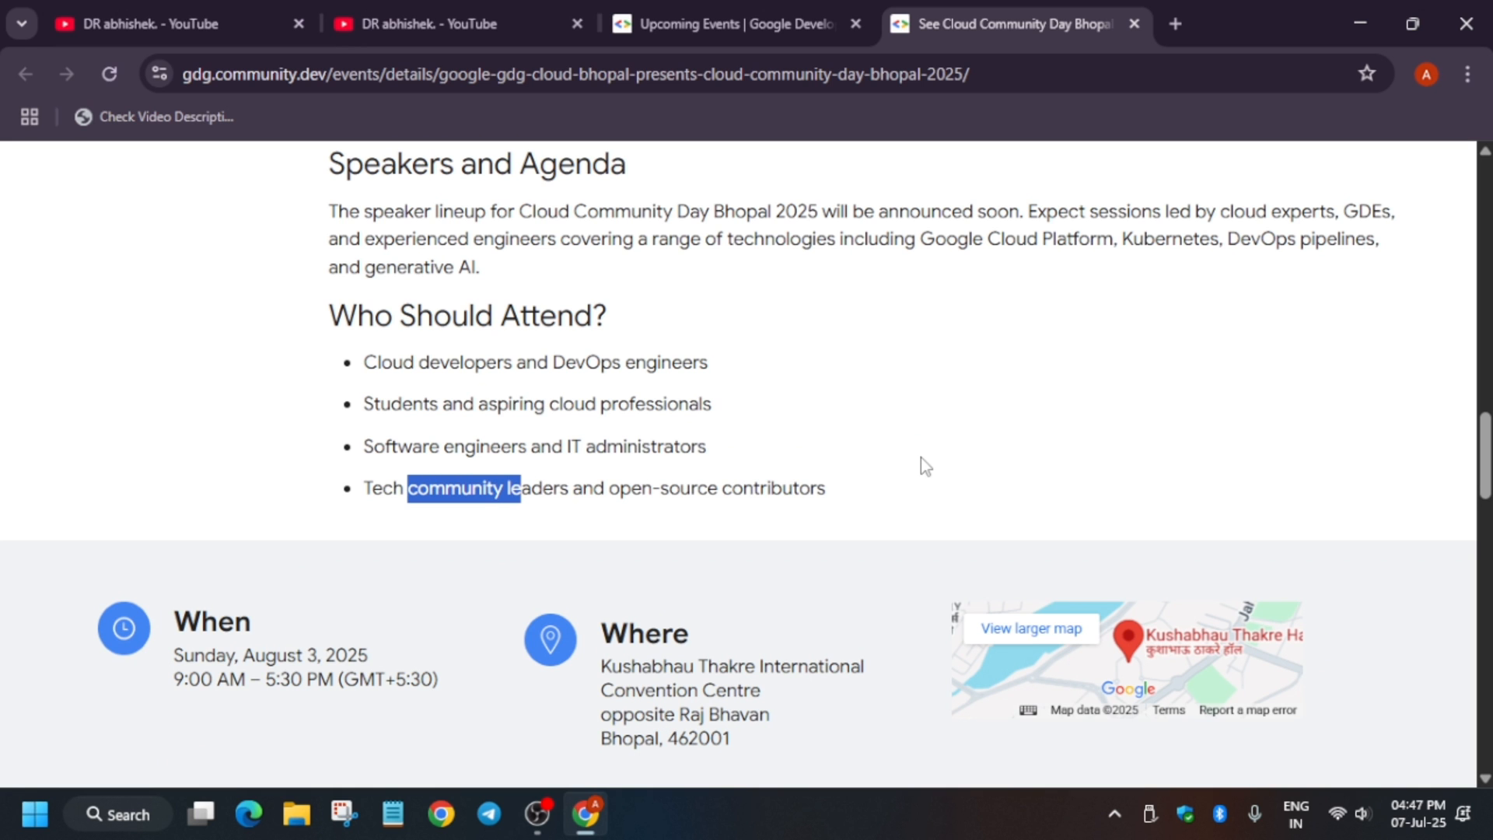
{"action": "scroll", "scroll_direction": "up", "scroll_amount": 3}
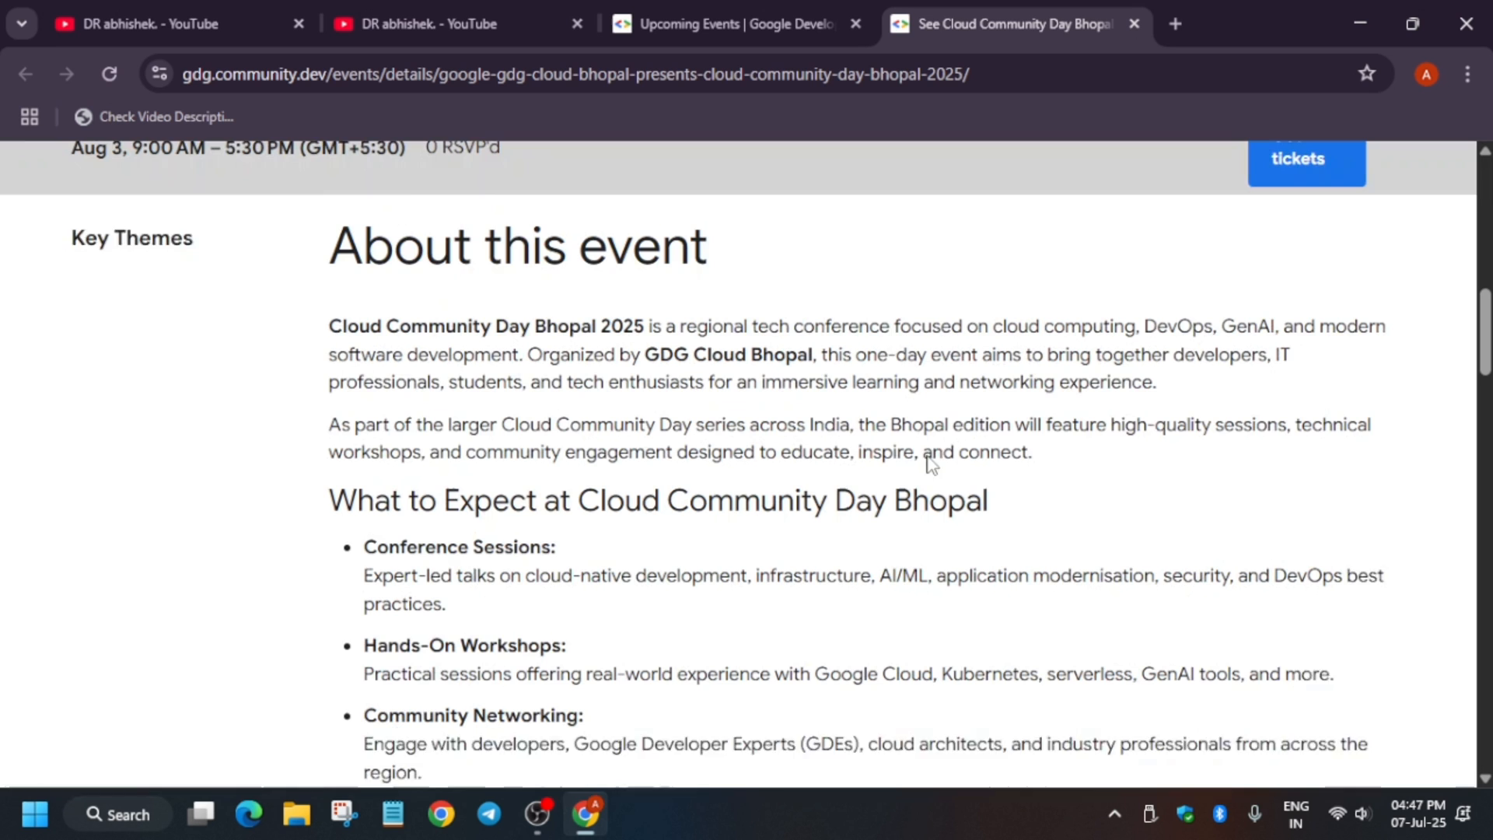
- Open the ccd.bhopal.dev tickets page and highlight the ₹200 Early Bird ticket price
{"action": "left_click", "coordinate": [1305, 159]}
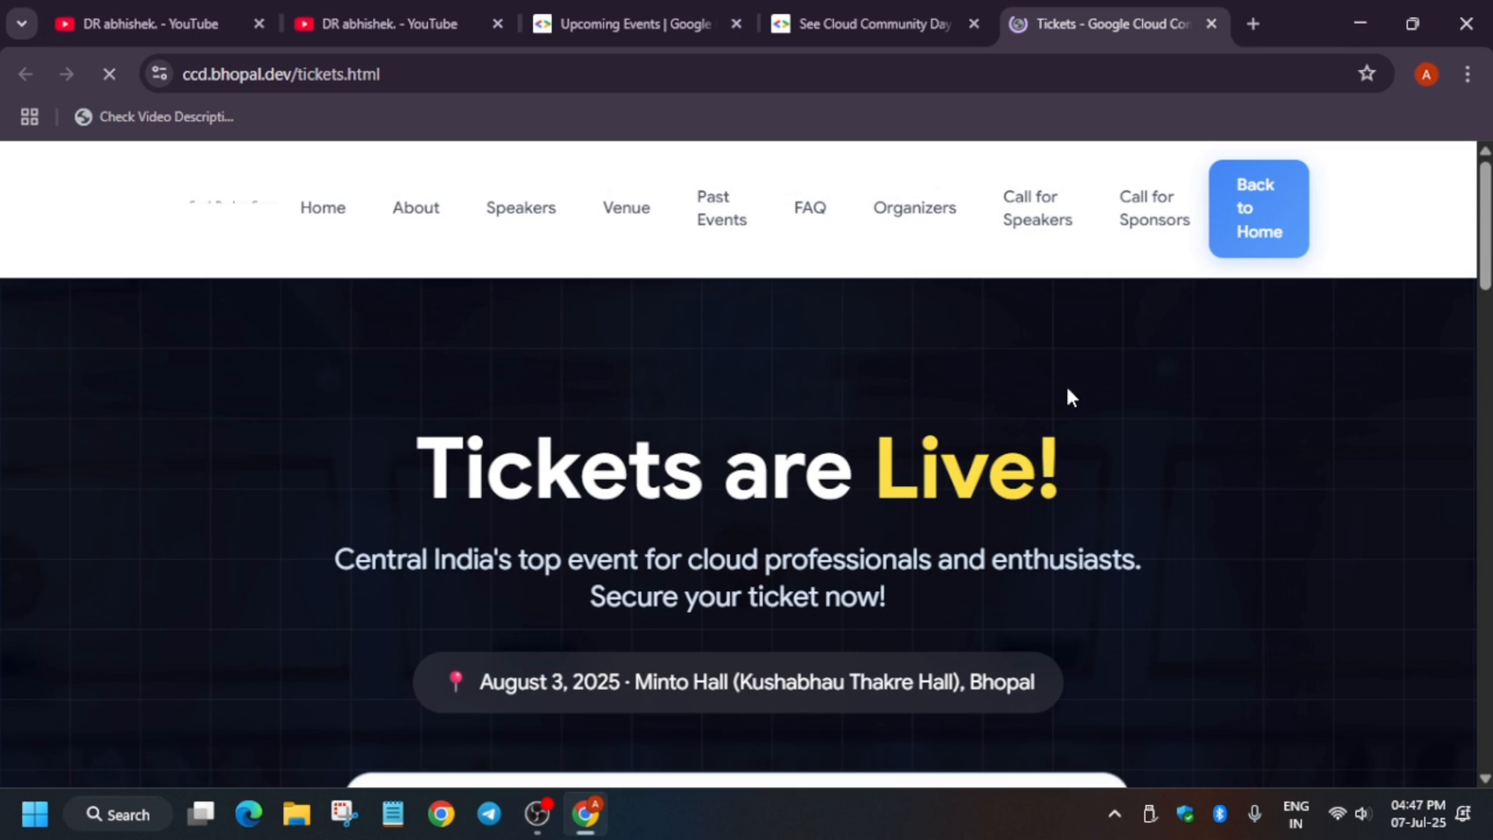
{"action": "scroll", "scroll_direction": "down", "scroll_amount": 3}
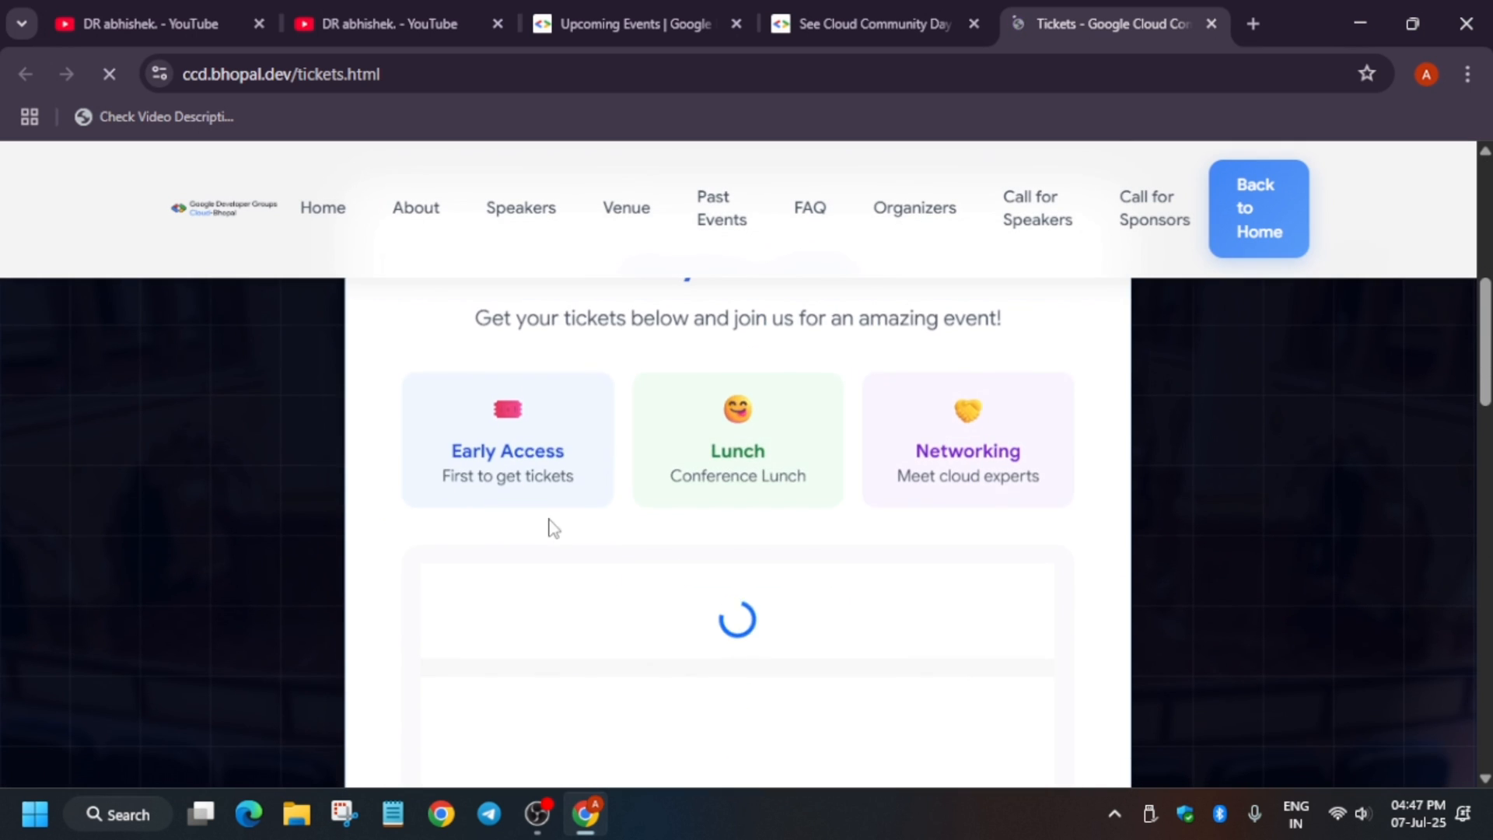
{"action": "scroll", "scroll_direction": "up", "scroll_amount": 3}
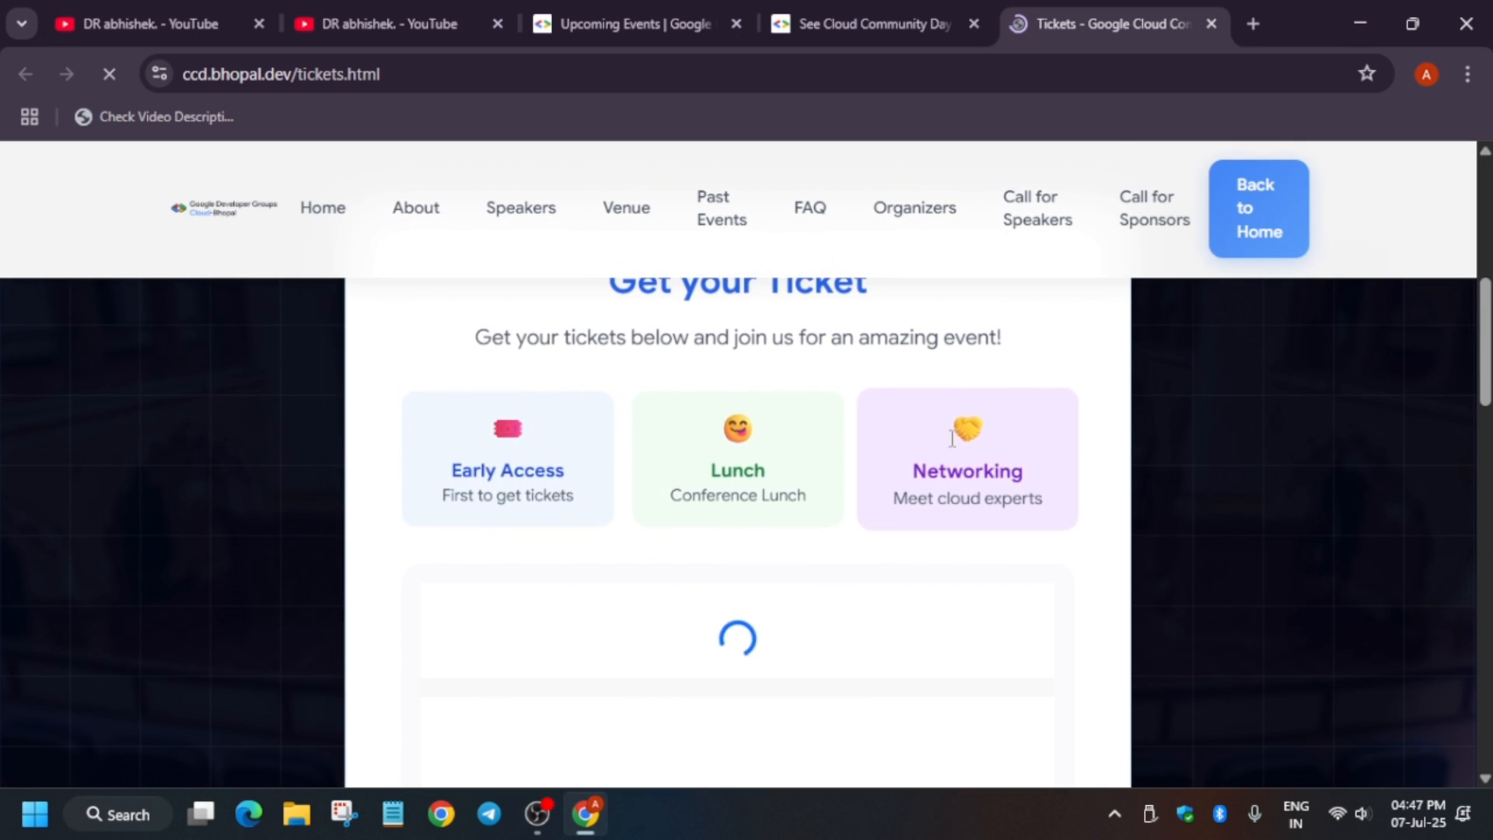
{"action": "scroll", "scroll_direction": "up", "scroll_amount": 3}
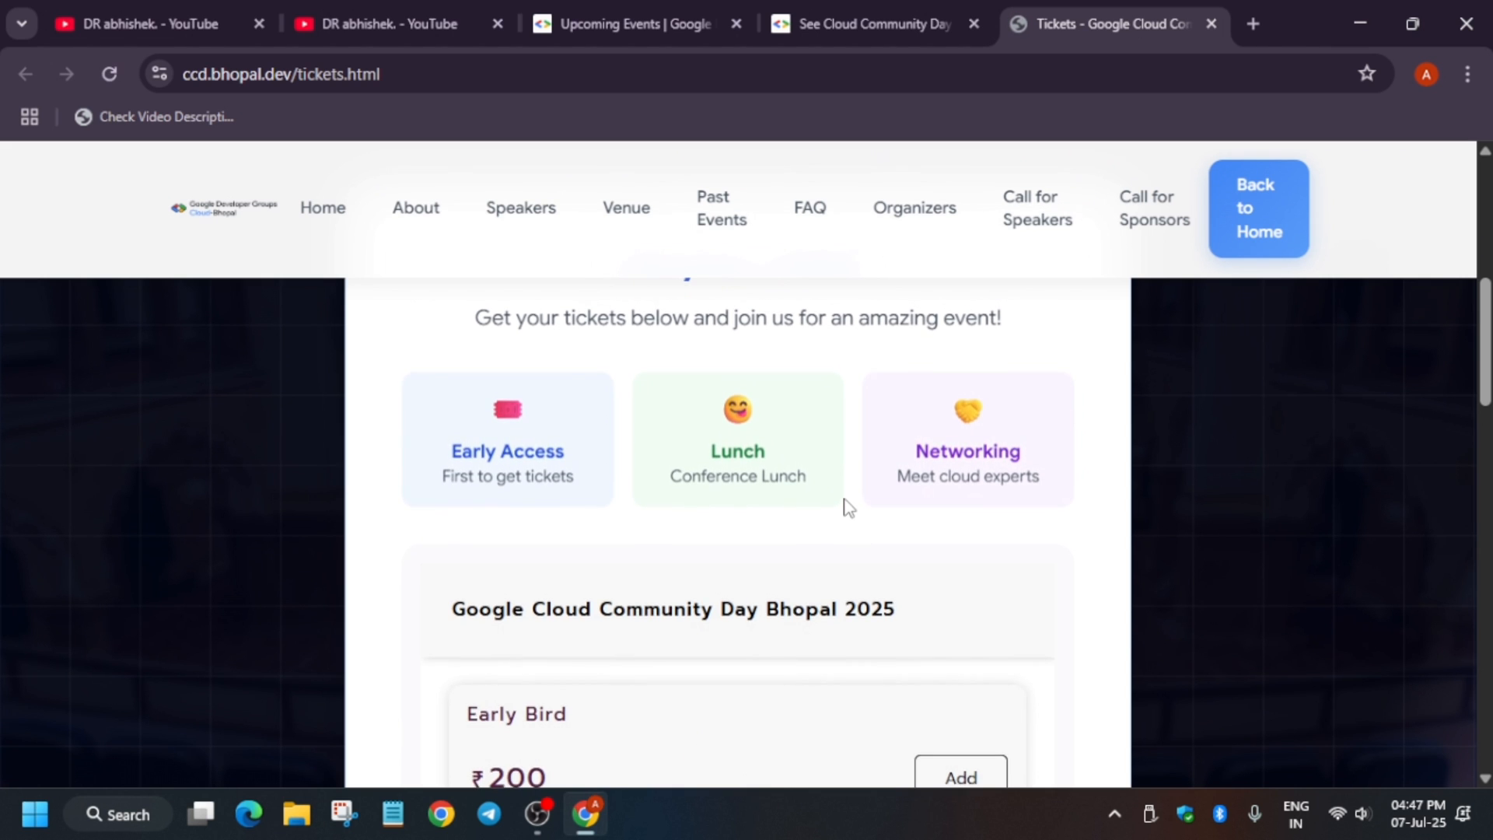
{"action": "scroll", "scroll_direction": "down", "scroll_amount": 3}
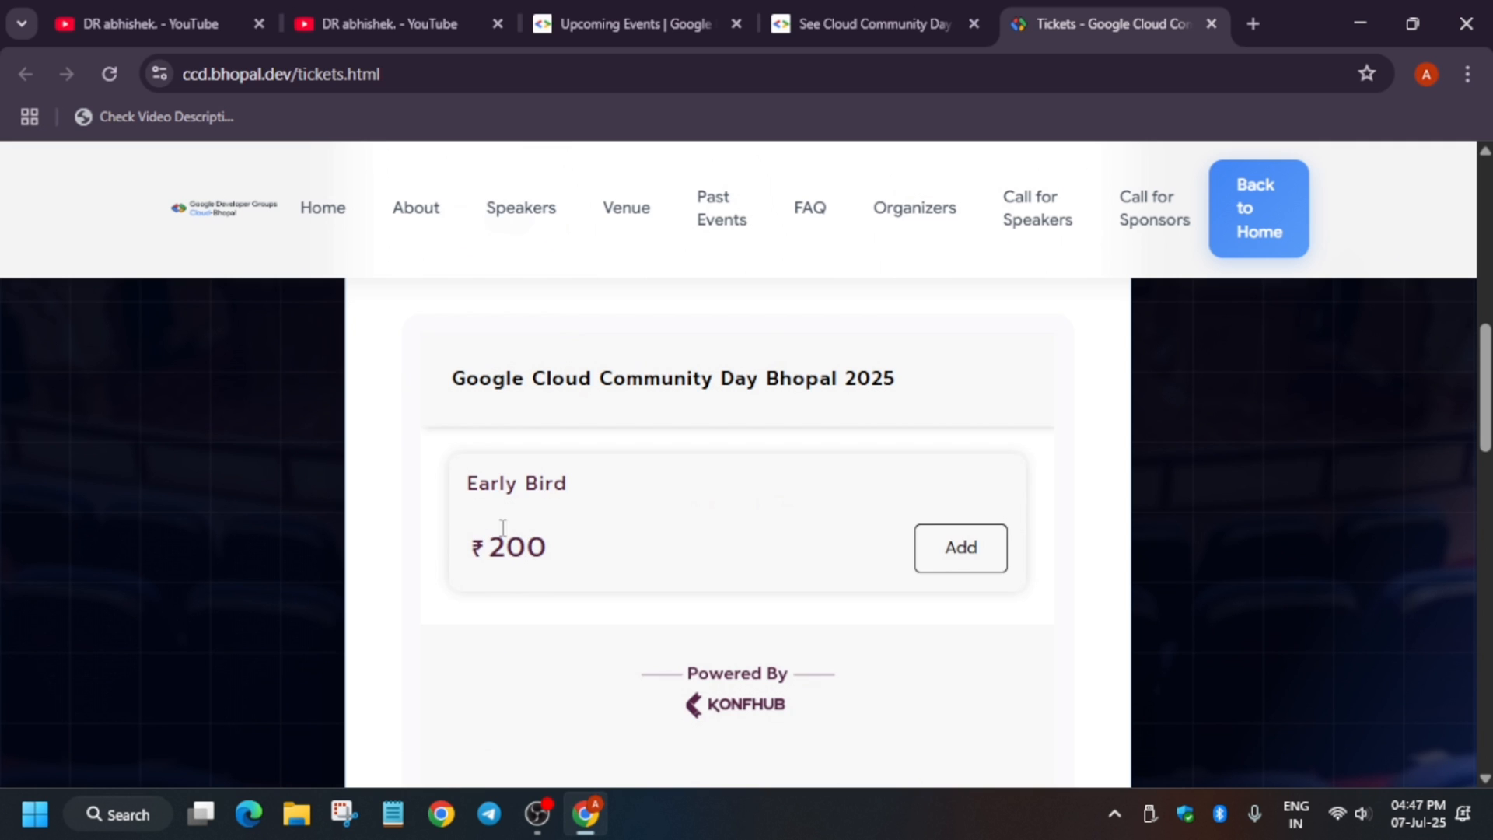
{"action": "double_click", "coordinate": [510, 546]}
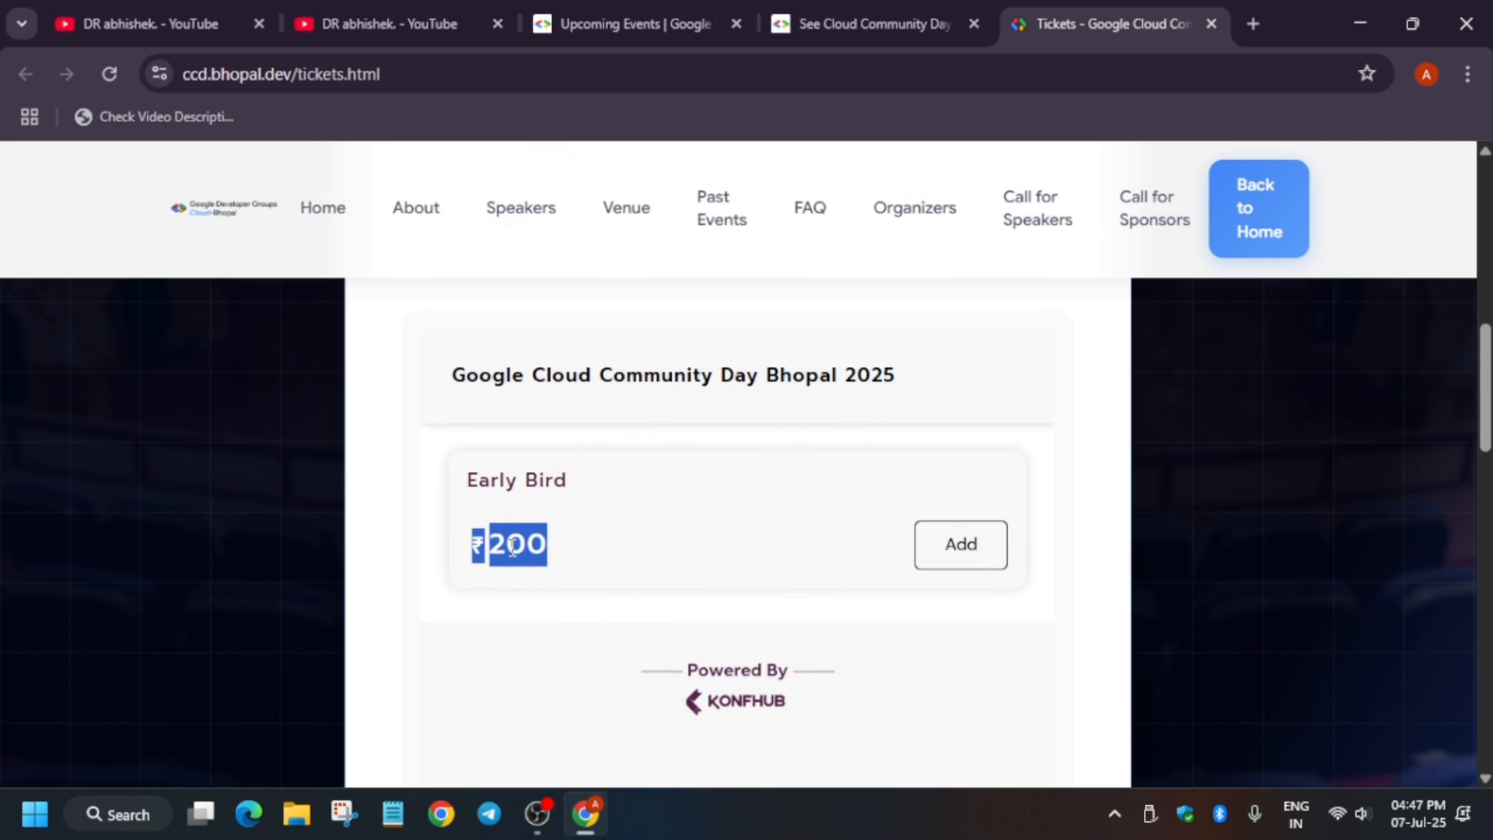
{"action": "scroll", "scroll_direction": "down", "scroll_amount": 3}
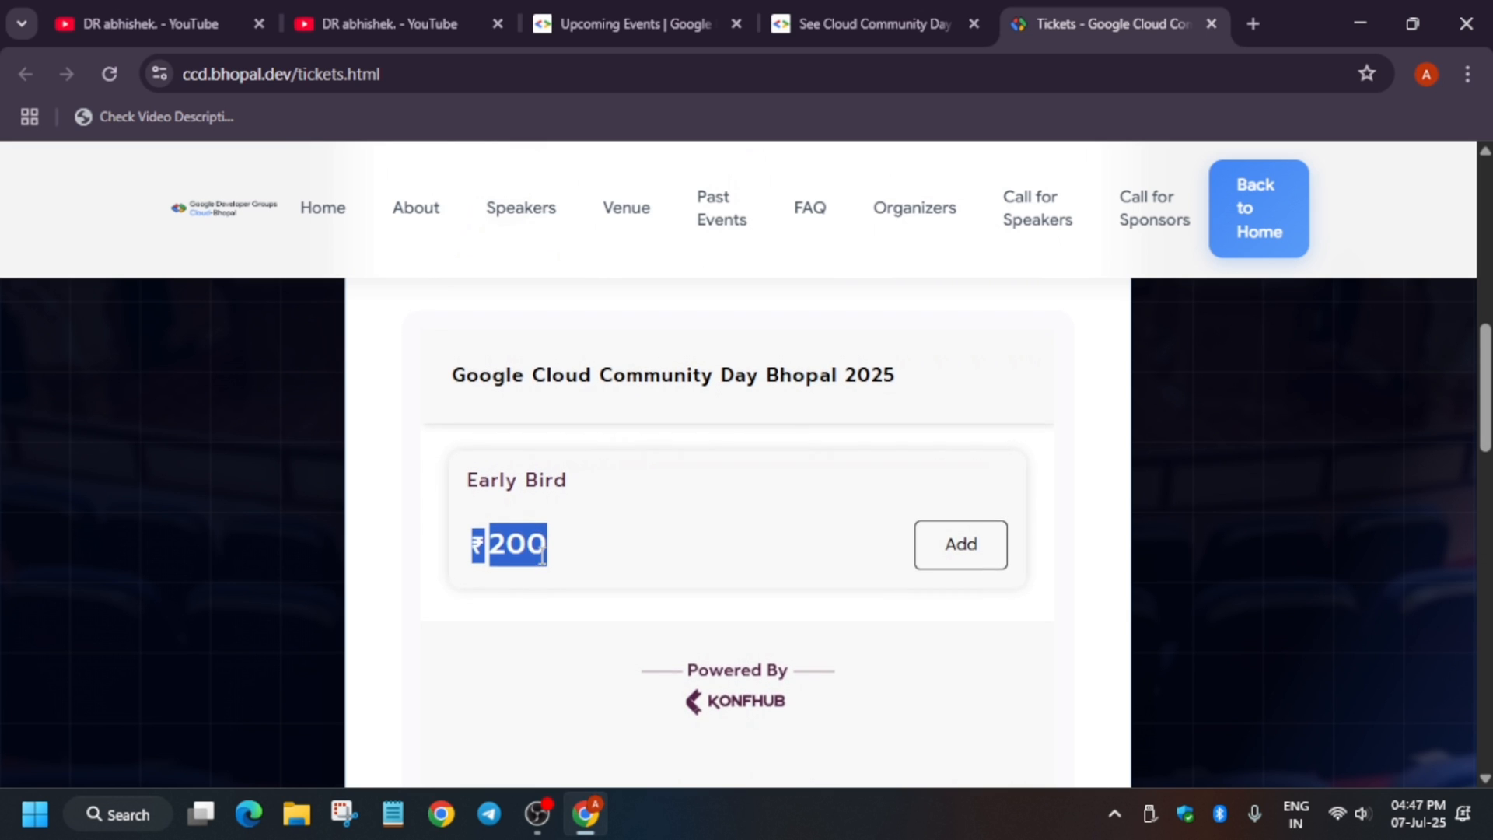
{"action": "scroll", "scroll_direction": "down", "scroll_amount": 3}
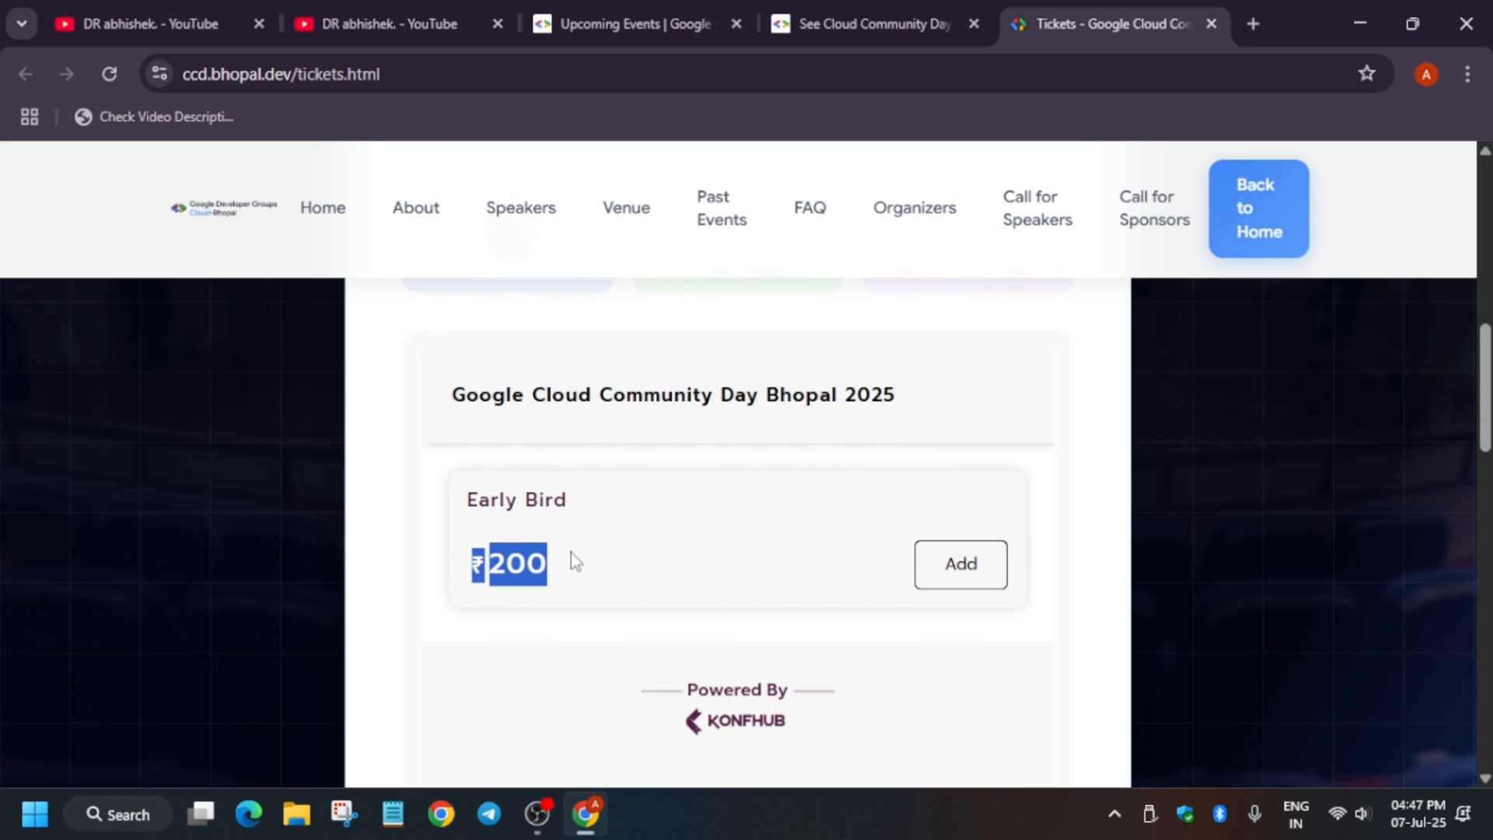
- On Upcoming Events, search the location box for 'pune Maha' and select Wai, Maharashtra, India
{"action": "left_click", "coordinate": [629, 23]}
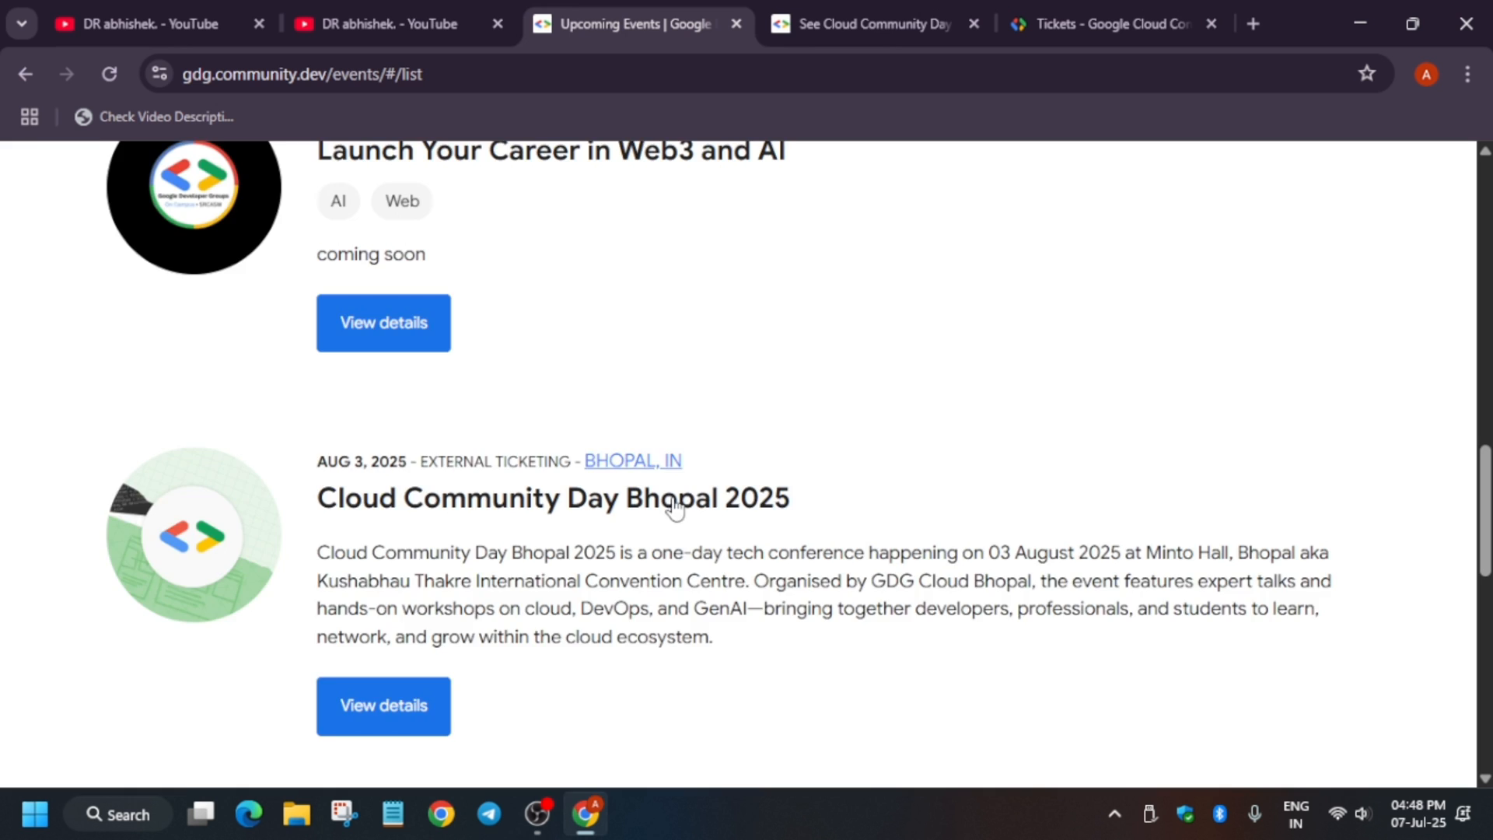
{"action": "scroll", "scroll_direction": "up", "scroll_amount": 3}
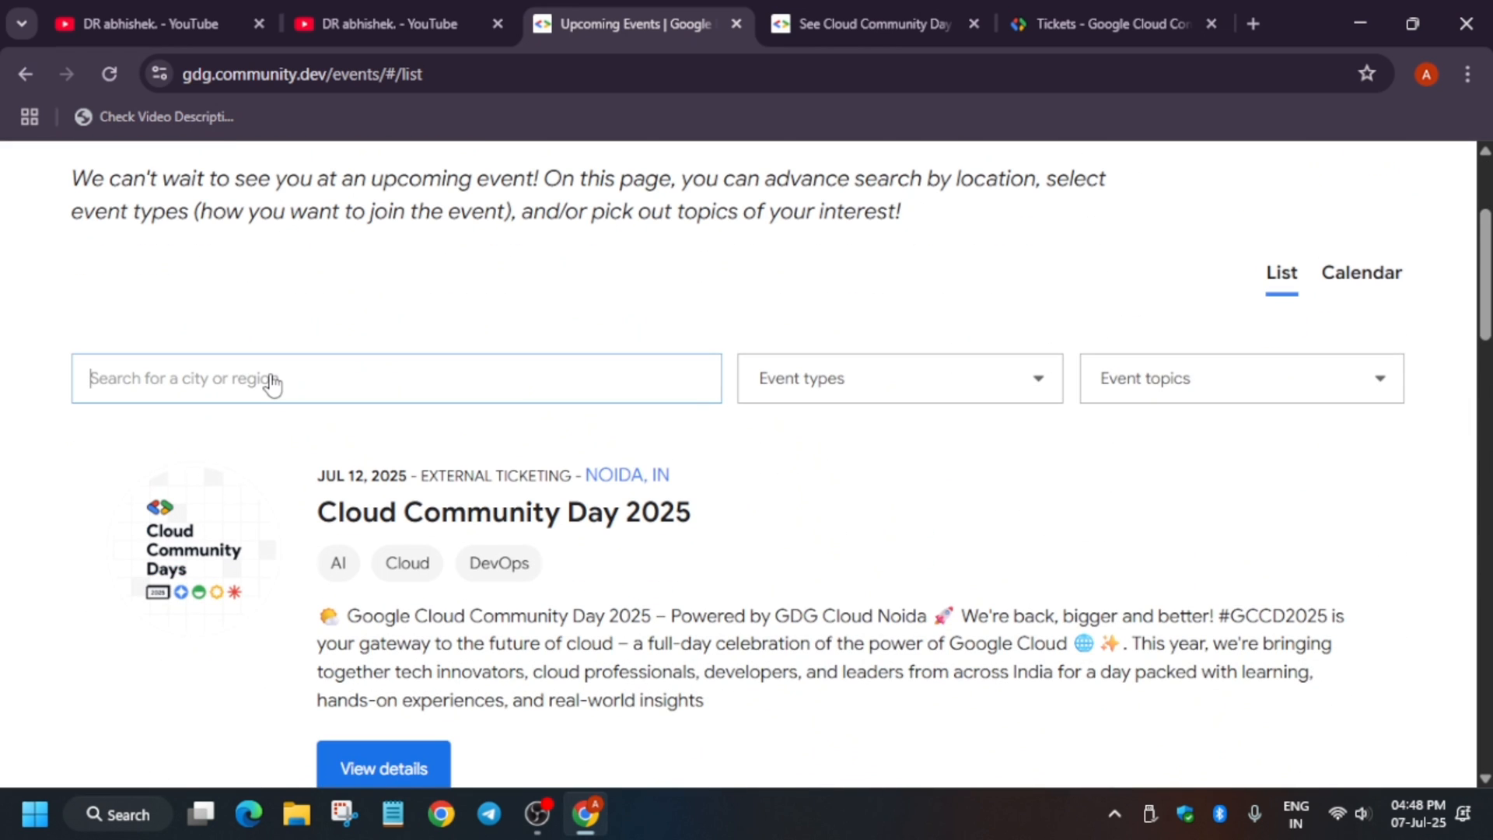
{"action": "type", "text": "p"}
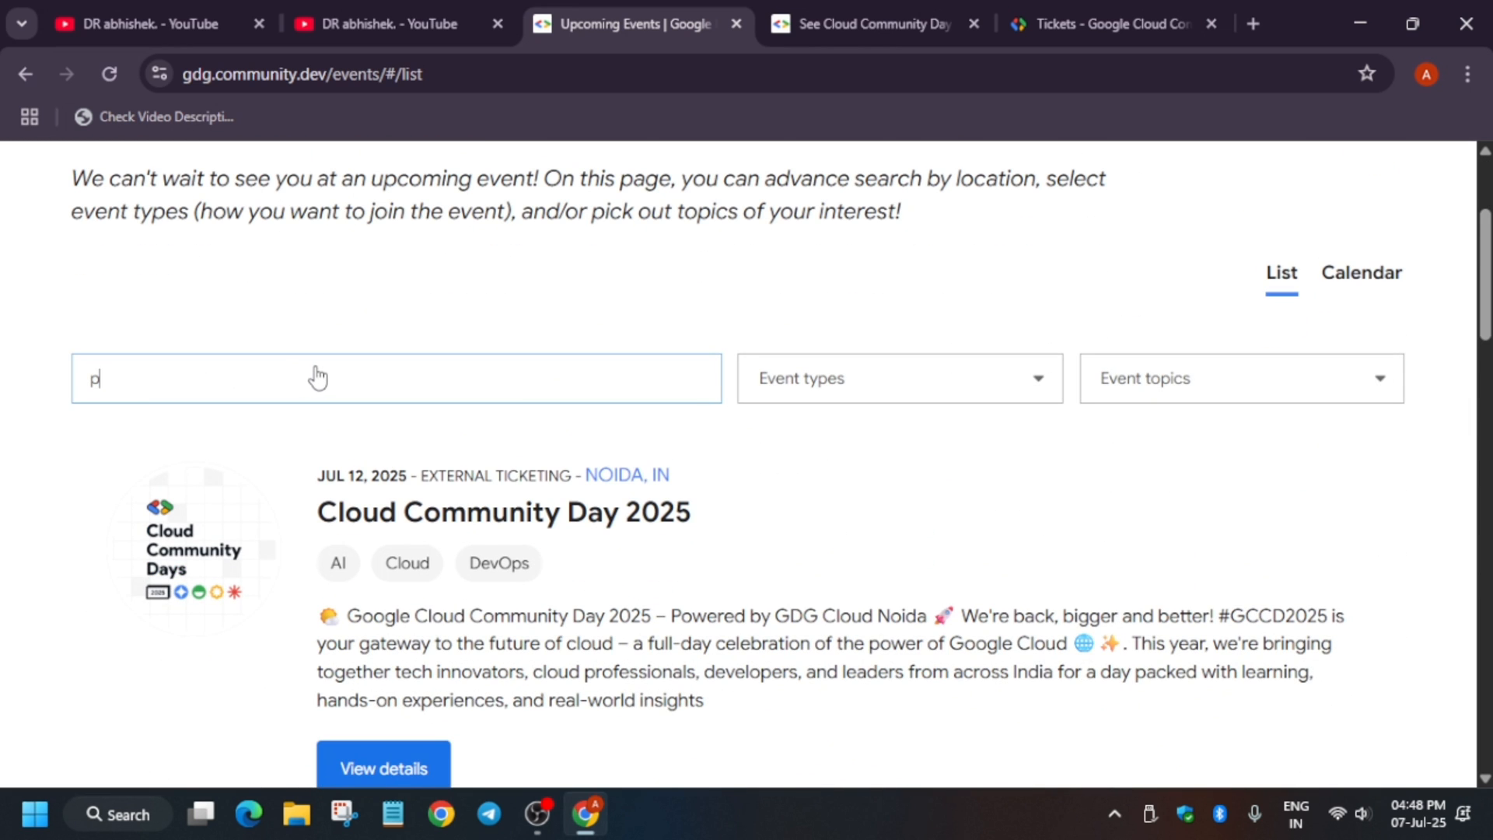
{"action": "type", "text": "une"}
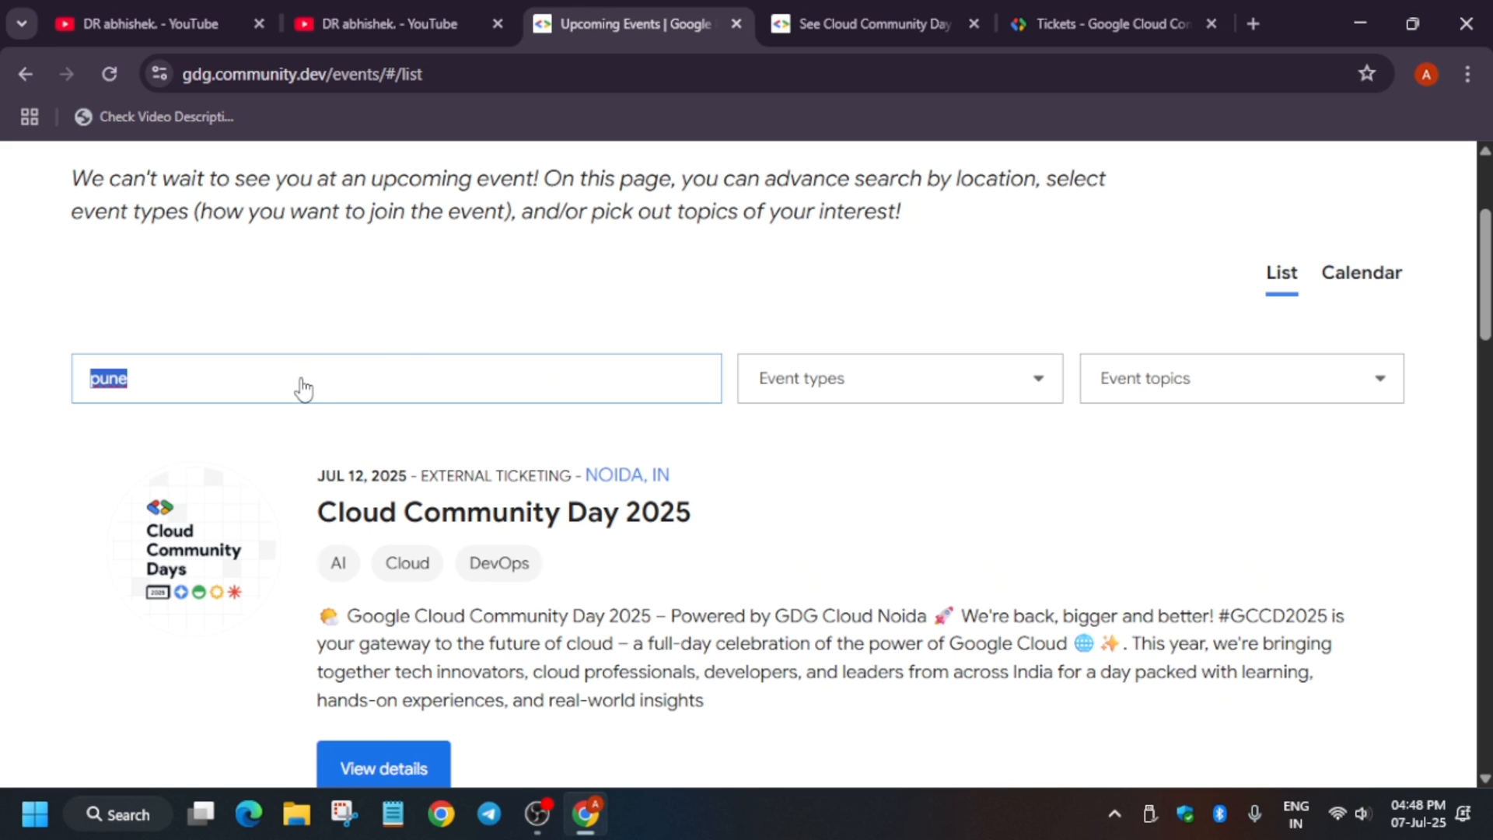
{"action": "type", "text": "Maharas"}
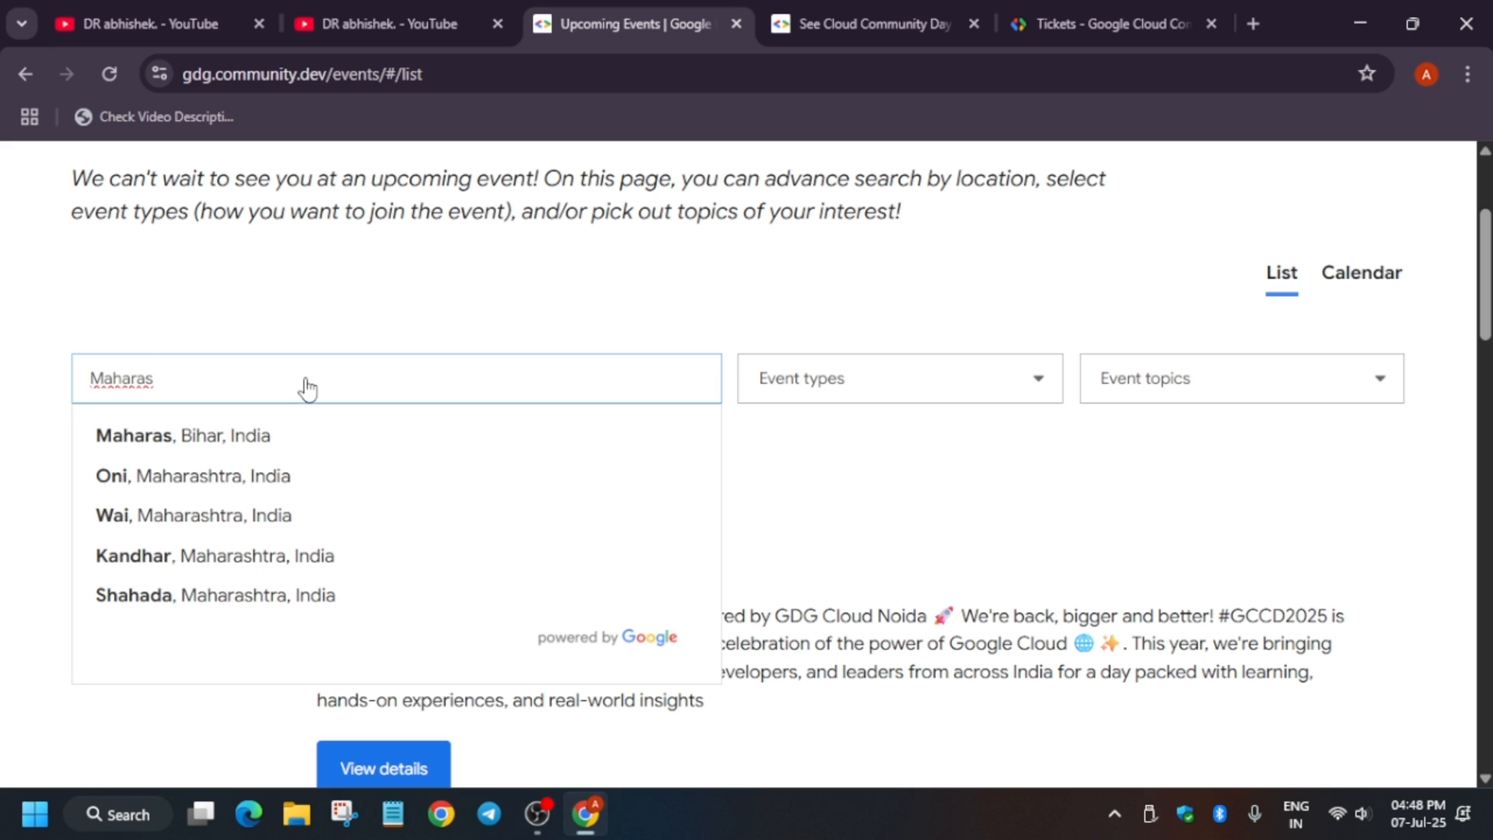
{"action": "mouse_move", "coordinate": [340, 529]}
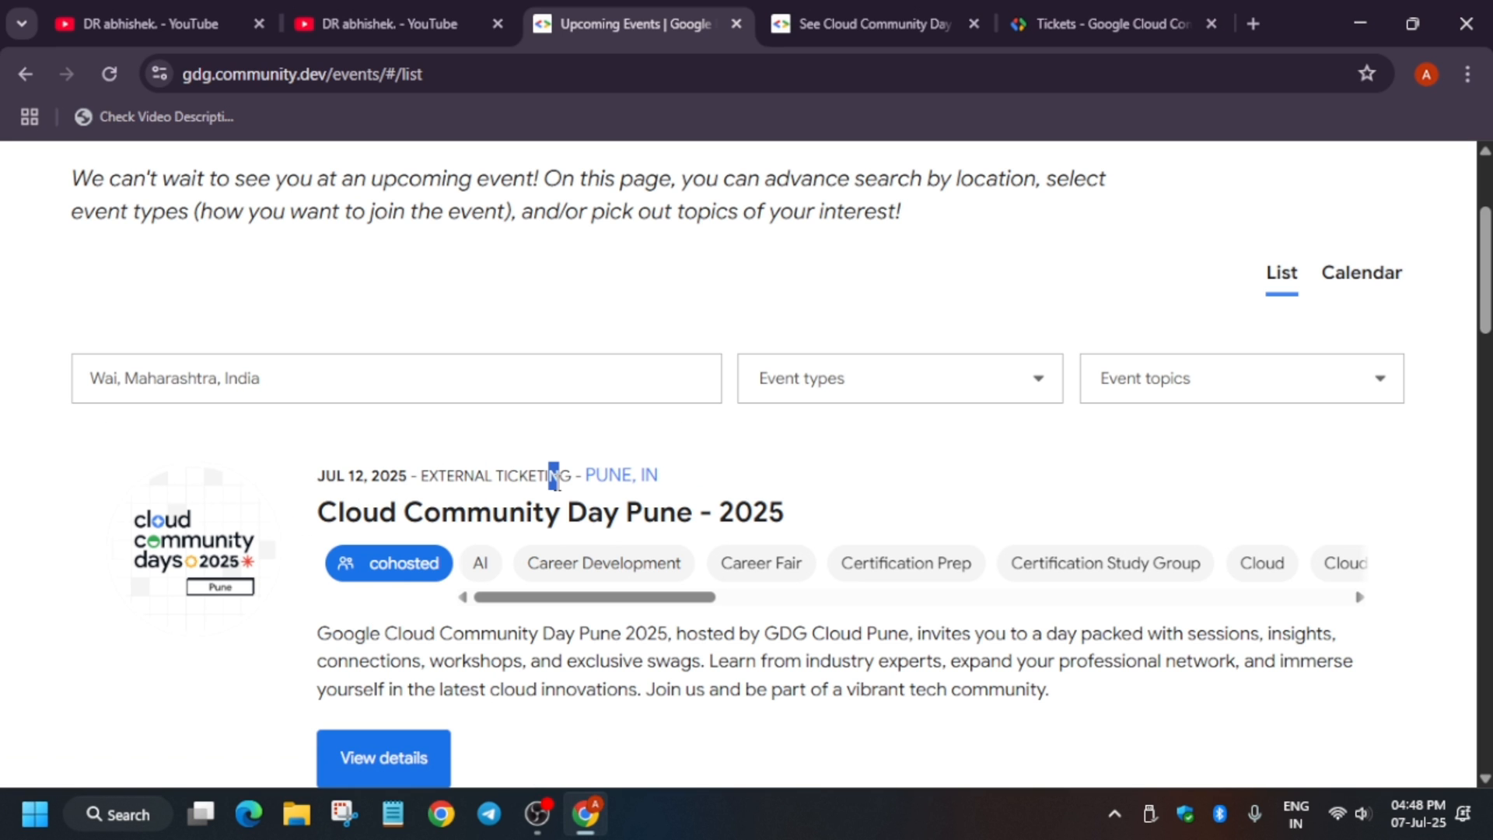
- Look through the filtered results: Cloud Community Day Pune, Indore and Ahmedabad events
{"action": "double_click", "coordinate": [549, 511]}
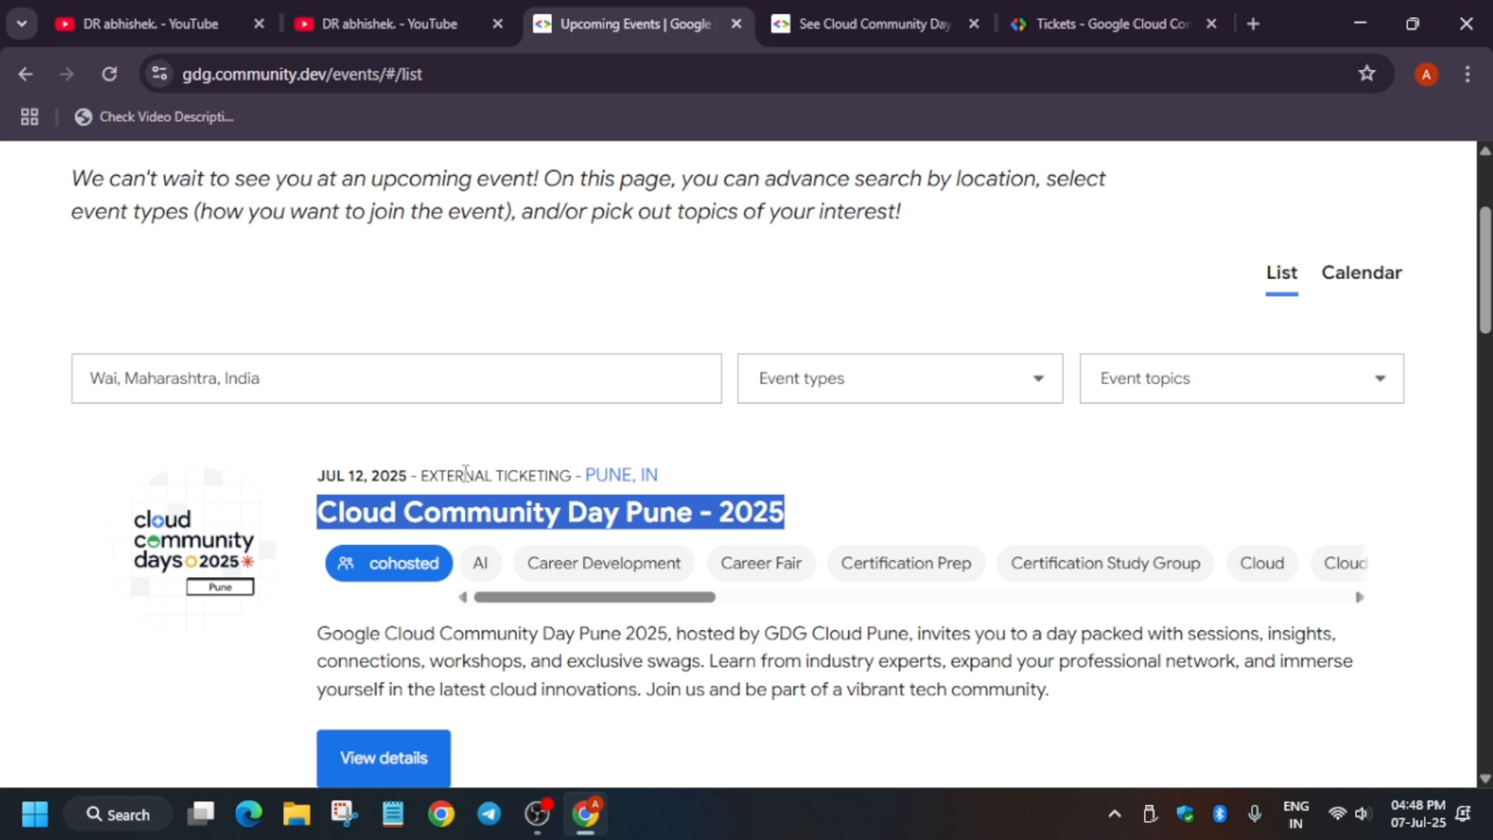
{"action": "scroll", "scroll_direction": "down", "scroll_amount": 3}
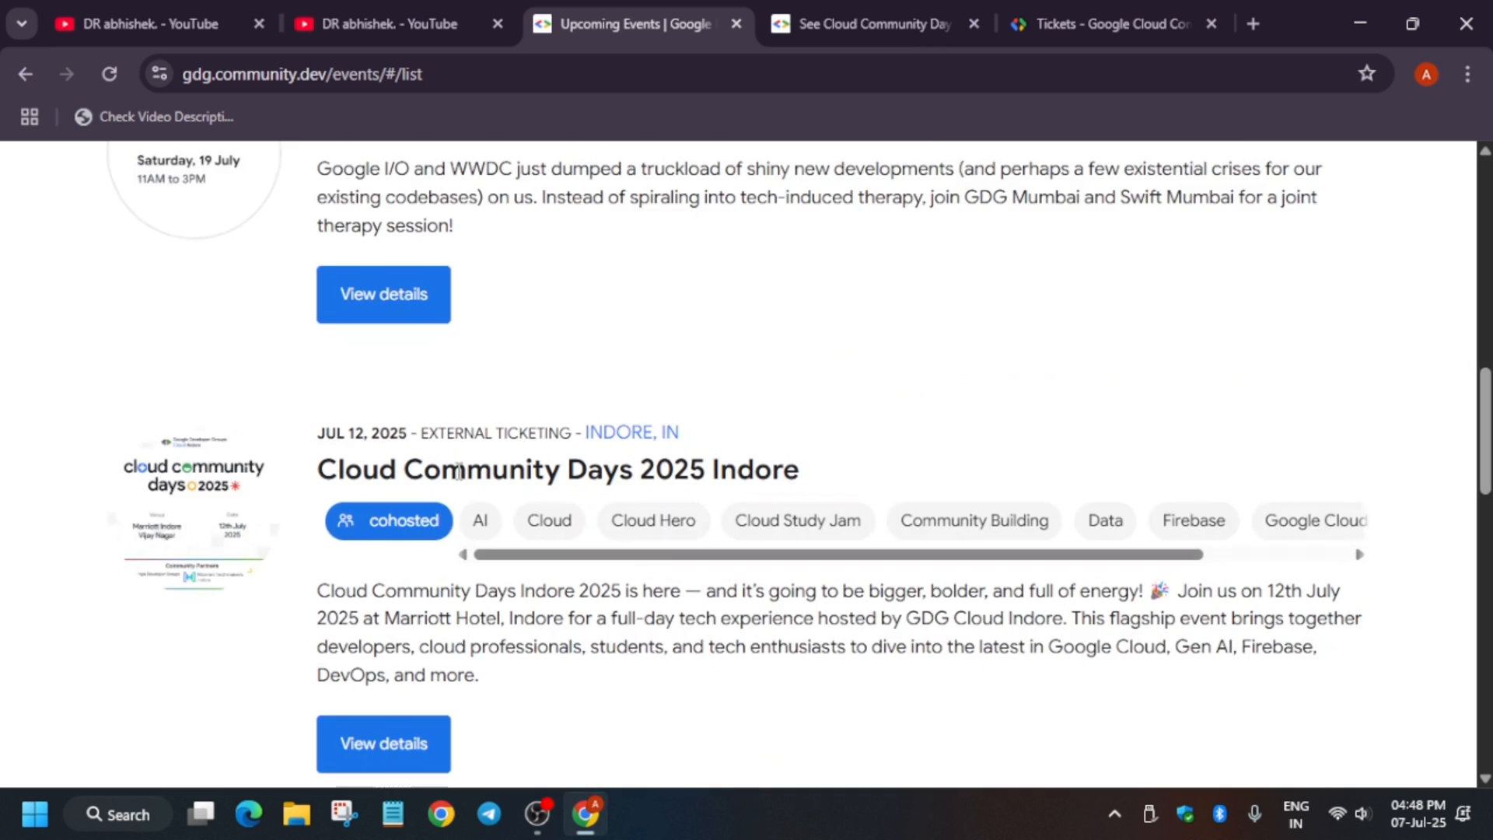
{"action": "scroll", "scroll_direction": "down", "scroll_amount": 3}
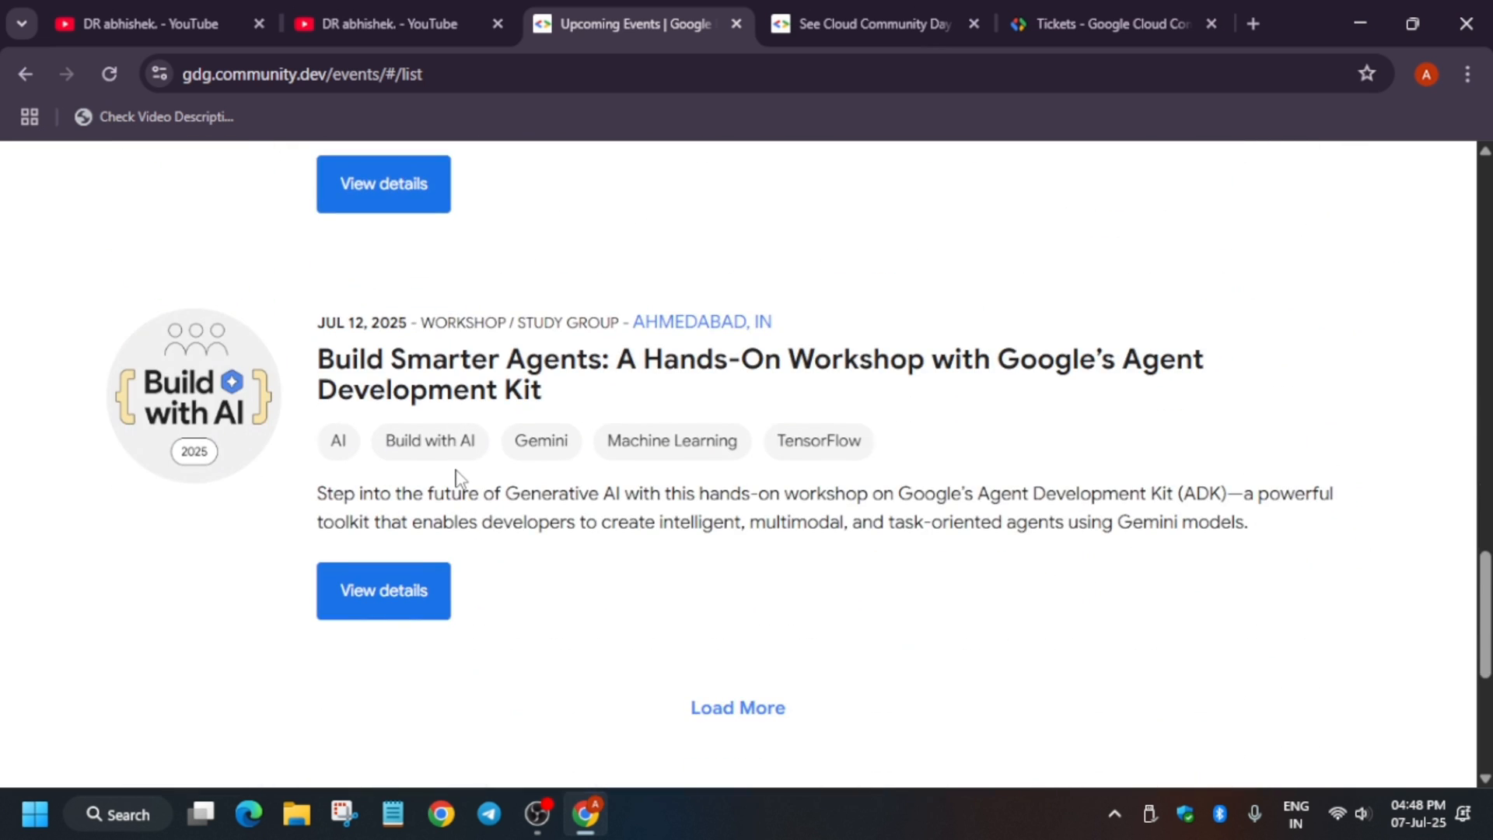
{"action": "mouse_move", "coordinate": [396, 371]}
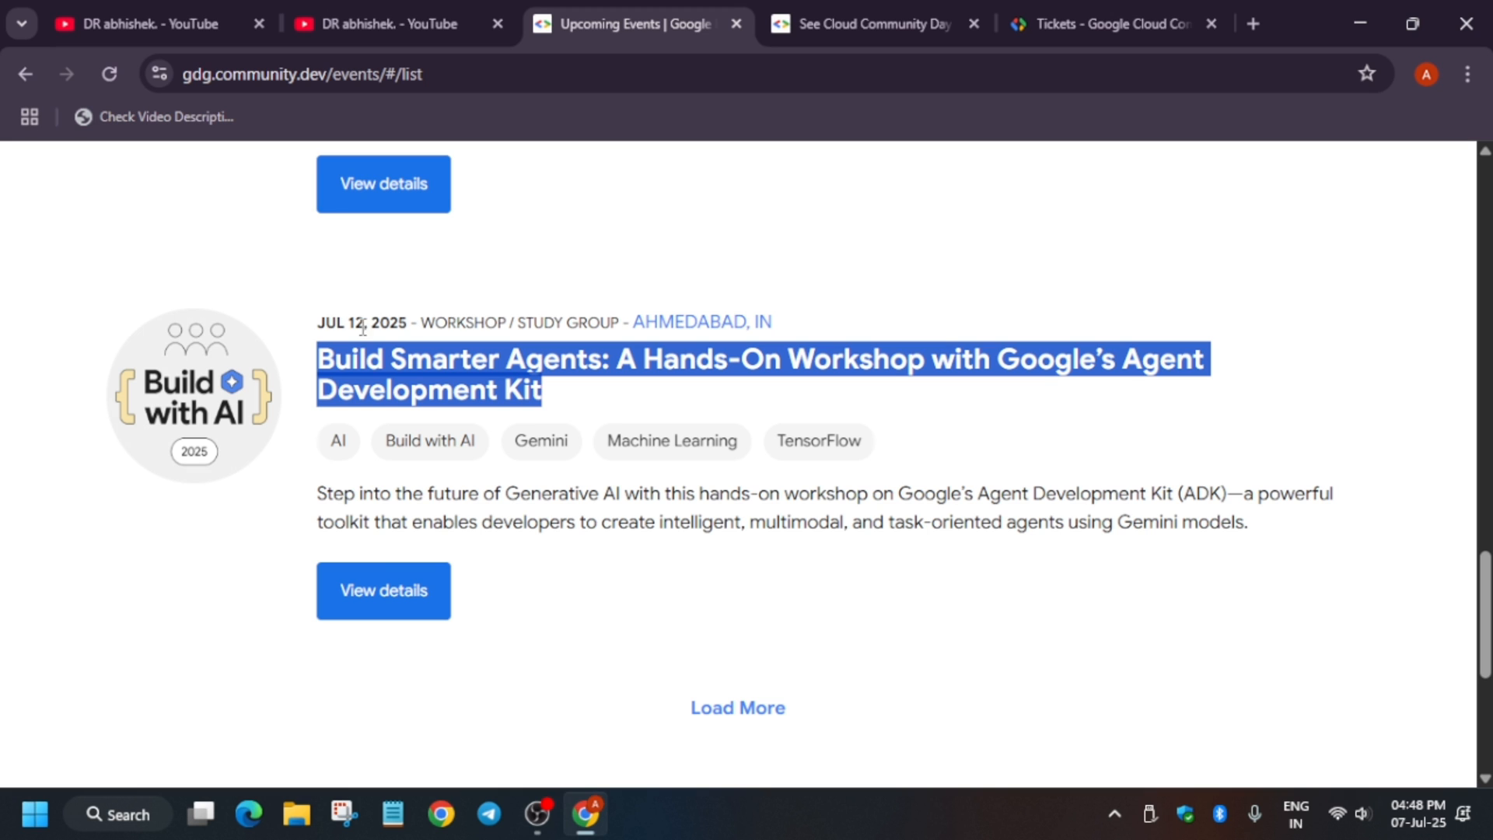
{"action": "mouse_move", "coordinate": [382, 591]}
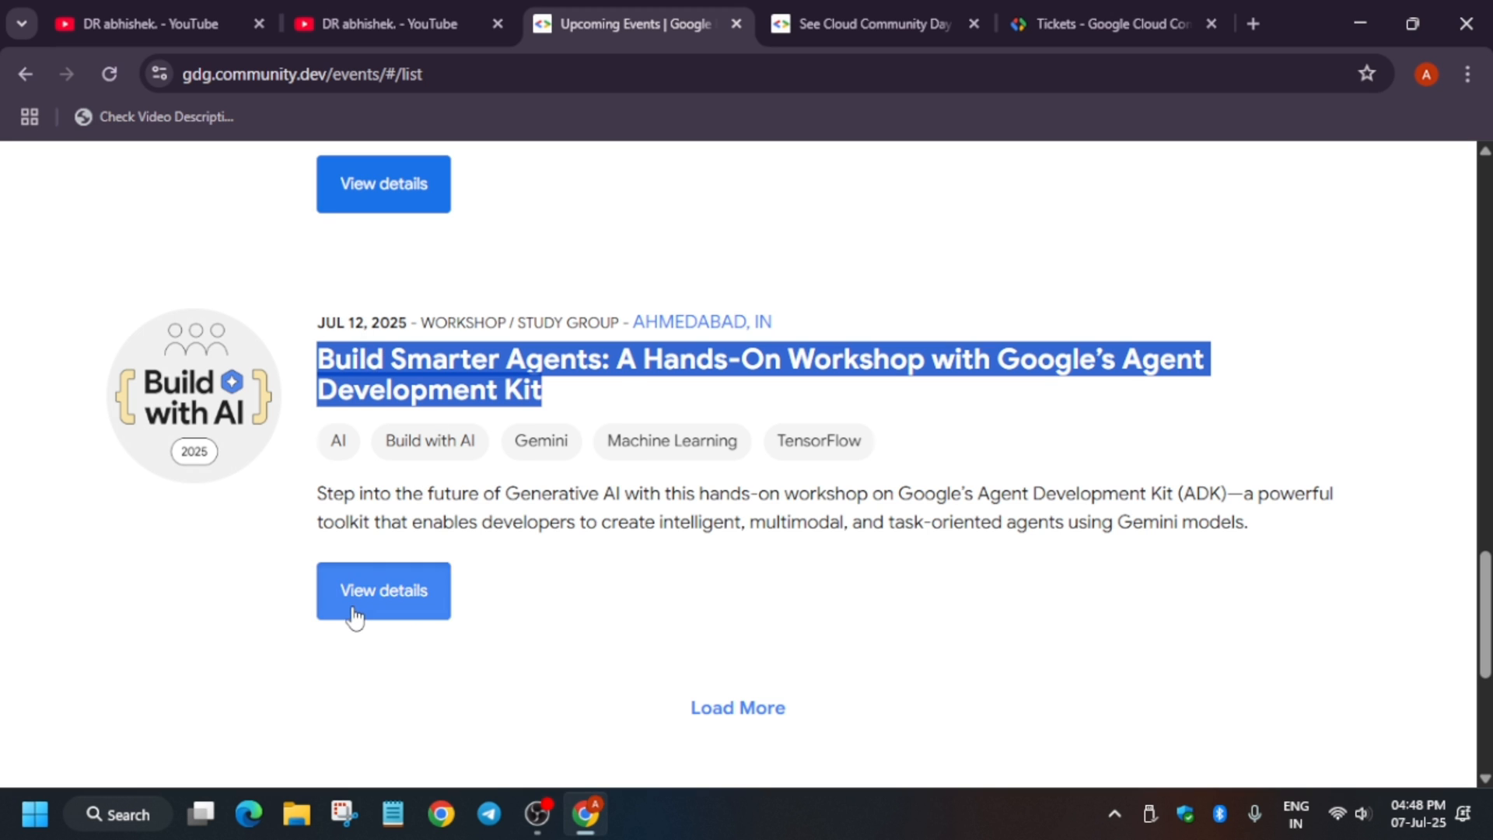
- Open the Build Smarter Agents Ahmedabad workshop page and view its July 12 details and 201 RSVPs
{"action": "left_click", "coordinate": [383, 591]}
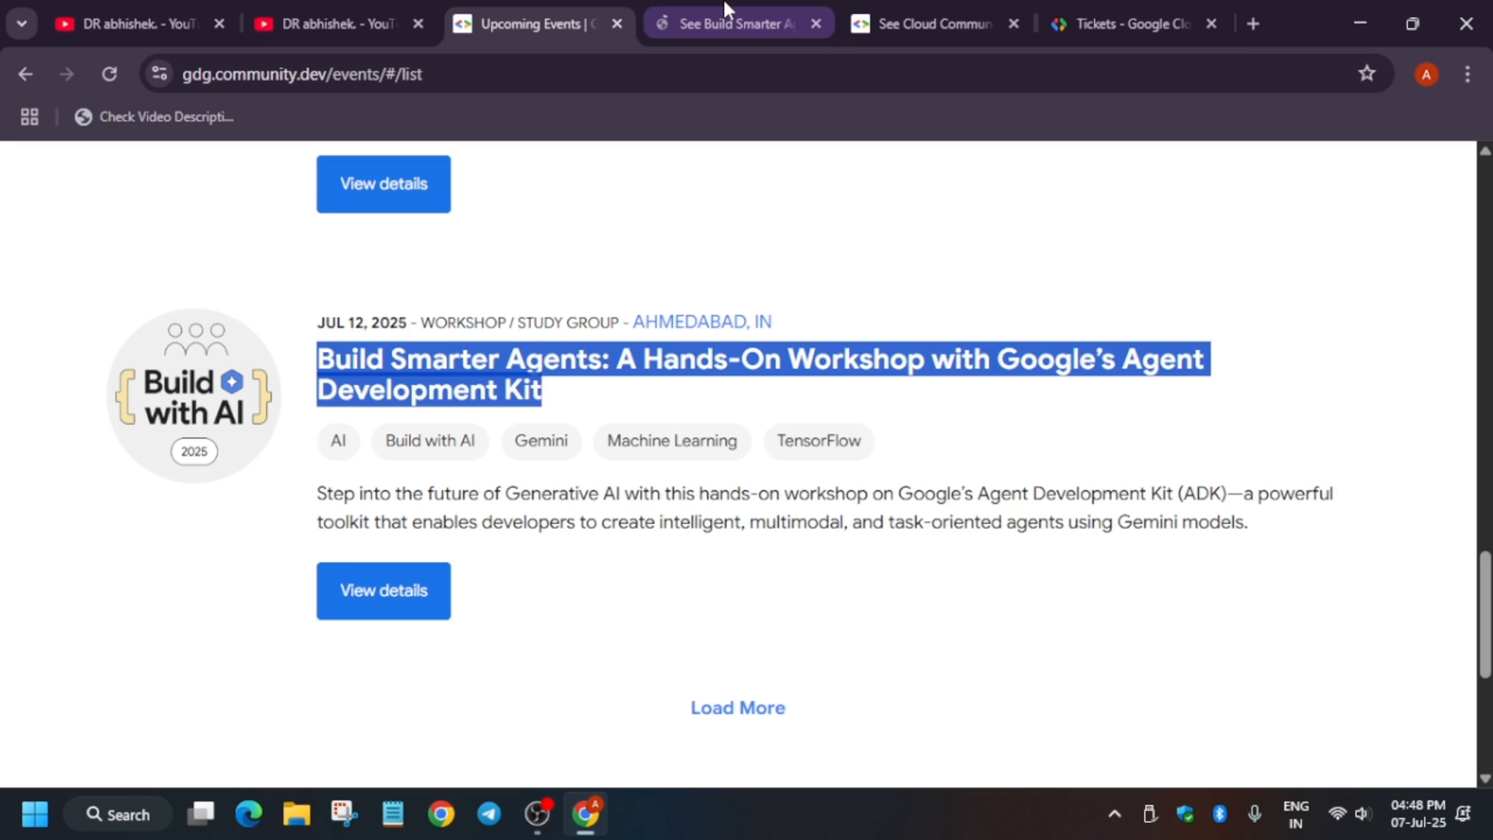
{"action": "left_click", "coordinate": [383, 591]}
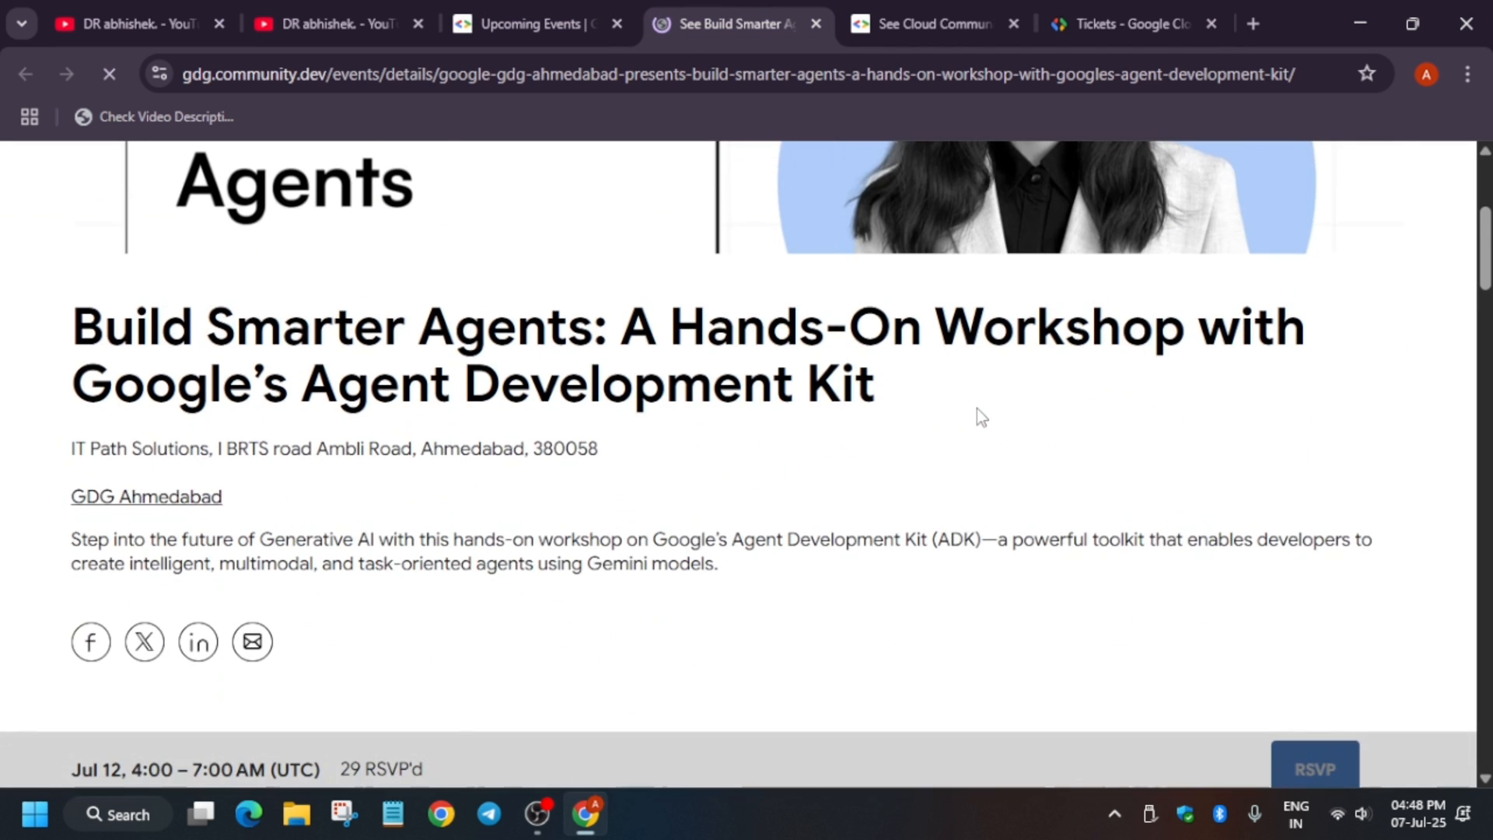
{"action": "scroll", "scroll_direction": "up", "scroll_amount": 3}
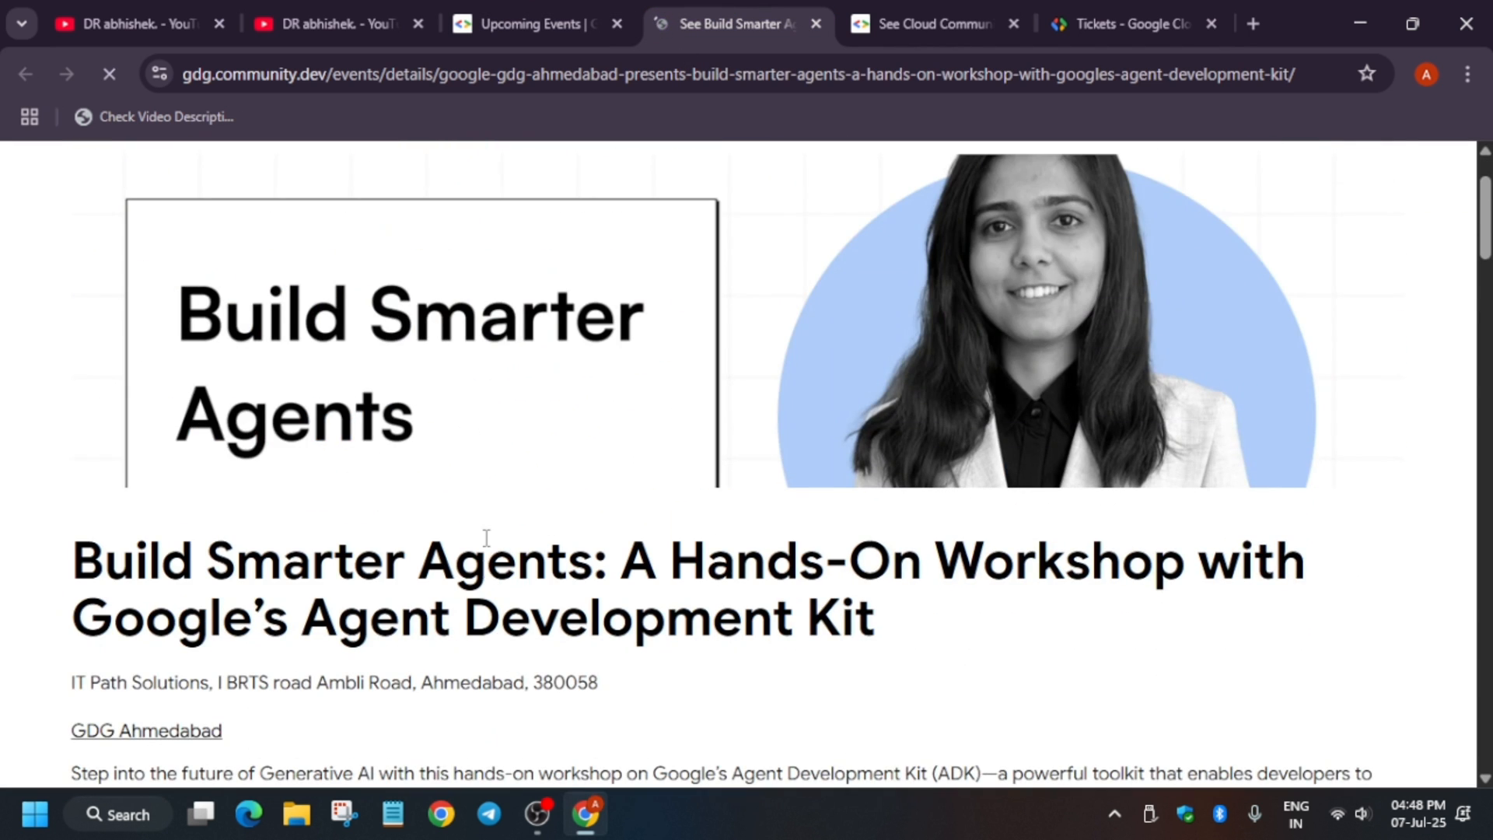
{"action": "scroll", "scroll_direction": "down", "scroll_amount": 3}
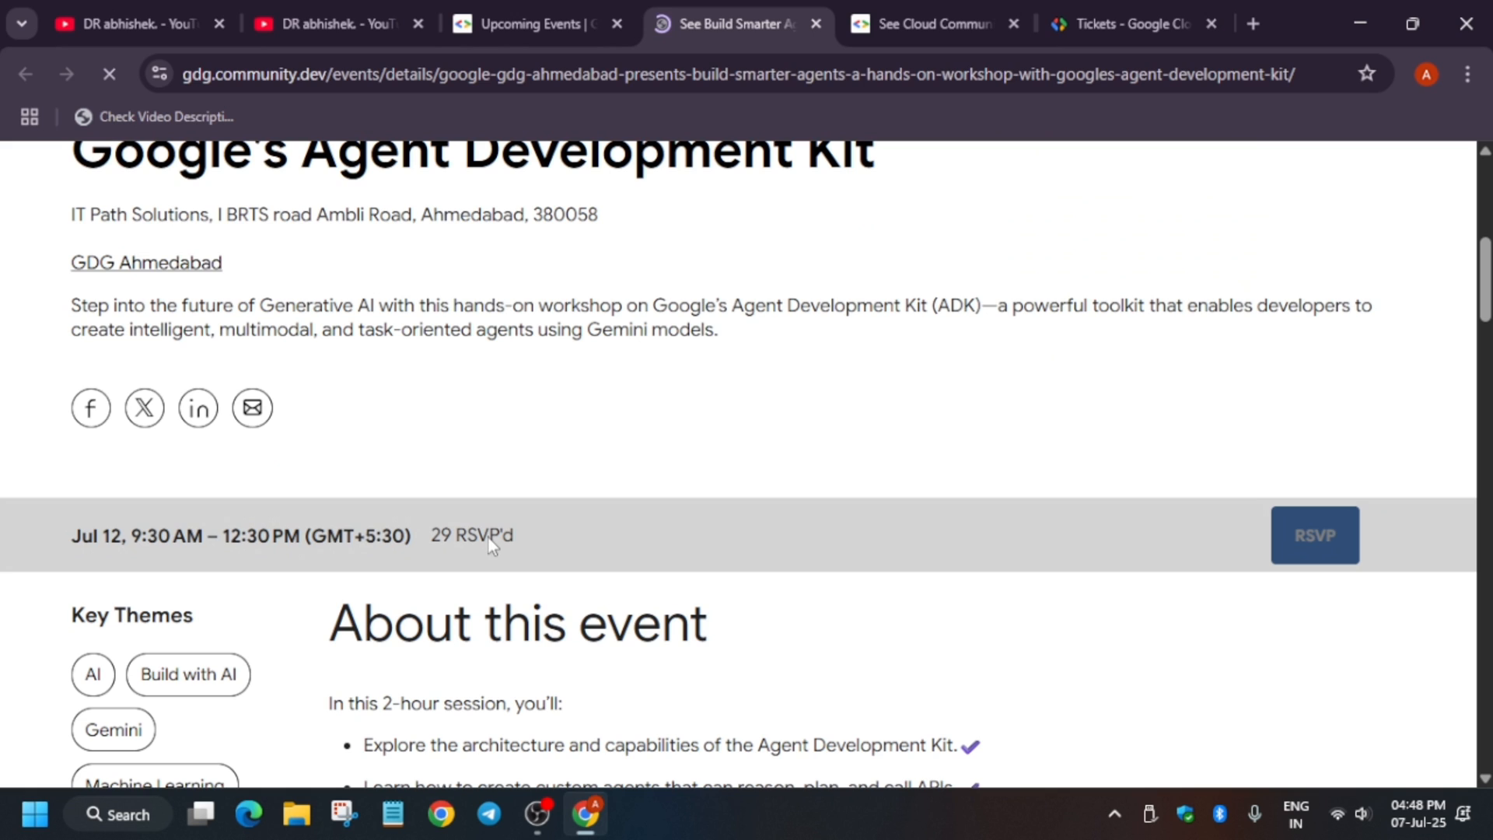
{"action": "mouse_move", "coordinate": [490, 541]}
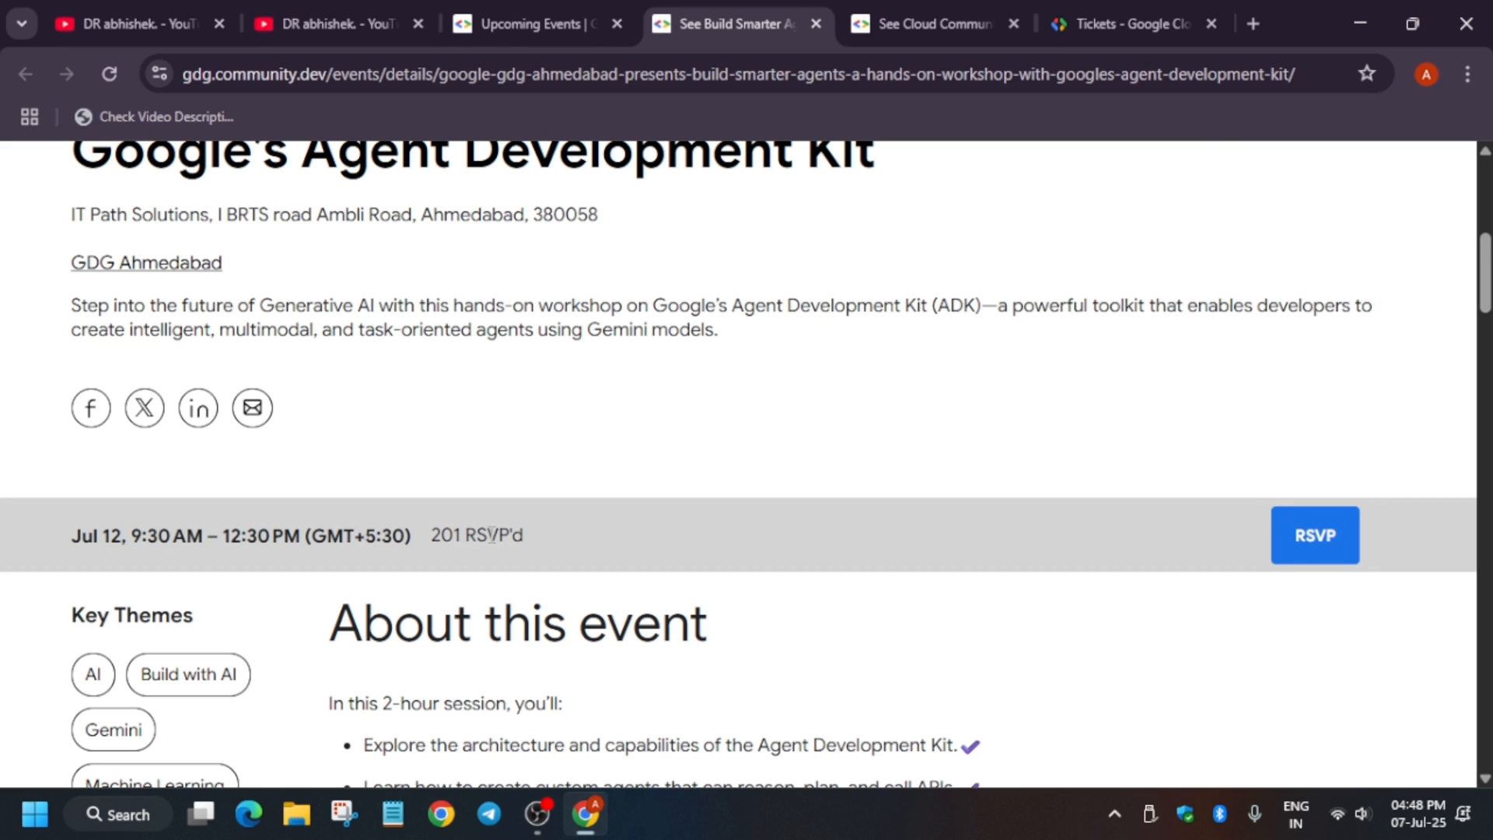
{"action": "mouse_move", "coordinate": [1300, 551]}
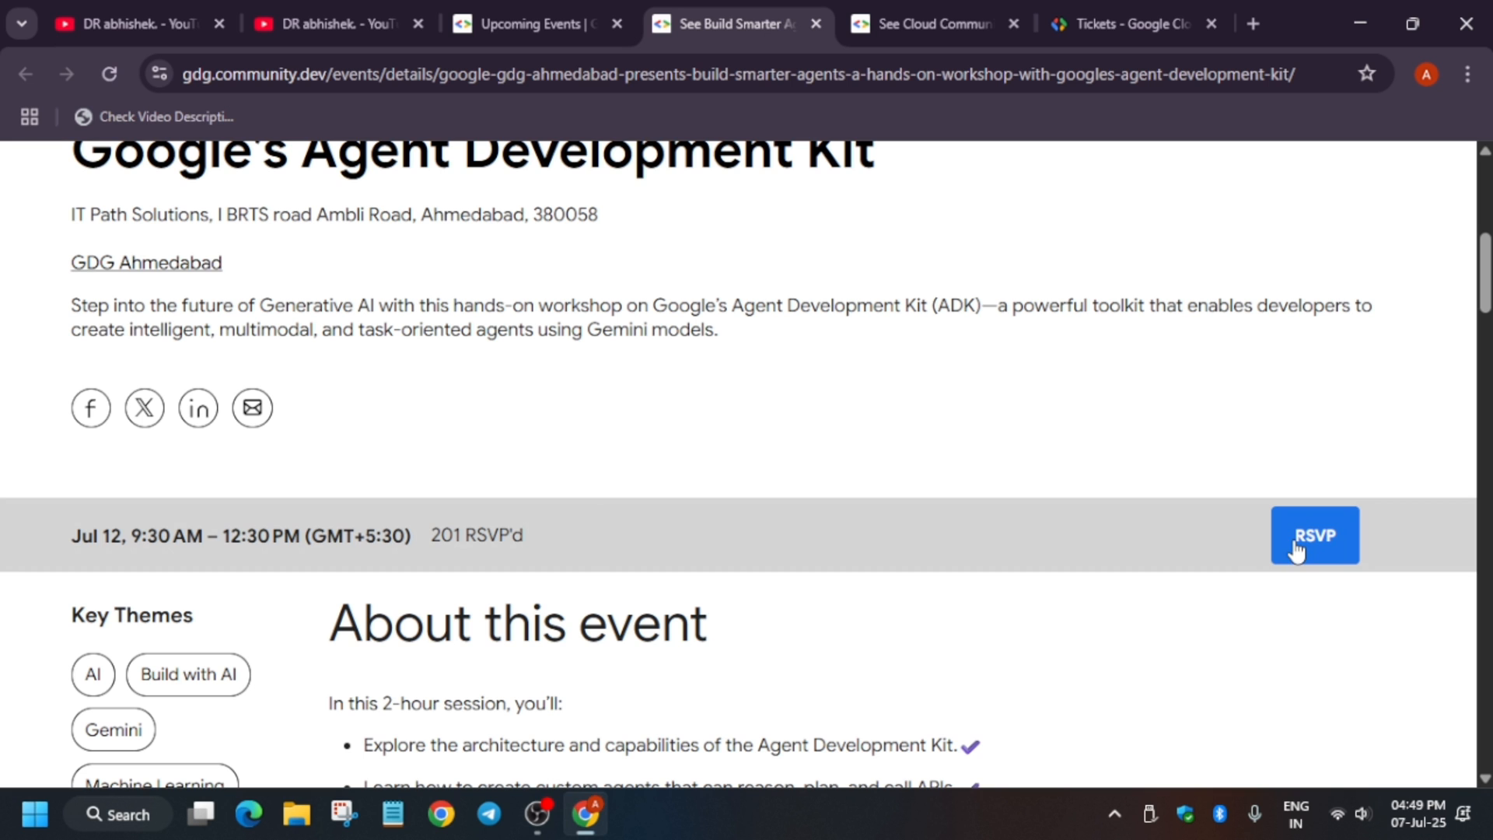
{"action": "mouse_move", "coordinate": [594, 507]}
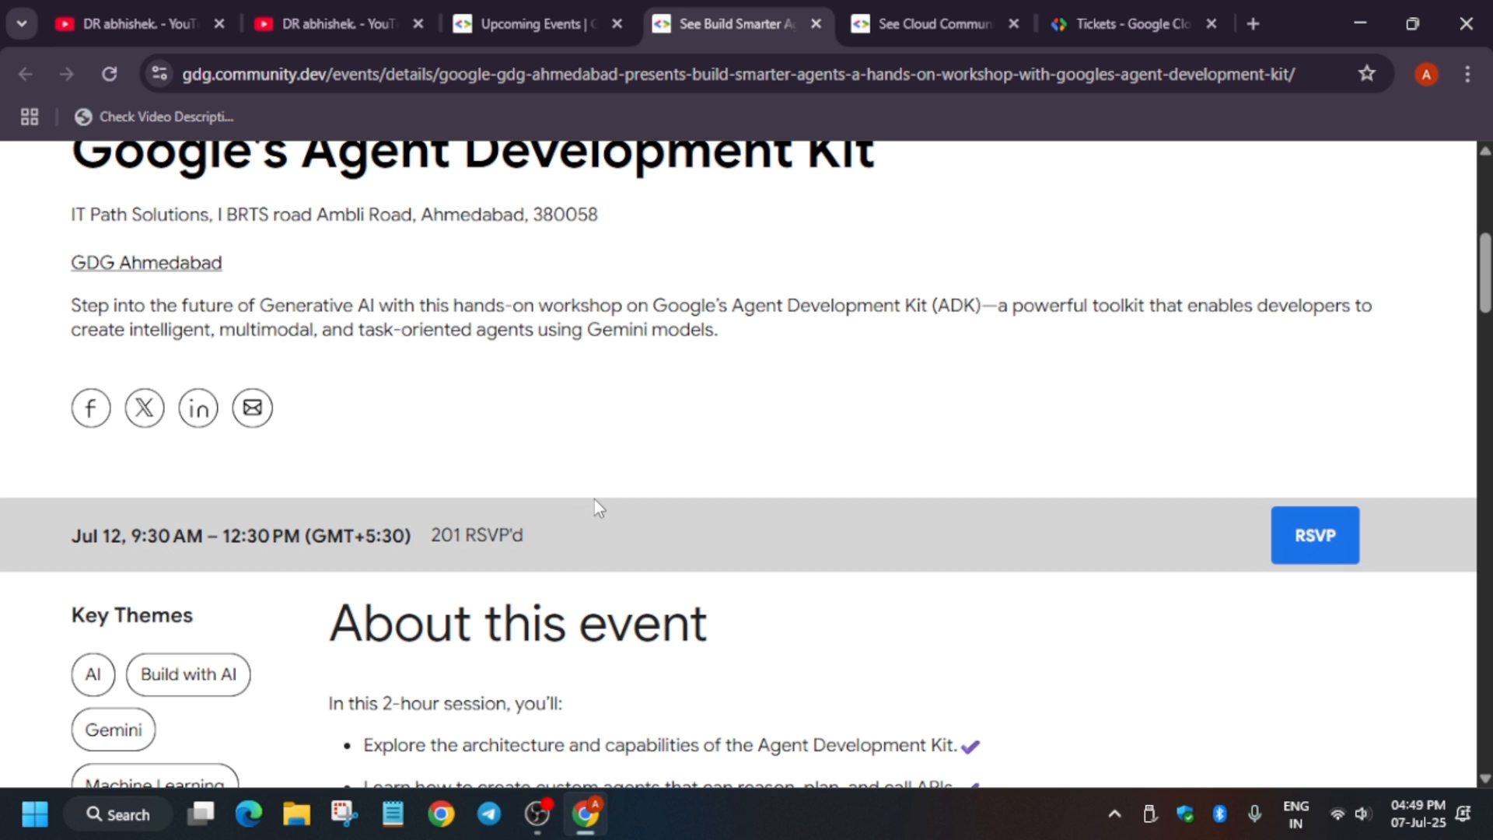
{"action": "left_click", "coordinate": [534, 23]}
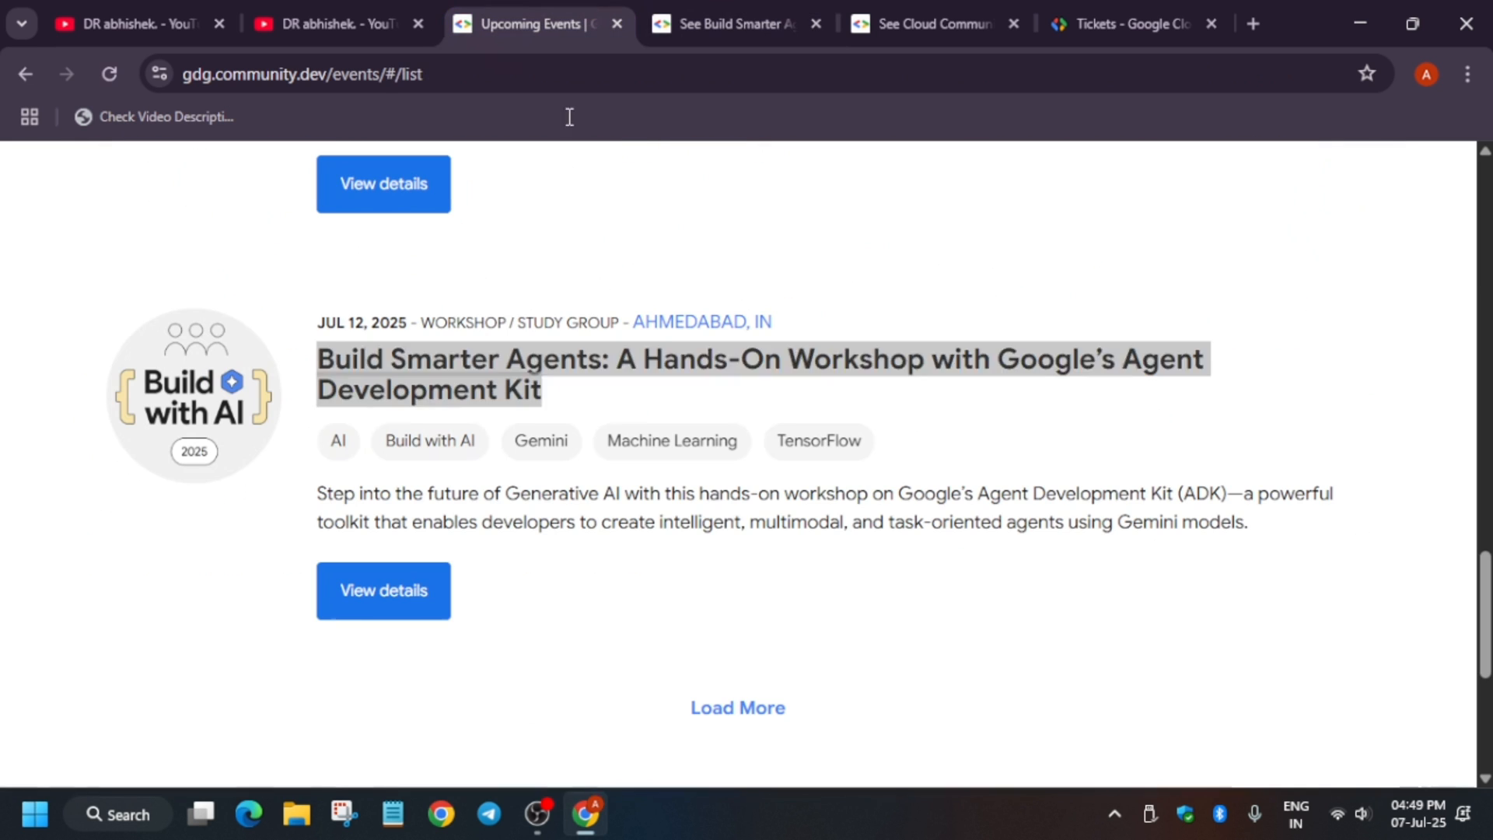
{"action": "left_click", "coordinate": [383, 590]}
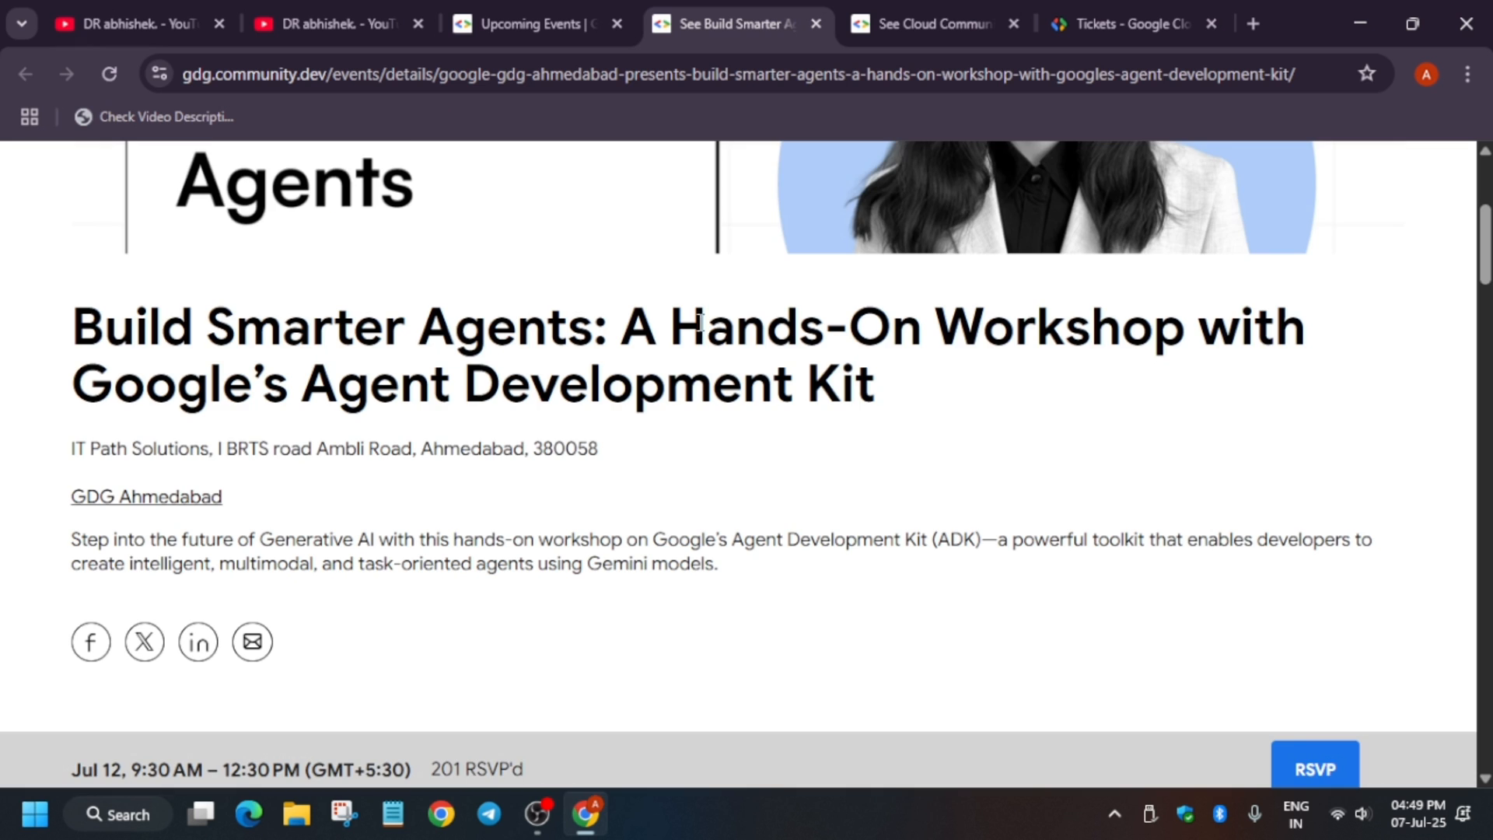
- Attempt to RSVP, find registration full, and choose Join waitlist for General Free Tickets
{"action": "left_click", "coordinate": [1314, 767]}
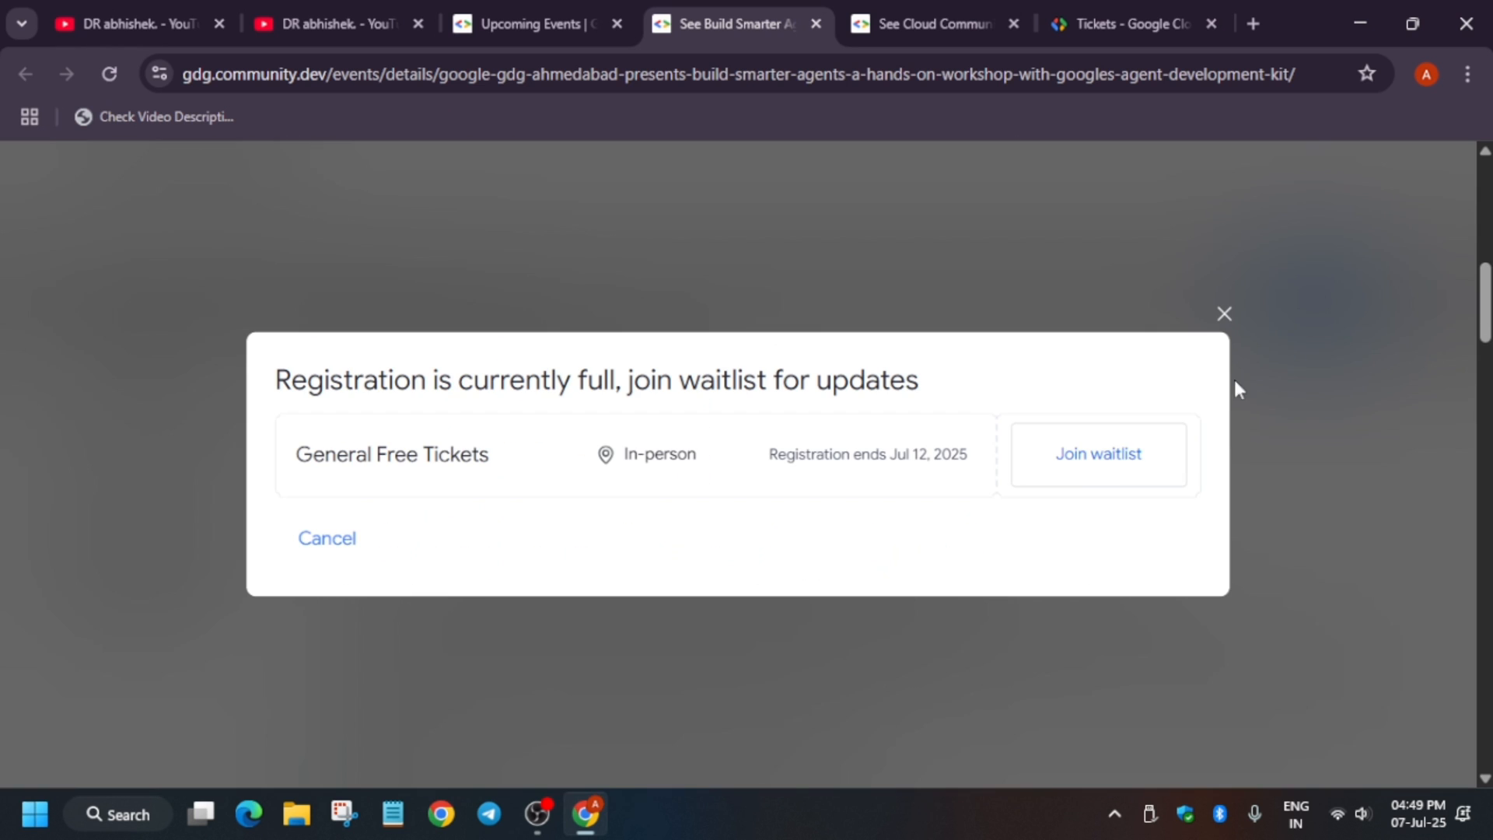
{"action": "mouse_move", "coordinate": [535, 464]}
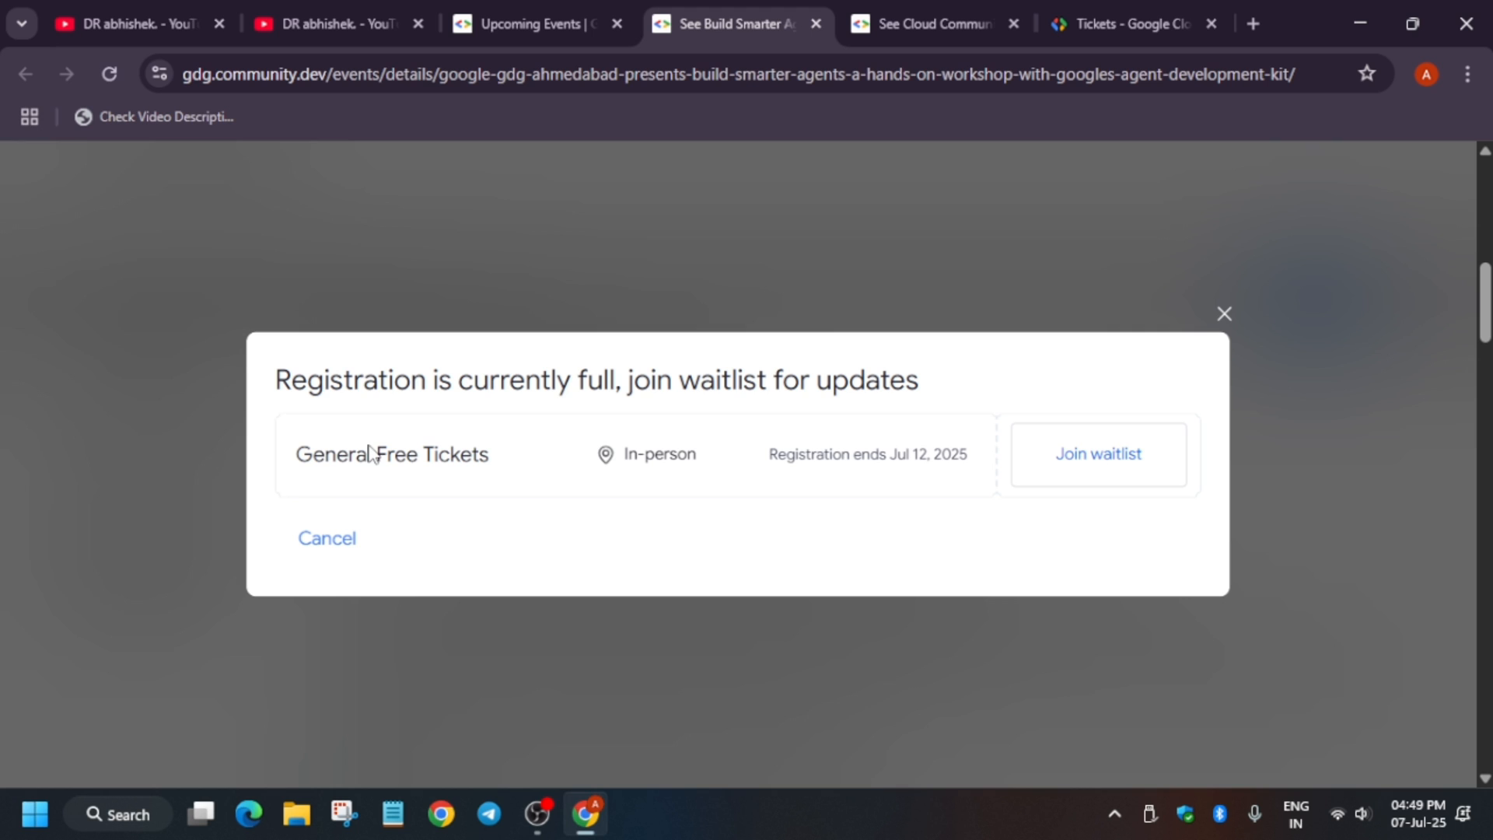
{"action": "mouse_move", "coordinate": [613, 474]}
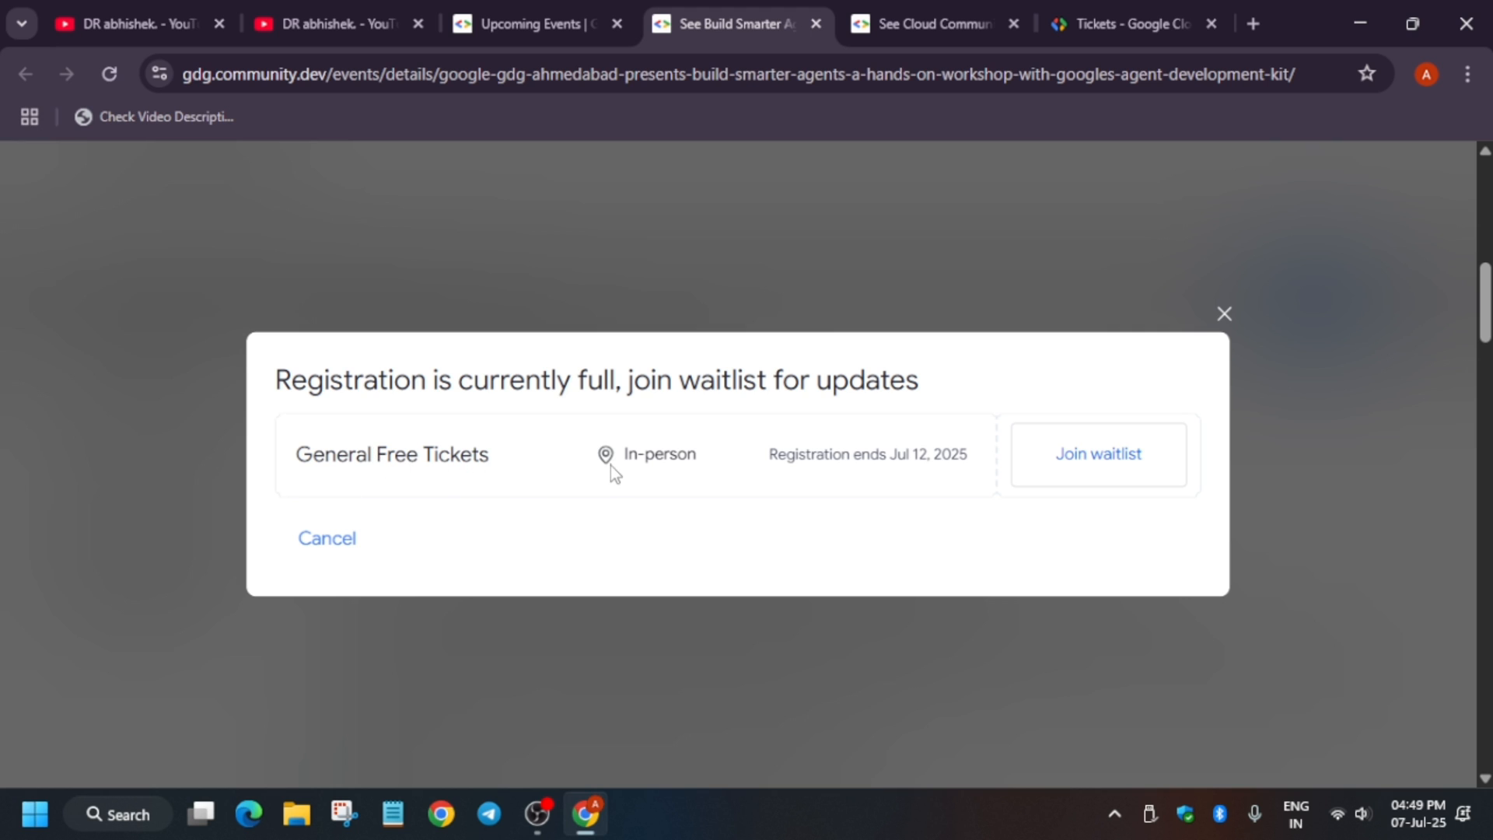
{"action": "double_click", "coordinate": [658, 455]}
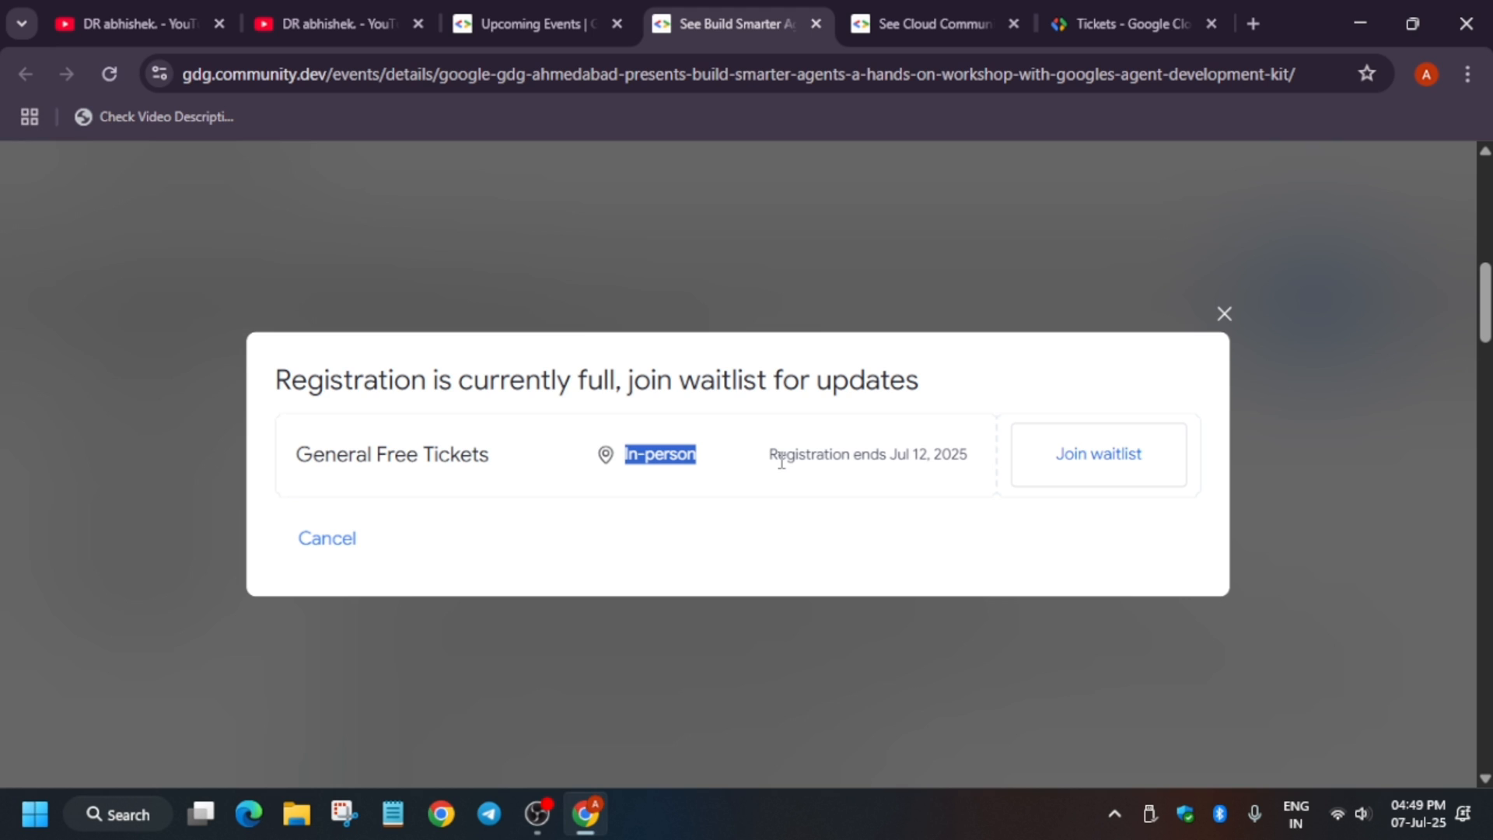
{"action": "mouse_move", "coordinate": [809, 445]}
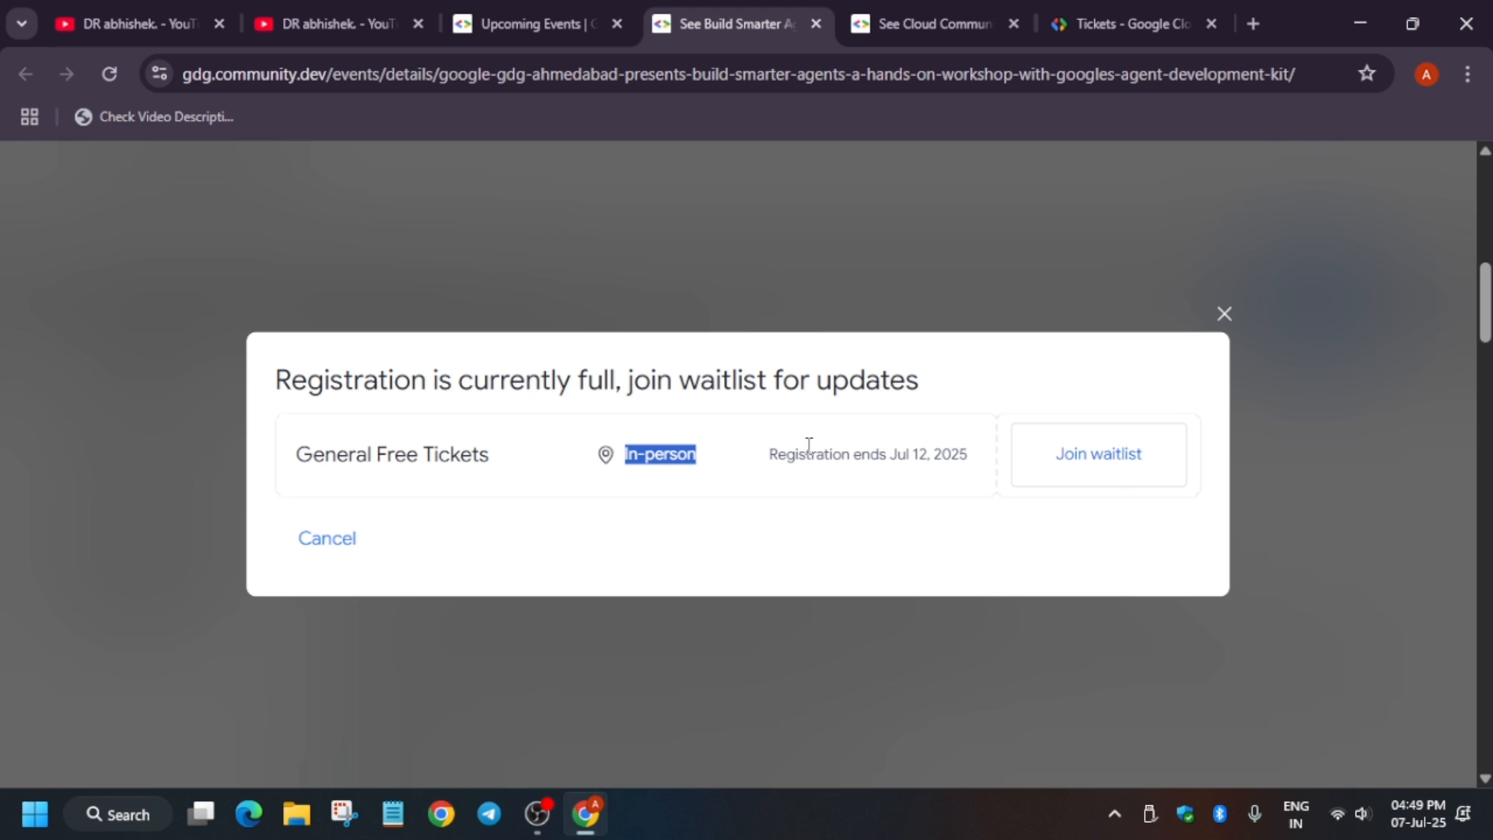
{"action": "mouse_move", "coordinate": [1109, 477]}
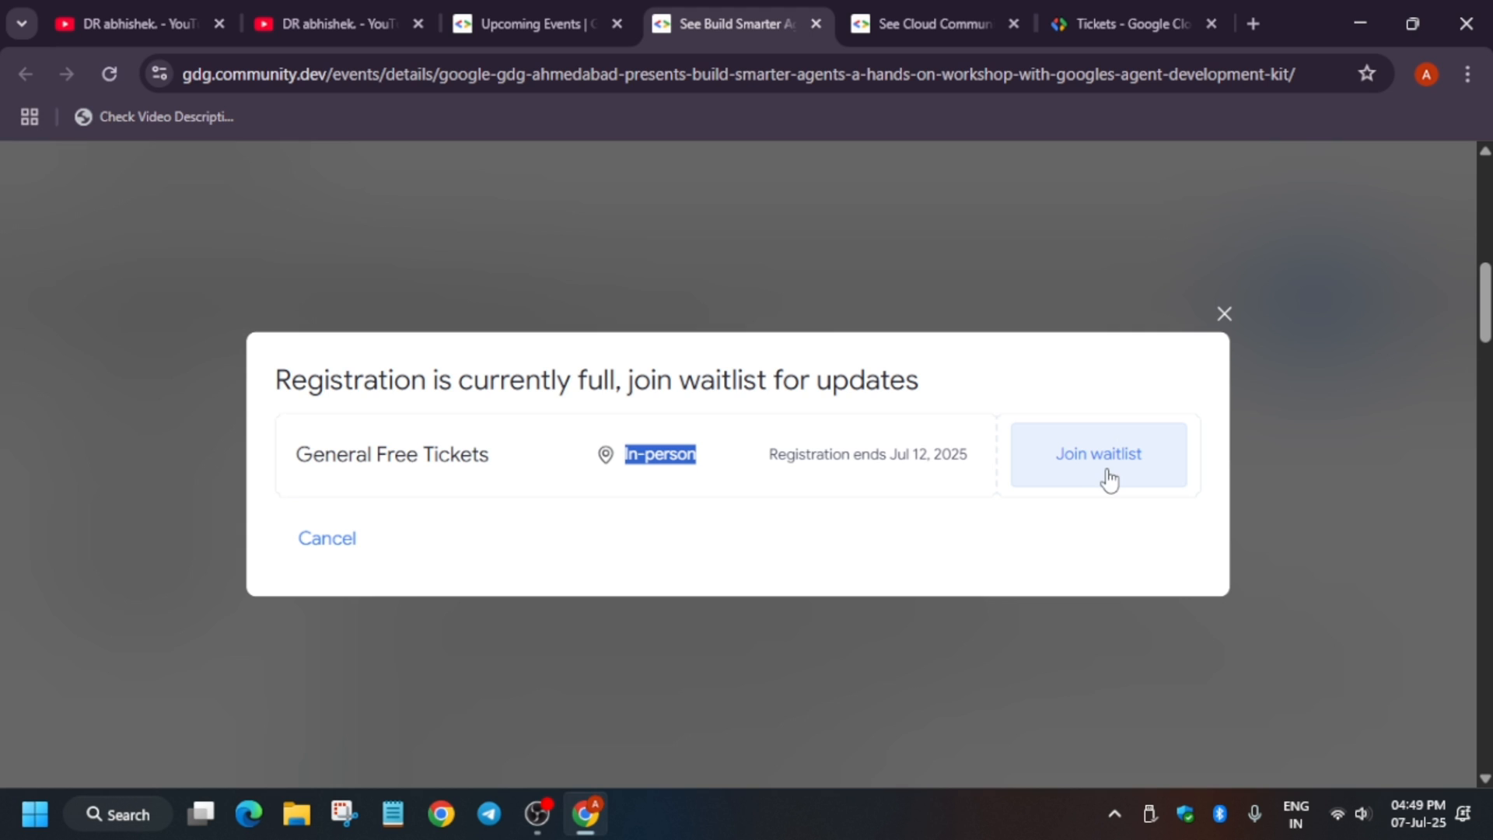
{"action": "mouse_move", "coordinate": [1103, 474]}
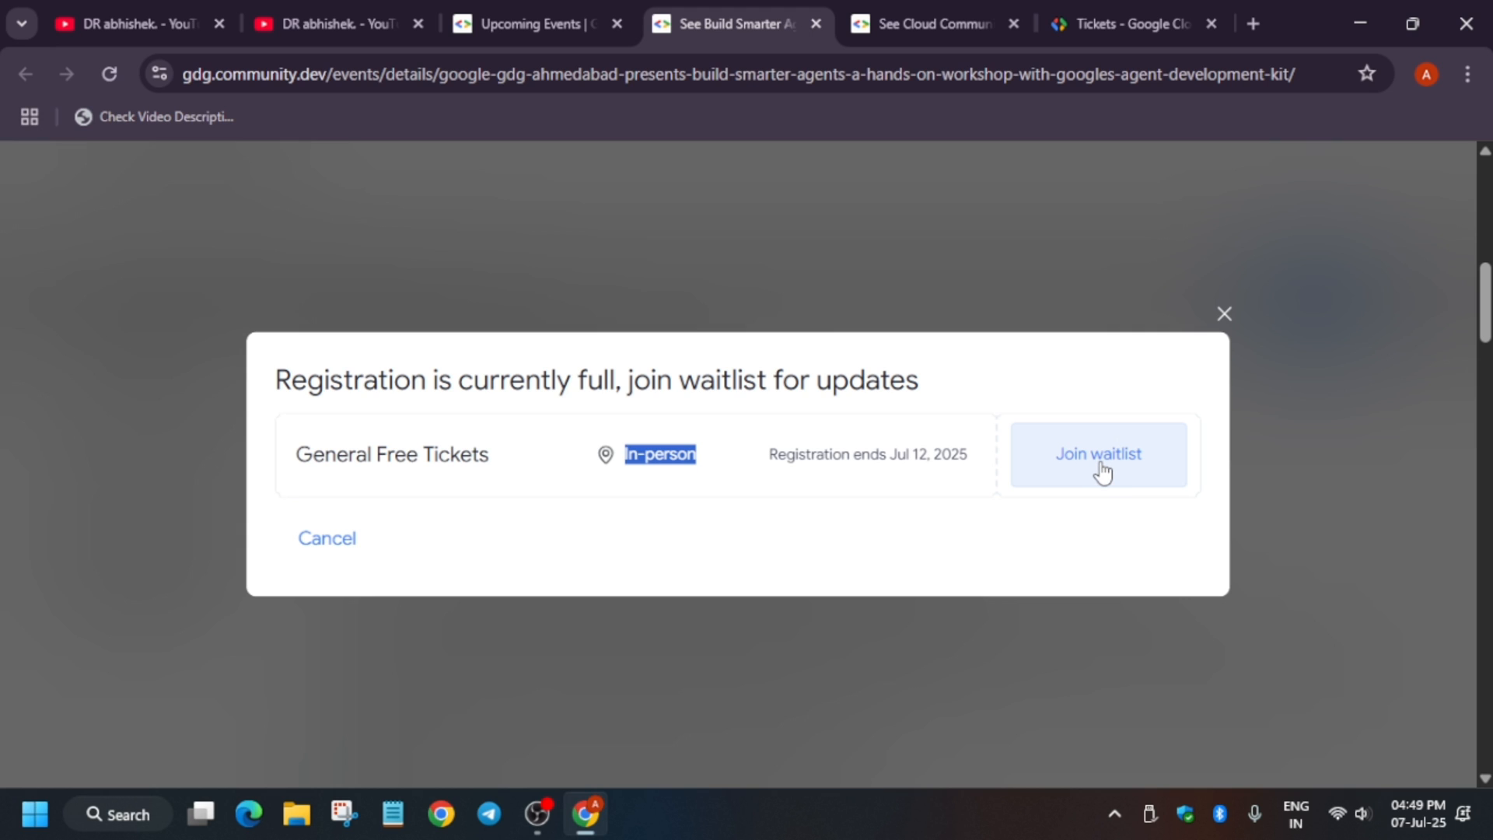
{"action": "mouse_move", "coordinate": [560, 387]}
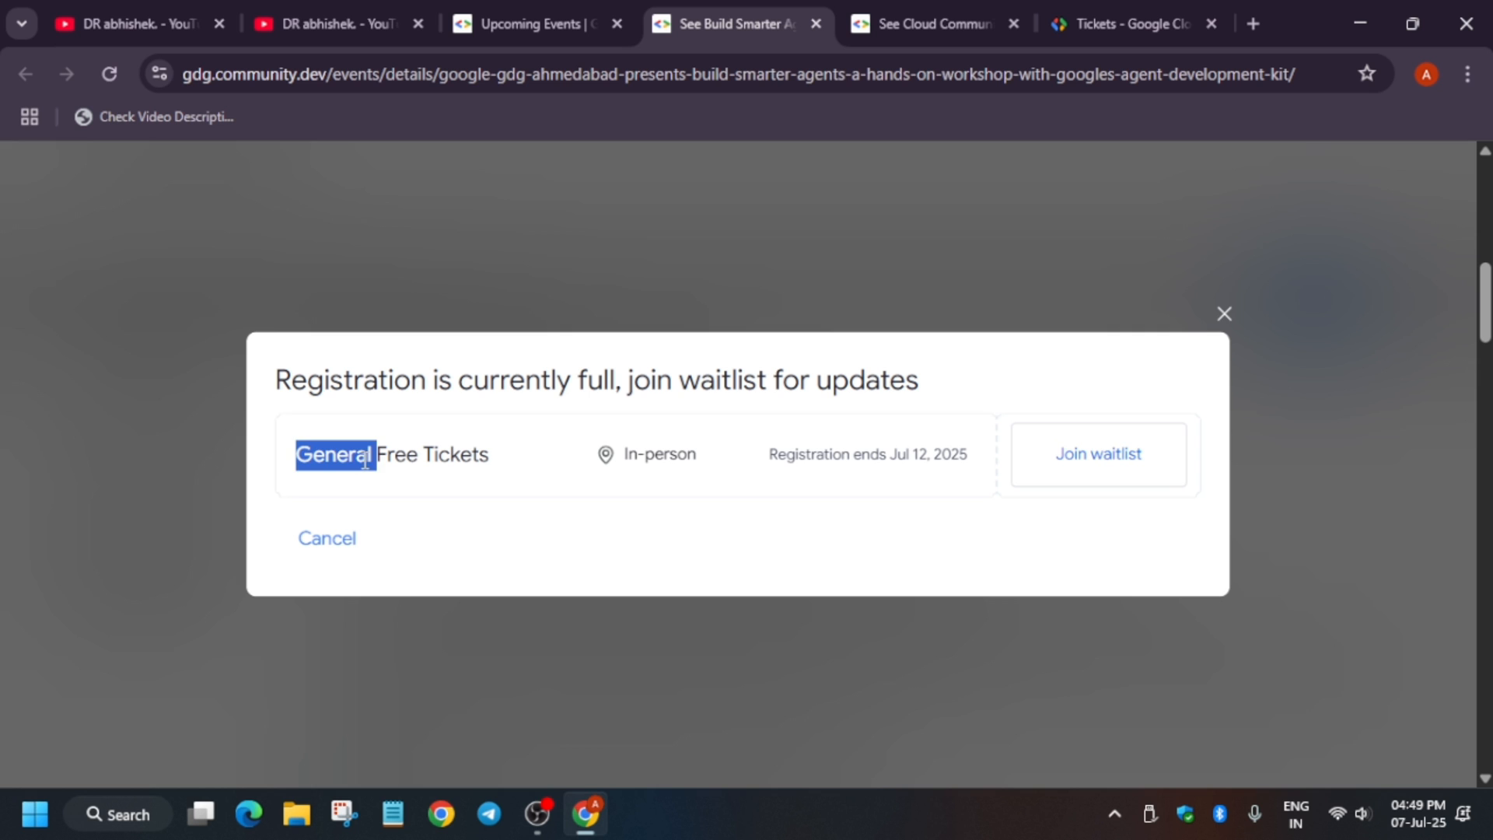
{"action": "left_click", "coordinate": [1097, 452]}
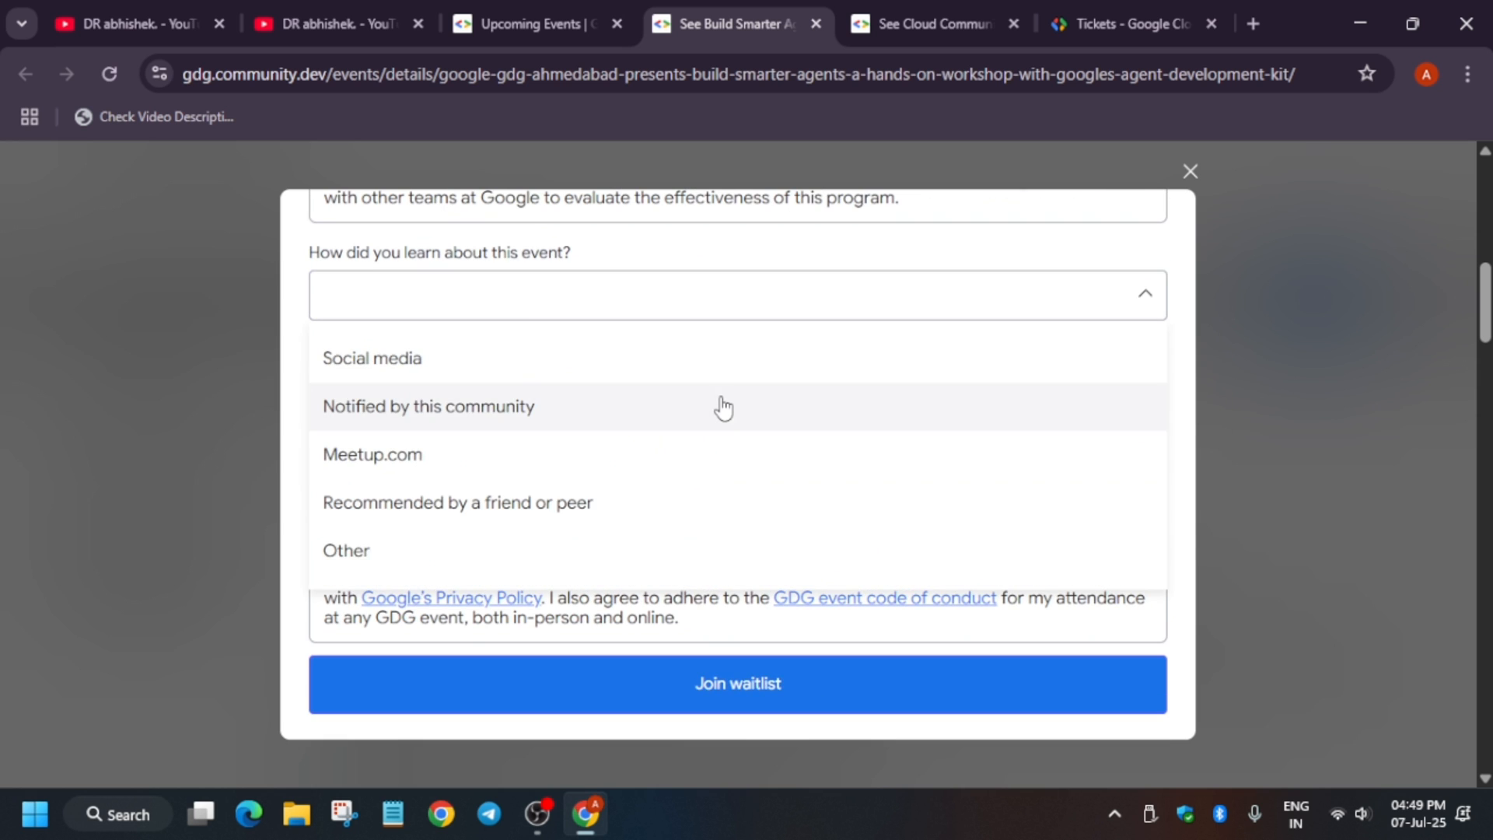
- Answer 'Notified by this community', submit the waitlist request and dismiss the confirmation
{"action": "left_click", "coordinate": [427, 406]}
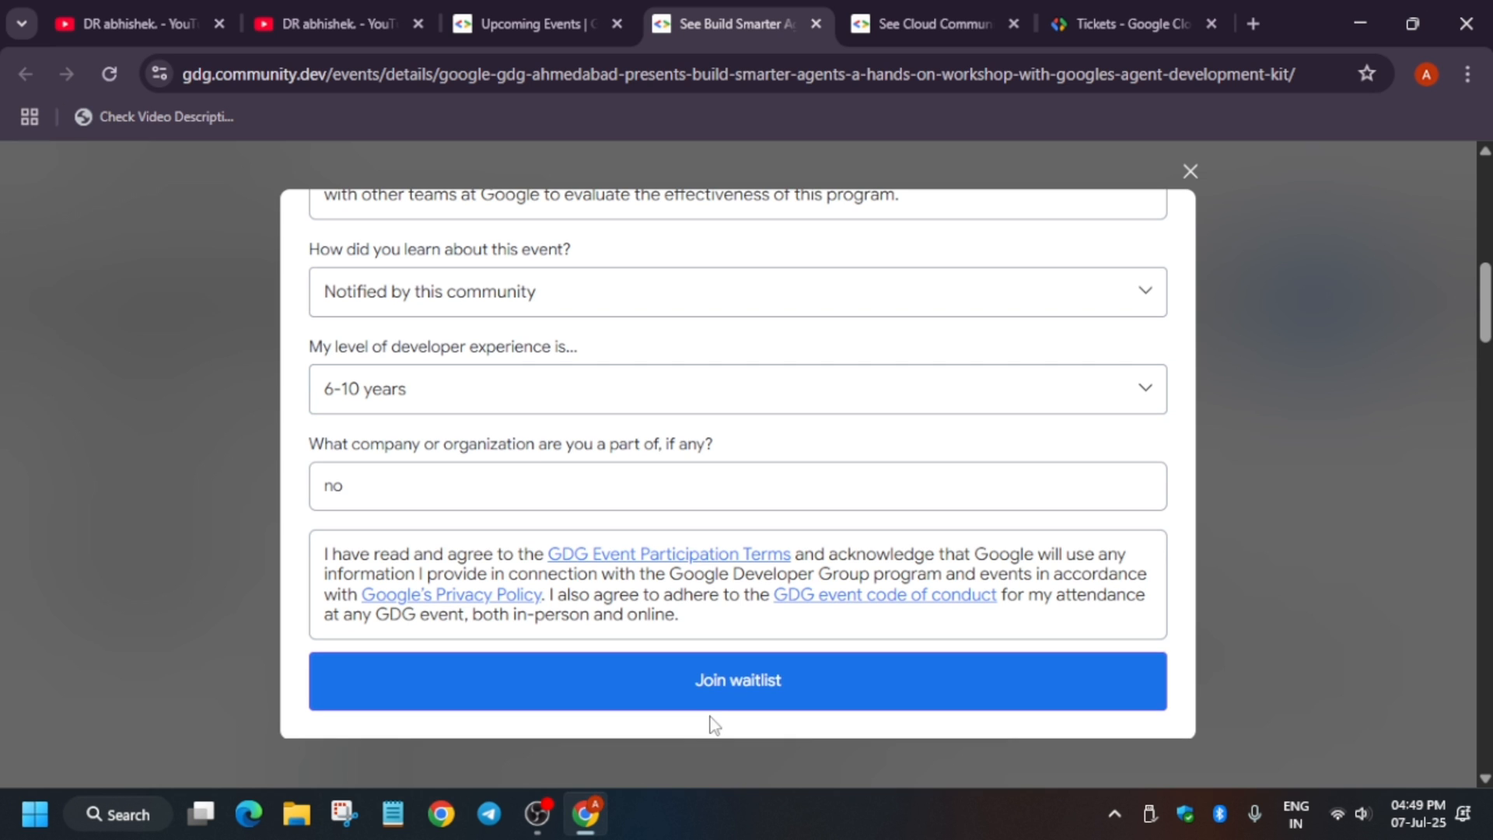
{"action": "left_click", "coordinate": [738, 679]}
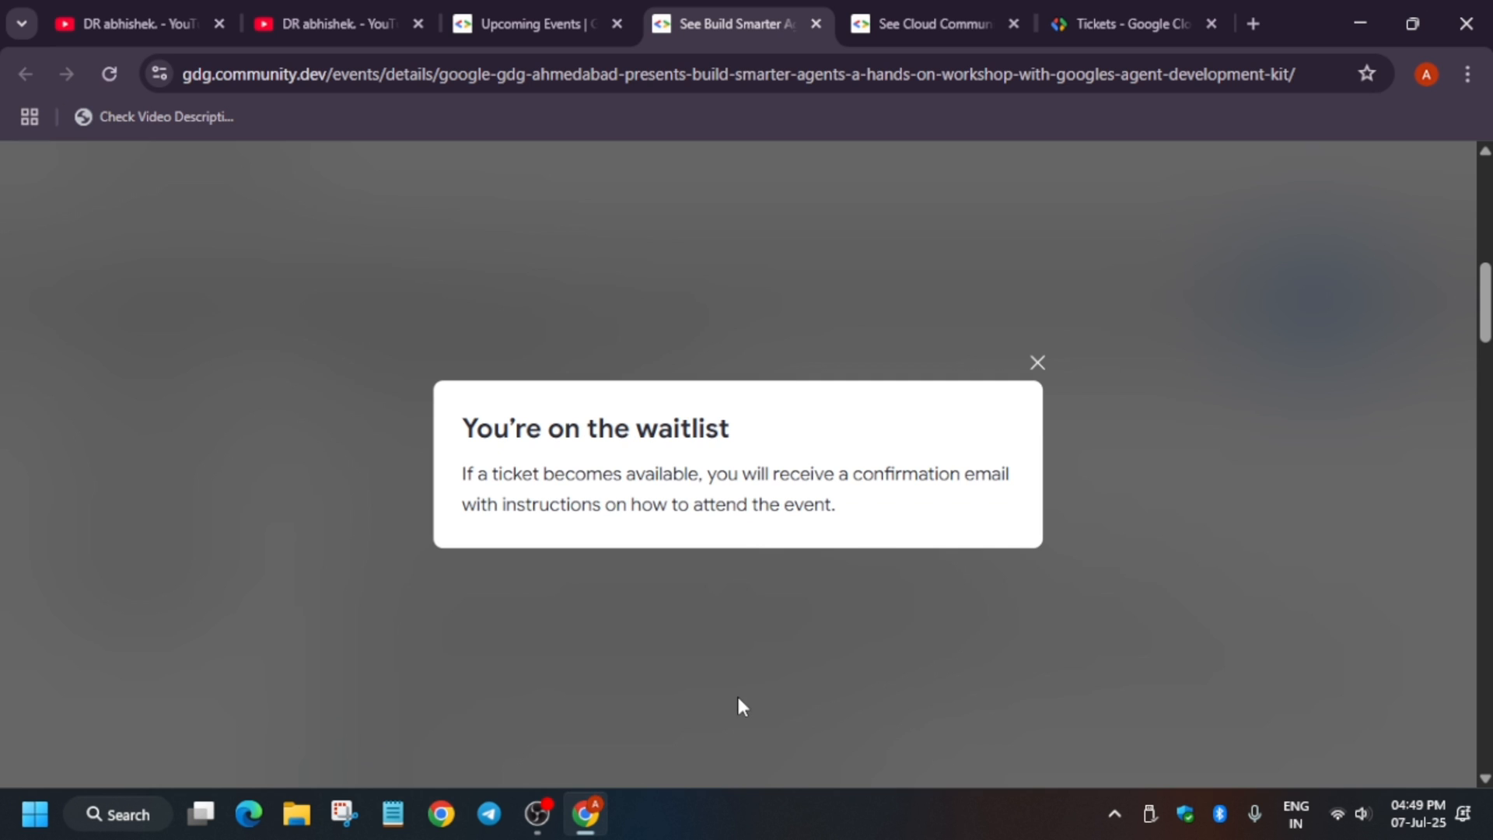
{"action": "left_click", "coordinate": [1037, 362]}
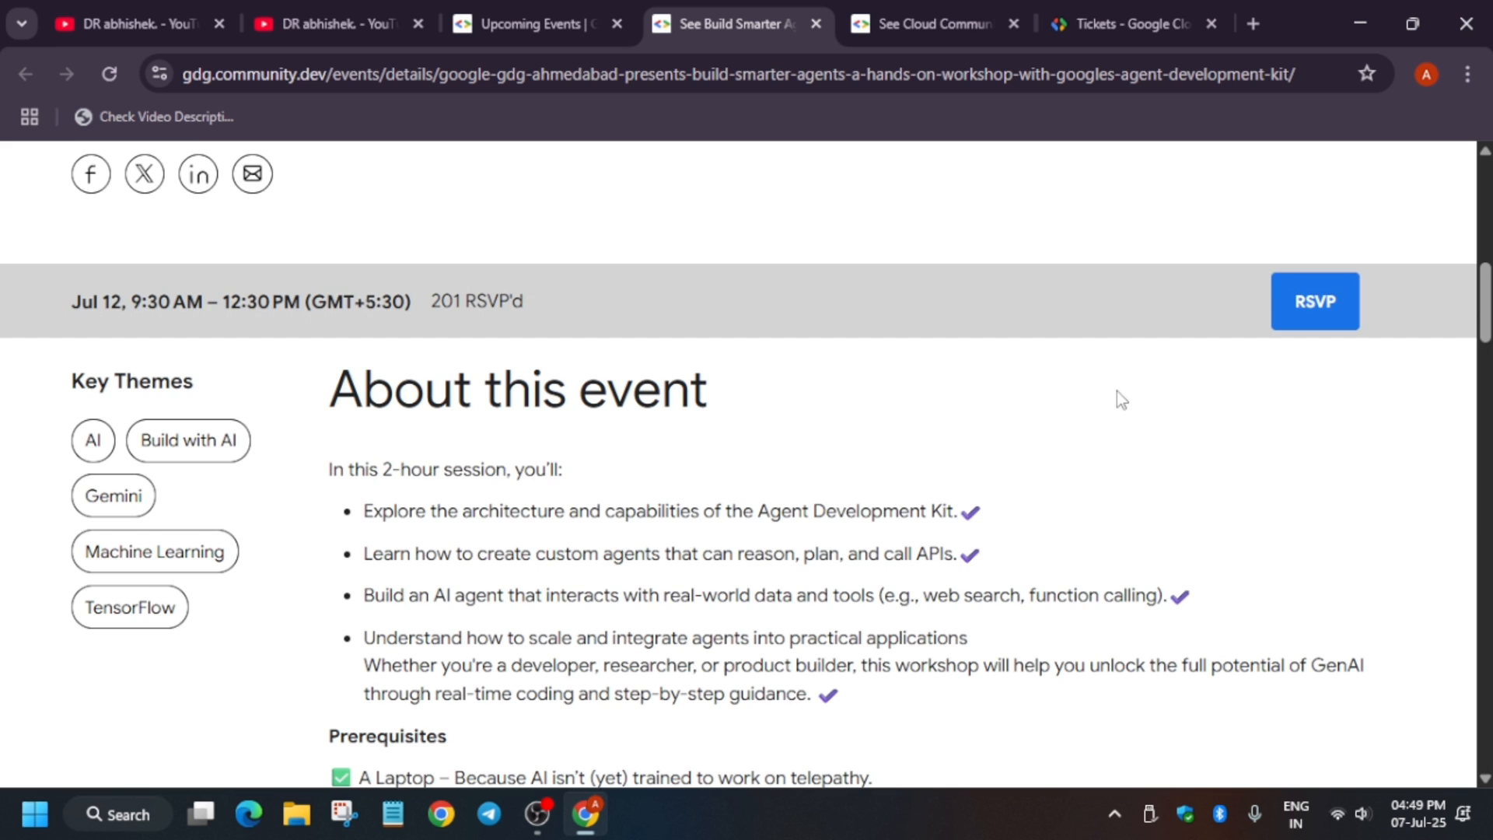
{"action": "scroll", "scroll_direction": "up", "scroll_amount": 3}
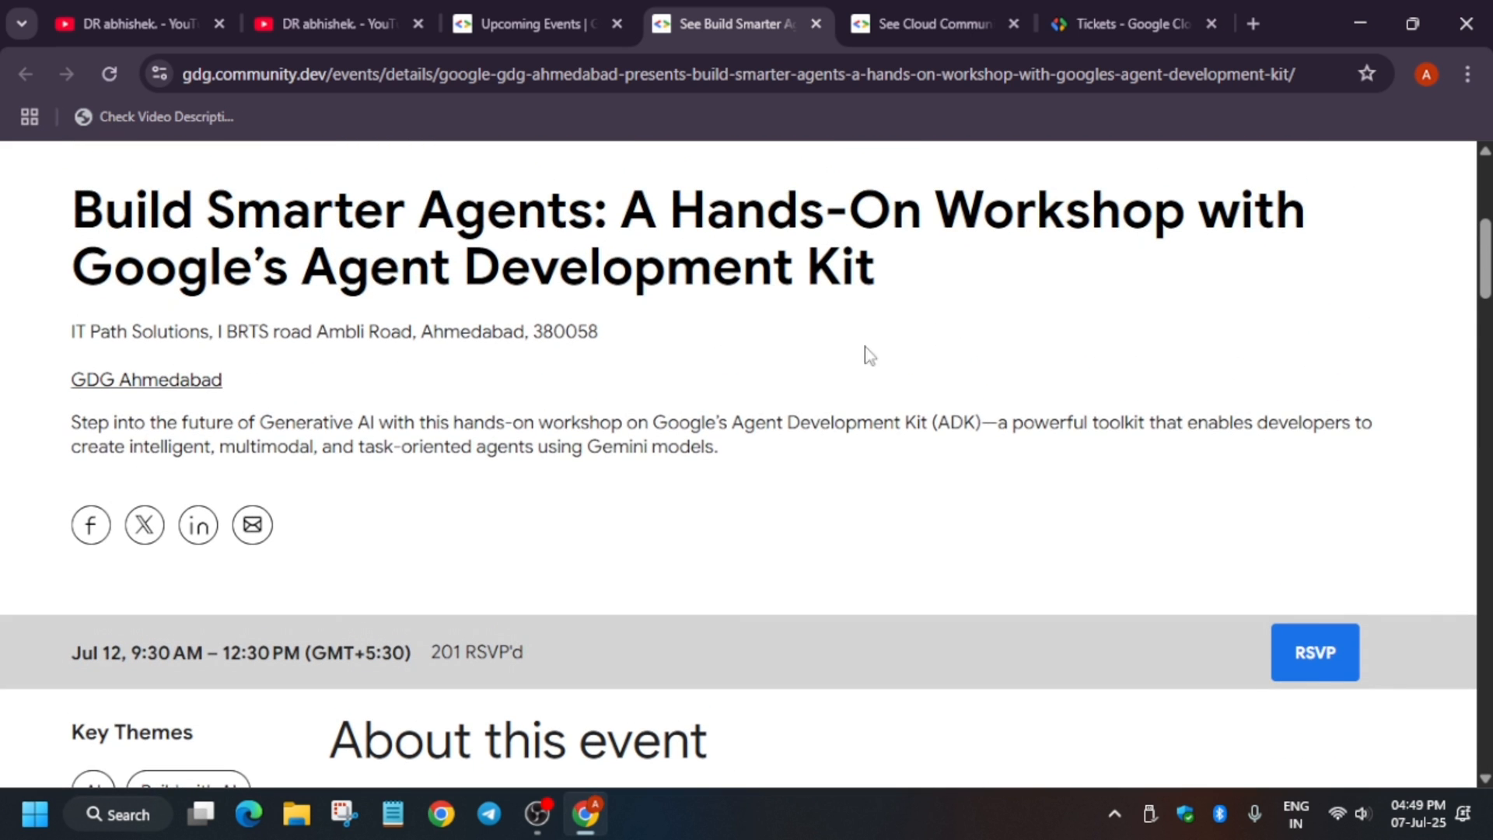
{"action": "scroll", "scroll_direction": "down", "scroll_amount": 3}
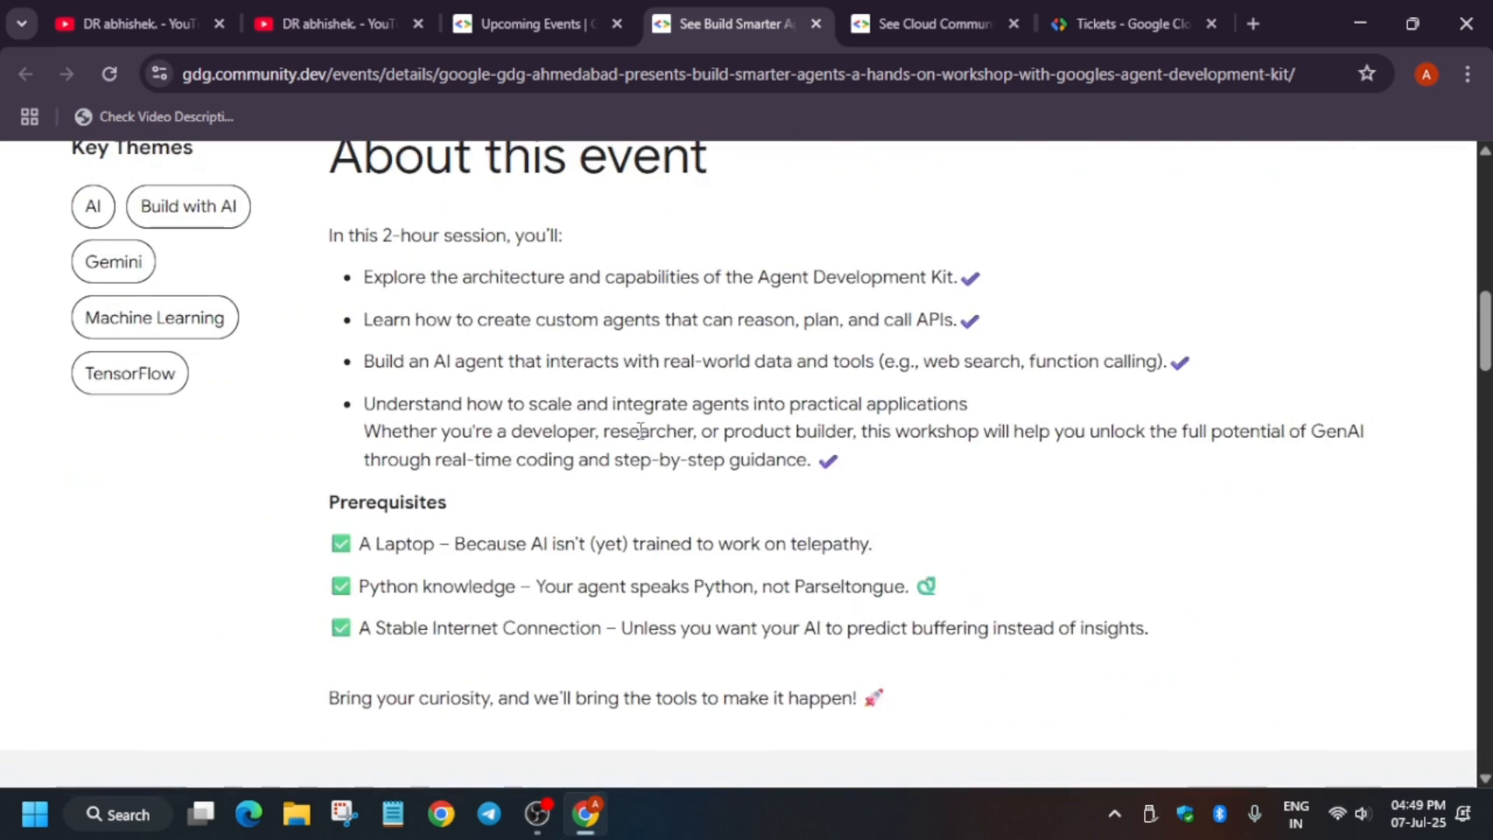
{"action": "scroll", "scroll_direction": "up", "scroll_amount": 3}
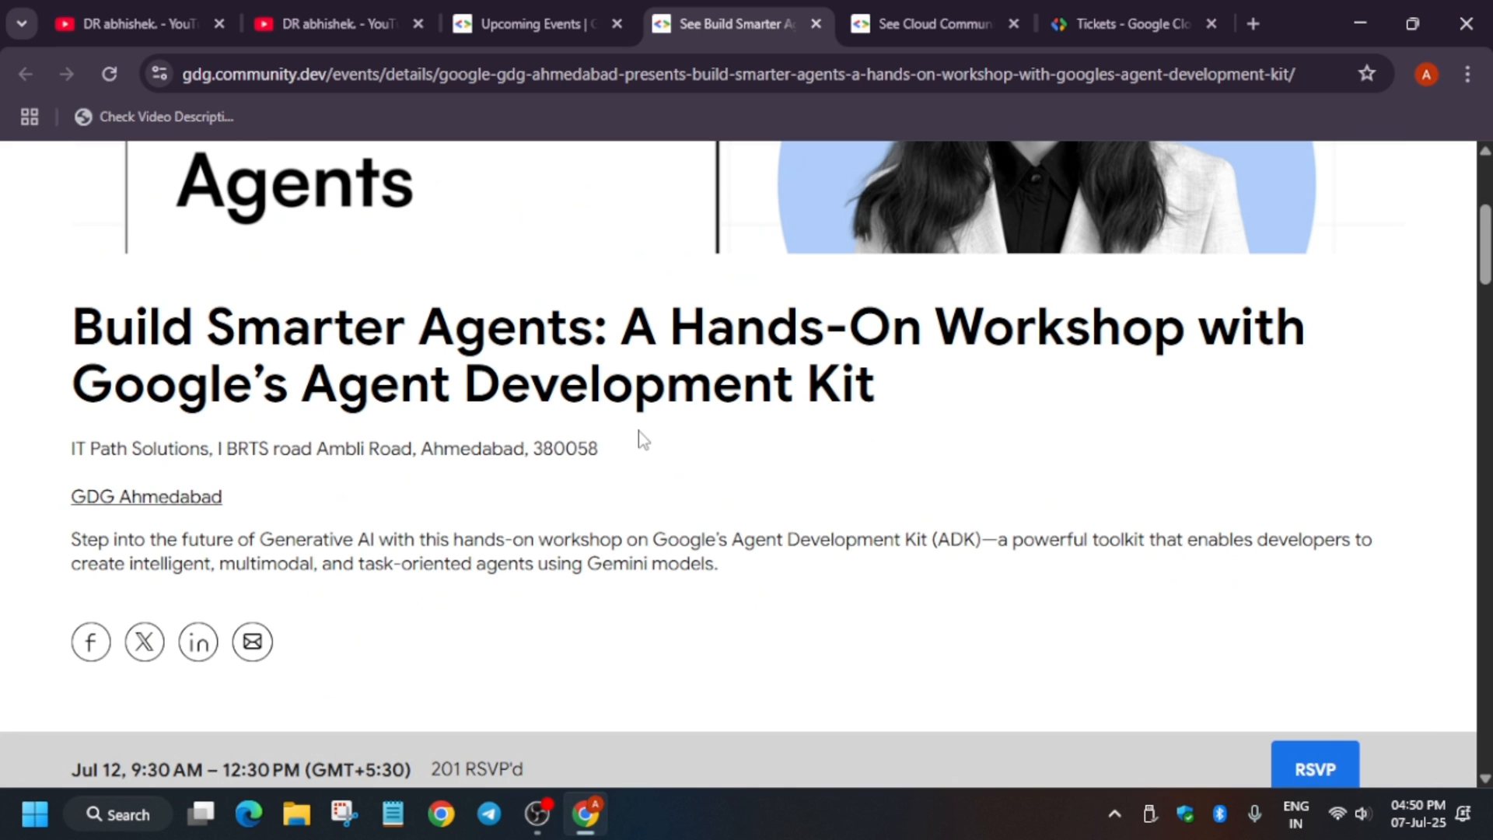
{"action": "scroll", "scroll_direction": "down", "scroll_amount": 3}
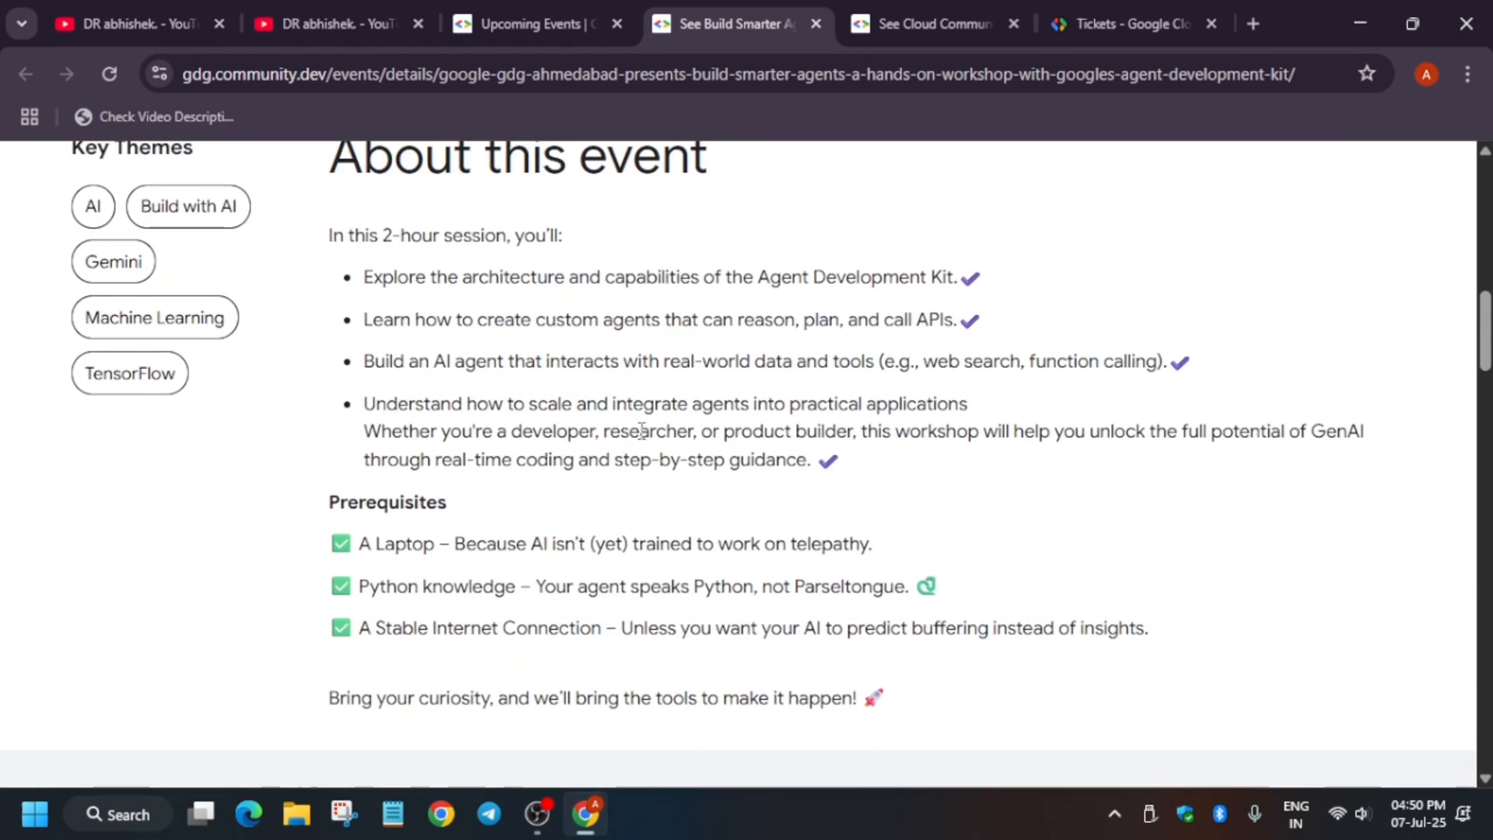
{"action": "scroll", "scroll_direction": "down", "scroll_amount": 3}
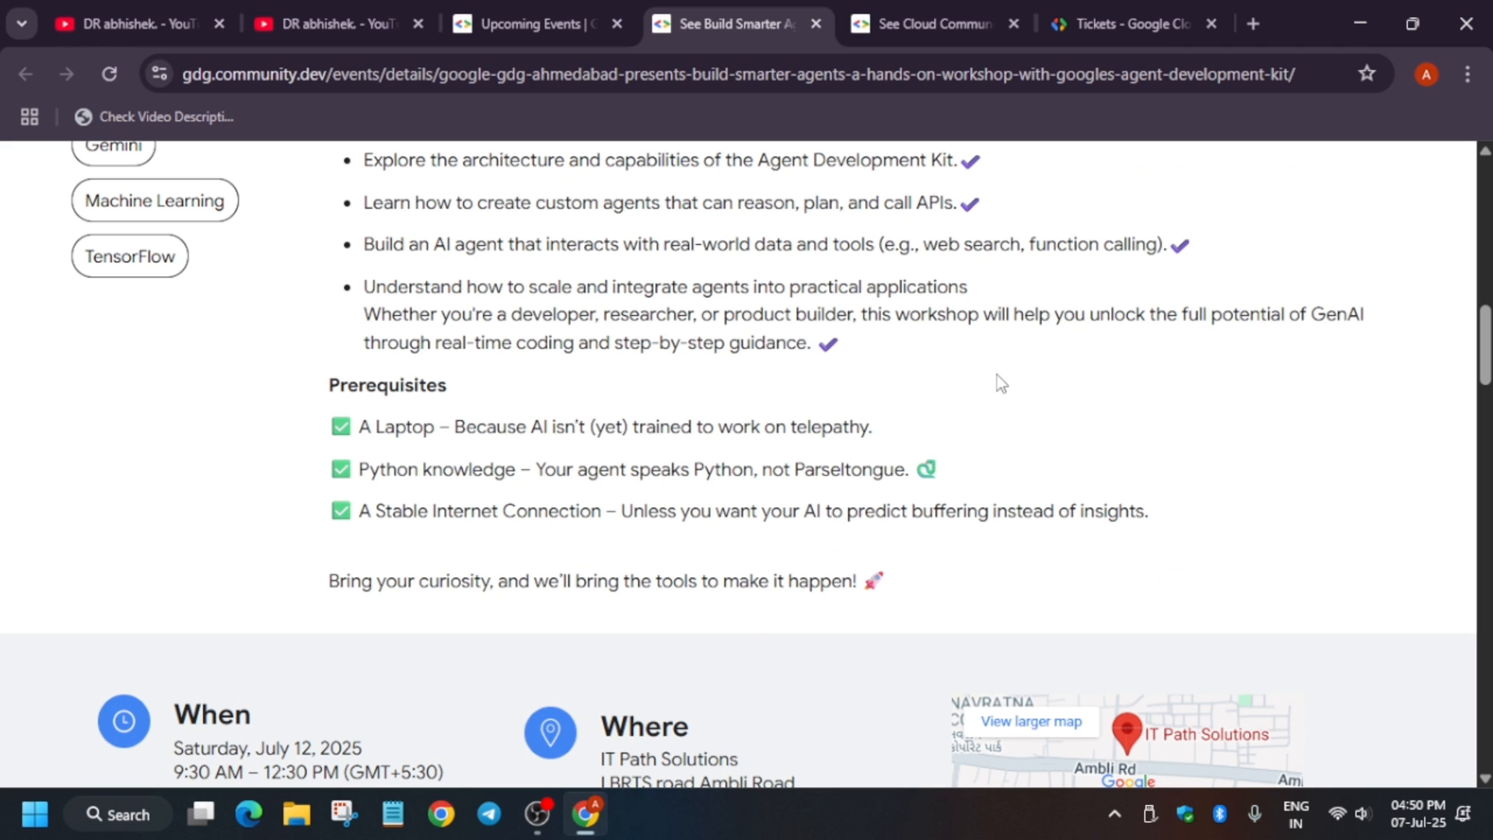
{"action": "mouse_move", "coordinate": [622, 418]}
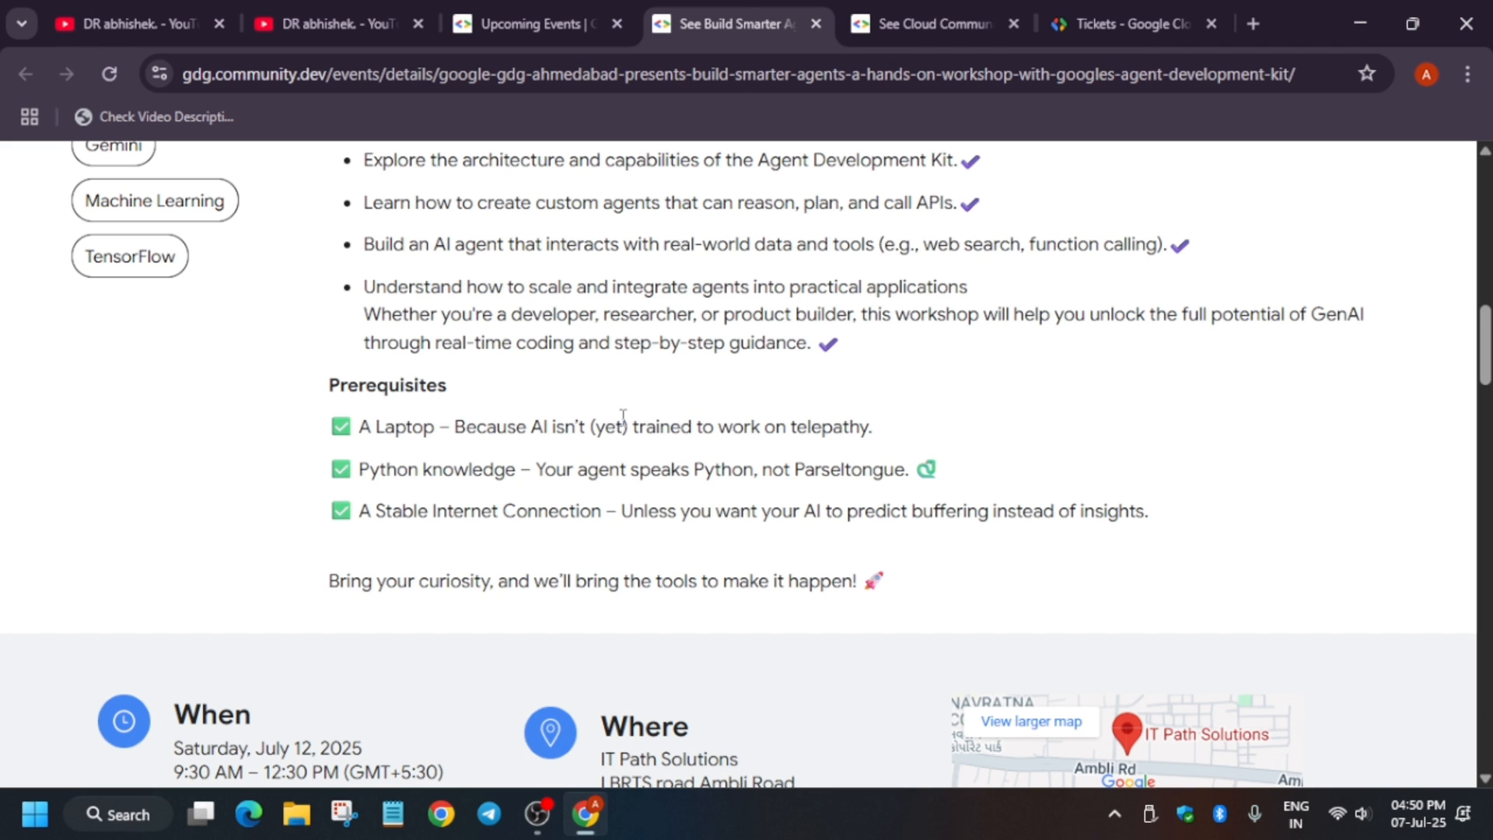
{"action": "scroll", "scroll_direction": "up", "scroll_amount": 3}
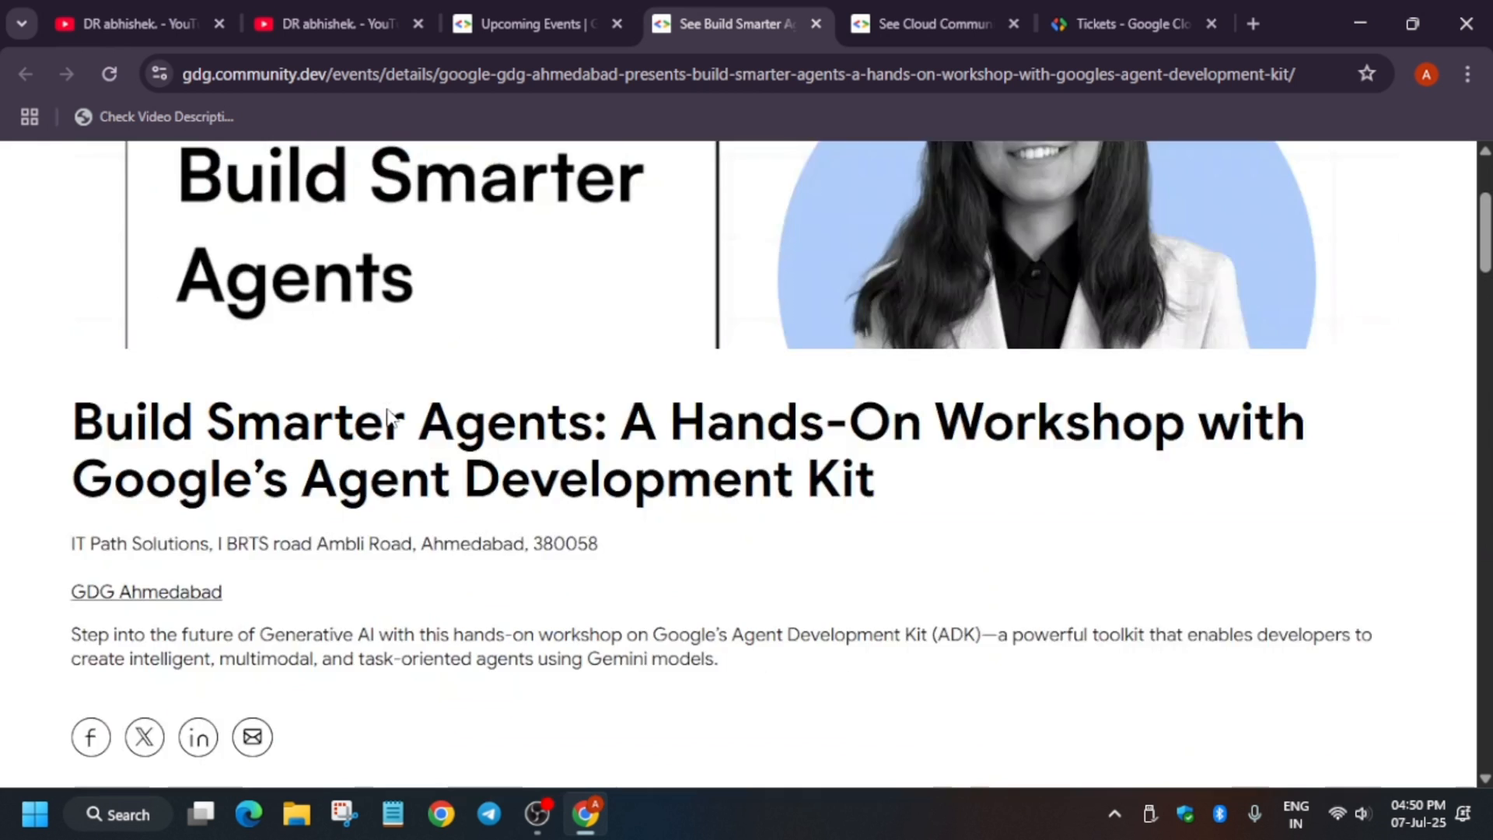
{"action": "scroll", "scroll_direction": "up", "scroll_amount": 3}
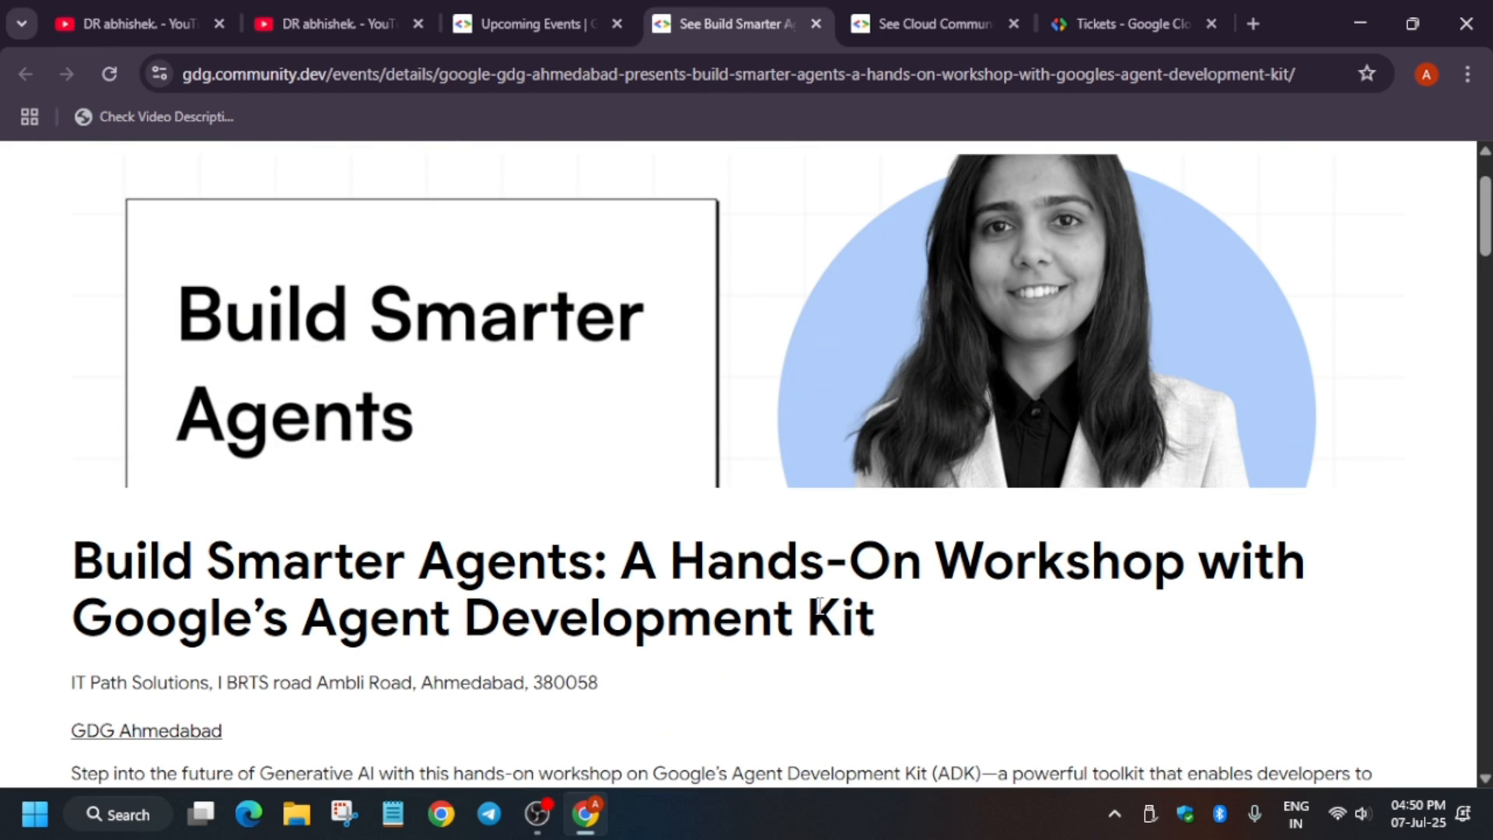
{"action": "mouse_move", "coordinate": [254, 645]}
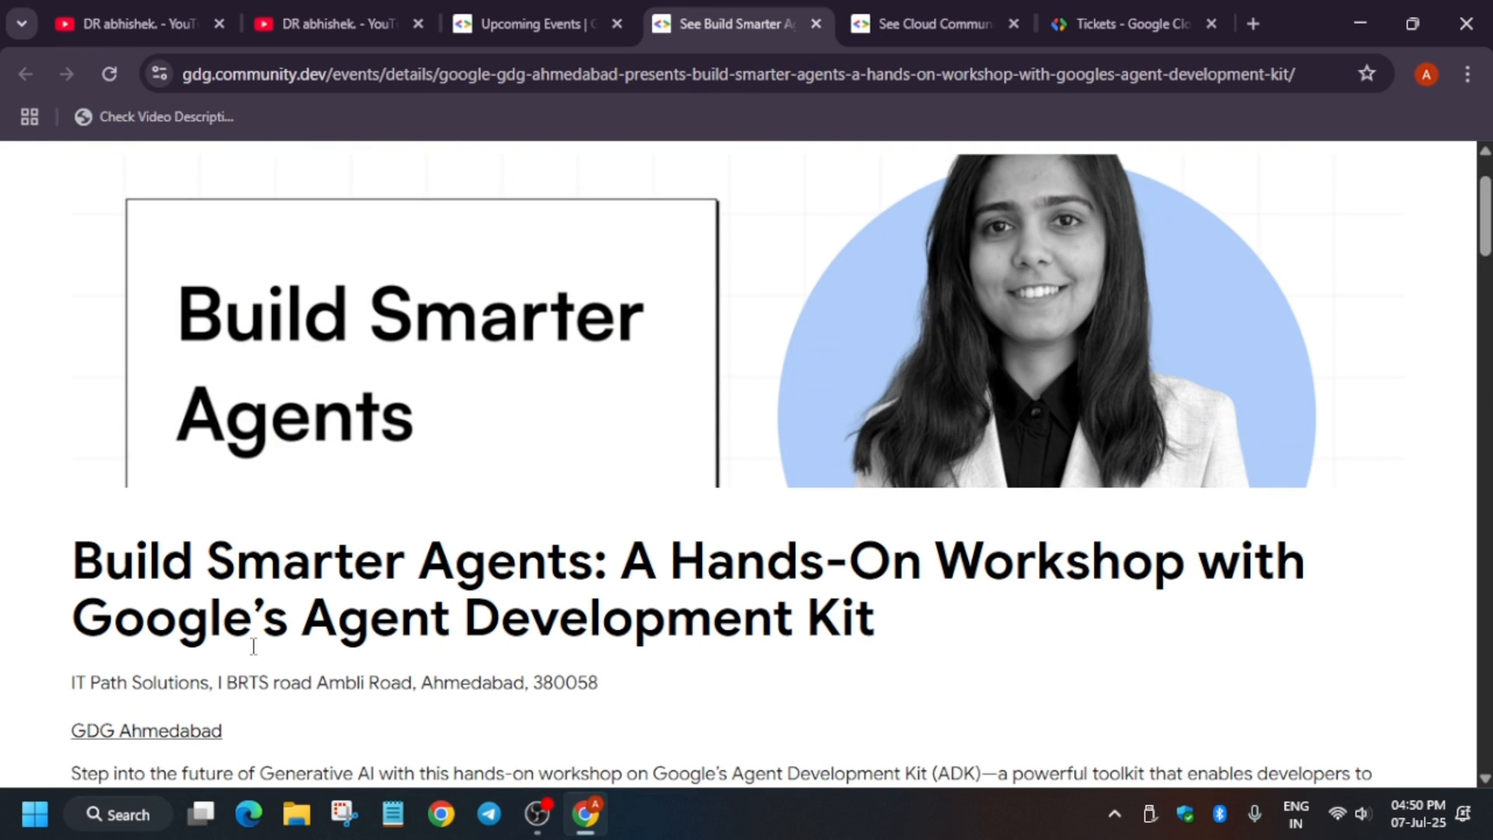
{"action": "scroll", "scroll_direction": "down", "scroll_amount": 3}
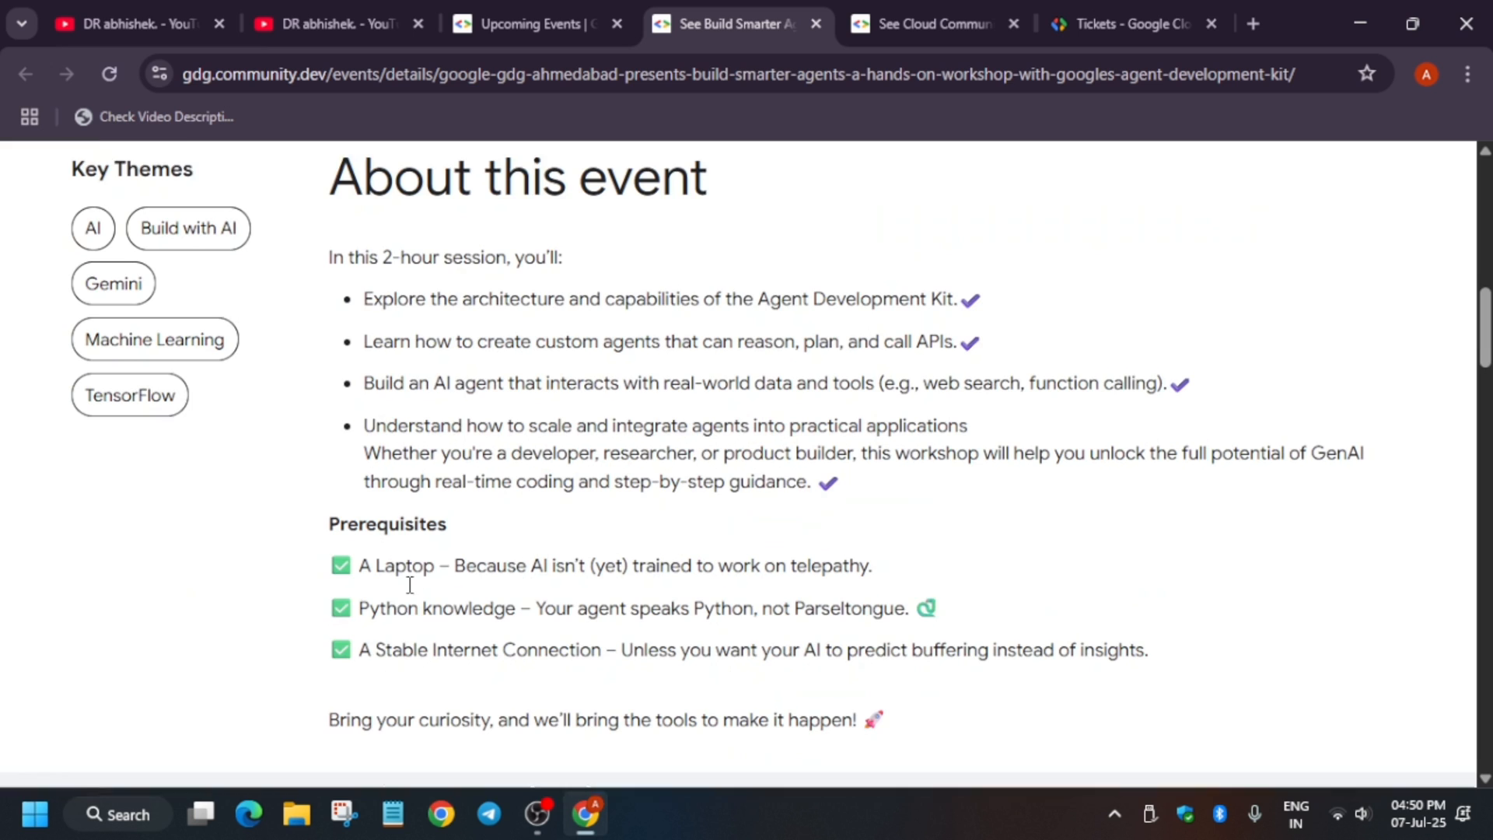
{"action": "scroll", "scroll_direction": "down", "scroll_amount": 3}
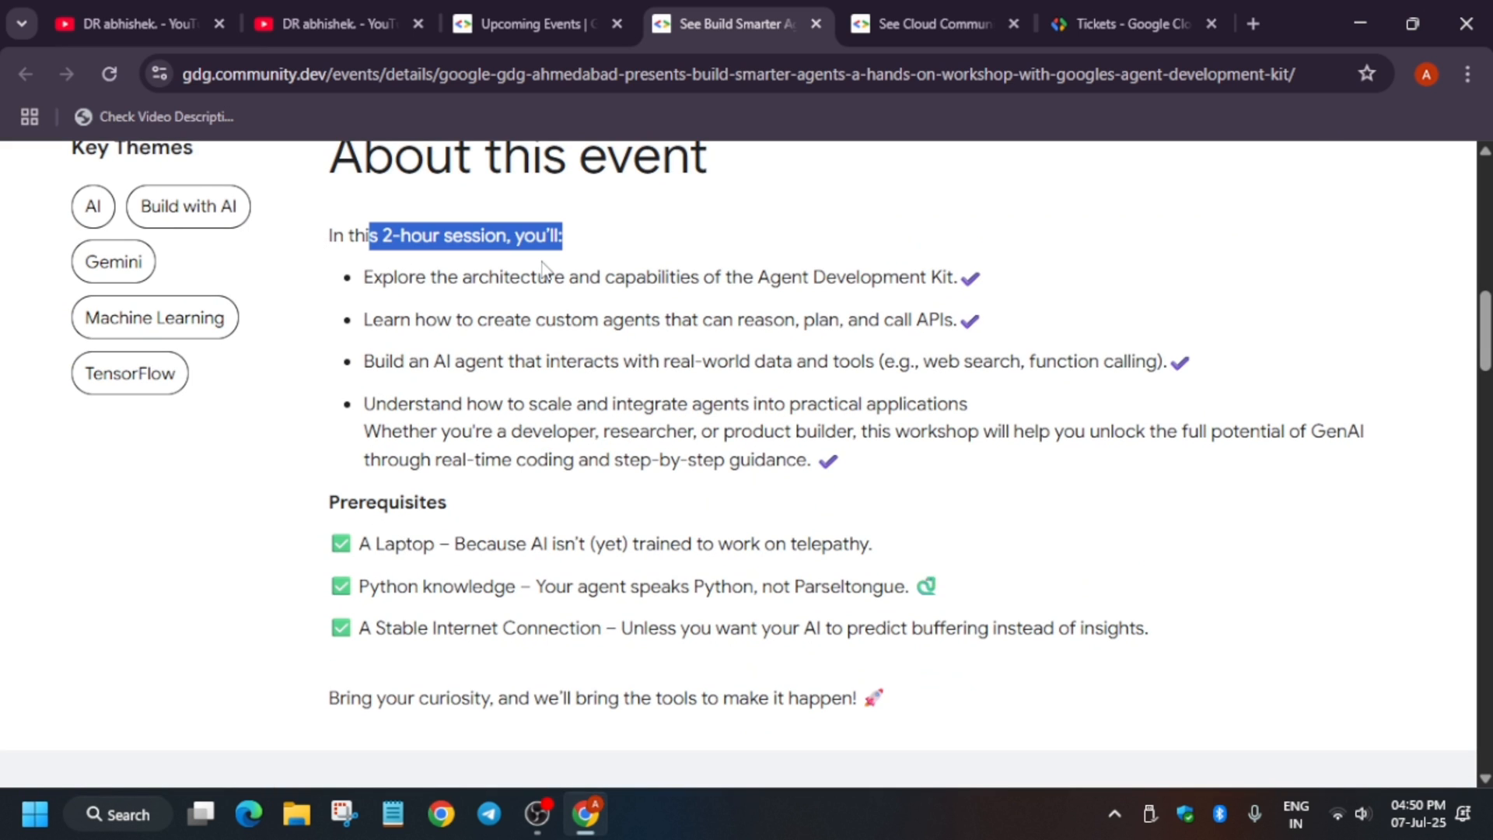
{"action": "mouse_move", "coordinate": [756, 652]}
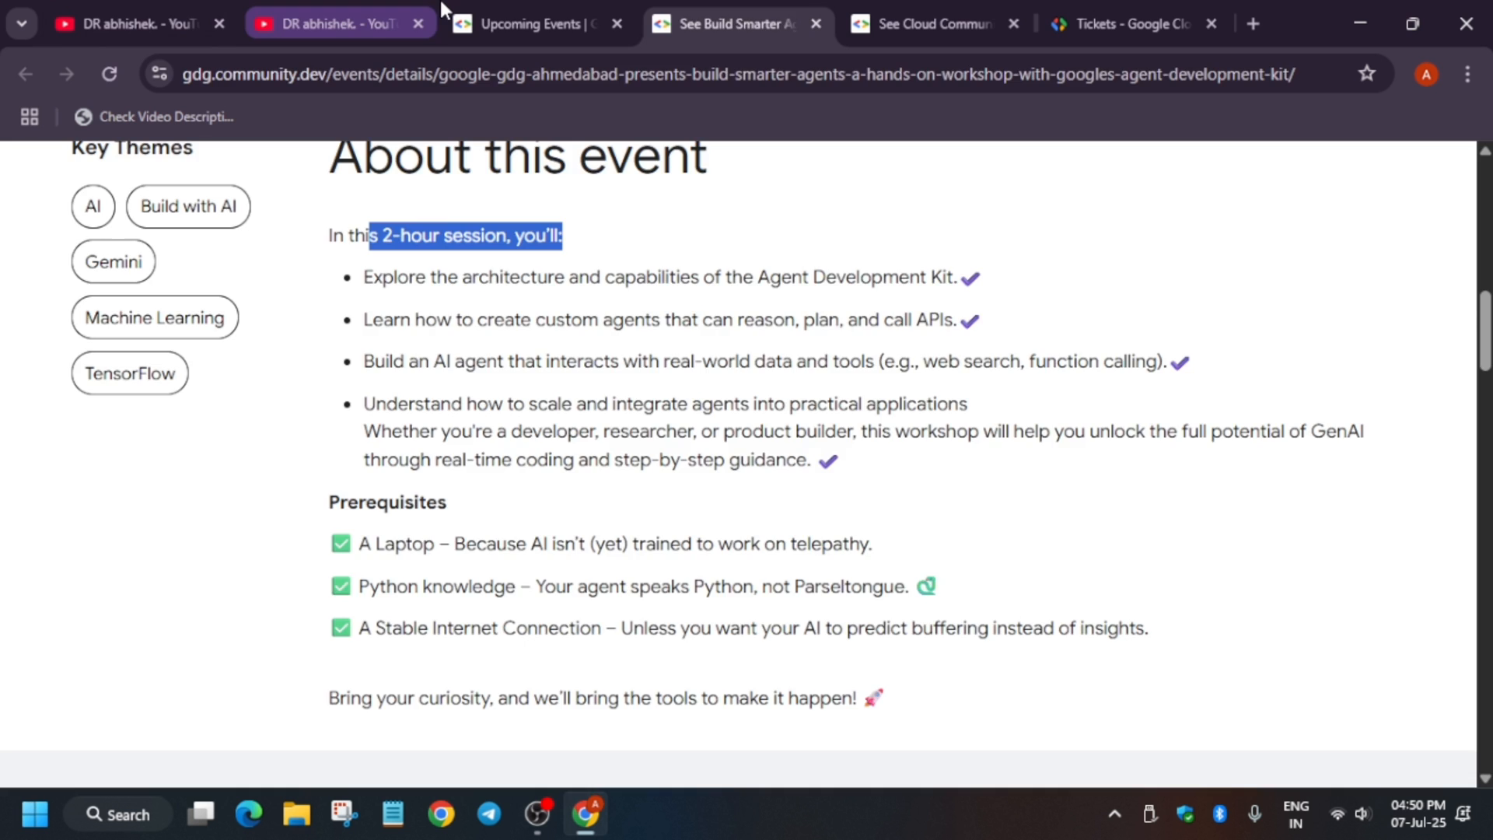
{"action": "left_click", "coordinate": [529, 23]}
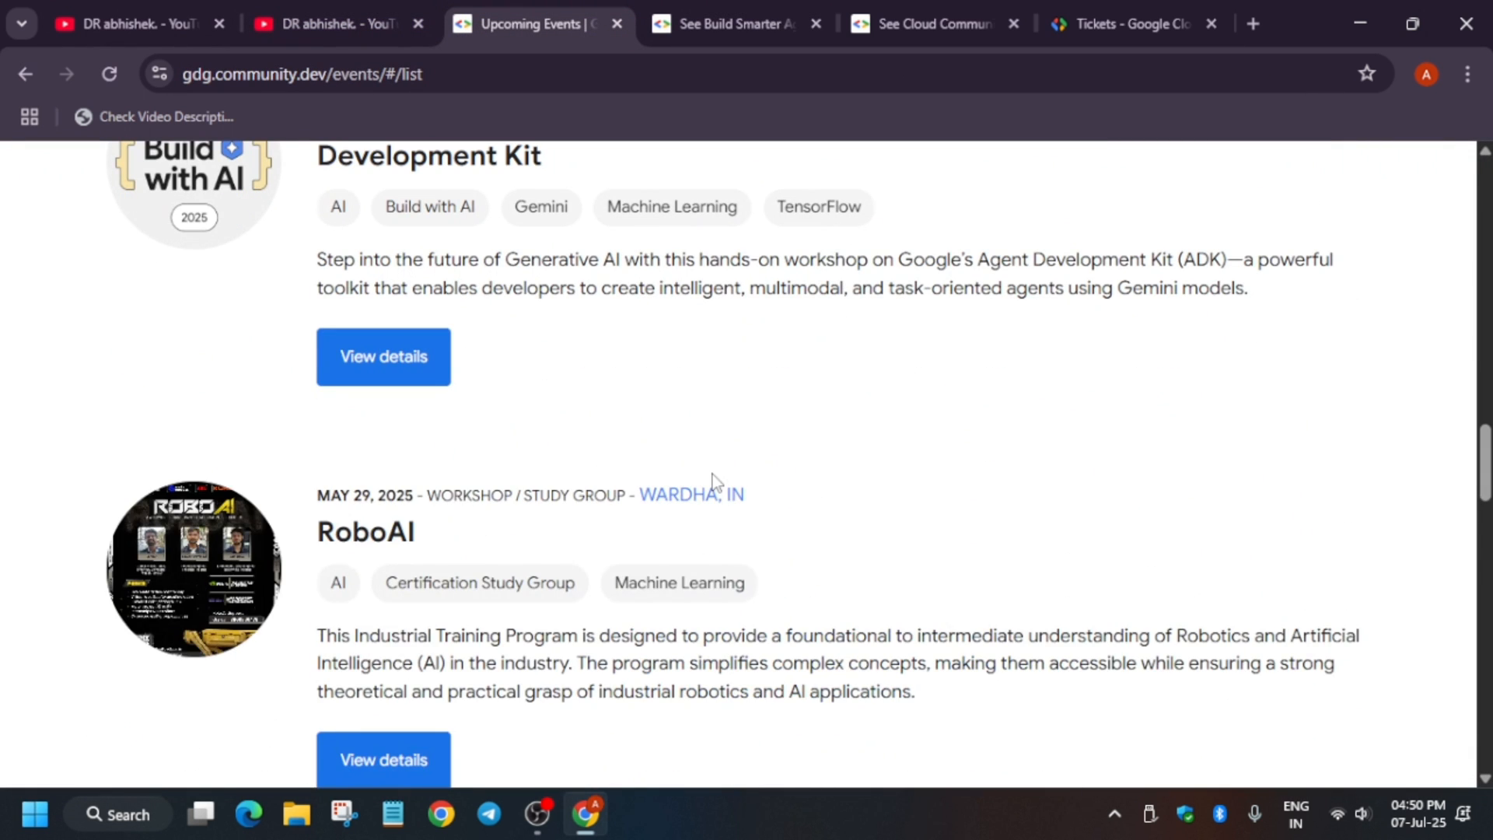
- View details of the June 12 RoboAI event, briefly check its RSVP form, then review the page
{"action": "scroll", "scroll_direction": "down", "scroll_amount": 3}
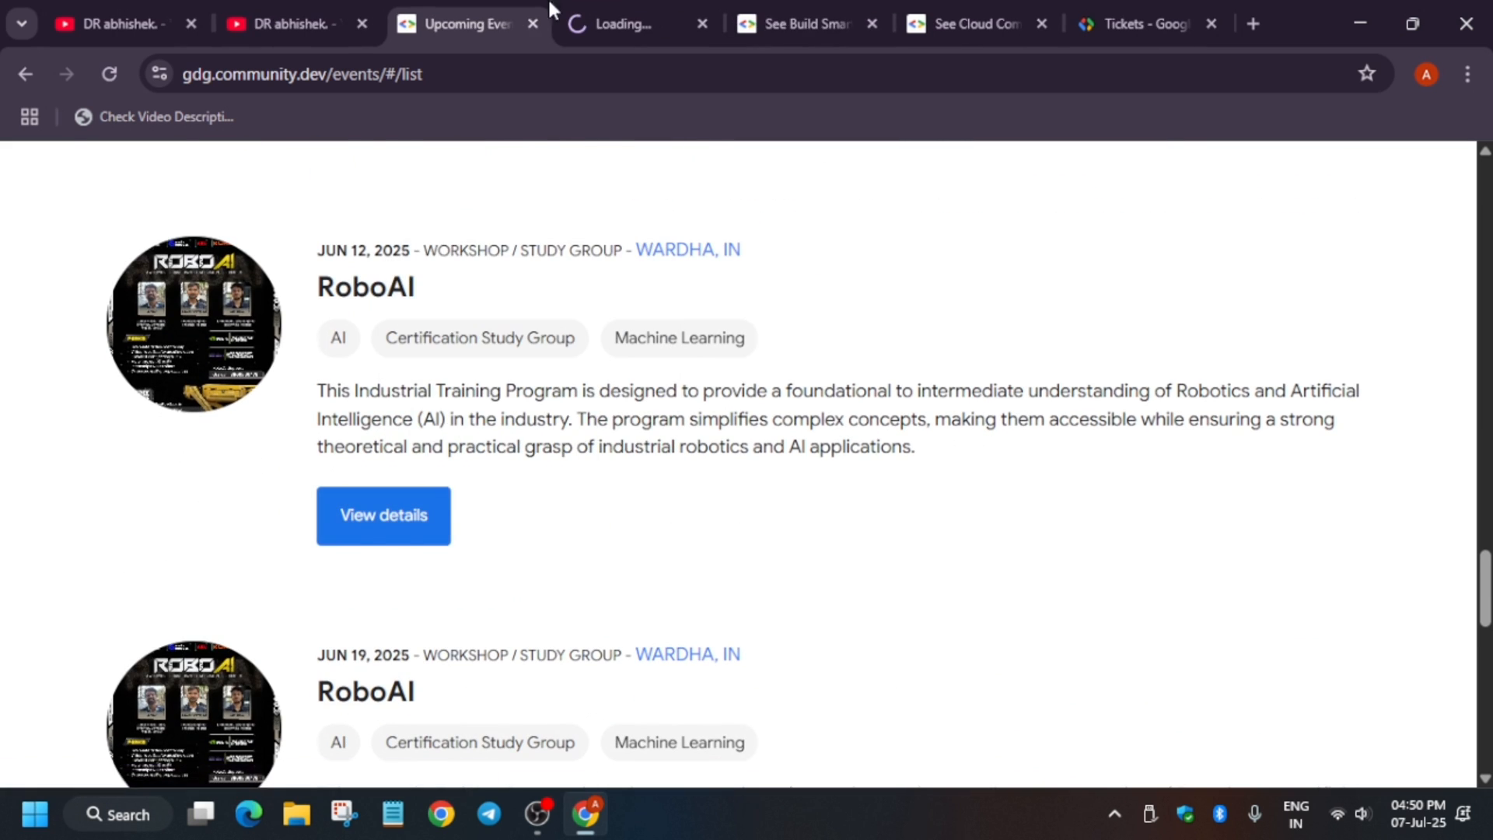
{"action": "left_click", "coordinate": [383, 515]}
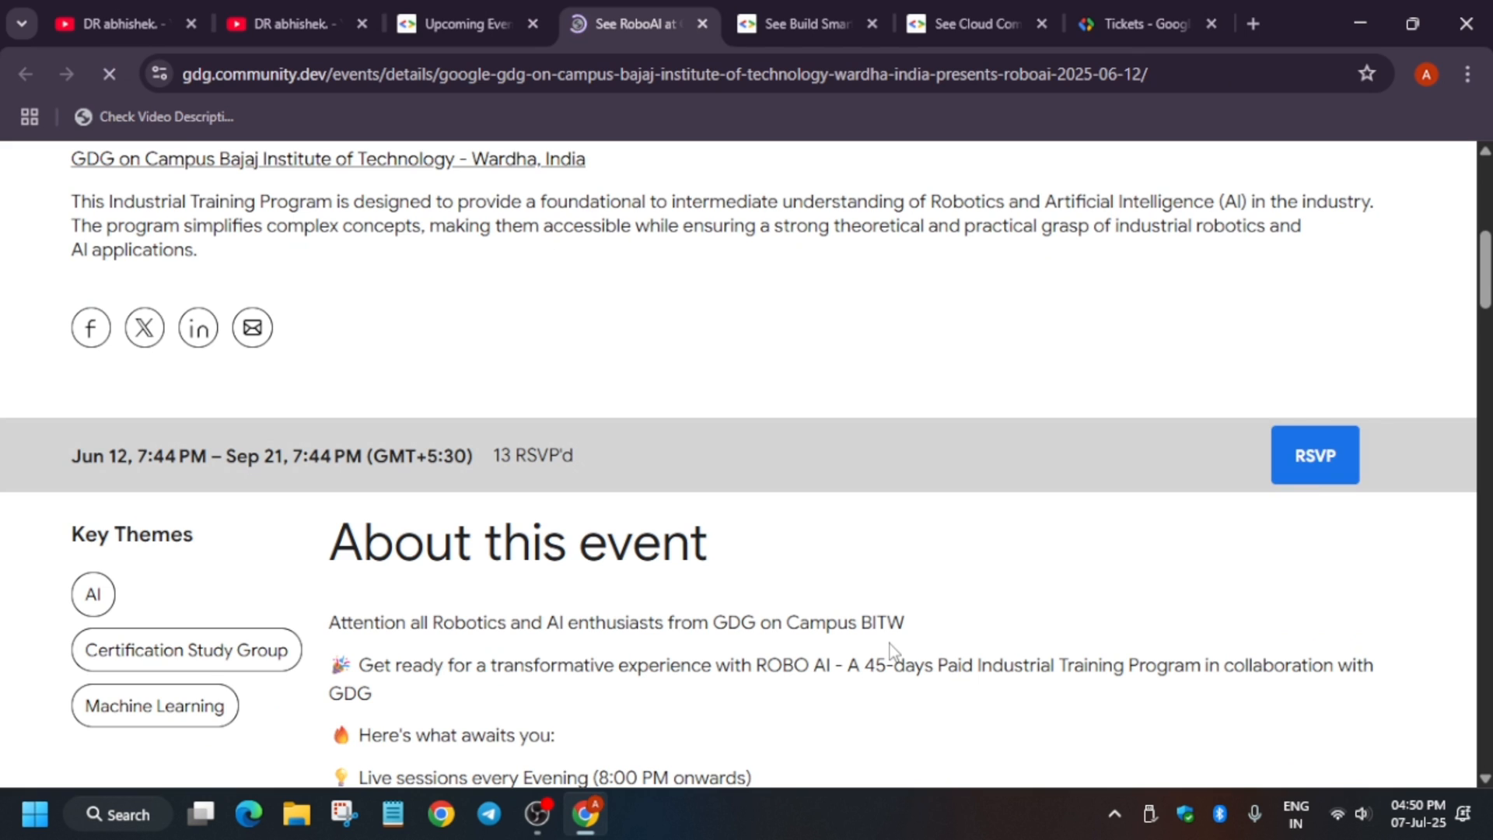
{"action": "mouse_move", "coordinate": [1316, 454]}
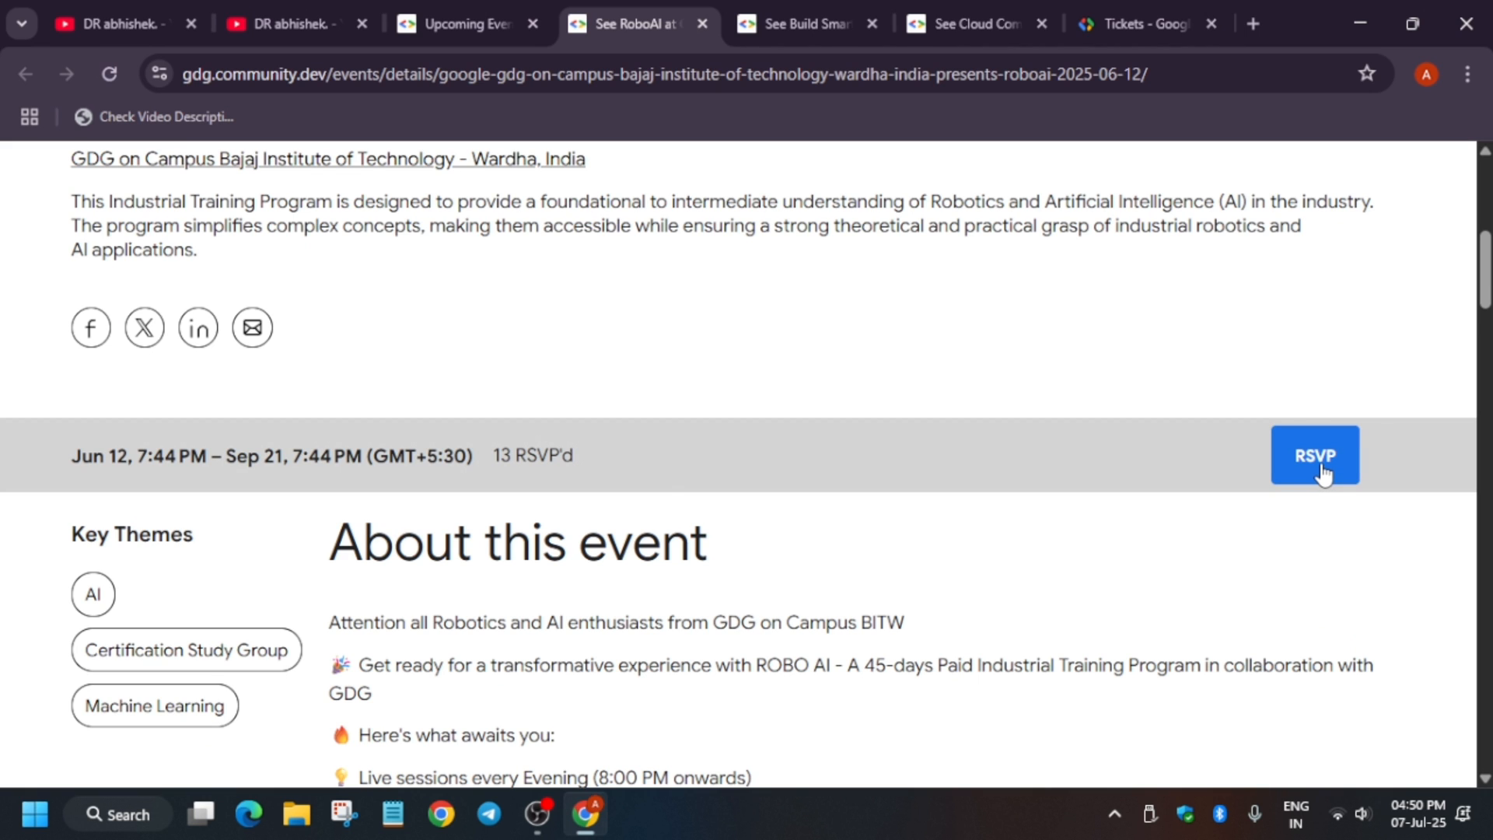
{"action": "left_click", "coordinate": [1315, 454]}
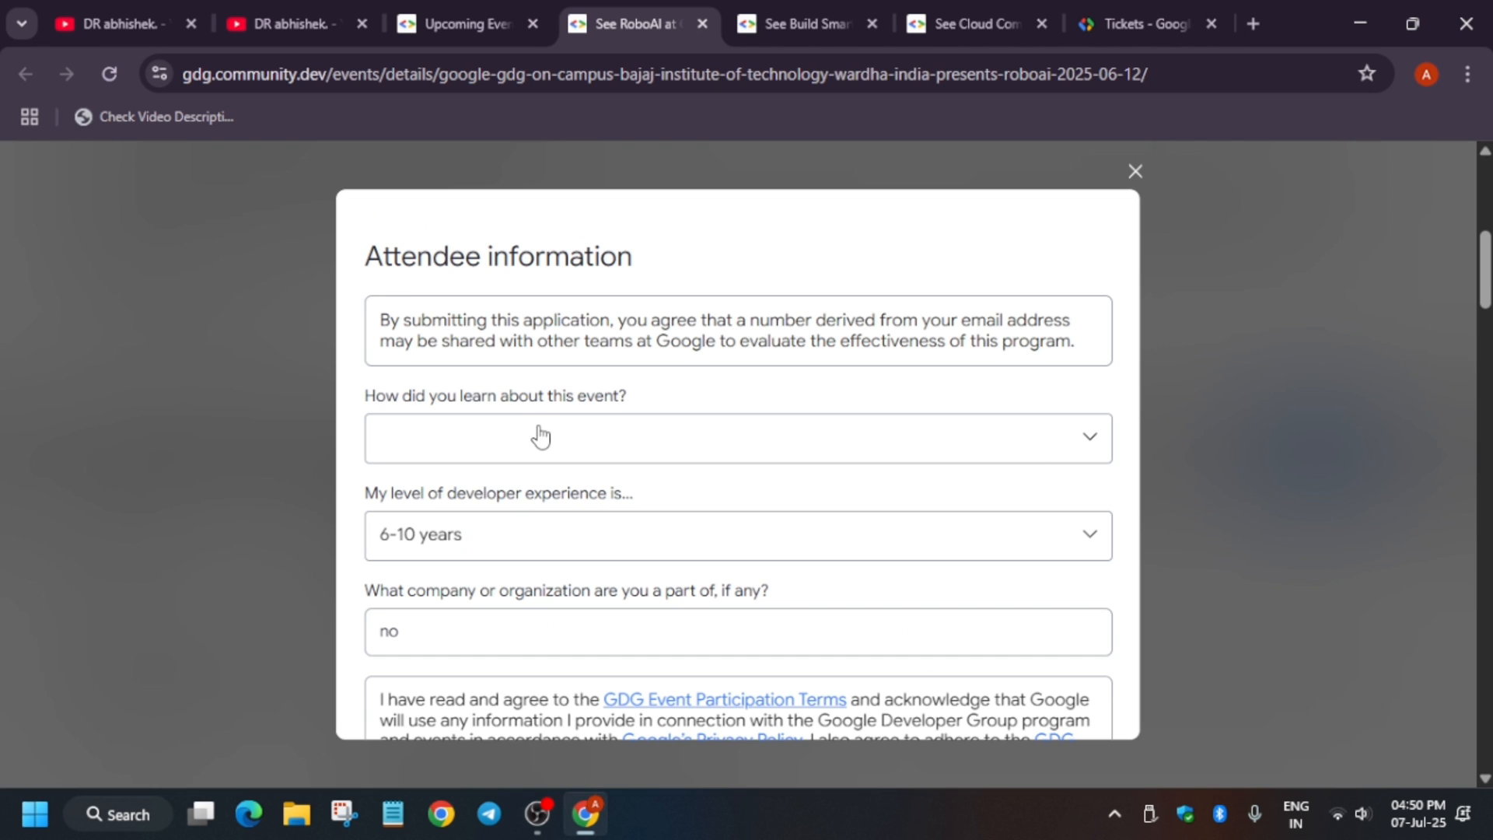
{"action": "left_click", "coordinate": [1134, 171]}
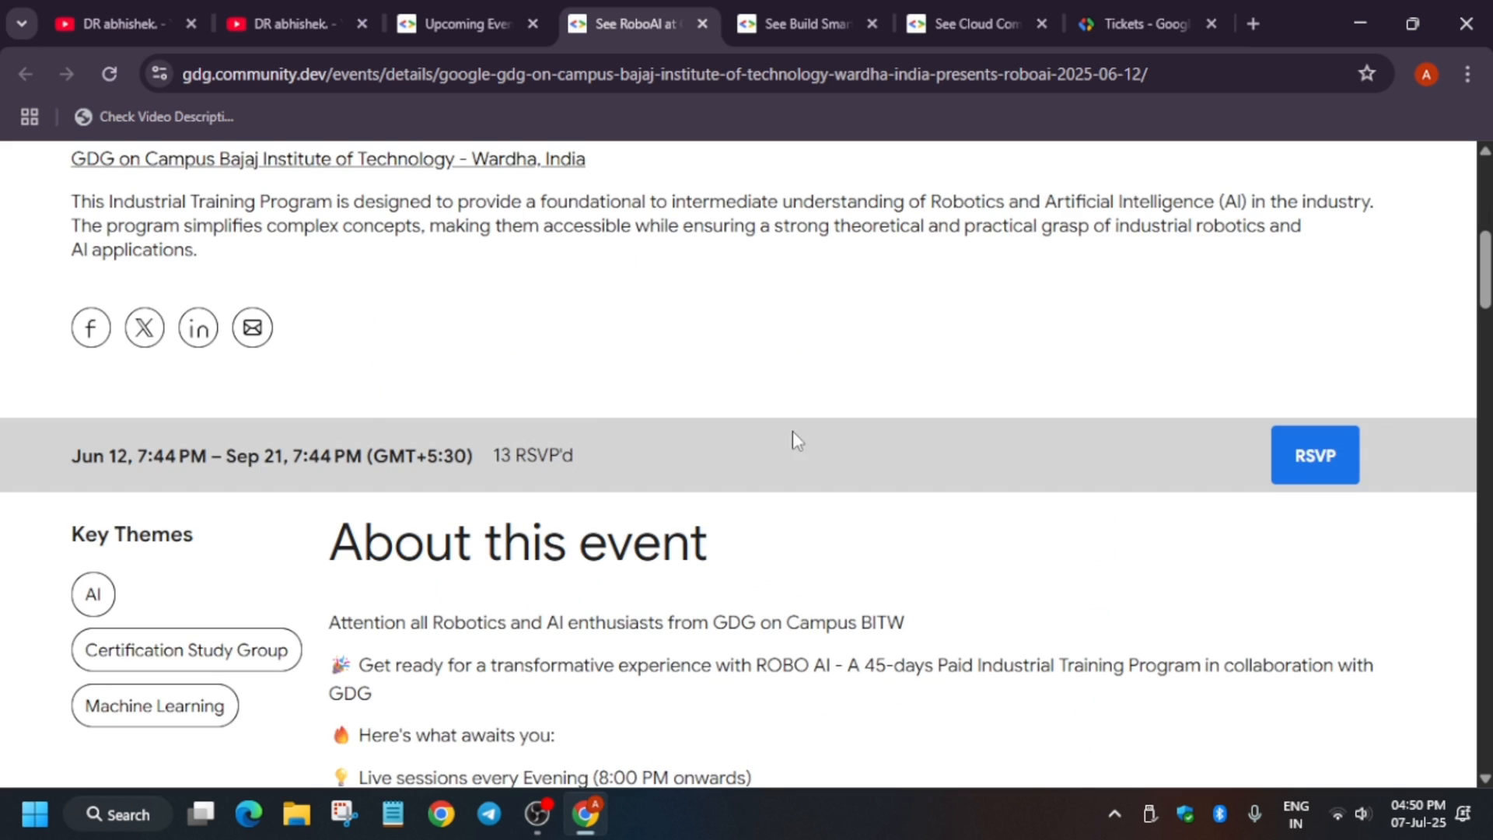
{"action": "scroll", "scroll_direction": "up", "scroll_amount": 3}
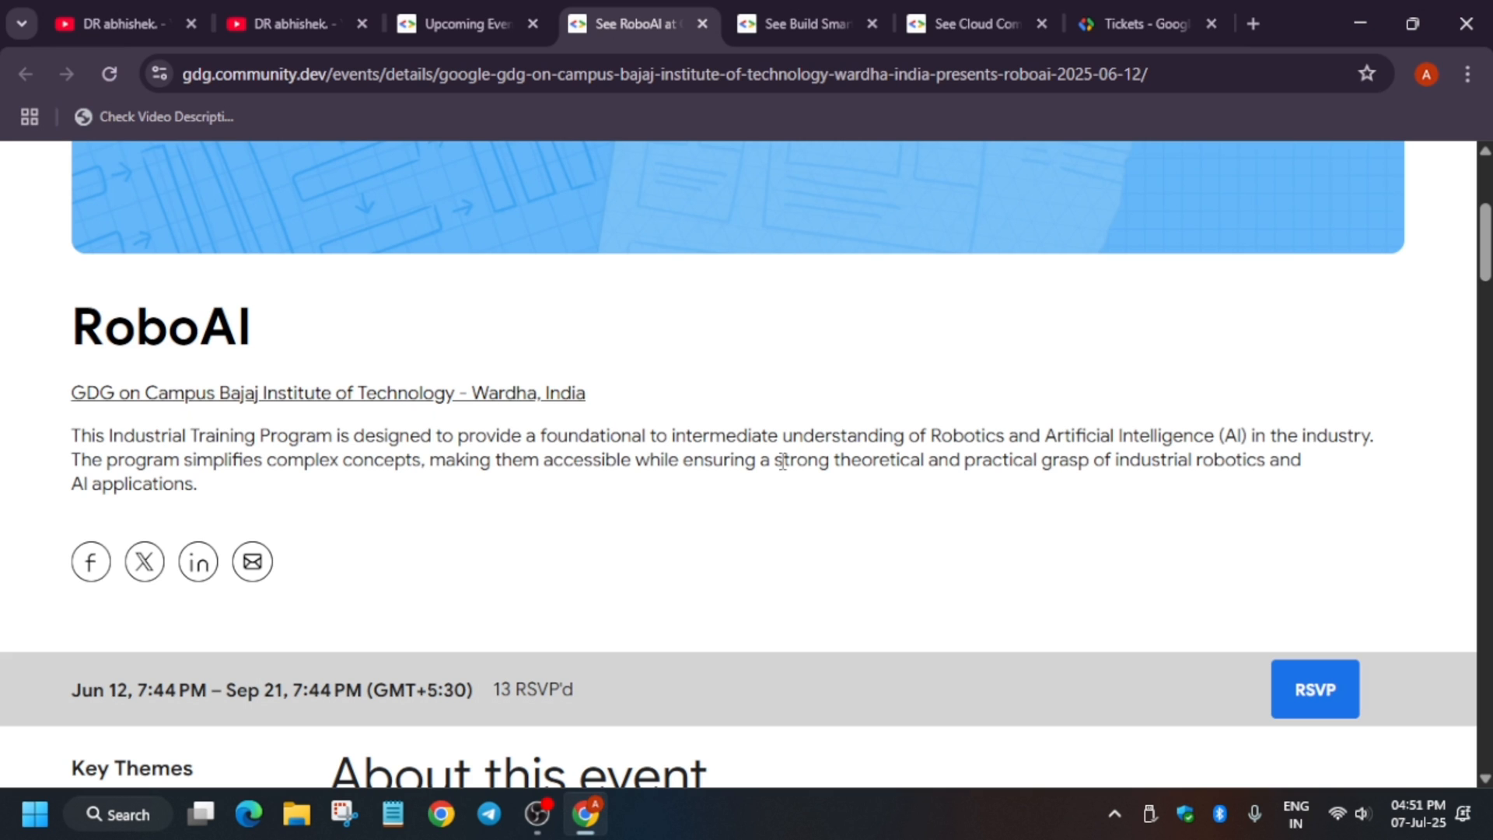
{"action": "scroll", "scroll_direction": "down", "scroll_amount": 3}
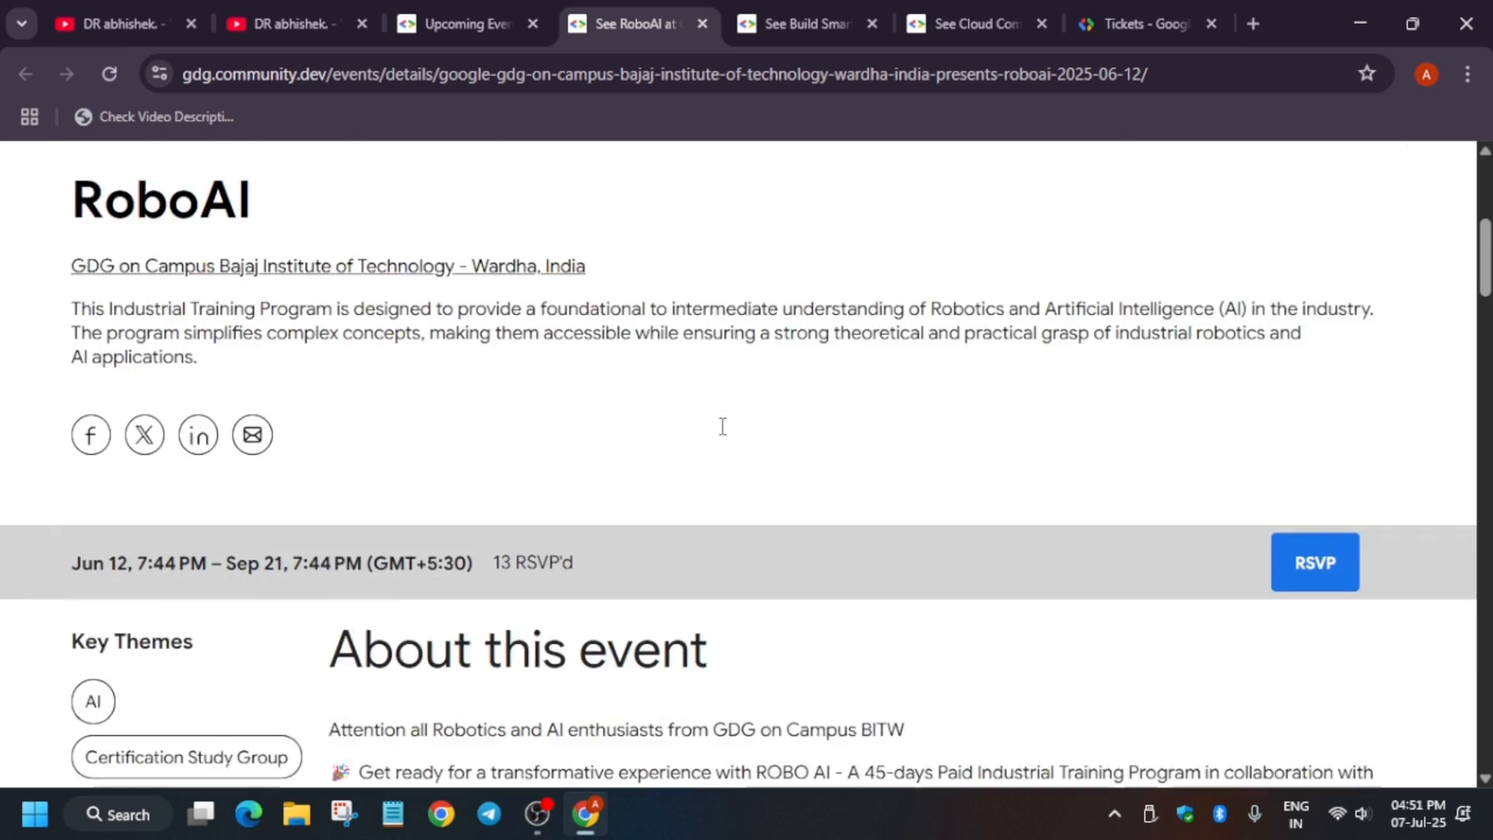
{"action": "scroll", "scroll_direction": "down", "scroll_amount": 3}
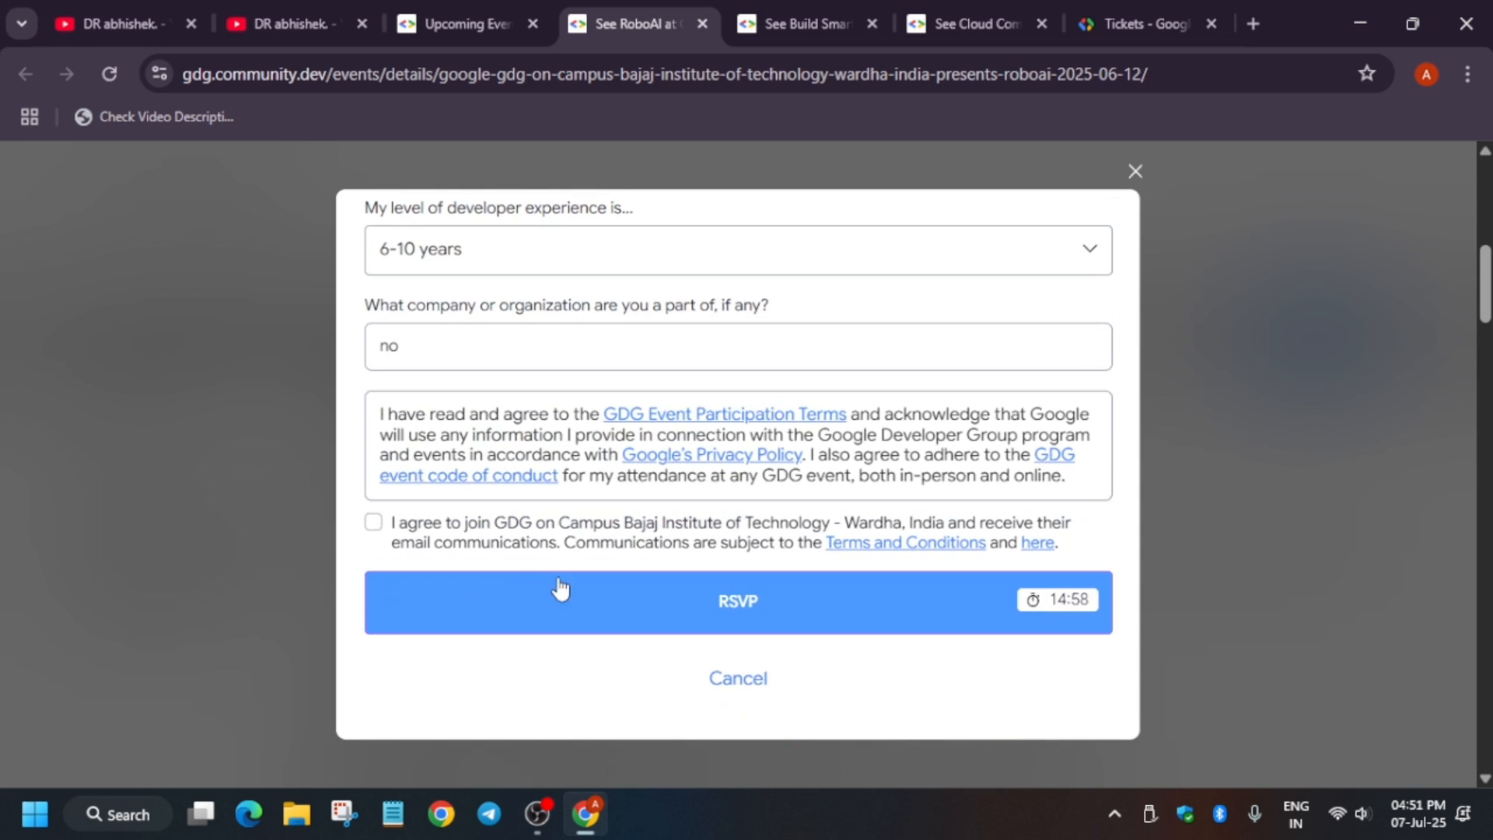
- Agree to join GDG on Campus communications, submit the RoboAI RSVP and dismiss the confirmation
{"action": "left_click", "coordinate": [372, 523]}
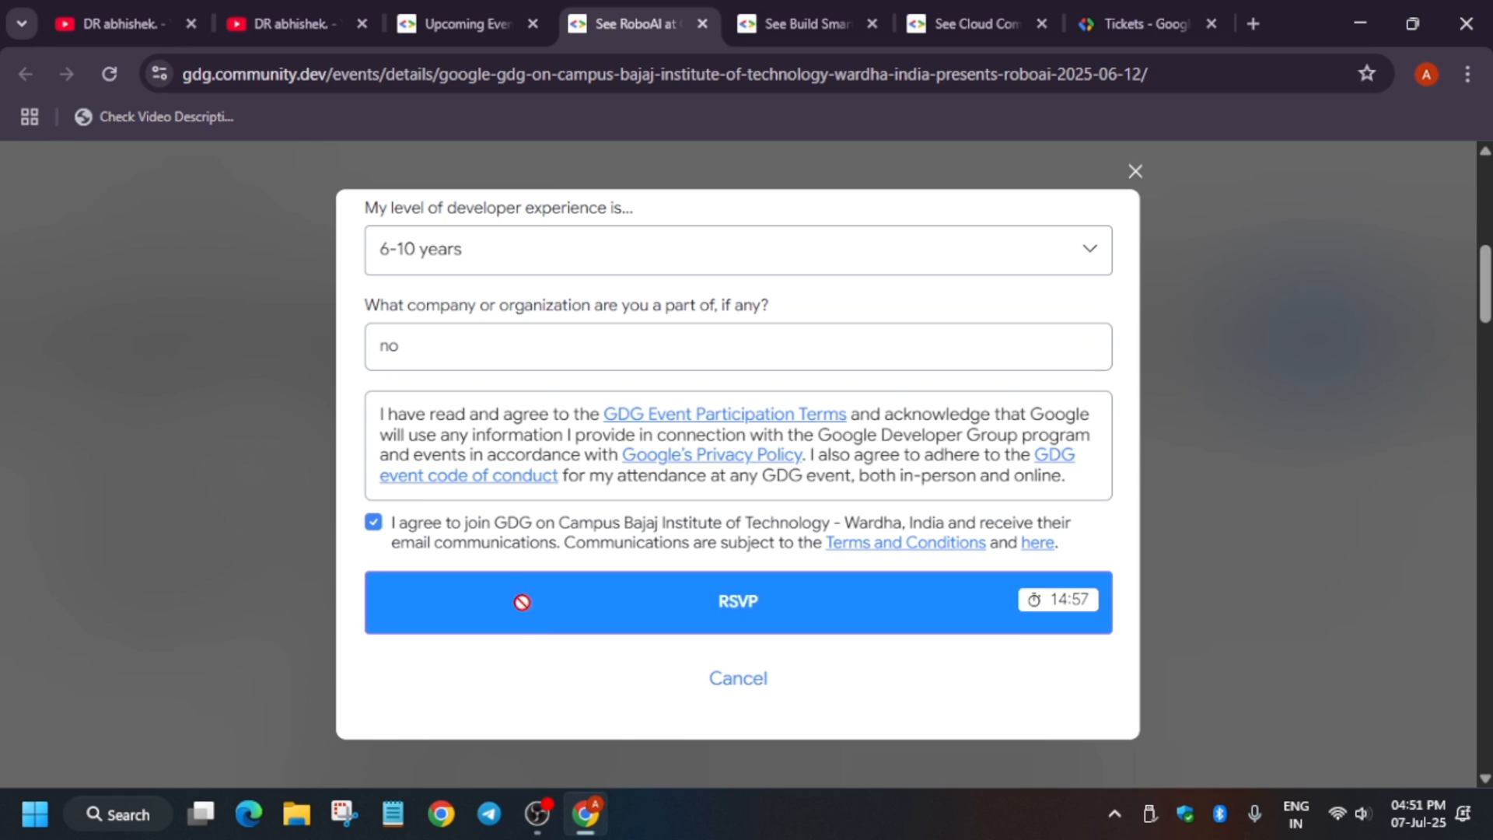
{"action": "left_click", "coordinate": [735, 600]}
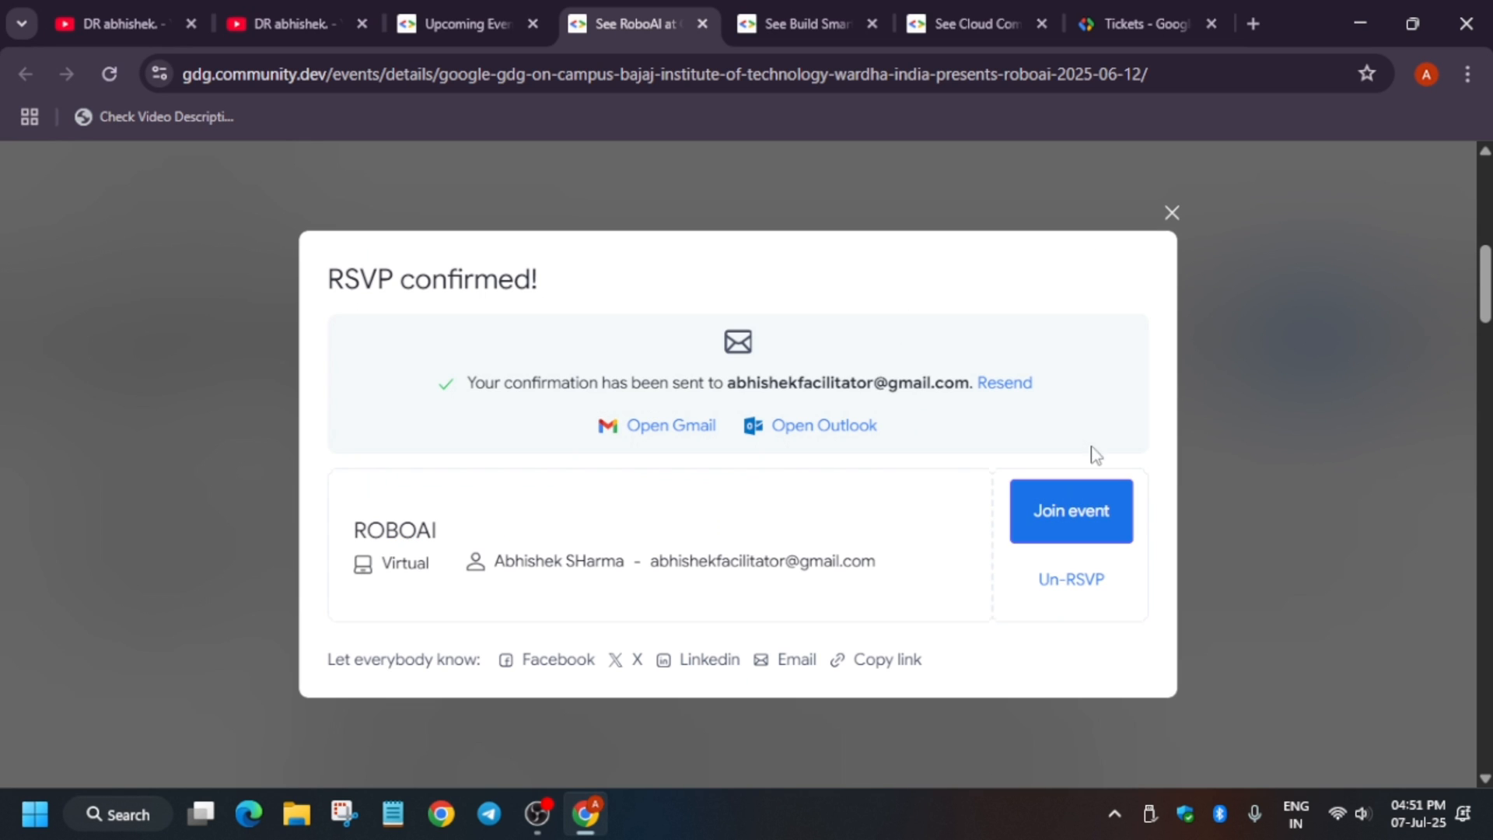
{"action": "mouse_move", "coordinate": [1173, 212]}
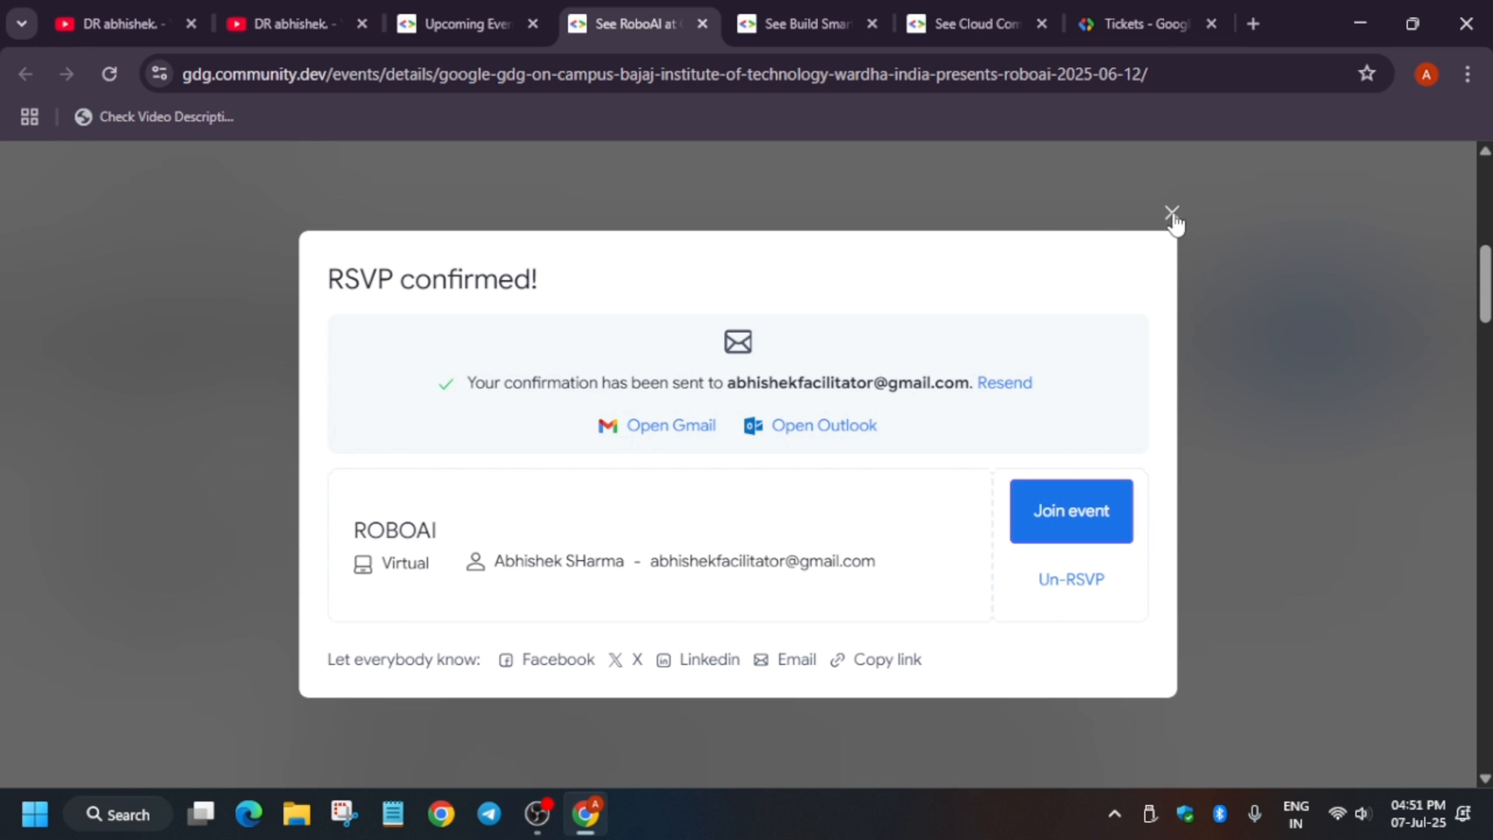
{"action": "left_click", "coordinate": [1171, 211]}
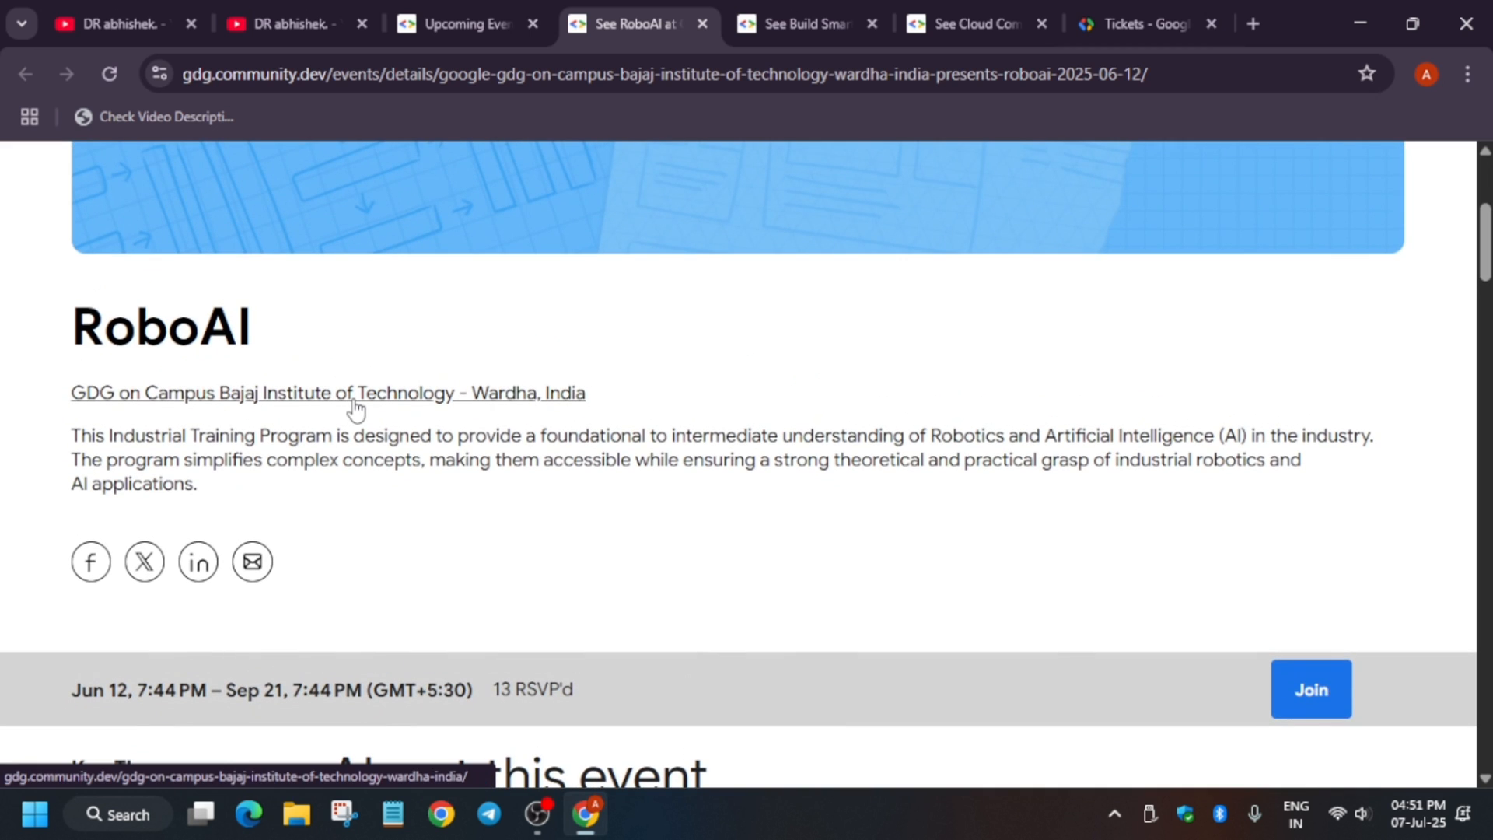
{"action": "mouse_move", "coordinate": [630, 473]}
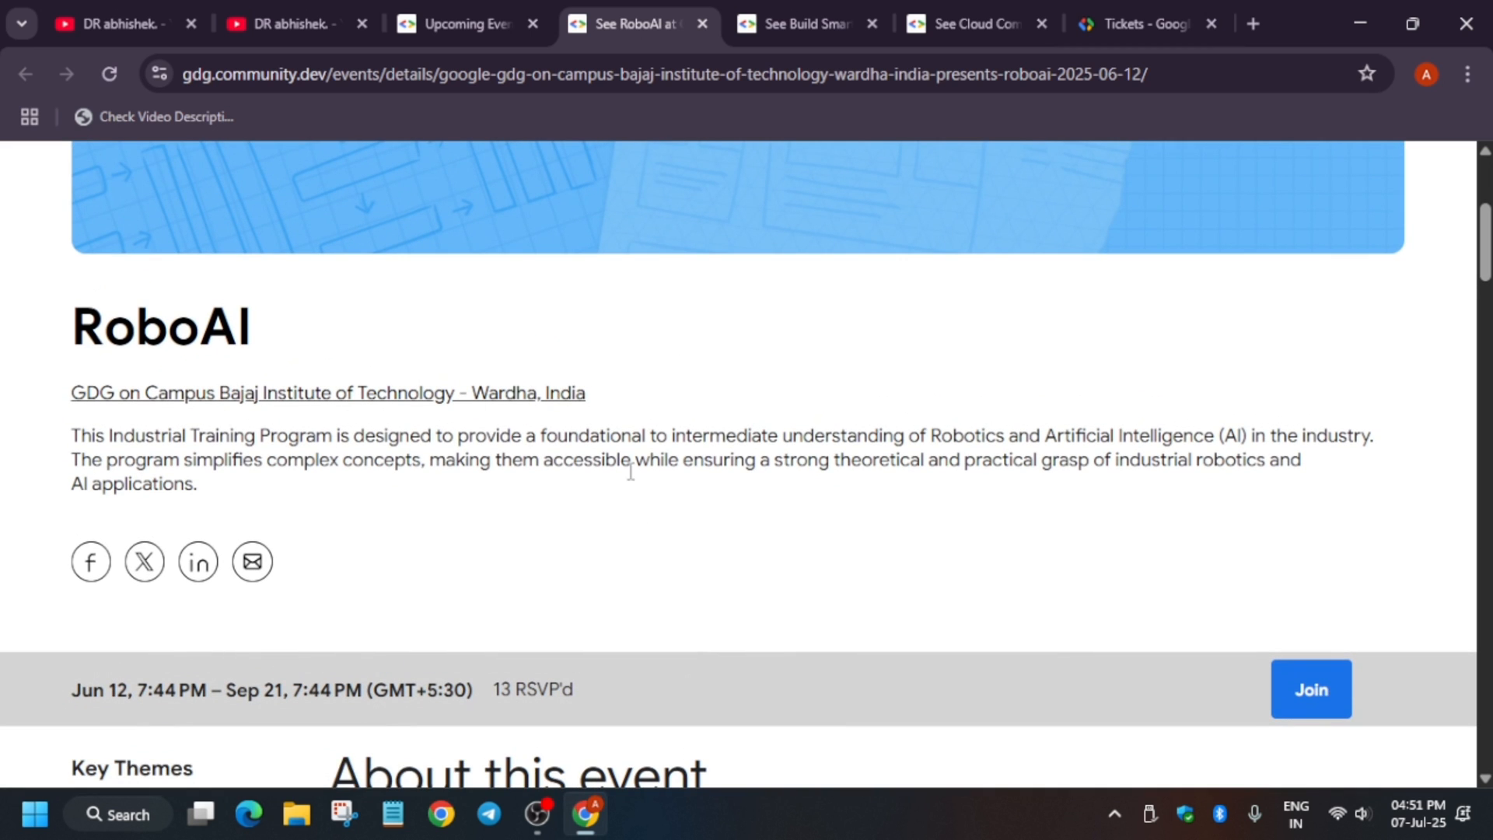
{"action": "scroll", "scroll_direction": "down", "scroll_amount": 3}
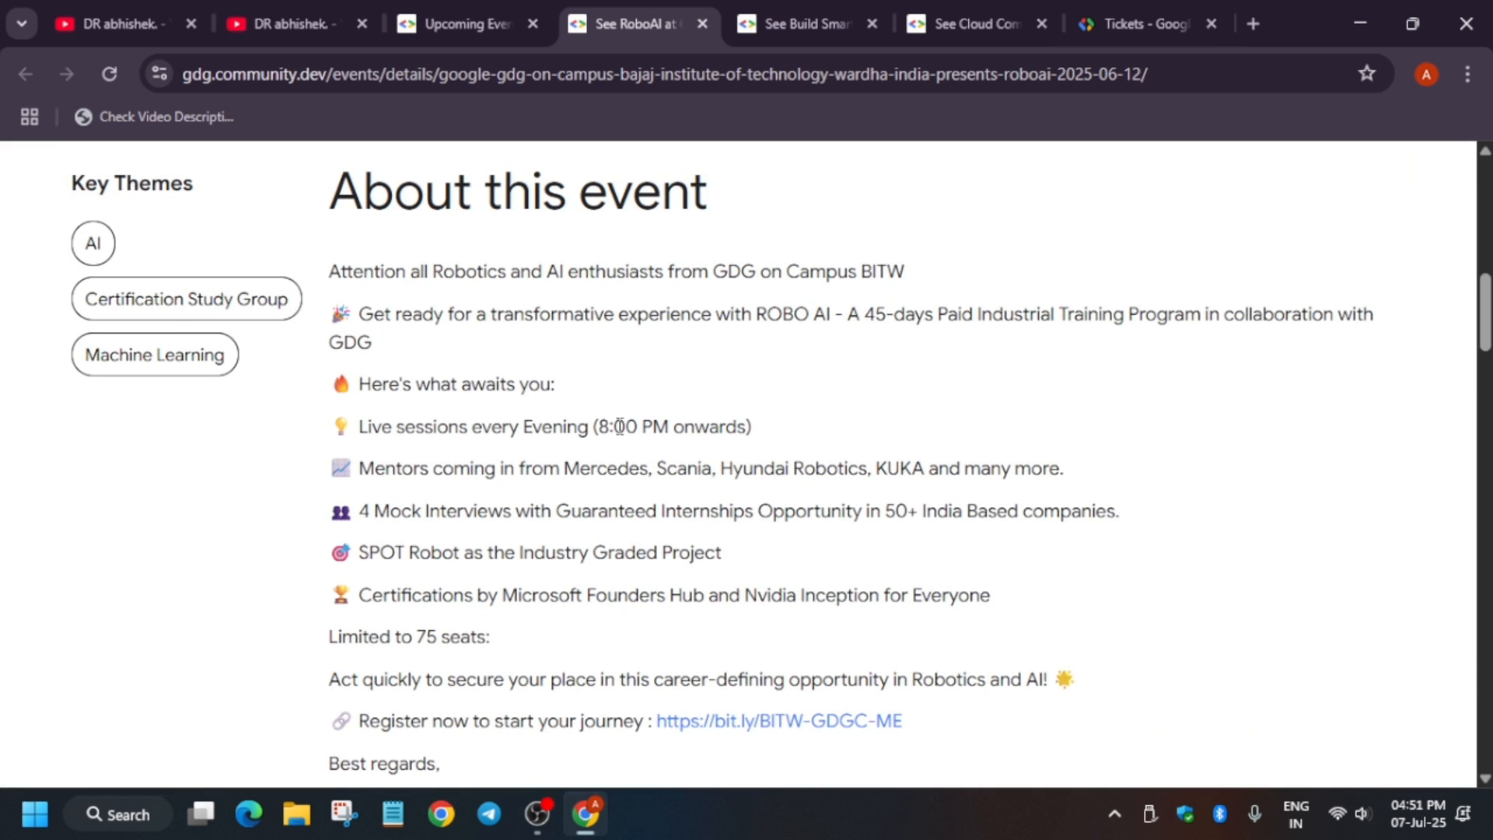
{"action": "mouse_move", "coordinate": [411, 198]}
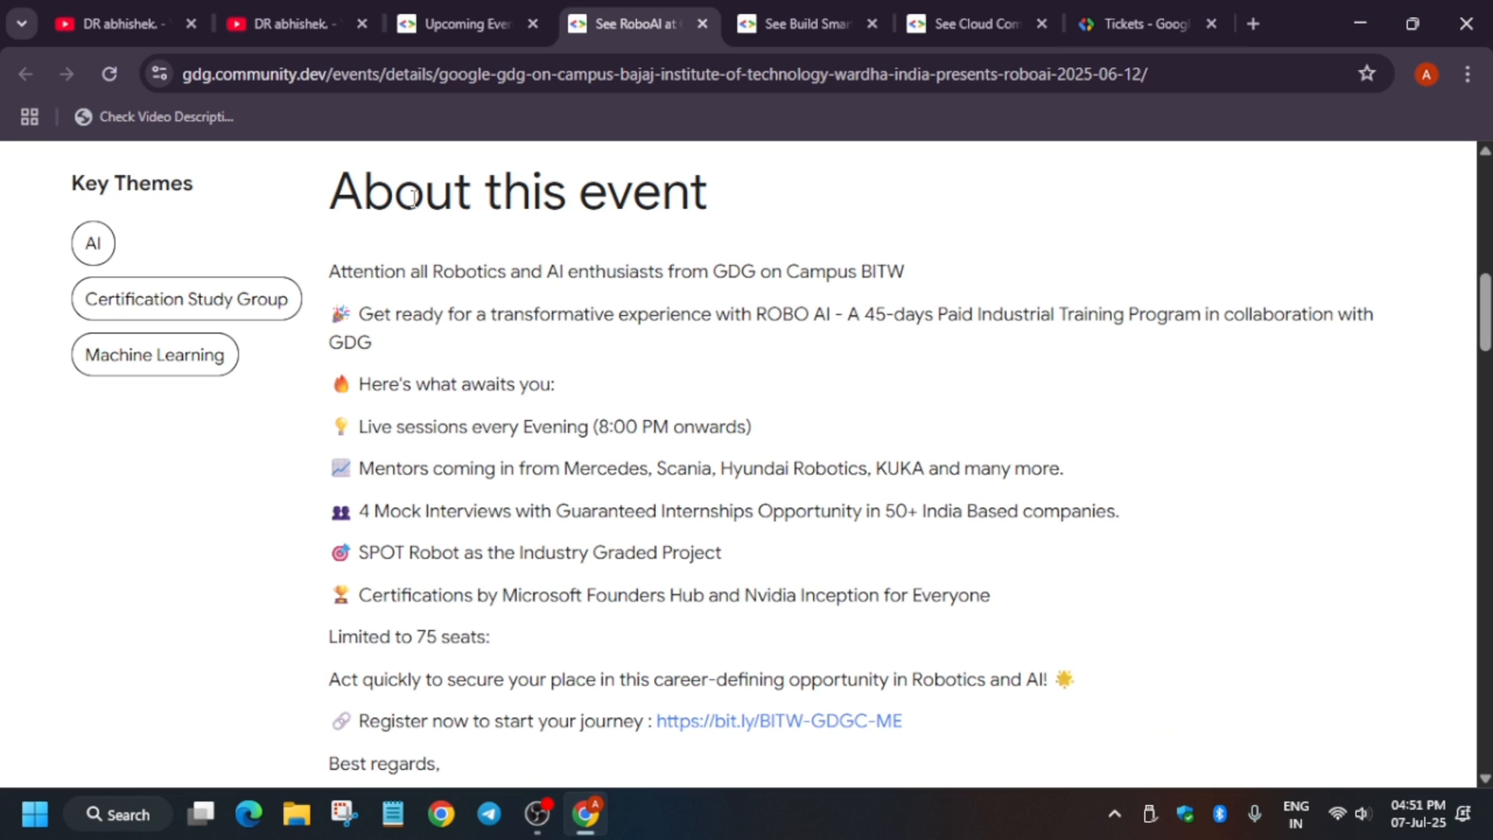
{"action": "scroll", "scroll_direction": "down", "scroll_amount": 3}
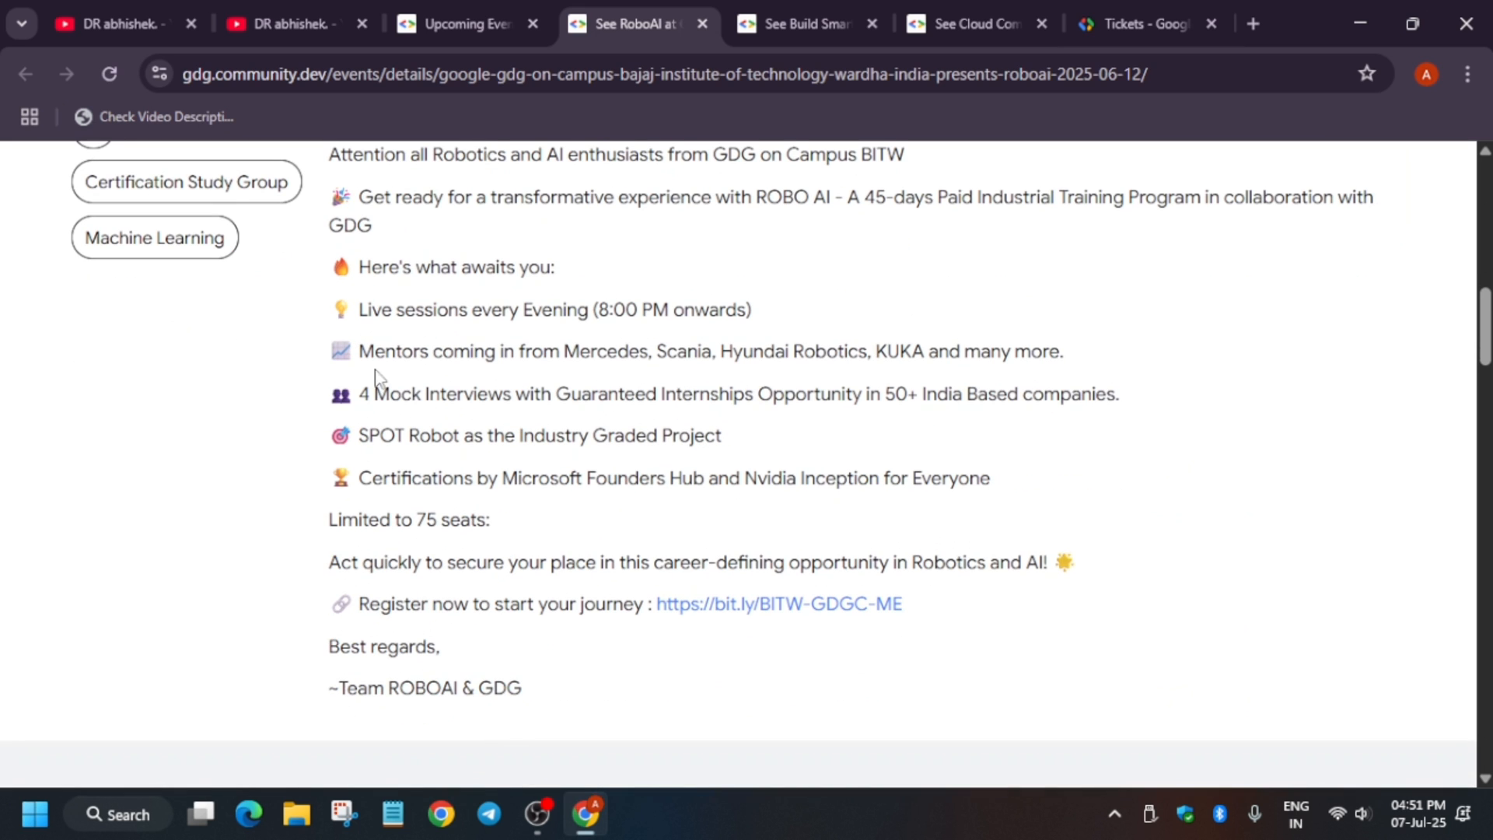
{"action": "mouse_move", "coordinate": [548, 337]}
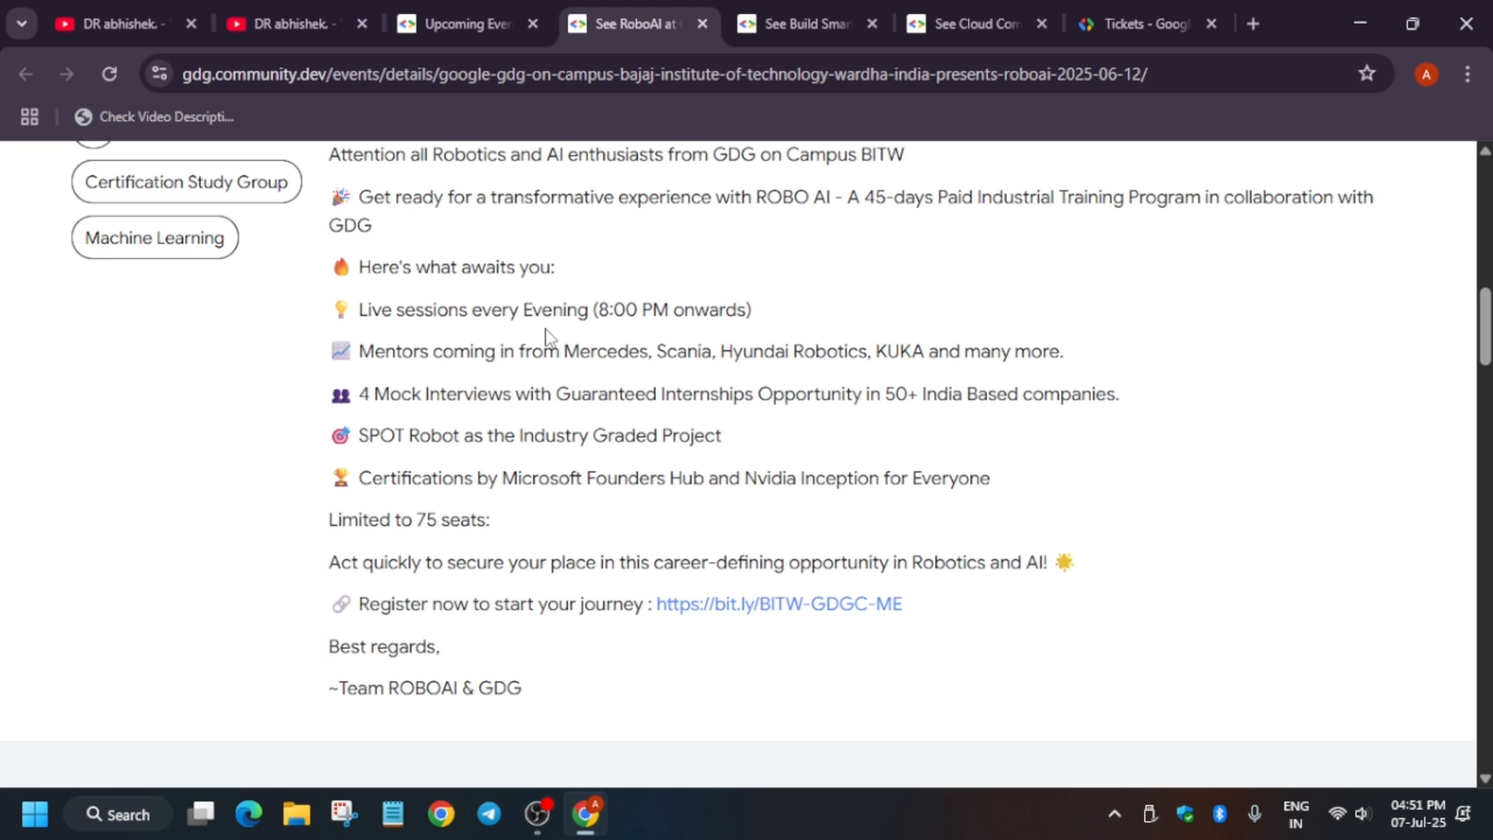
{"action": "scroll", "scroll_direction": "down", "scroll_amount": 3}
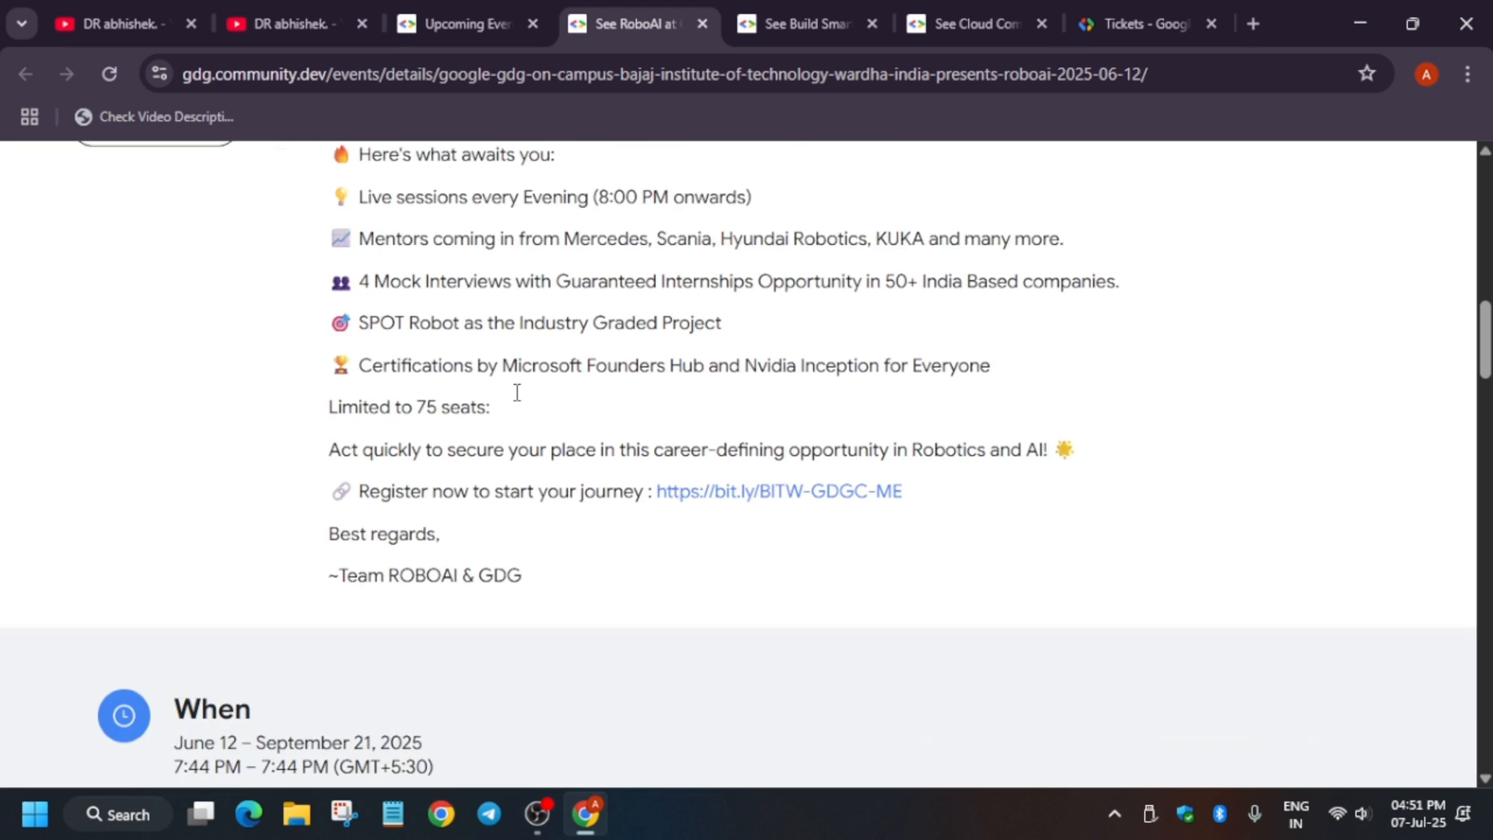
{"action": "scroll", "scroll_direction": "down", "scroll_amount": 3}
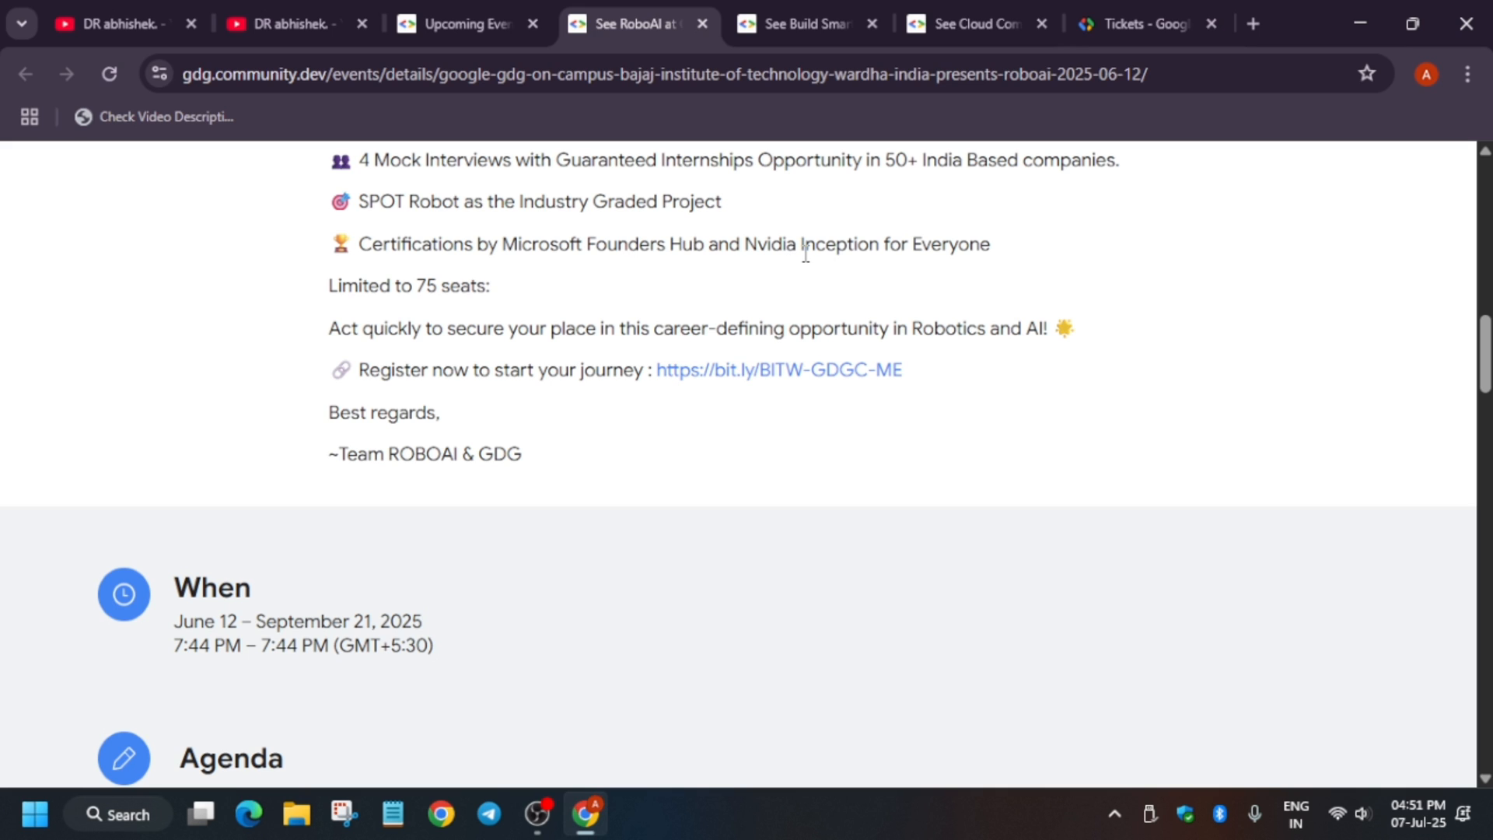
{"action": "mouse_move", "coordinate": [566, 381]}
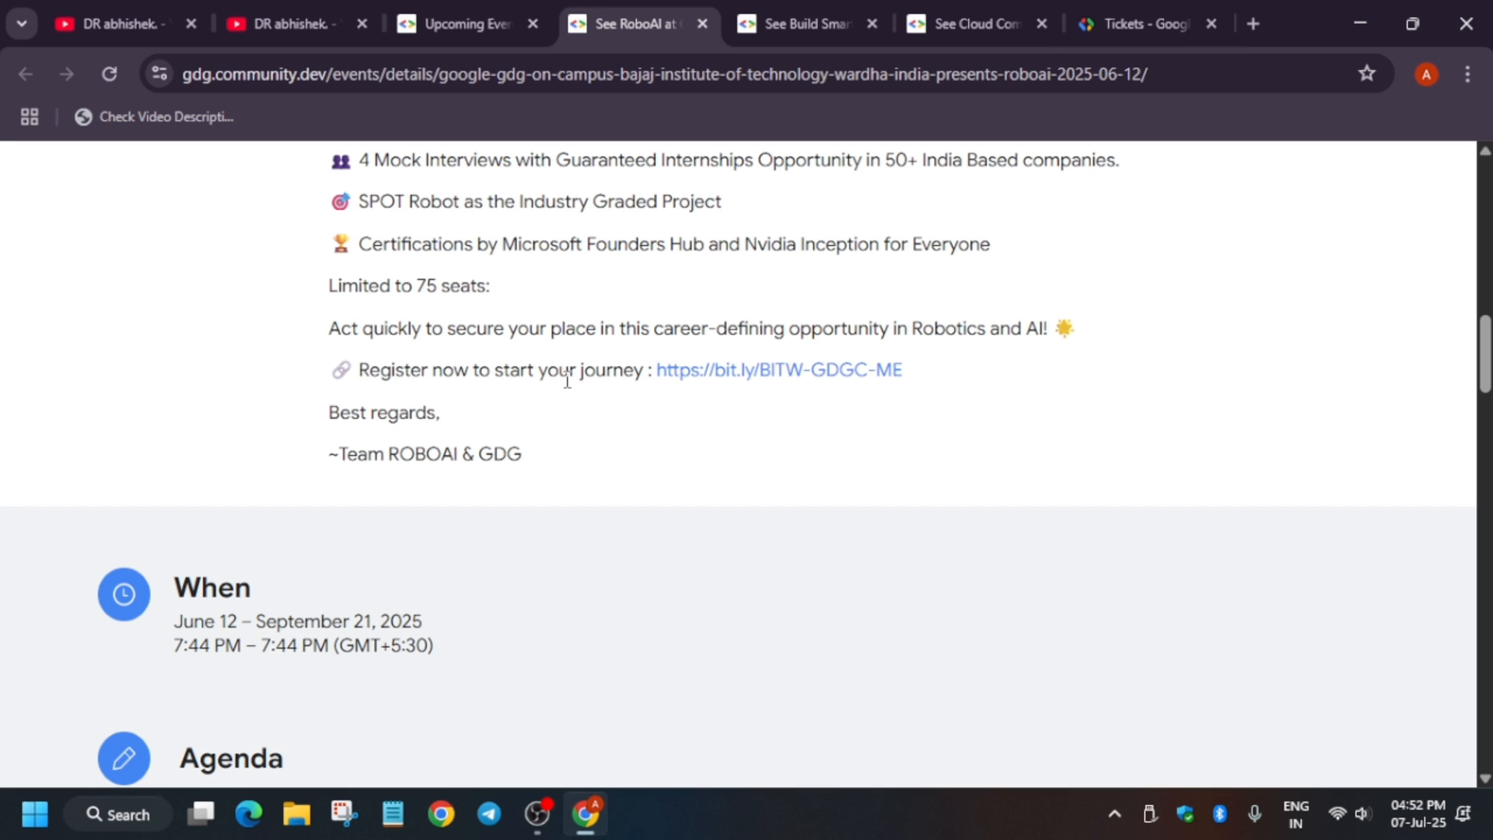
{"action": "scroll", "scroll_direction": "up", "scroll_amount": 3}
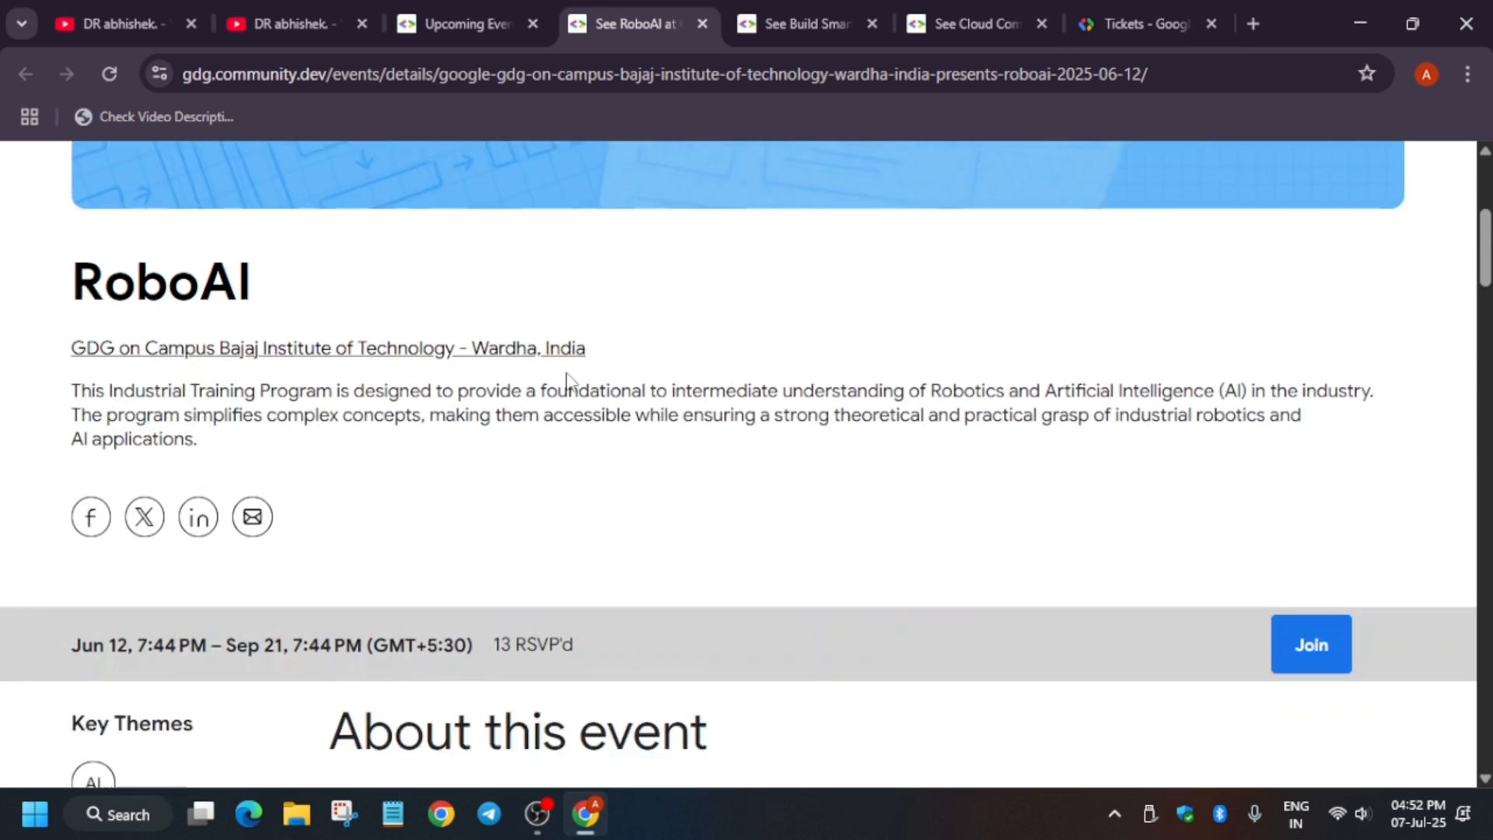
{"action": "scroll", "scroll_direction": "down", "scroll_amount": 3}
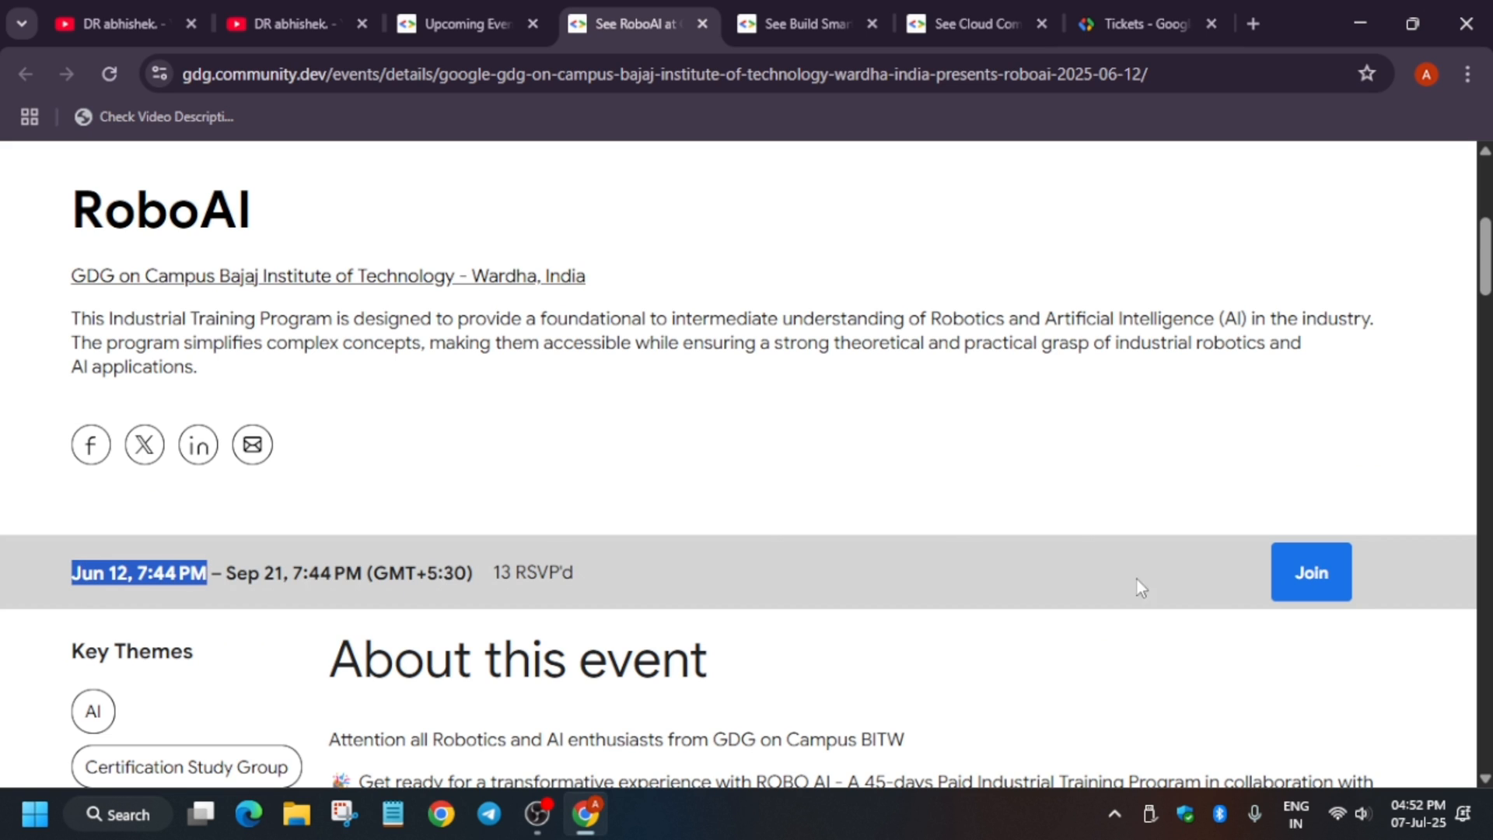
{"action": "mouse_move", "coordinate": [466, 23]}
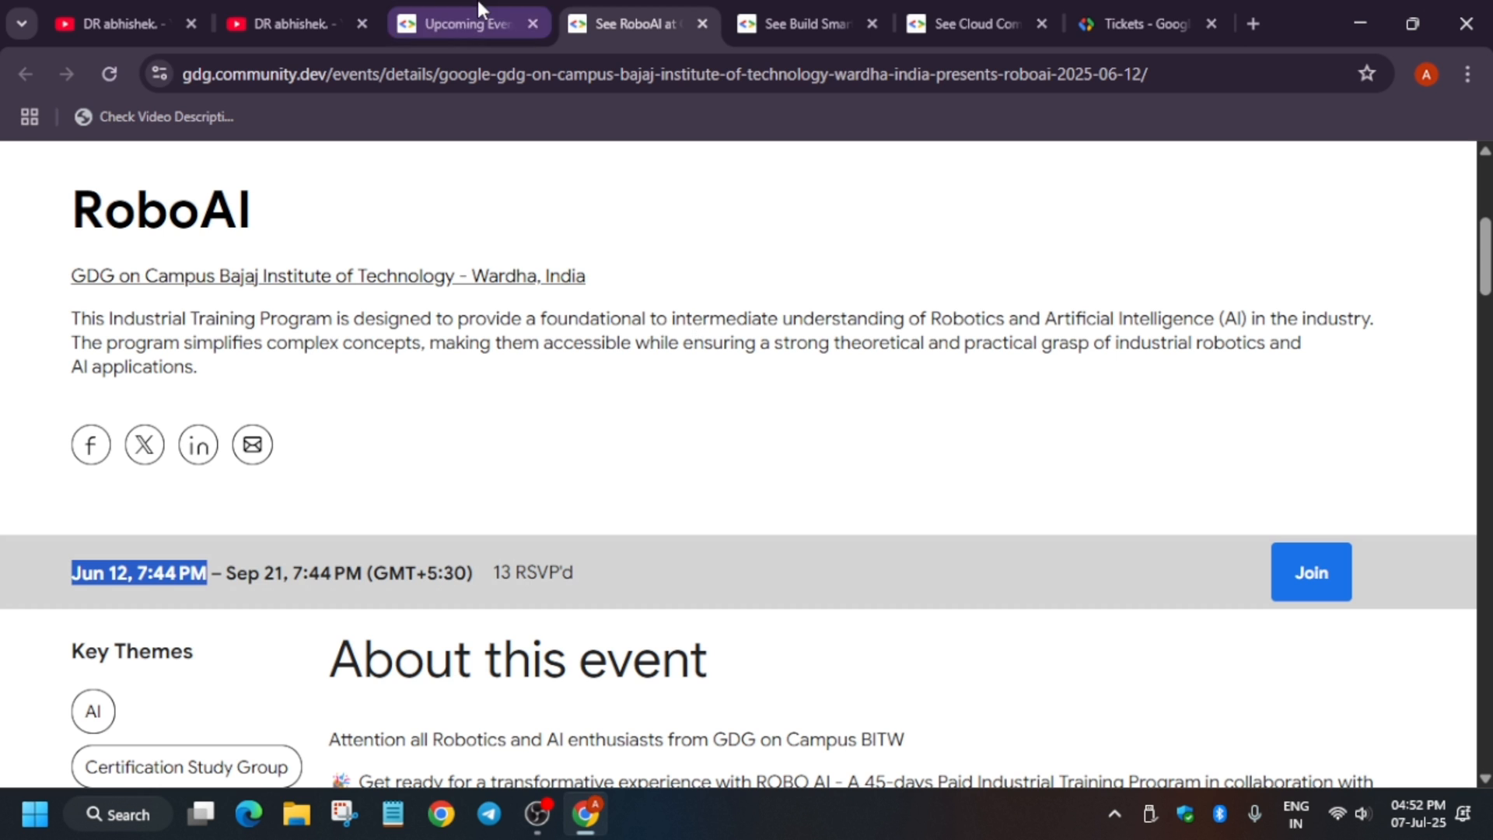
- Filter upcoming events to 'America, Netherlands' via the location search and browse the Amsterdam results
{"action": "left_click", "coordinate": [25, 74]}
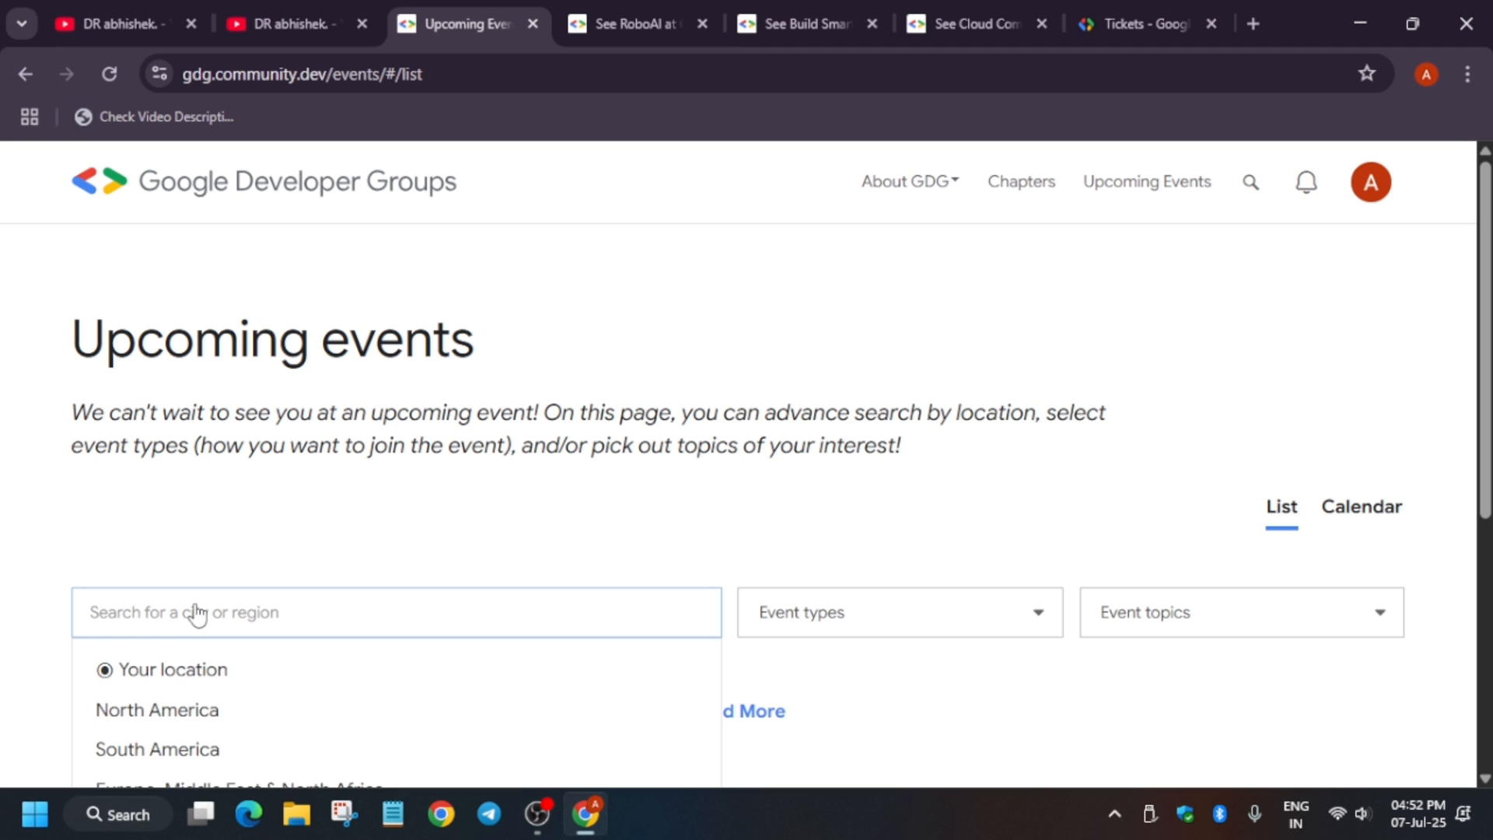
{"action": "type", "text": "ame"}
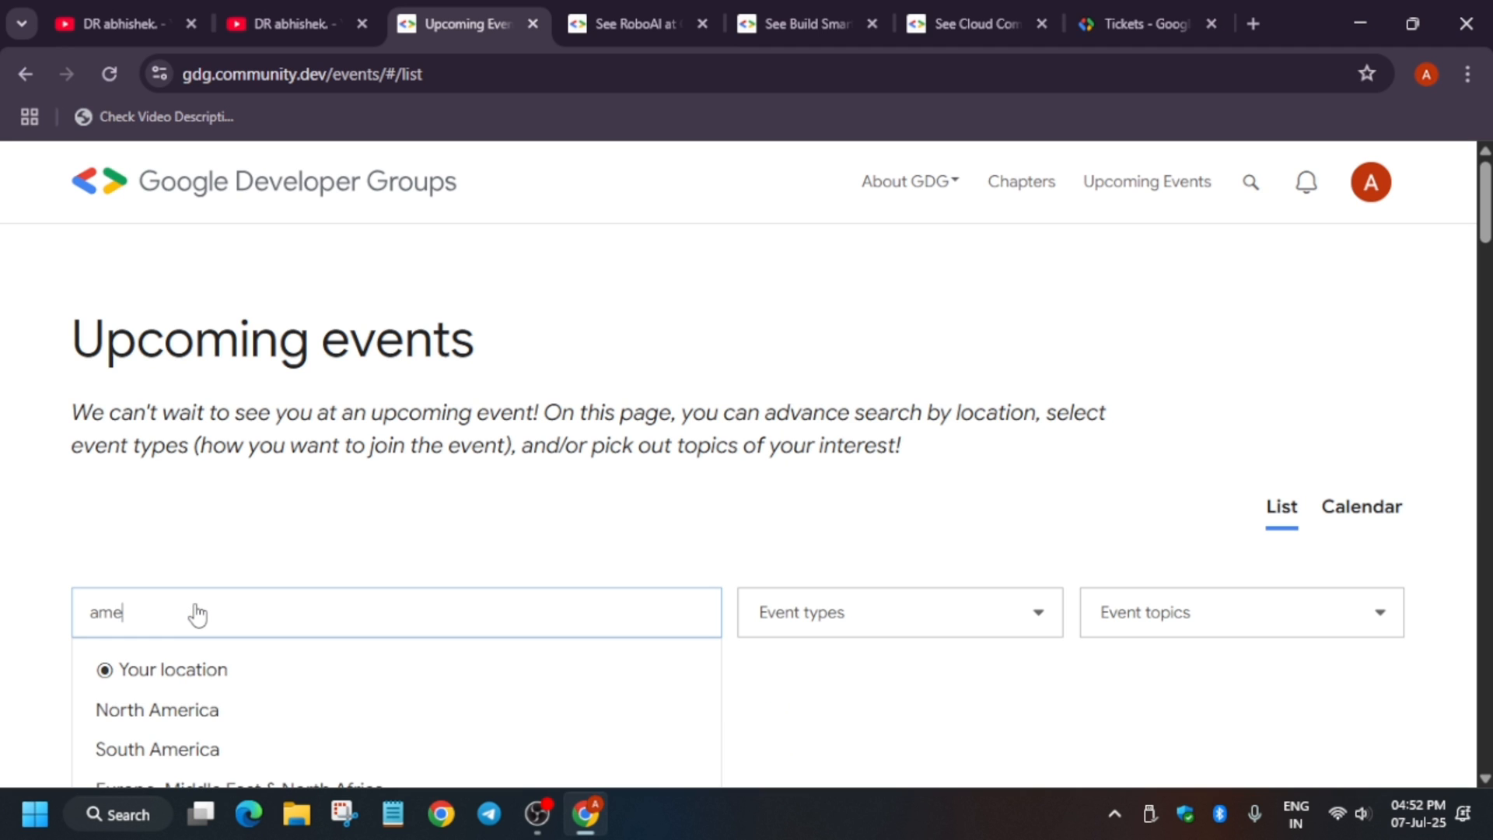
{"action": "type", "text": "rica"}
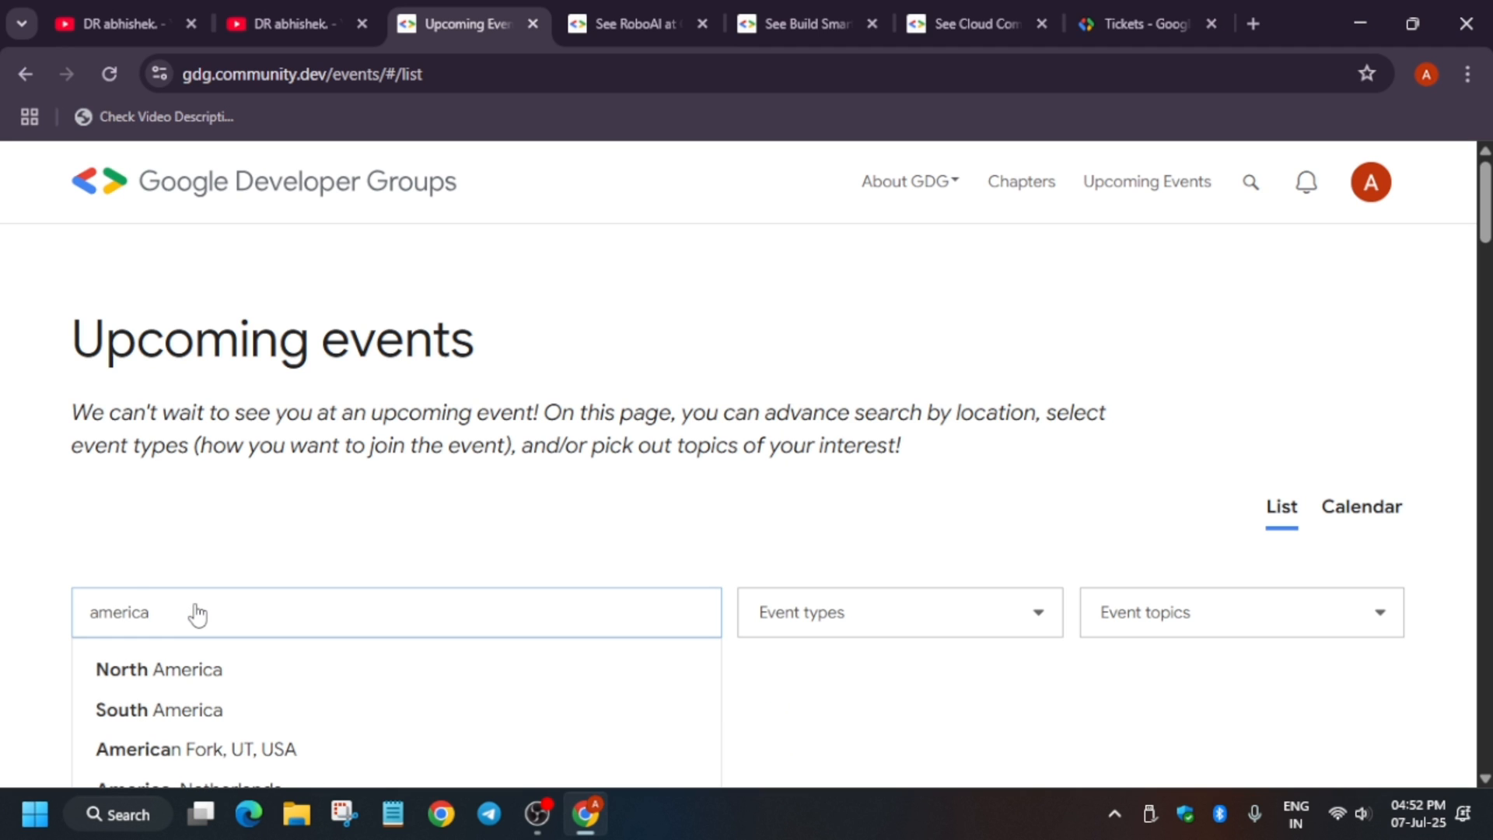
{"action": "scroll", "scroll_direction": "down", "scroll_amount": 3}
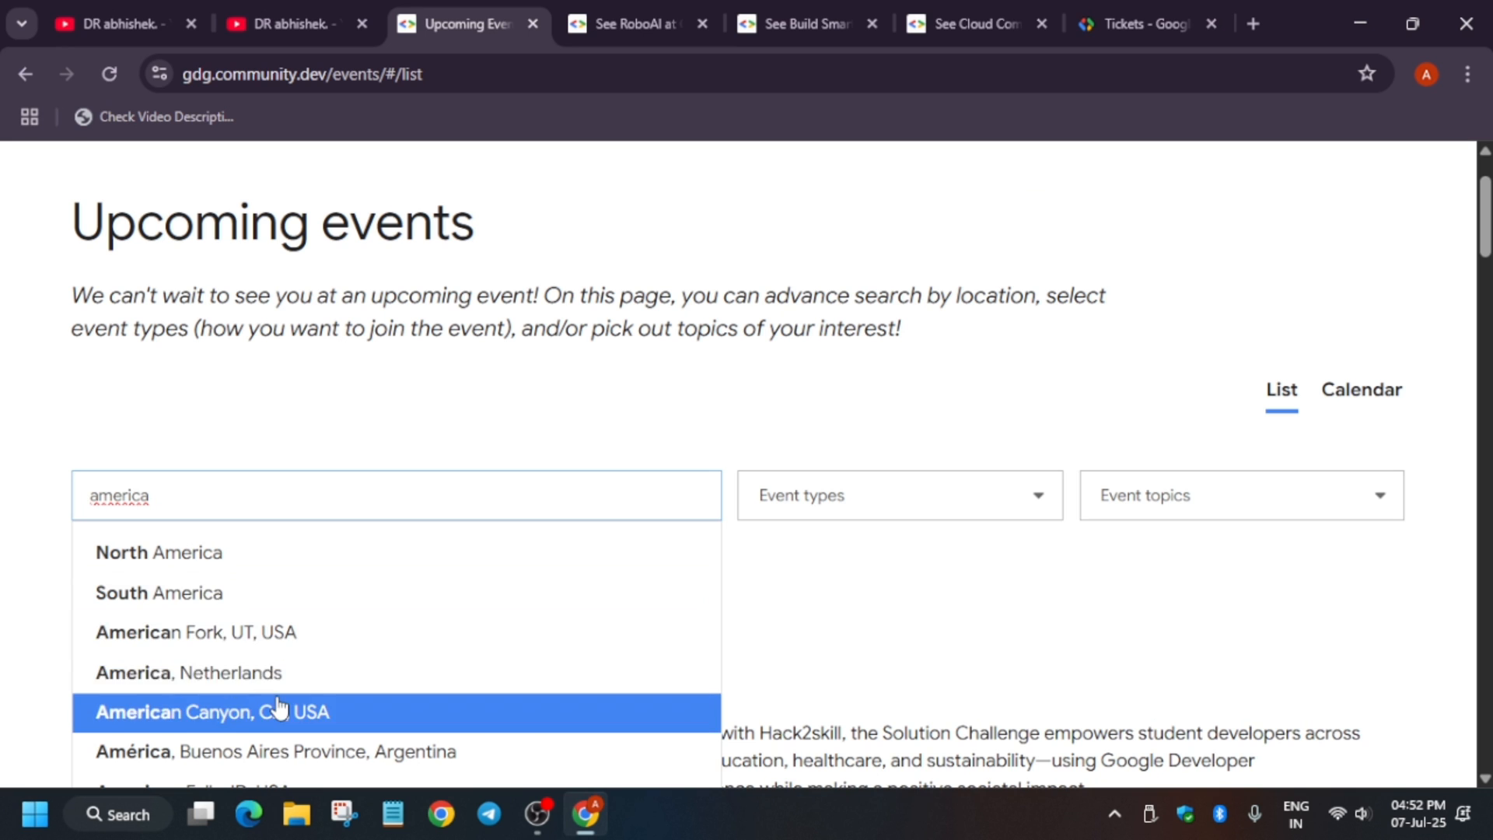
{"action": "left_click", "coordinate": [190, 672]}
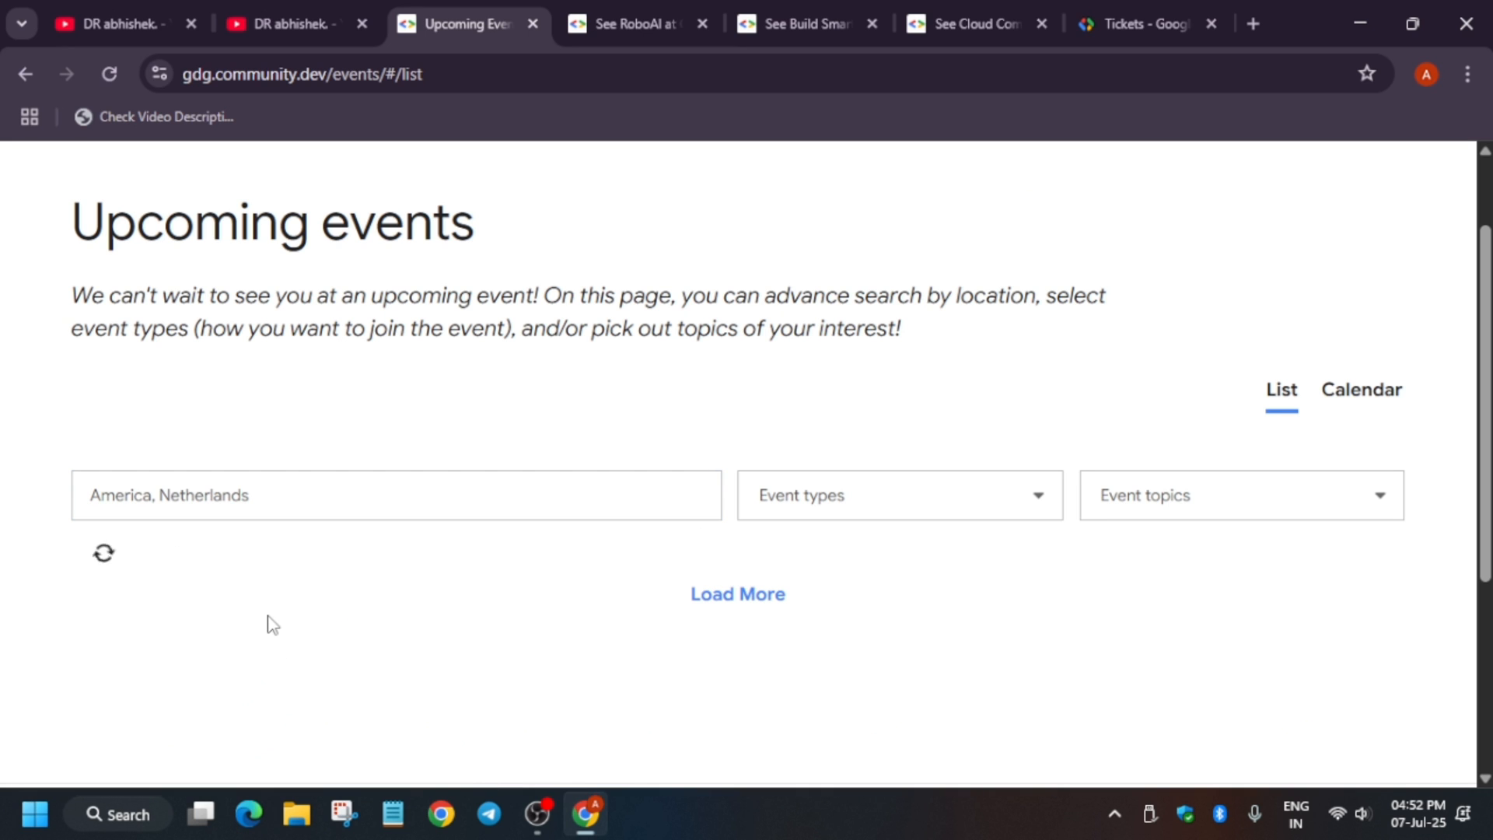
{"action": "scroll", "scroll_direction": "down", "scroll_amount": 3}
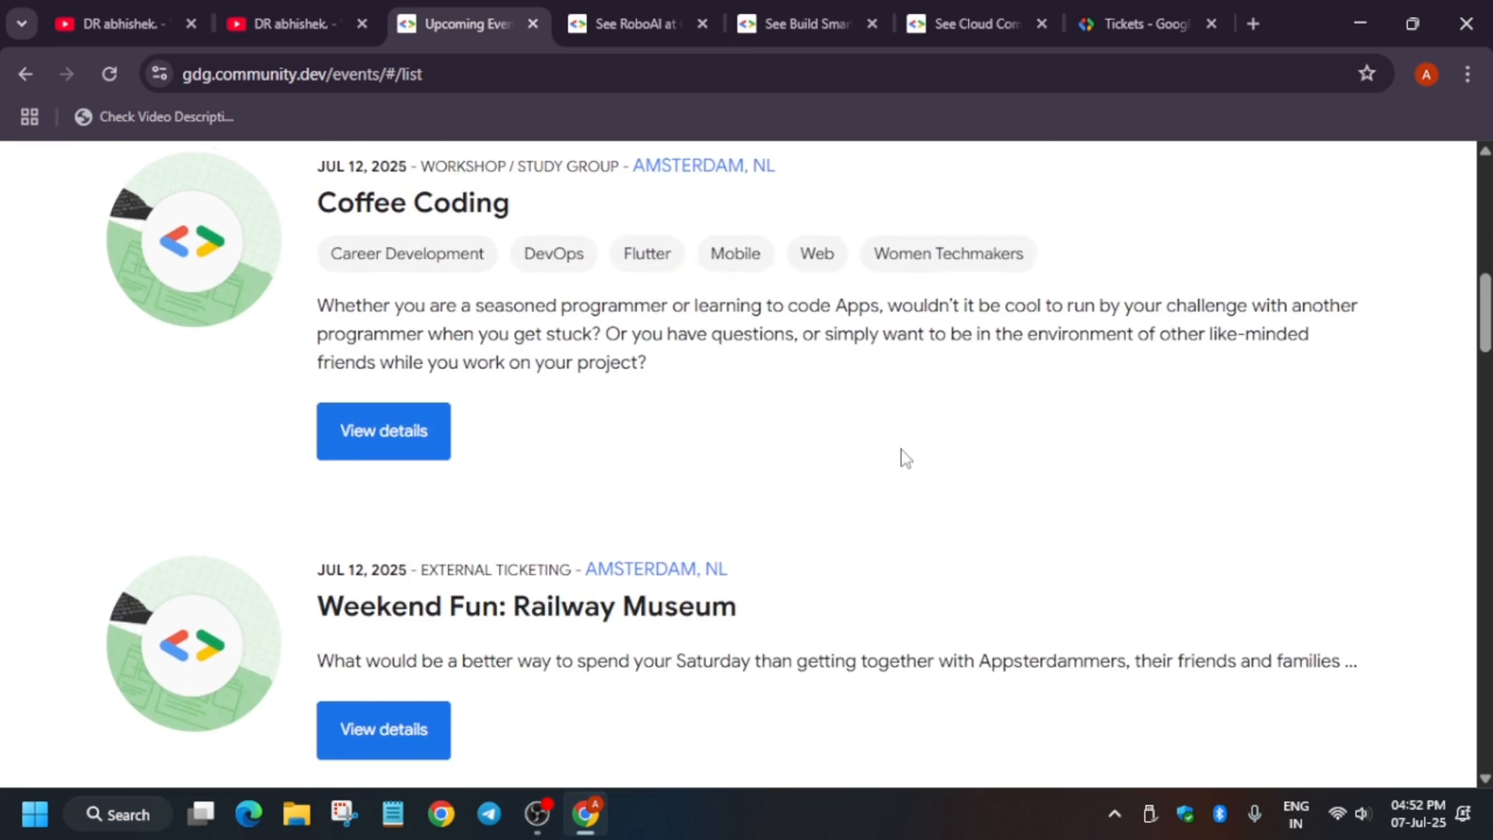
{"action": "scroll", "scroll_direction": "down", "scroll_amount": 3}
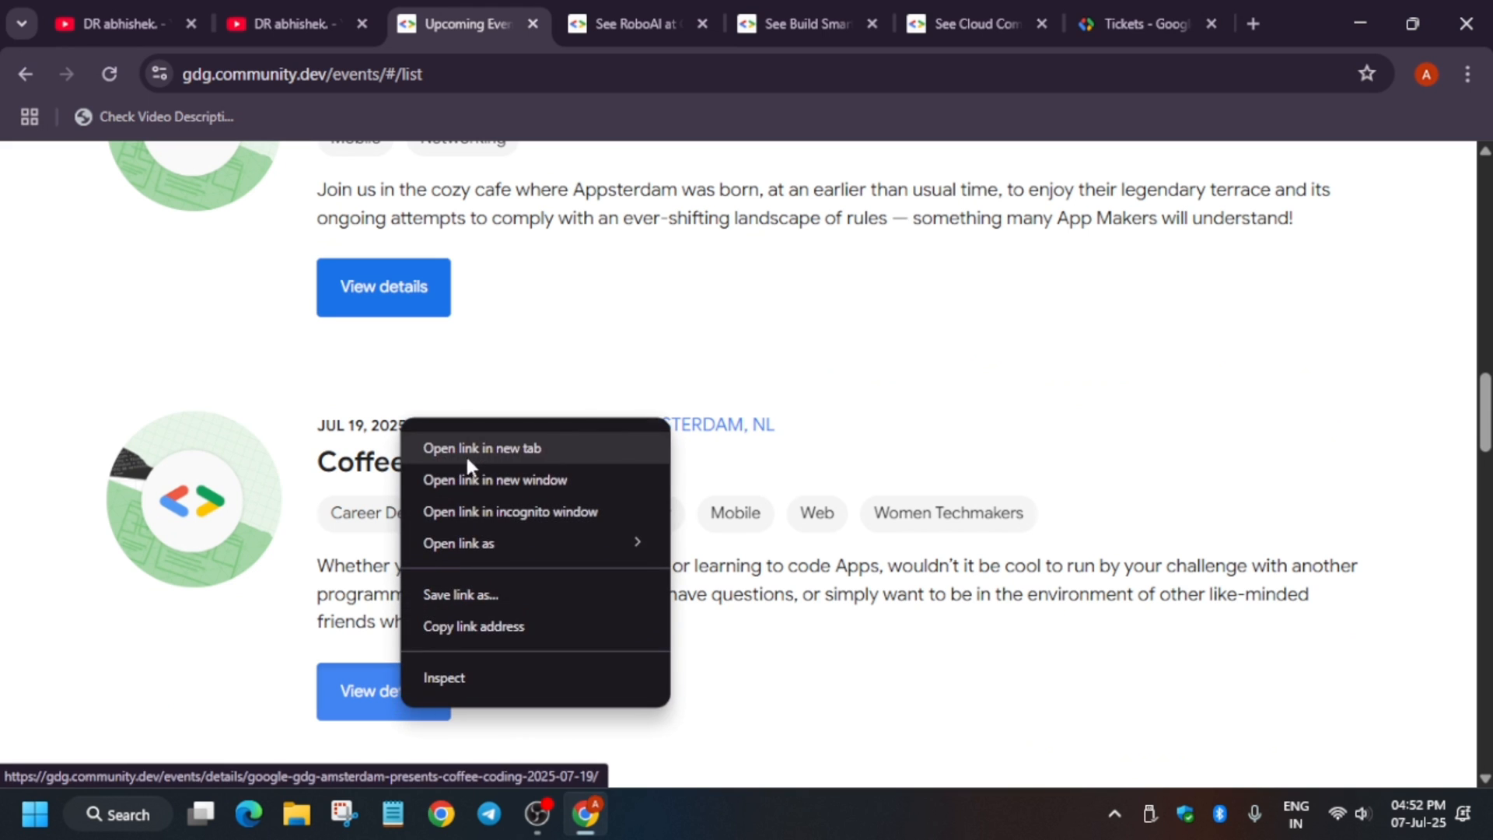
- View the Jul 19 Coffee Coding event in a new tab and start its RSVP form
{"action": "left_click", "coordinate": [481, 448]}
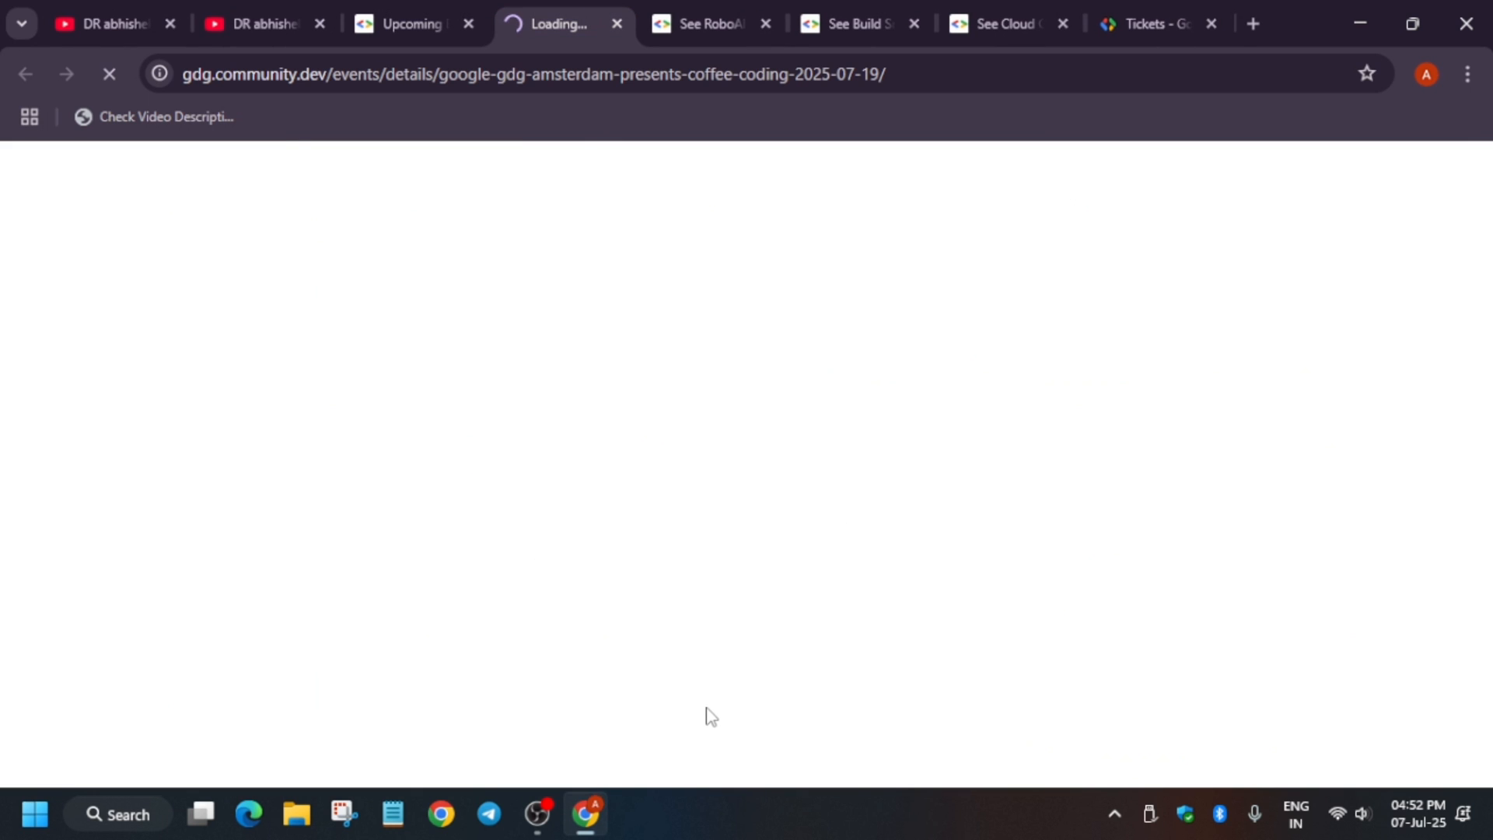
{"action": "left_click", "coordinate": [710, 24]}
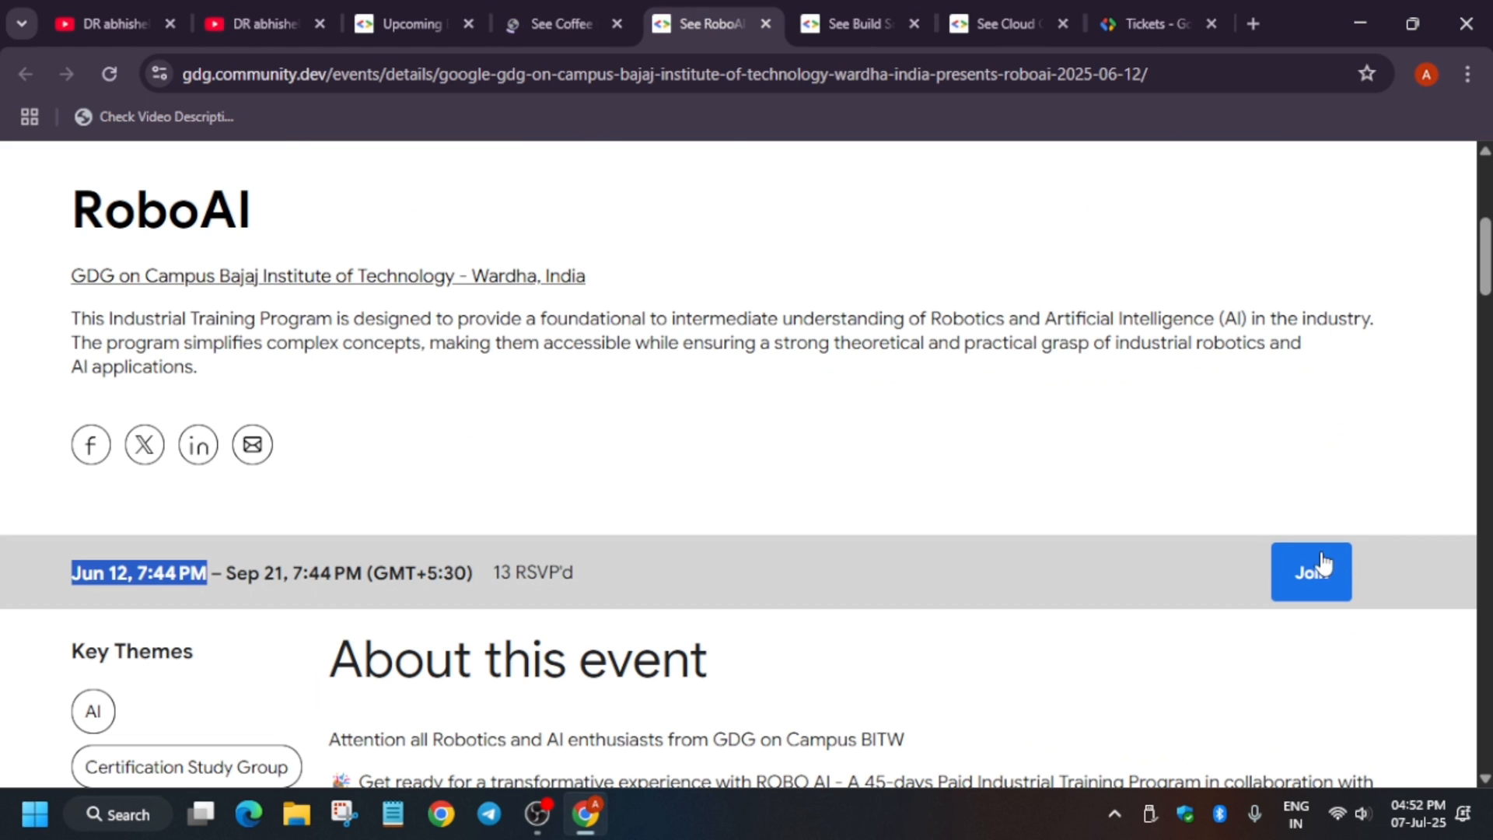
{"action": "left_click", "coordinate": [553, 24]}
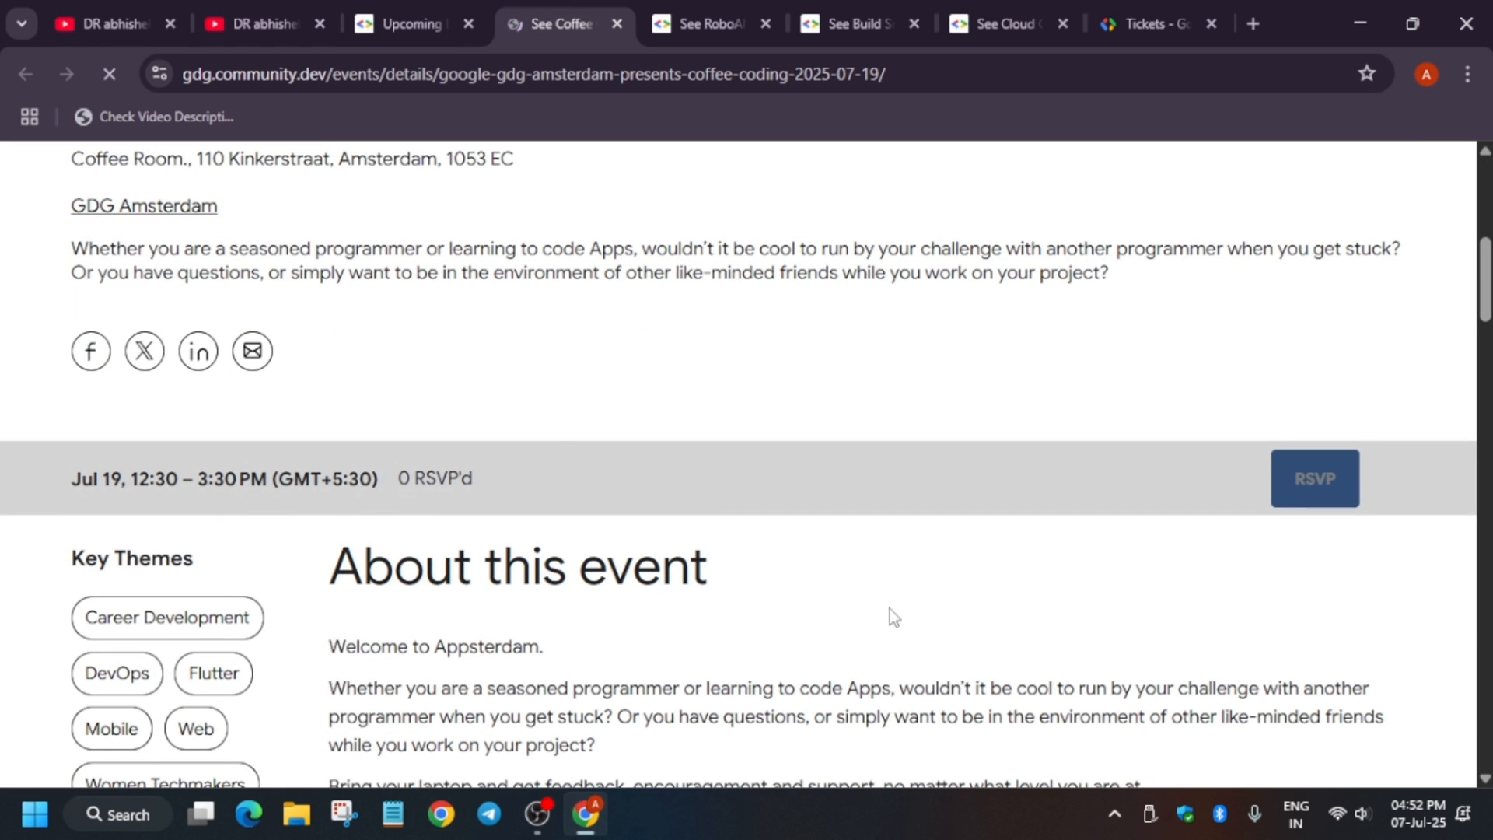
{"action": "scroll", "scroll_direction": "down", "scroll_amount": 3}
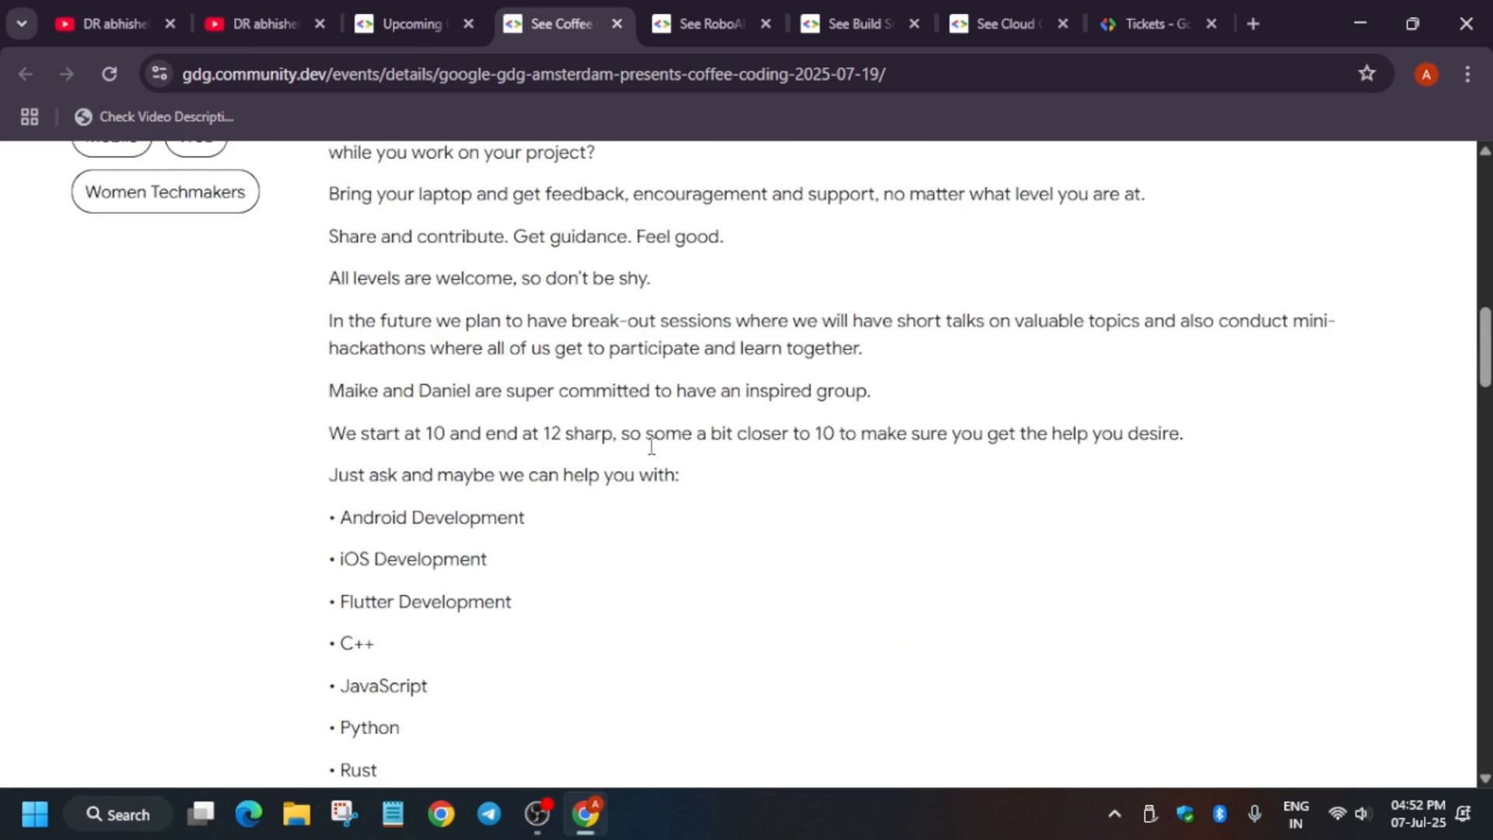
{"action": "scroll", "scroll_direction": "up", "scroll_amount": 3}
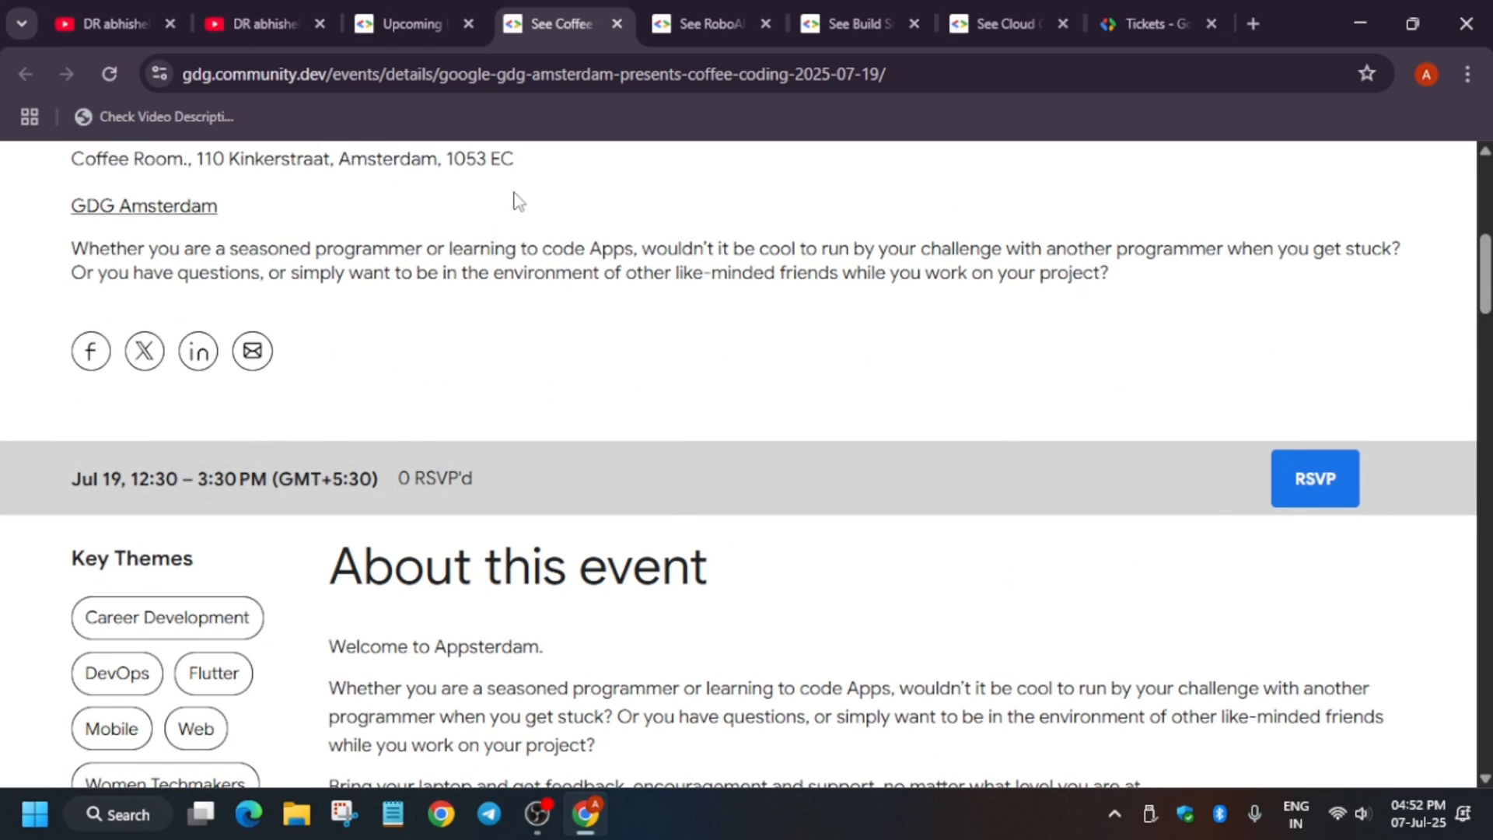
{"action": "left_click", "coordinate": [1314, 477]}
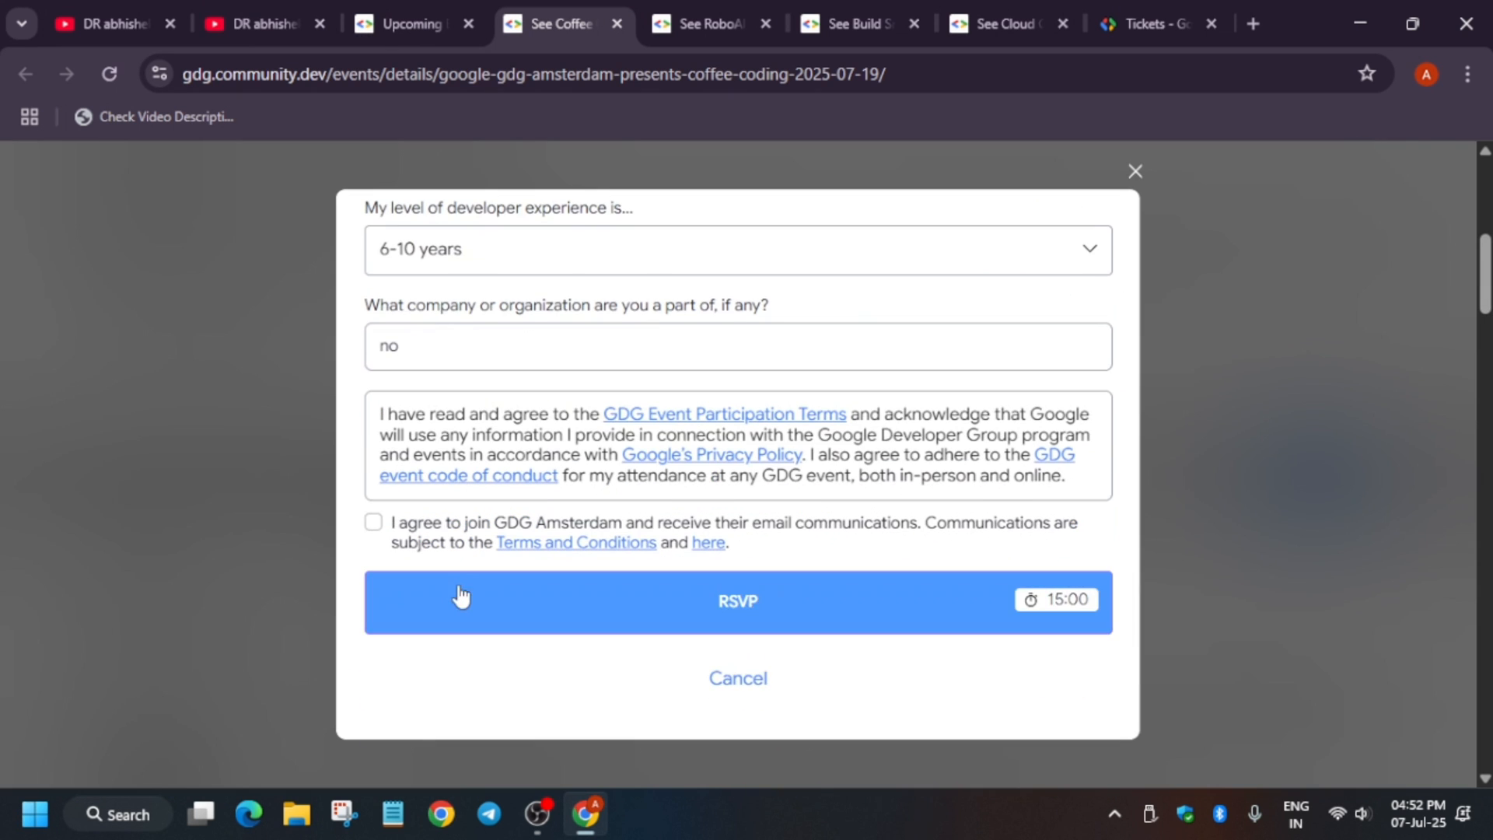
{"action": "left_click", "coordinate": [736, 678]}
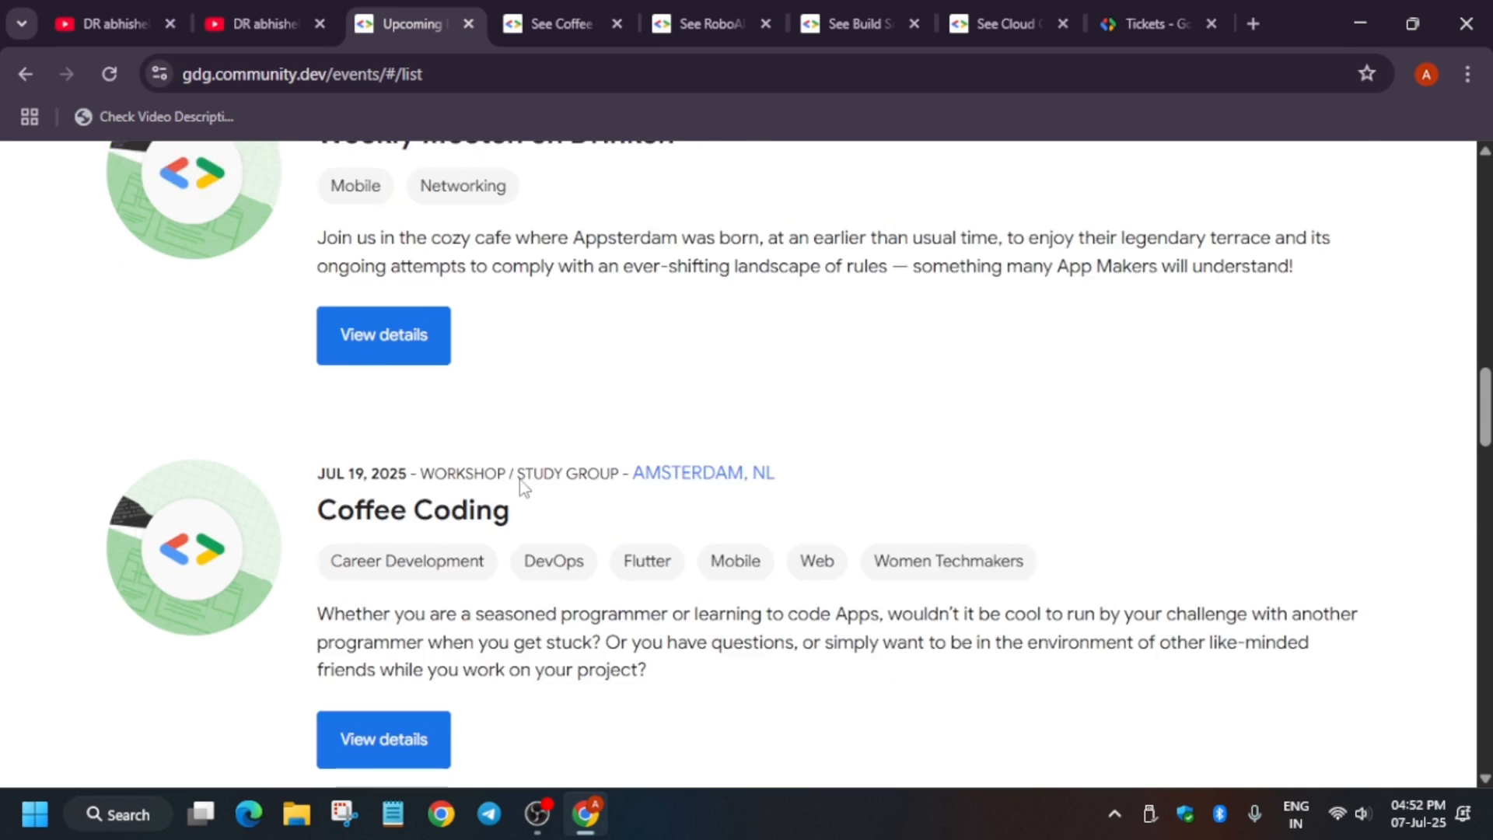
- Filter the events list by the Build with AI topic from the Event topics dropdown
{"action": "scroll", "scroll_direction": "up", "scroll_amount": 3}
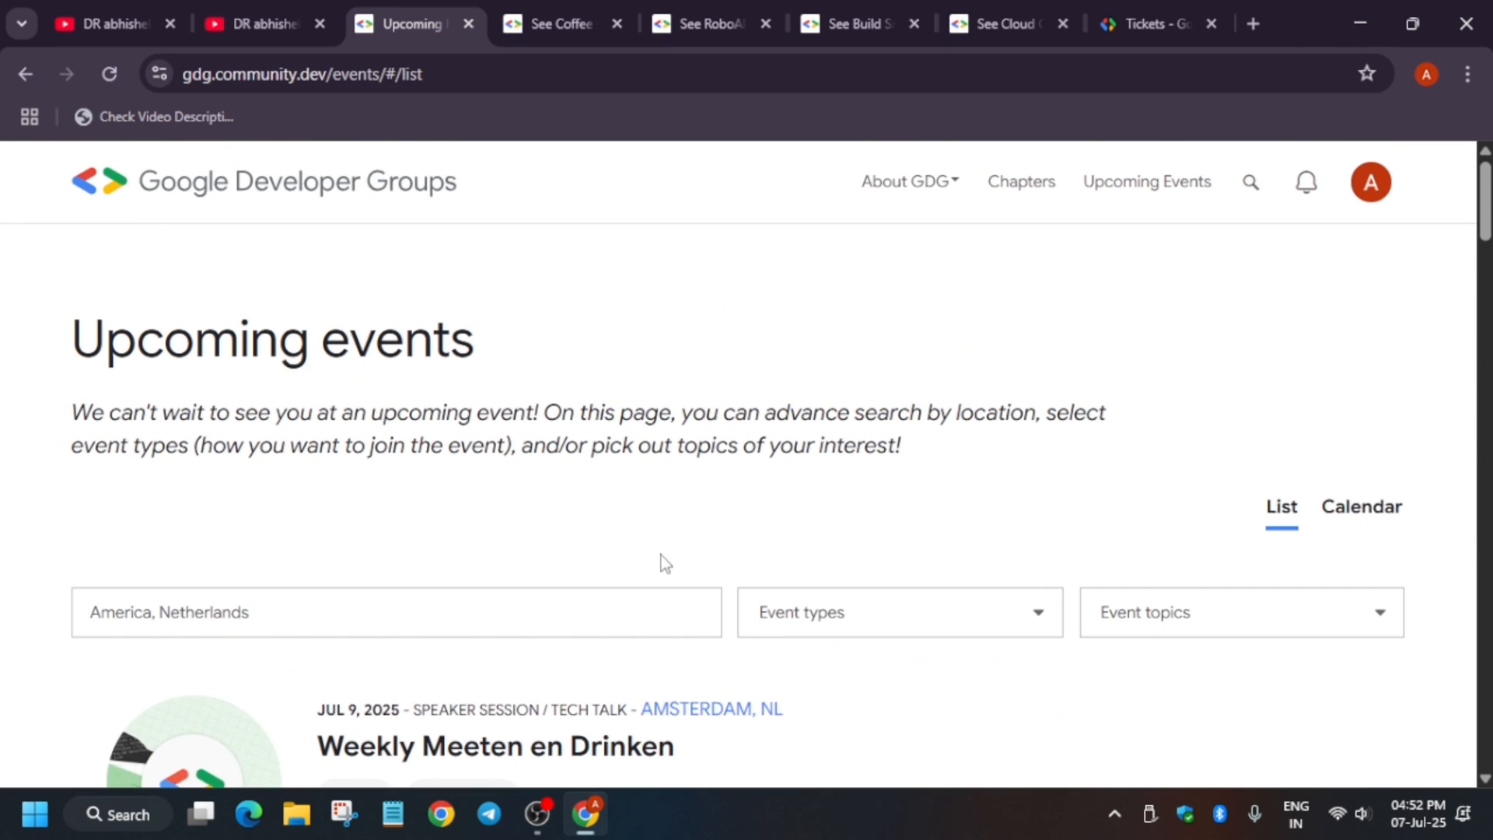
{"action": "scroll", "scroll_direction": "down", "scroll_amount": 3}
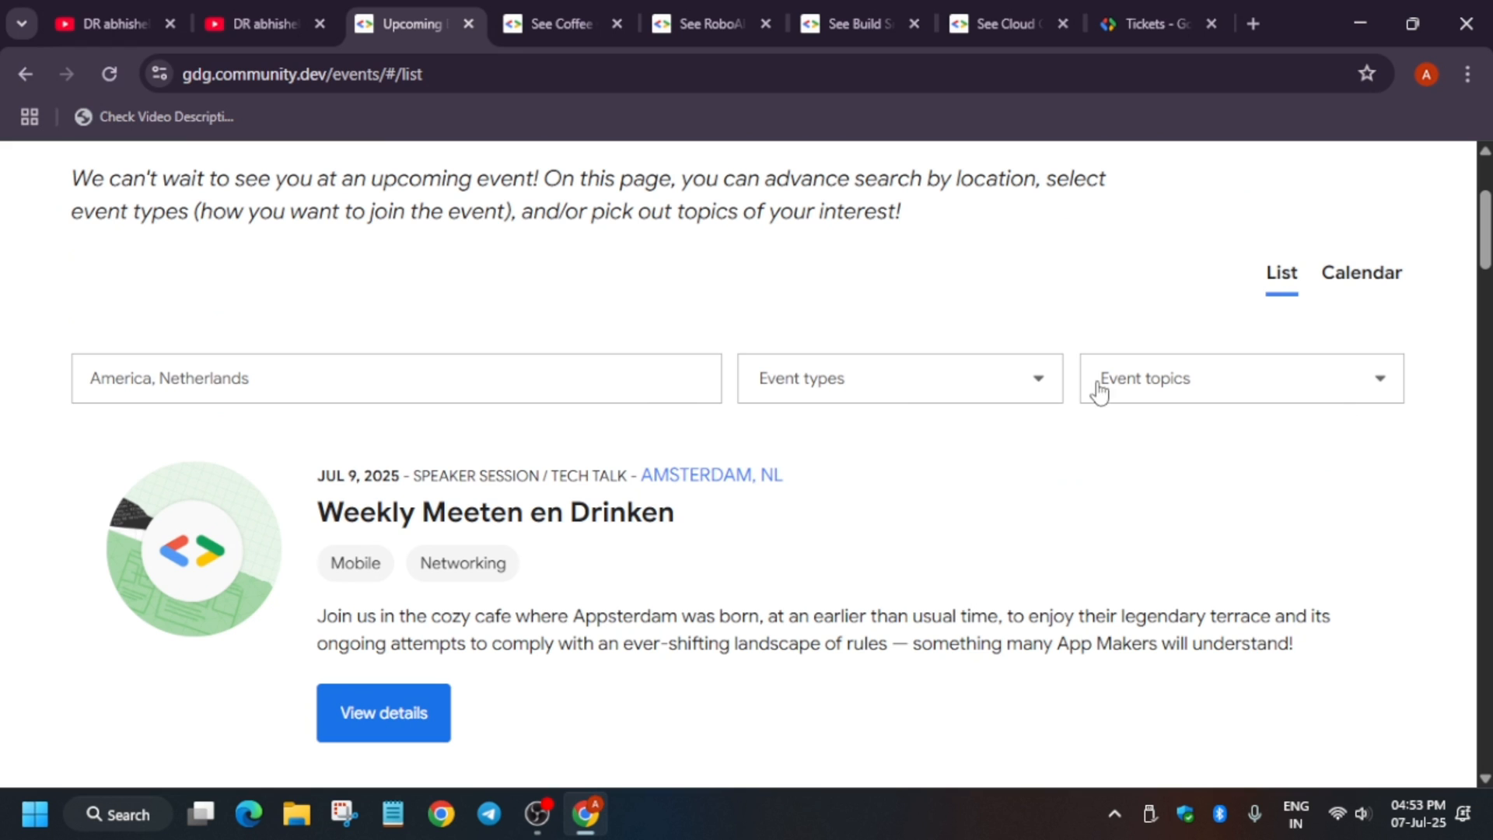
{"action": "left_click", "coordinate": [1239, 377]}
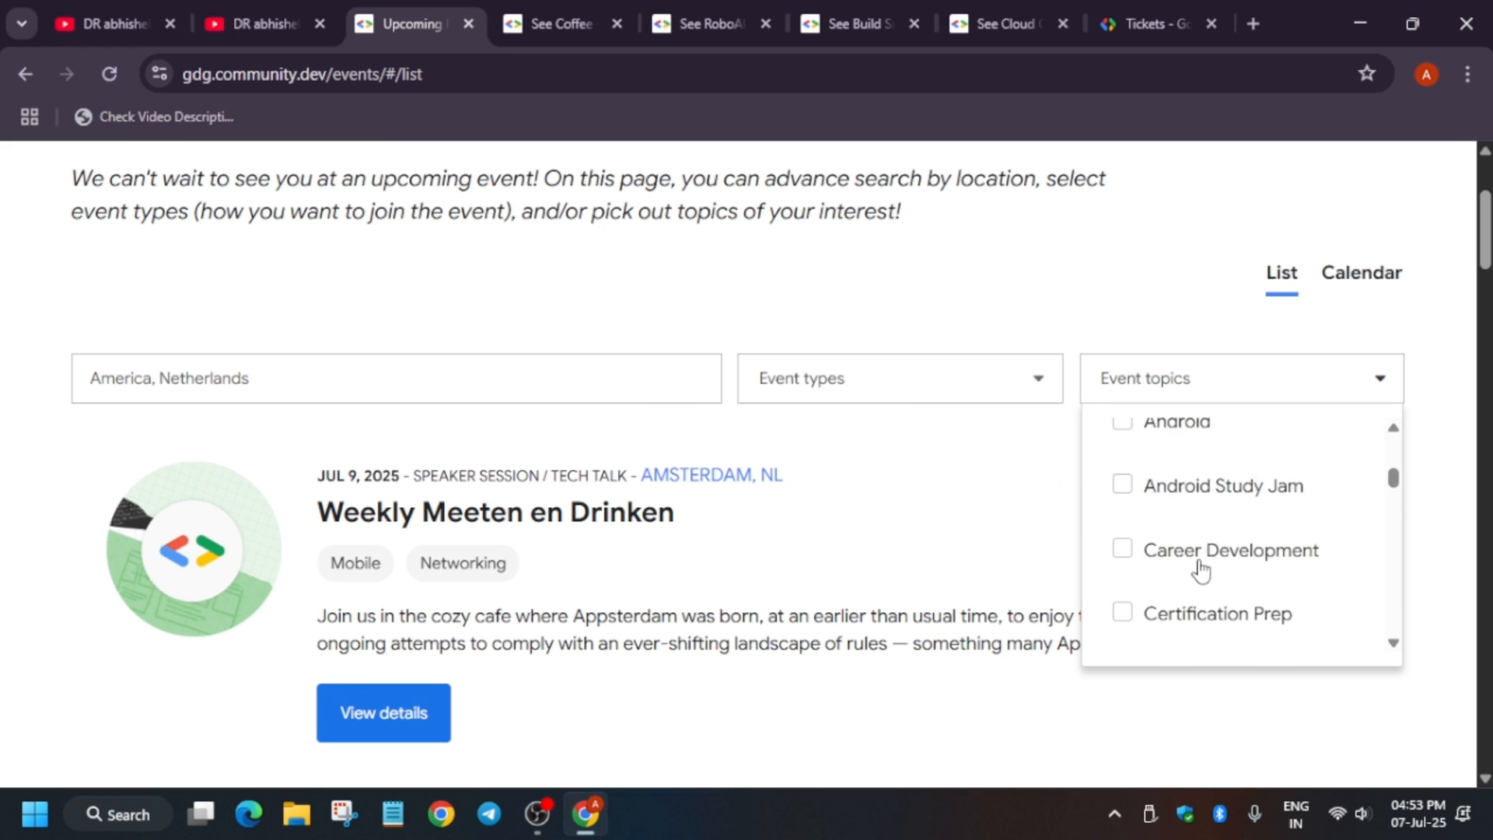
{"action": "scroll", "scroll_direction": "down", "scroll_amount": 3}
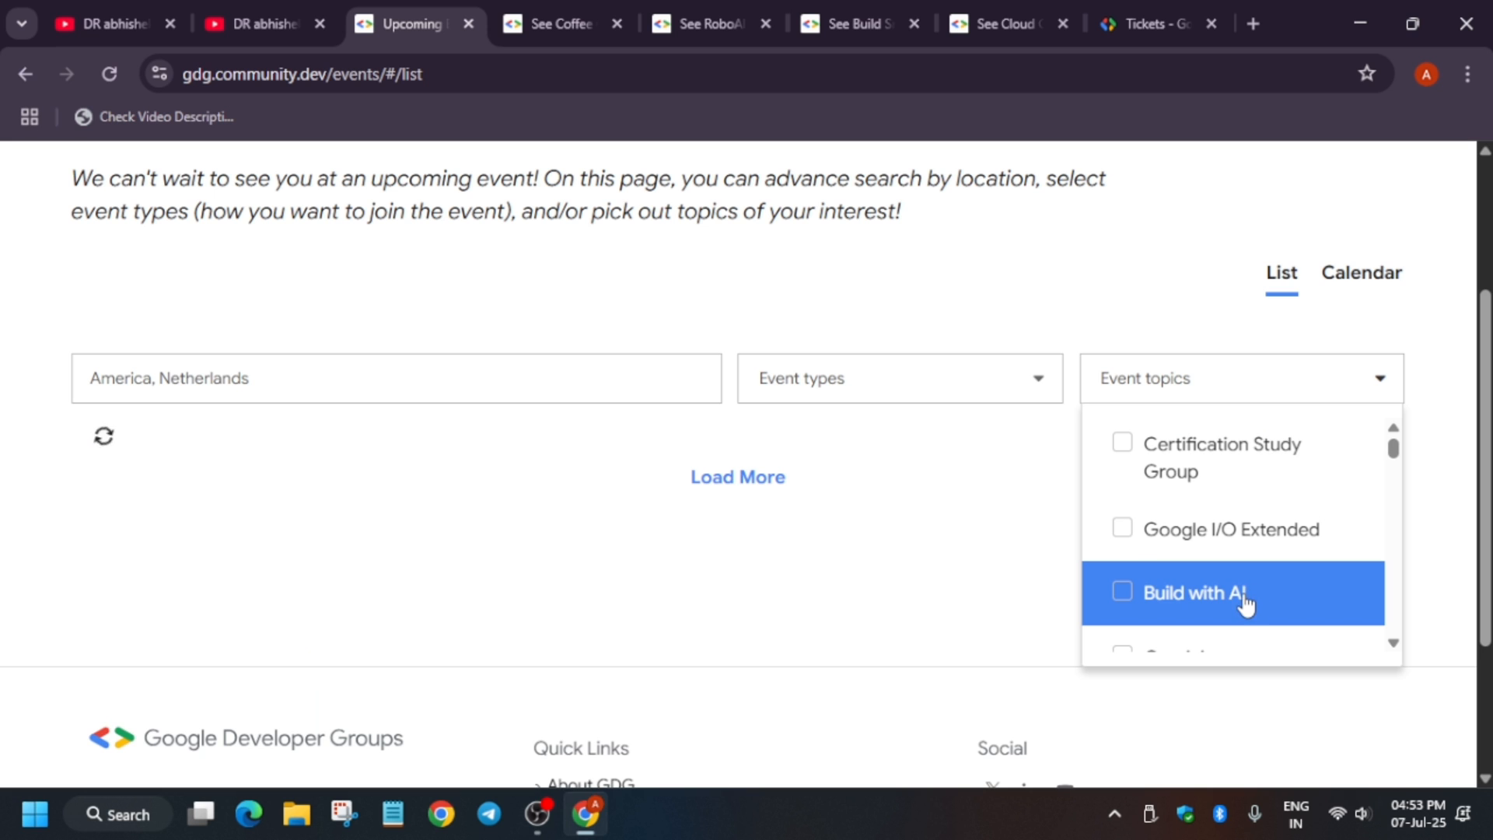
{"action": "left_click", "coordinate": [1122, 591]}
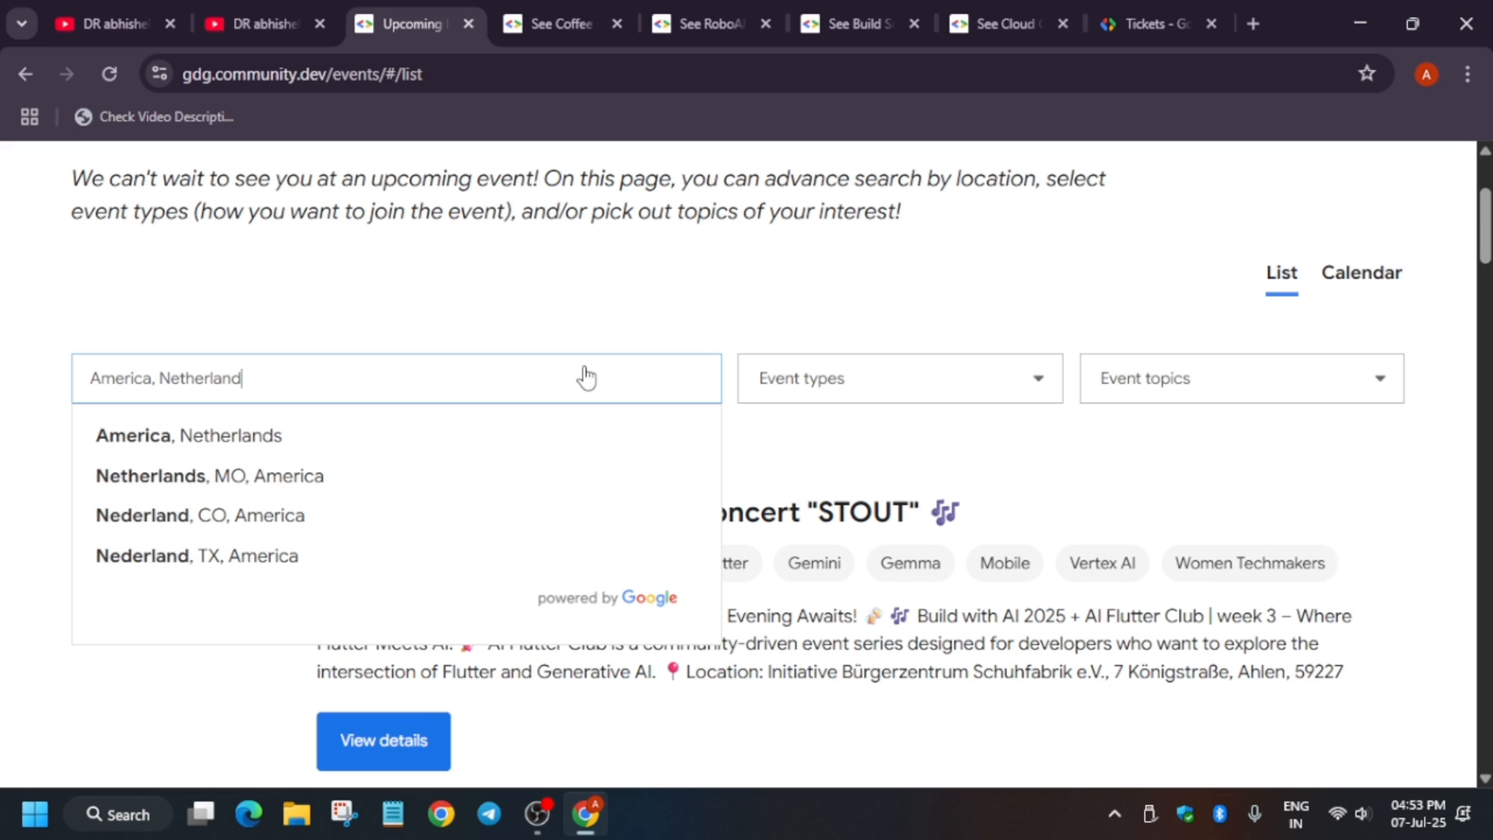
- Replace the location with 'rajasthan' and pick Ber, Rajasthan, India to list the Udaipur workshop
{"action": "type", "text": "b"}
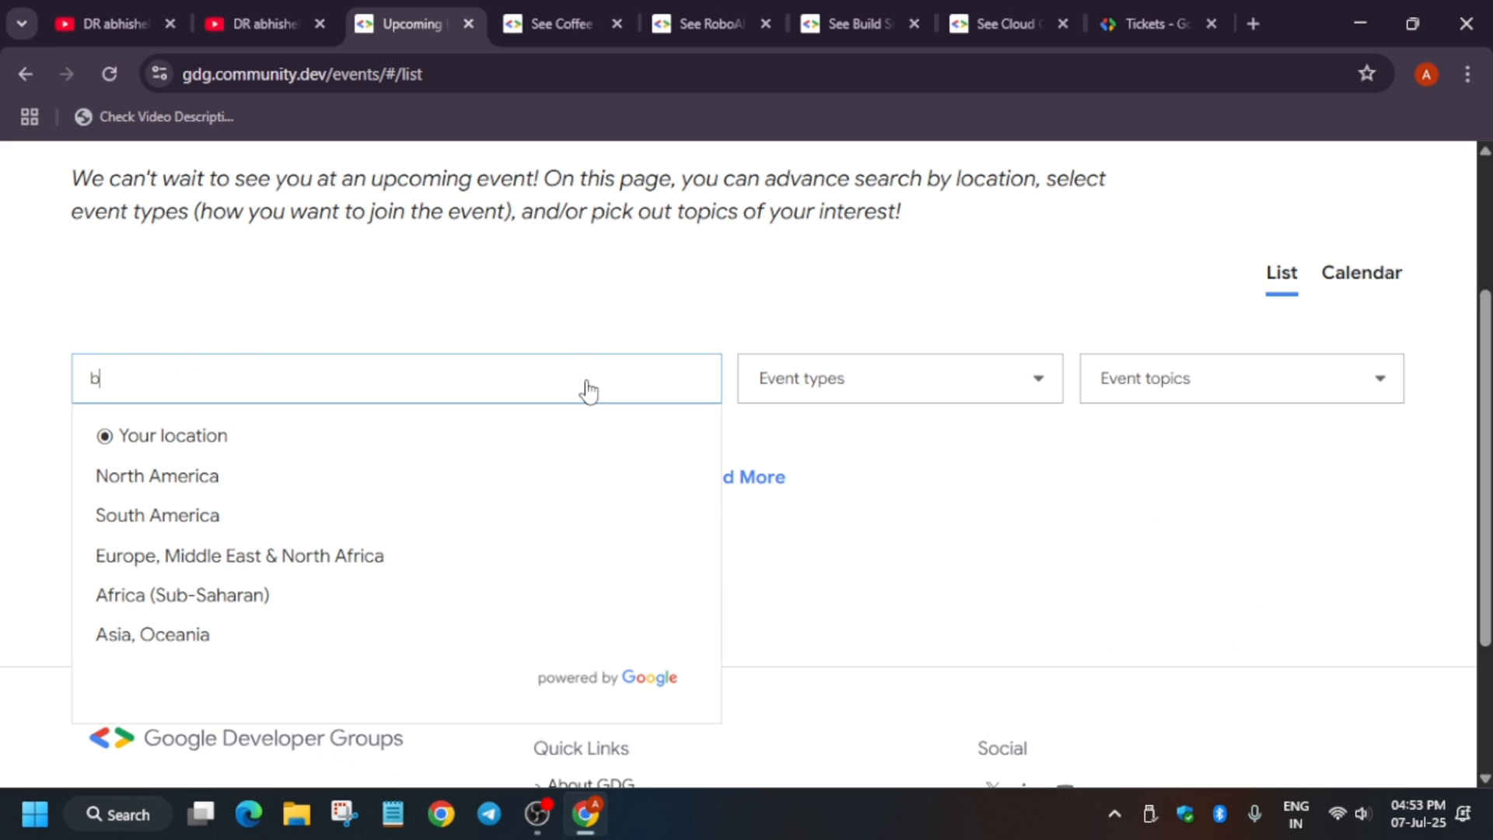
{"action": "key", "text": "Backspace"}
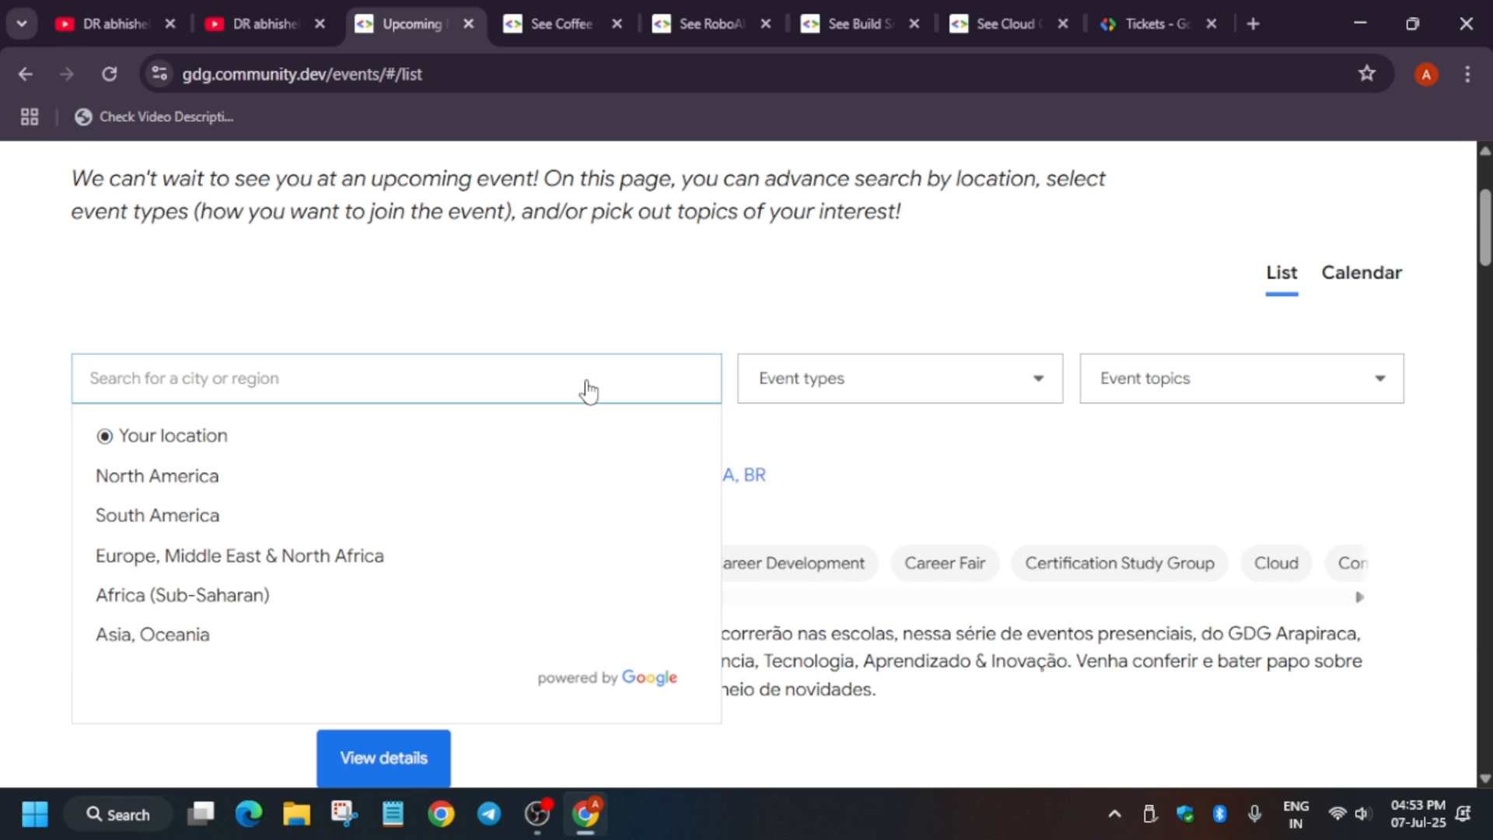
{"action": "type", "text": "r"}
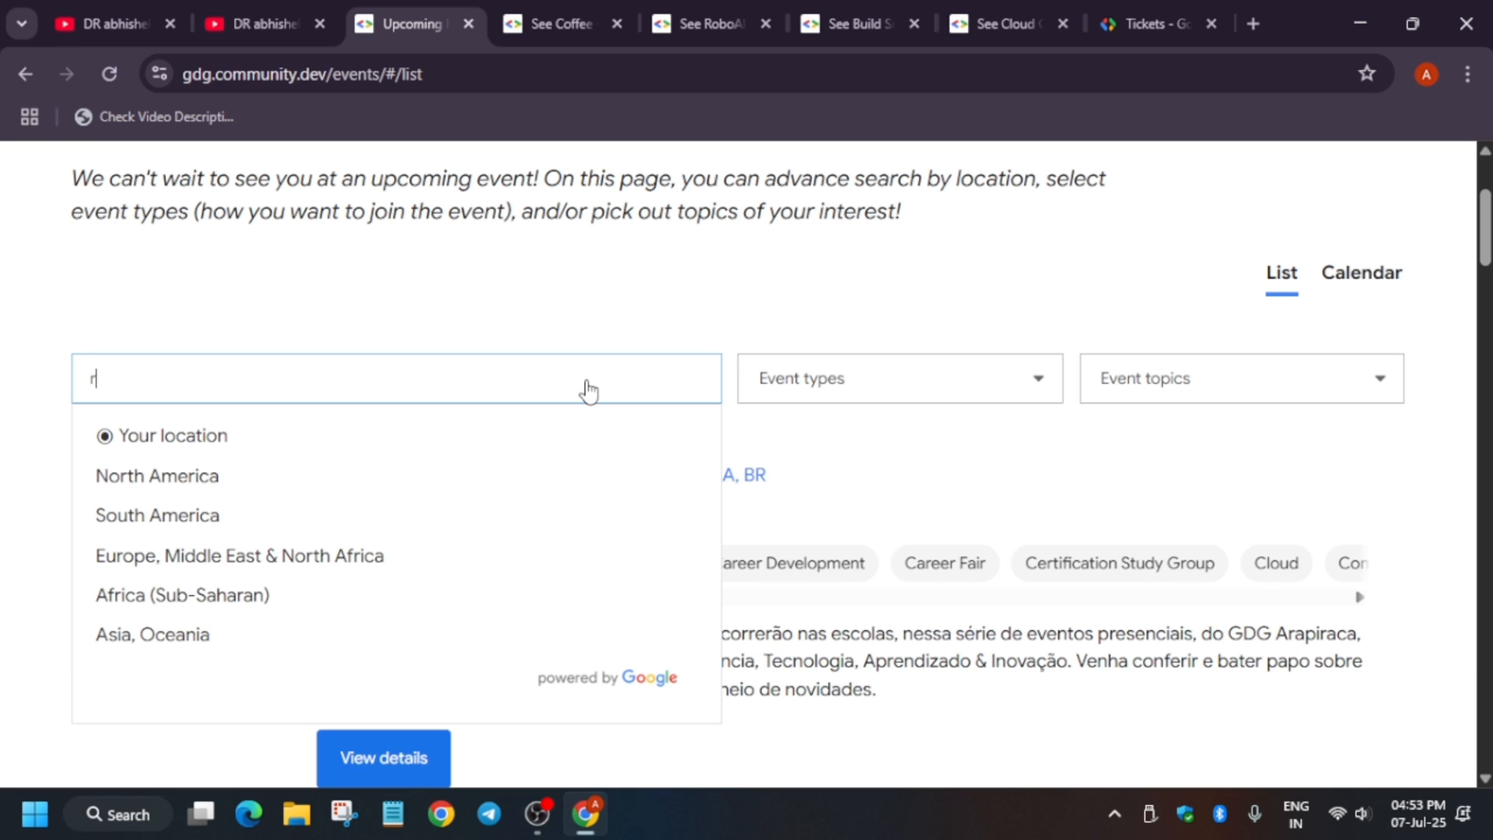
{"action": "type", "text": "ajasthan"}
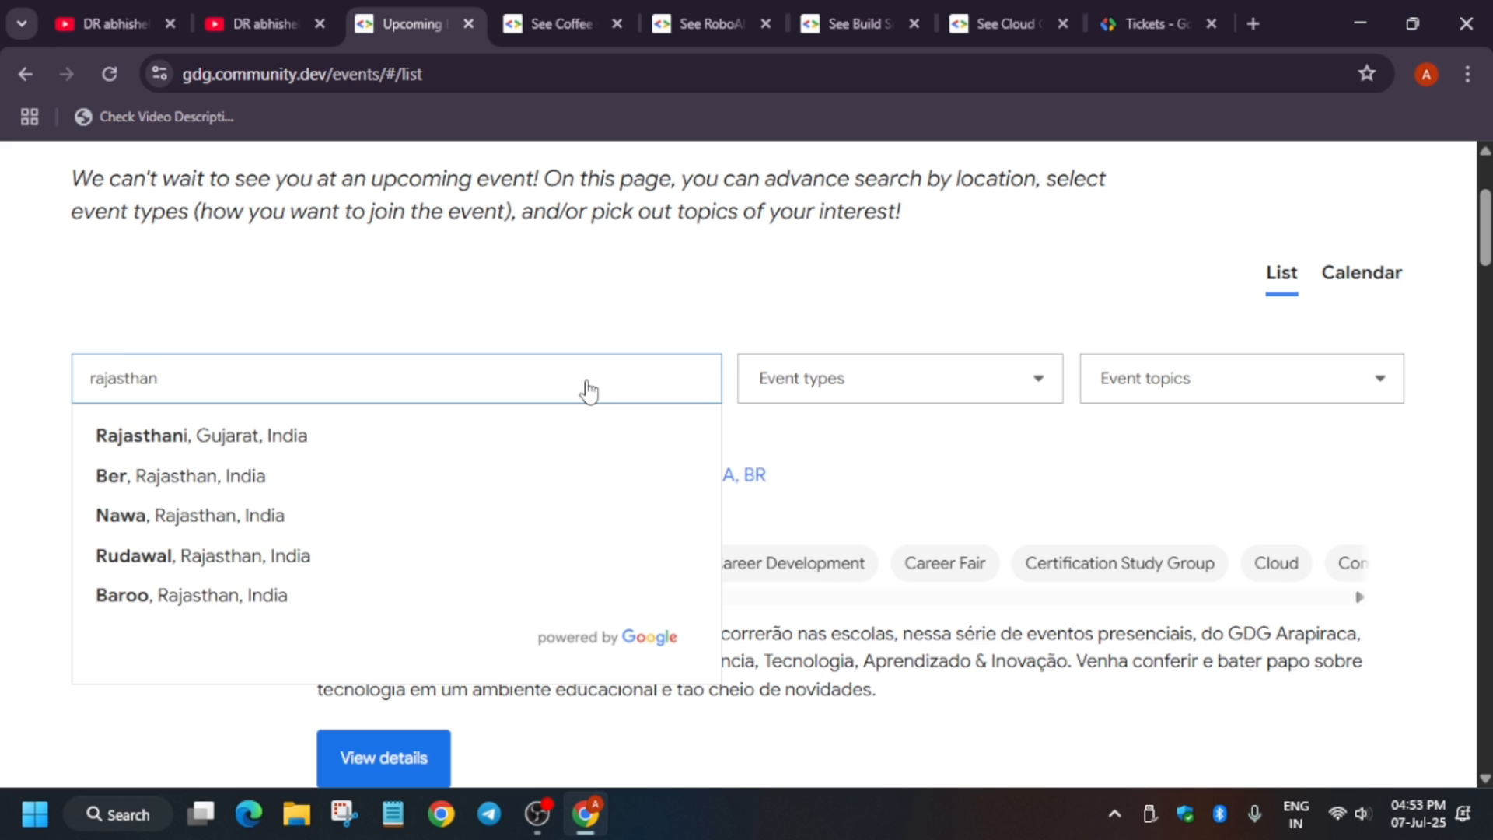
{"action": "mouse_move", "coordinate": [281, 436]}
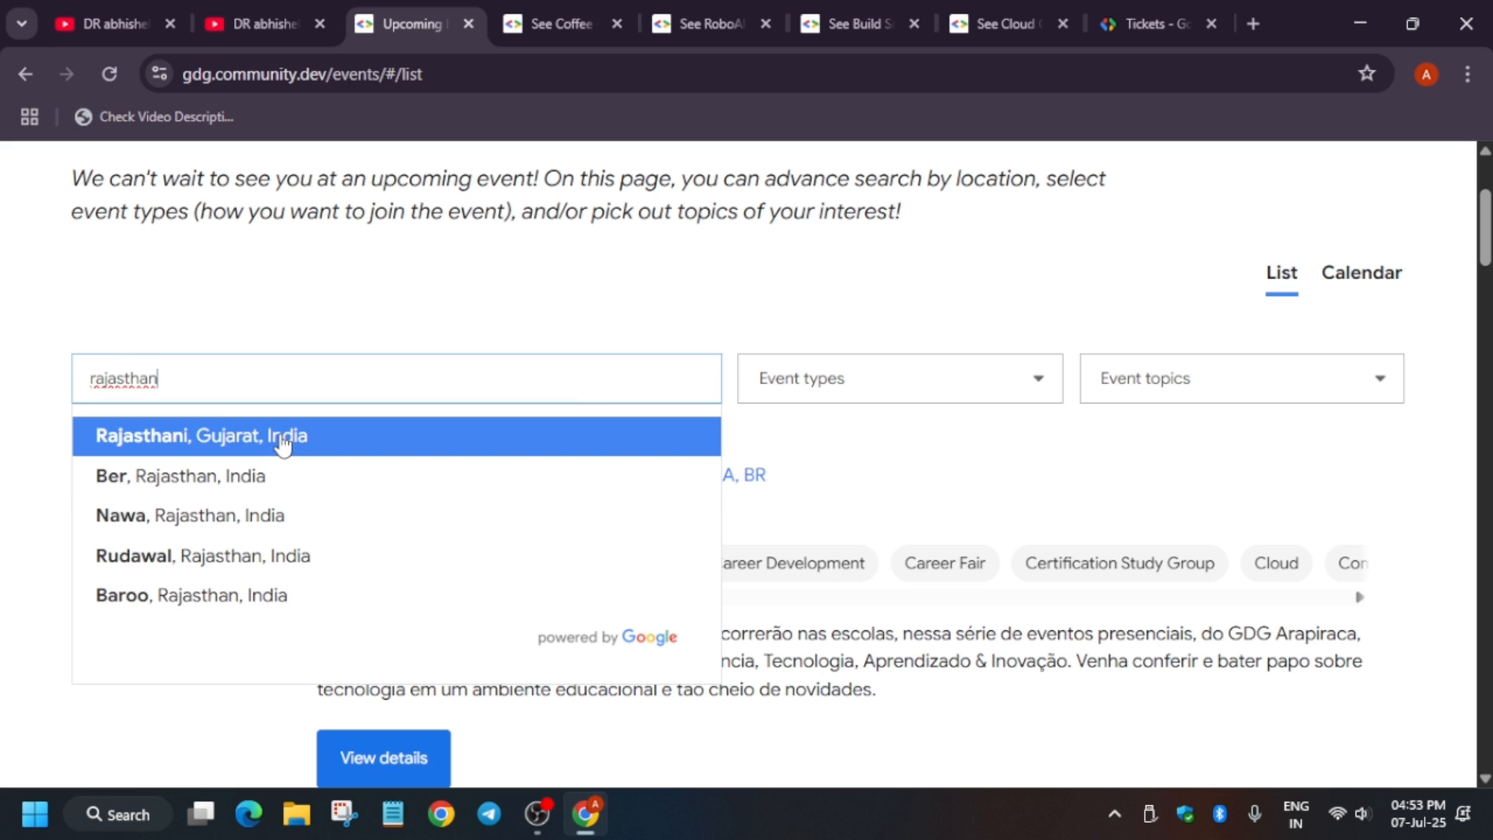
{"action": "mouse_move", "coordinate": [277, 491]}
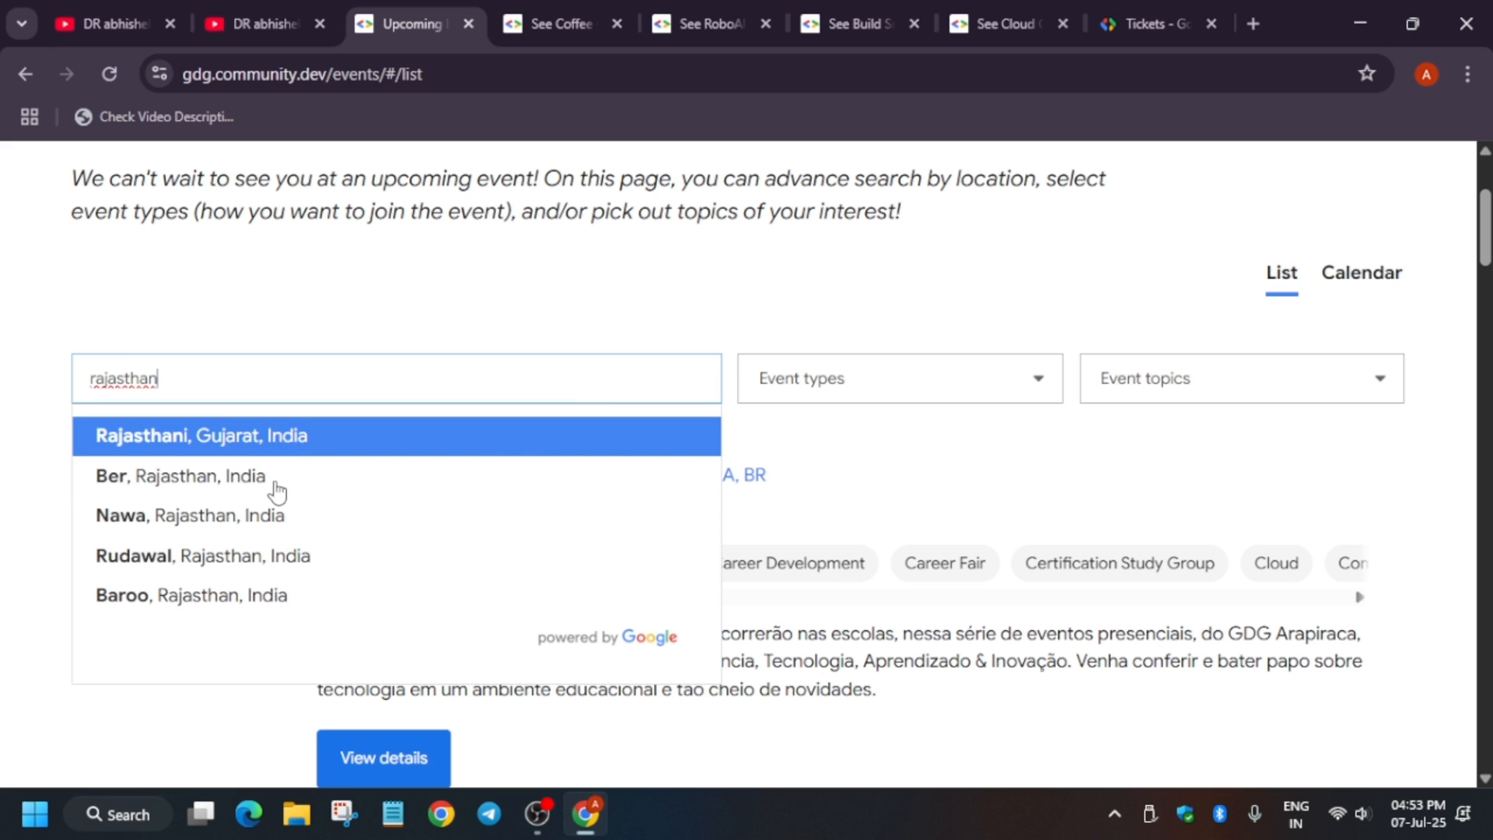
{"action": "left_click", "coordinate": [181, 476]}
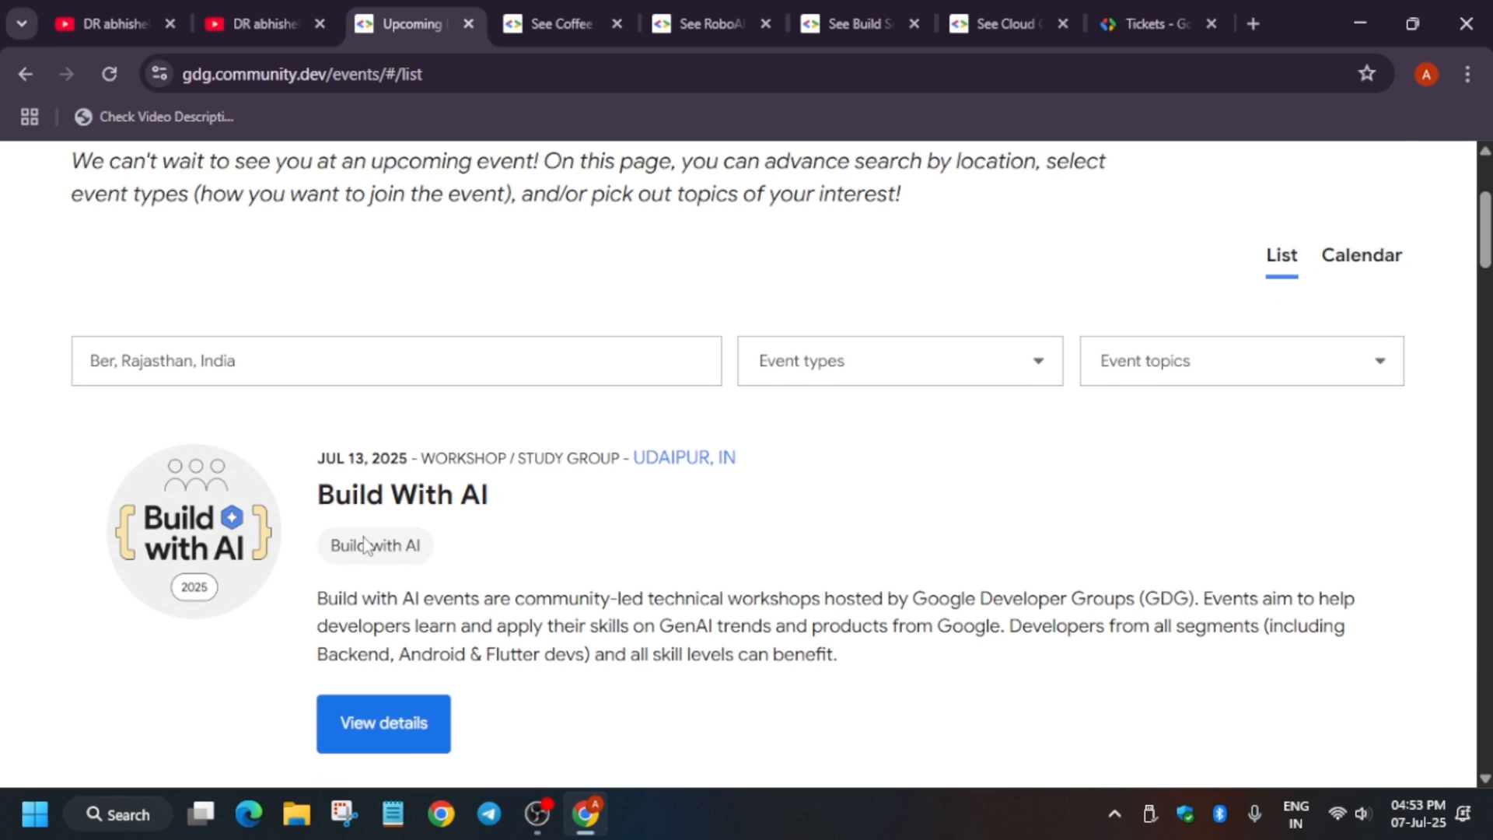
{"action": "scroll", "scroll_direction": "down", "scroll_amount": 3}
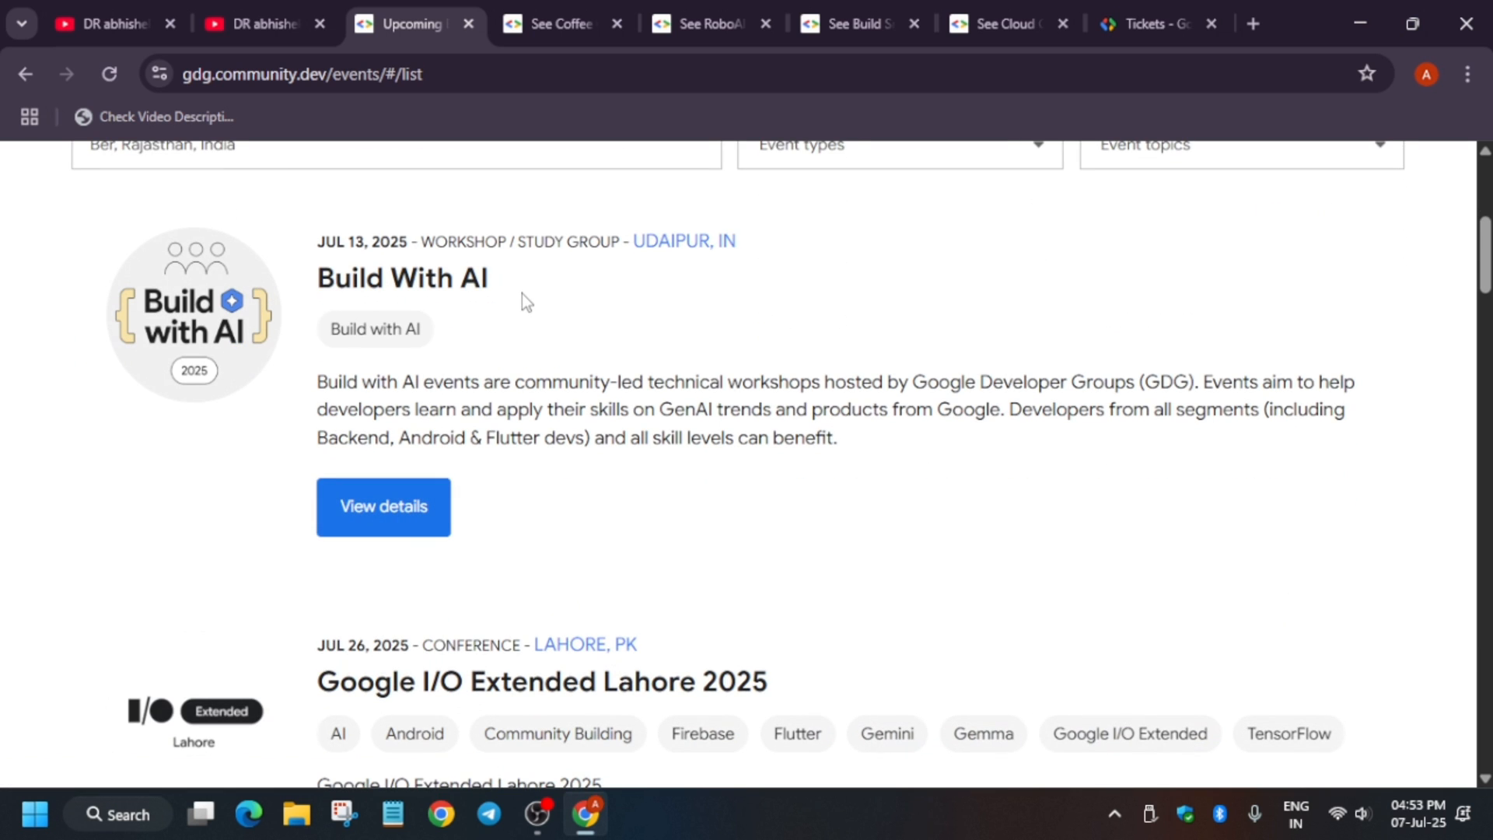
- View the Udaipur Build With AI event details in a new tab and scroll to its RSVP bar
{"action": "right_click", "coordinate": [383, 506]}
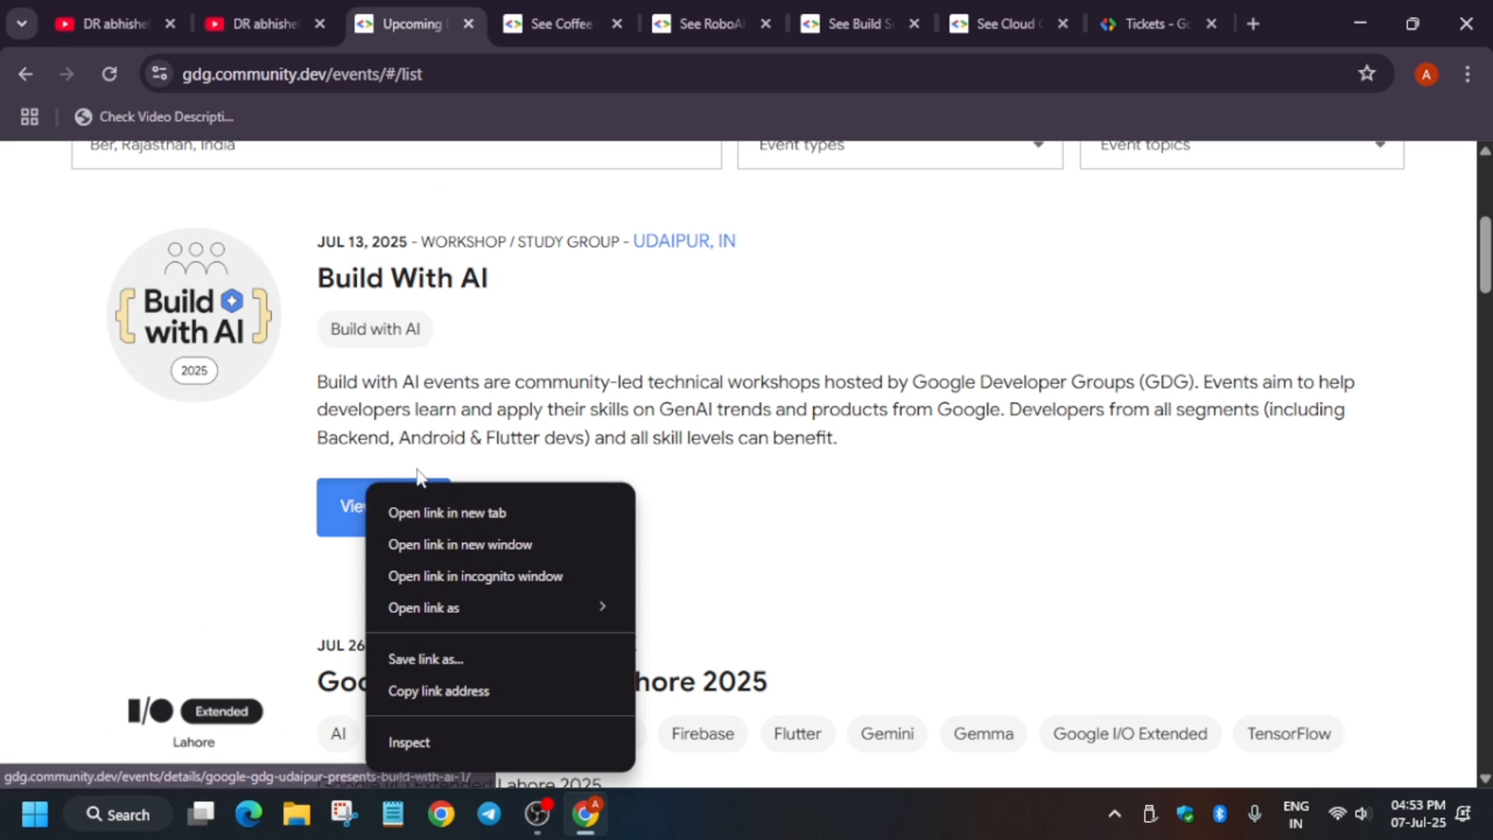
{"action": "left_click", "coordinate": [446, 512]}
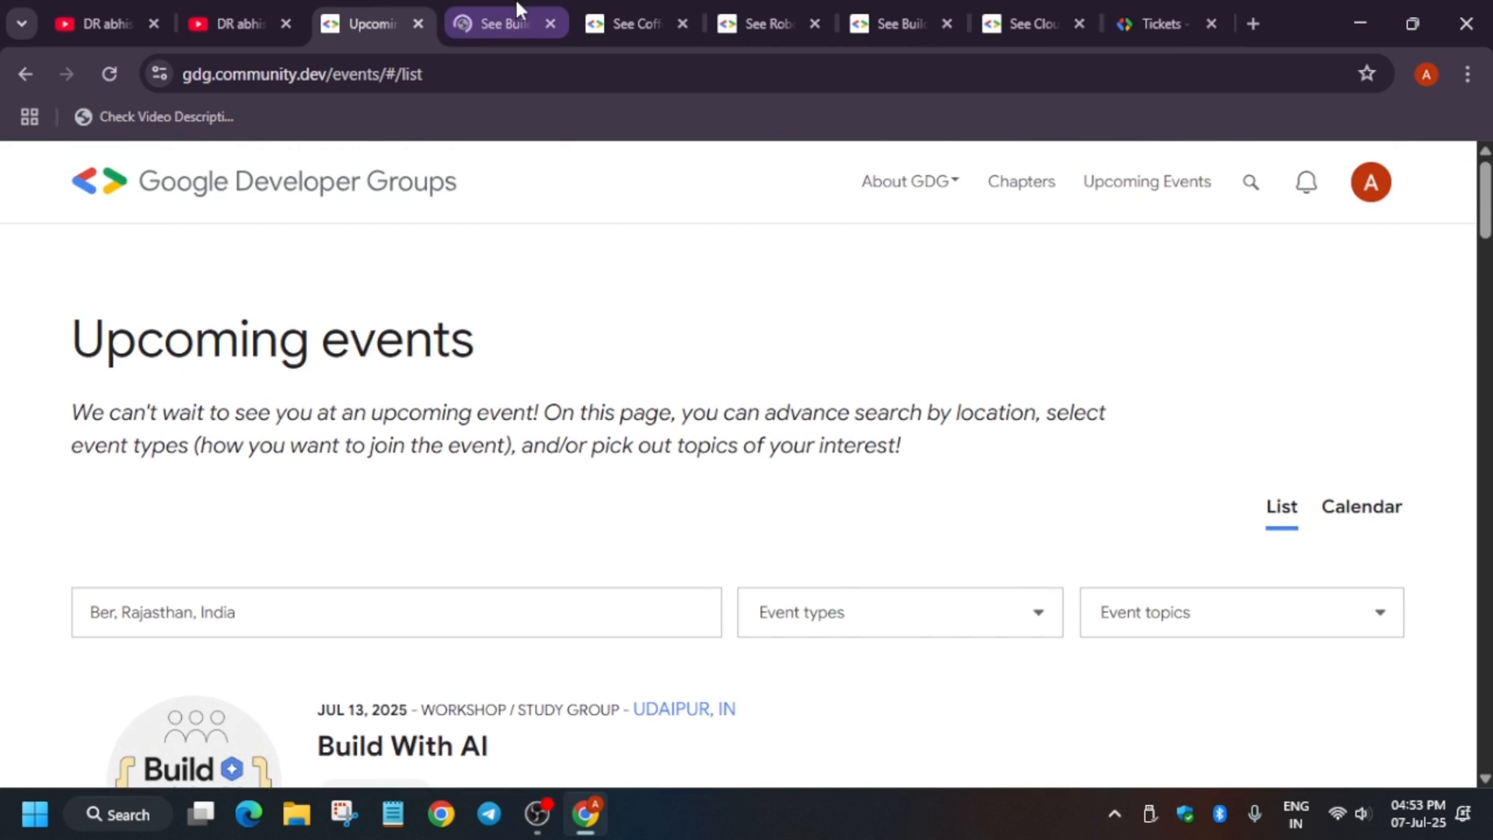
{"action": "left_click", "coordinate": [402, 746]}
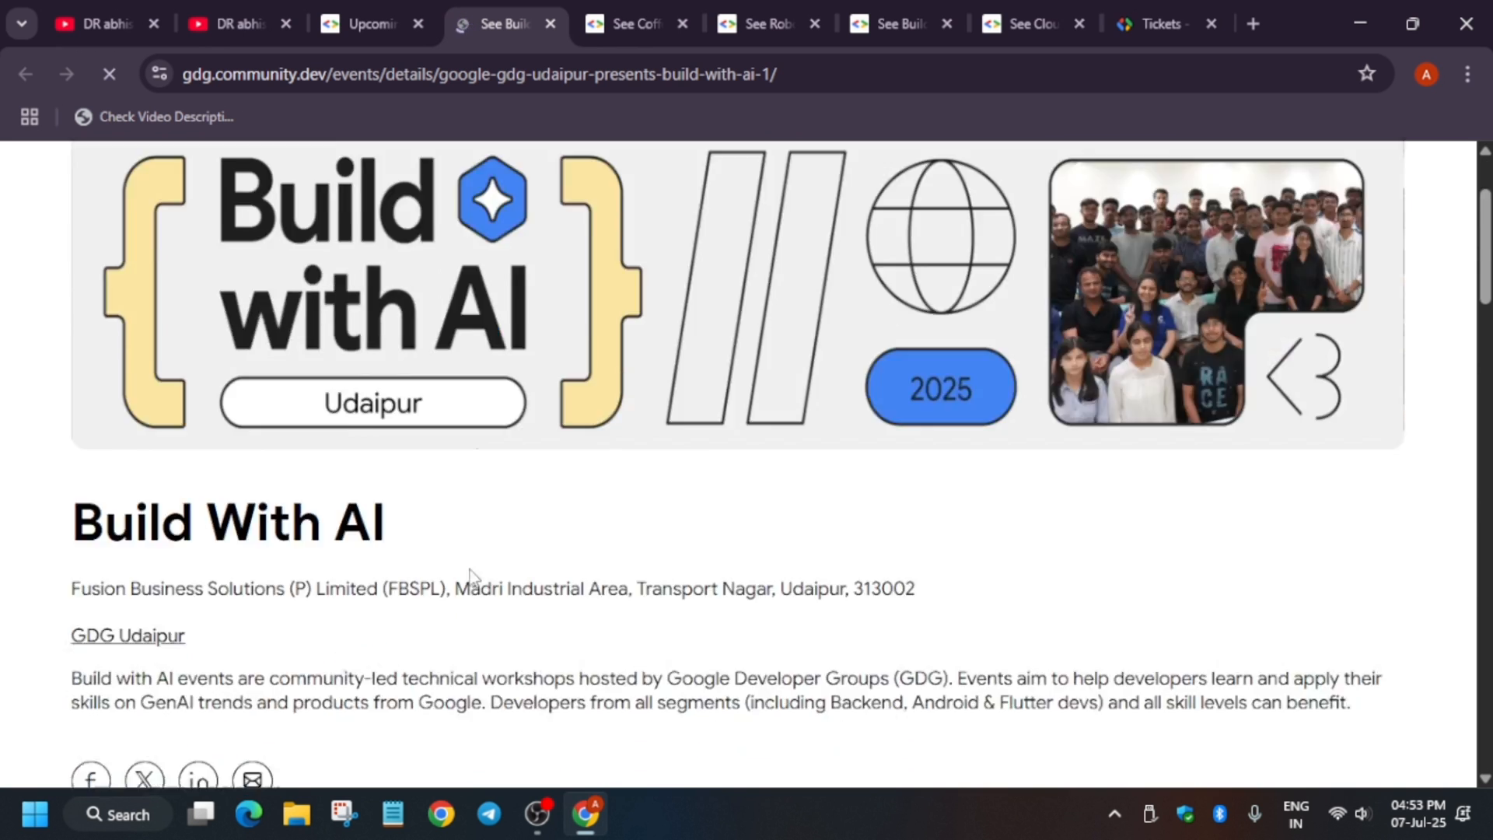
{"action": "scroll", "scroll_direction": "down", "scroll_amount": 3}
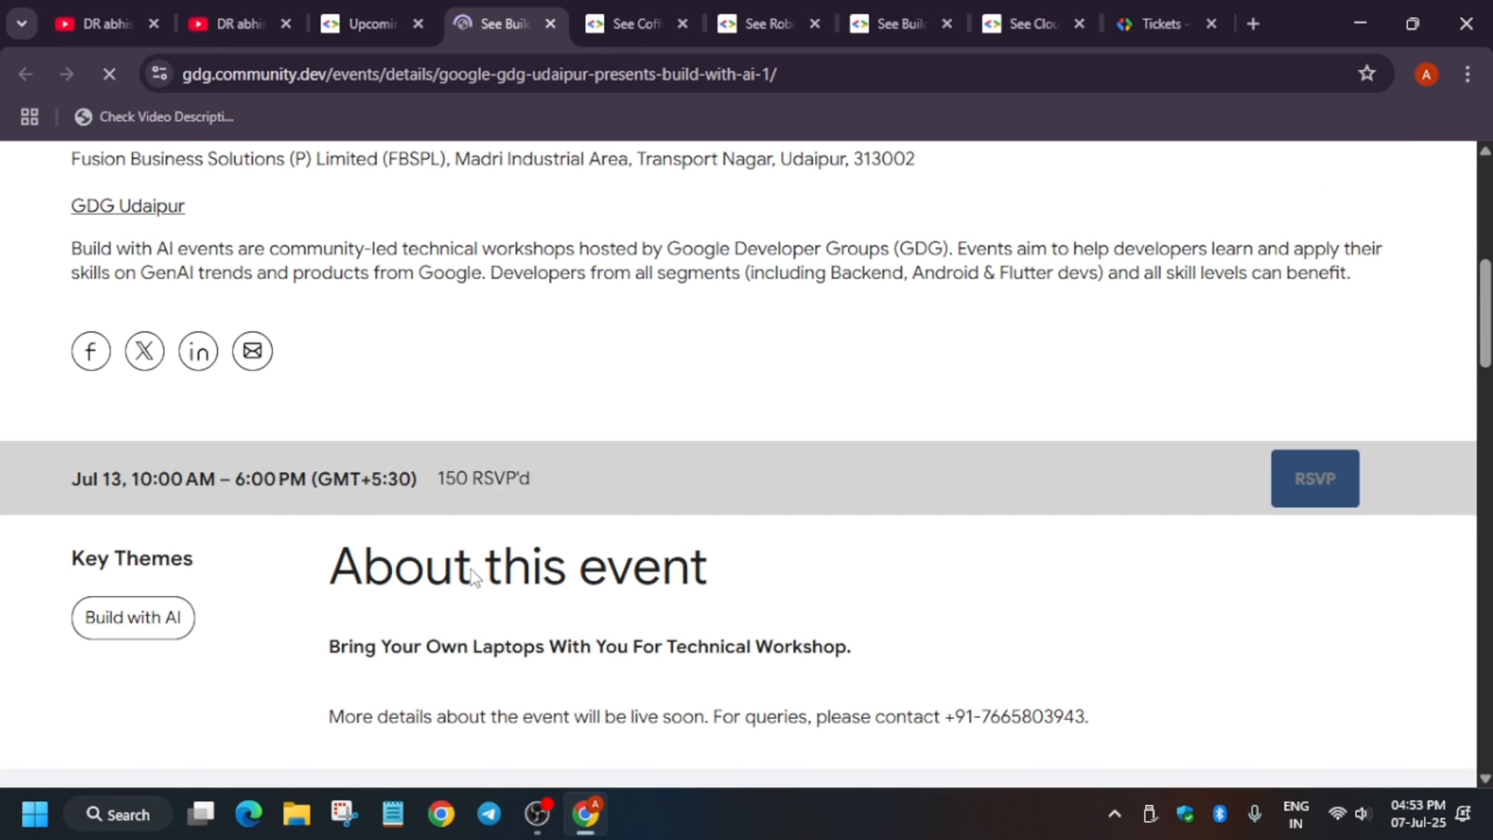
{"action": "scroll", "scroll_direction": "down", "scroll_amount": 3}
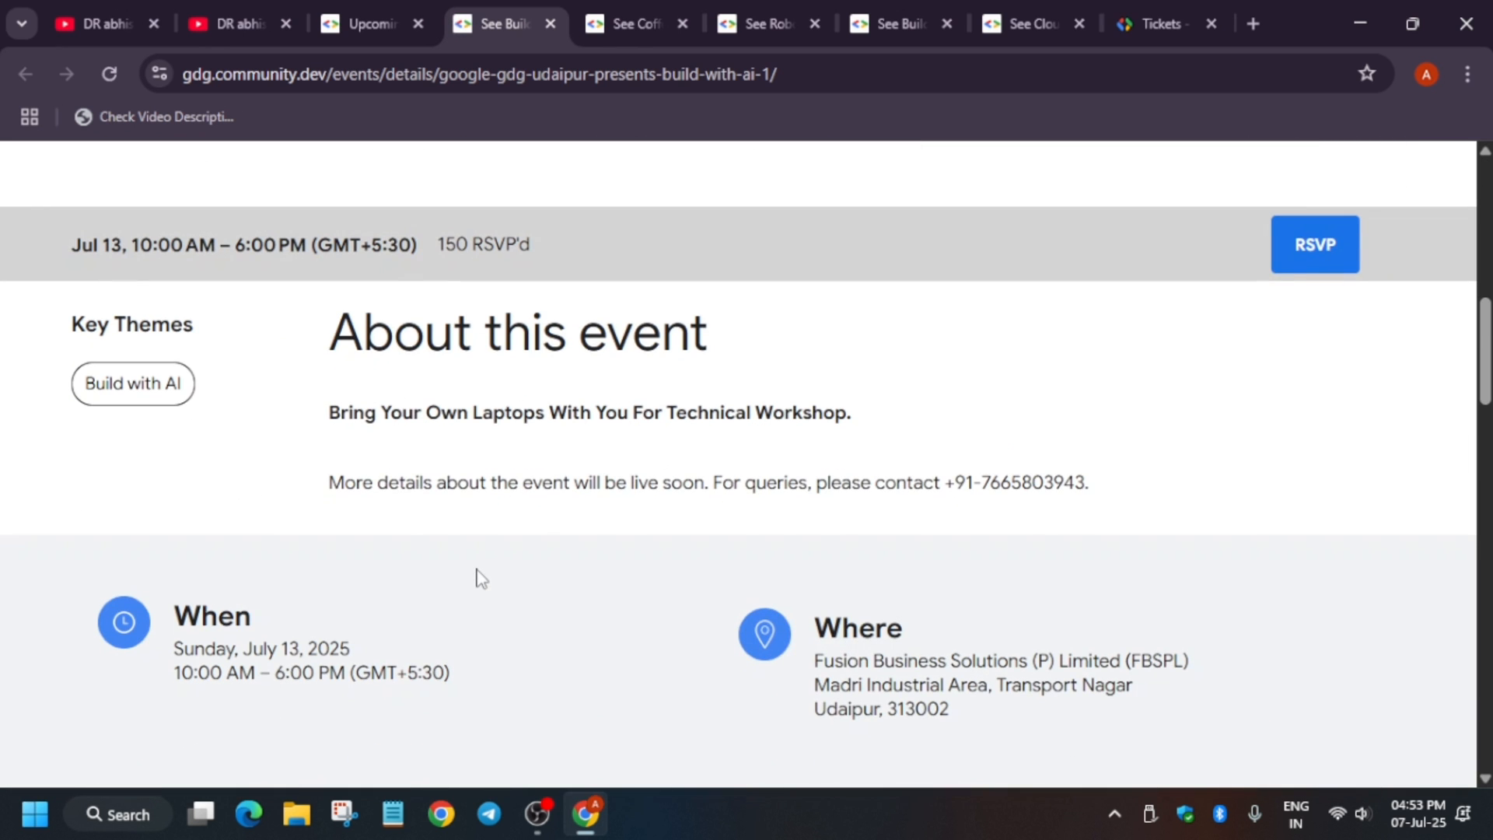
{"action": "mouse_move", "coordinate": [927, 368]}
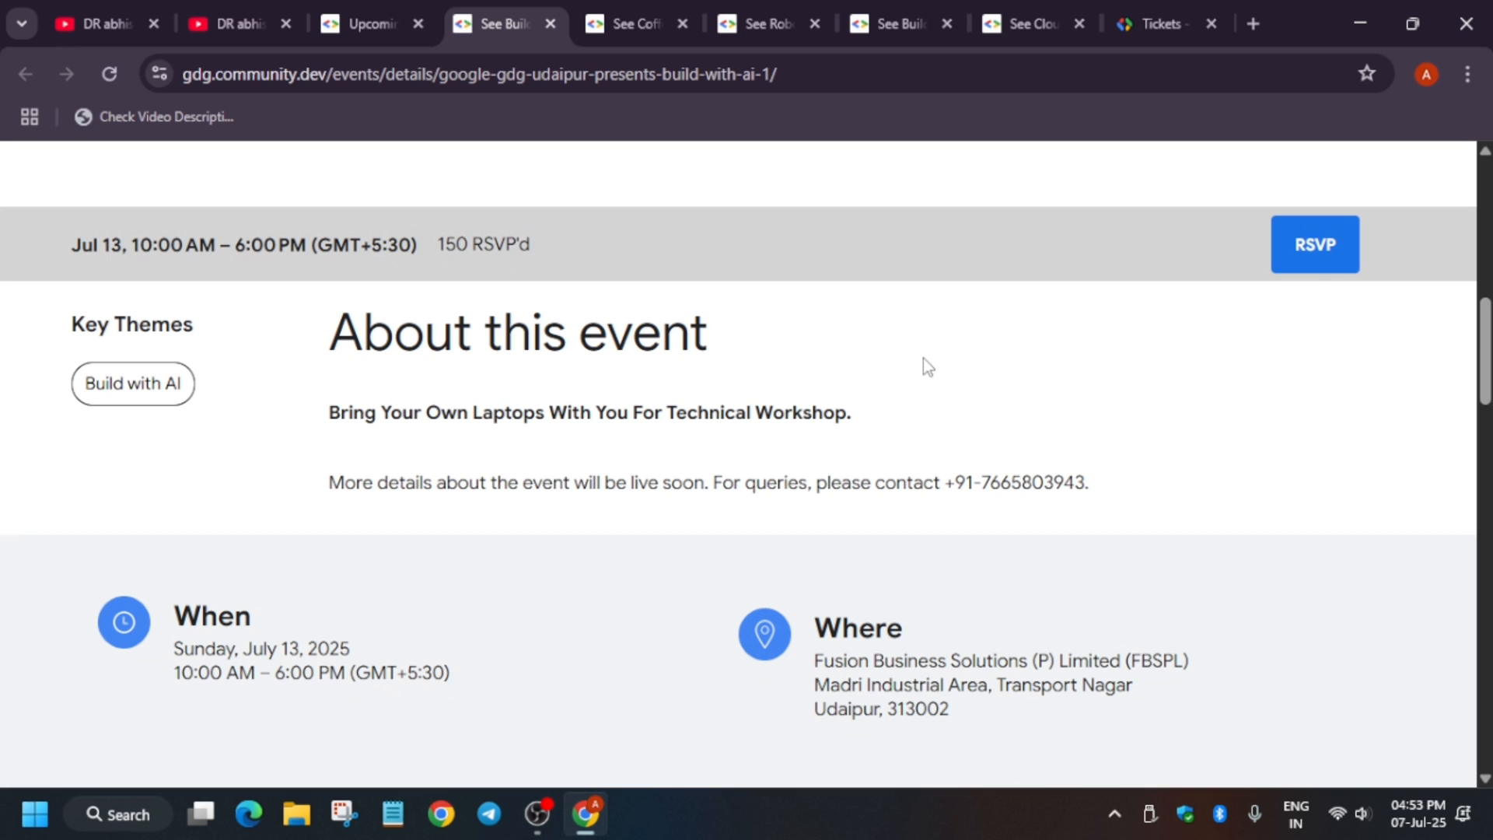
{"action": "left_click", "coordinate": [1313, 245]}
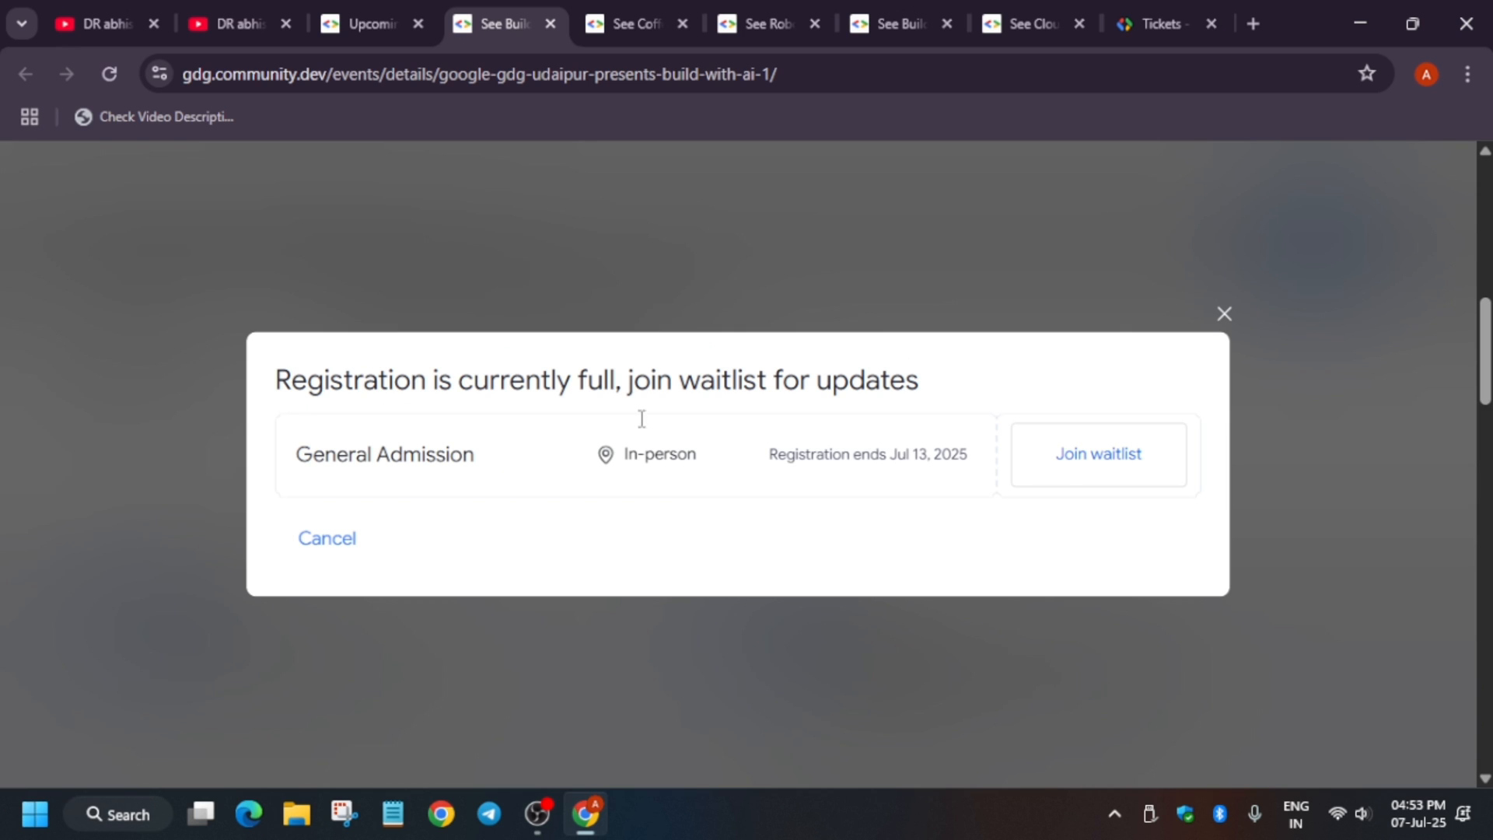
{"action": "mouse_move", "coordinate": [617, 455]}
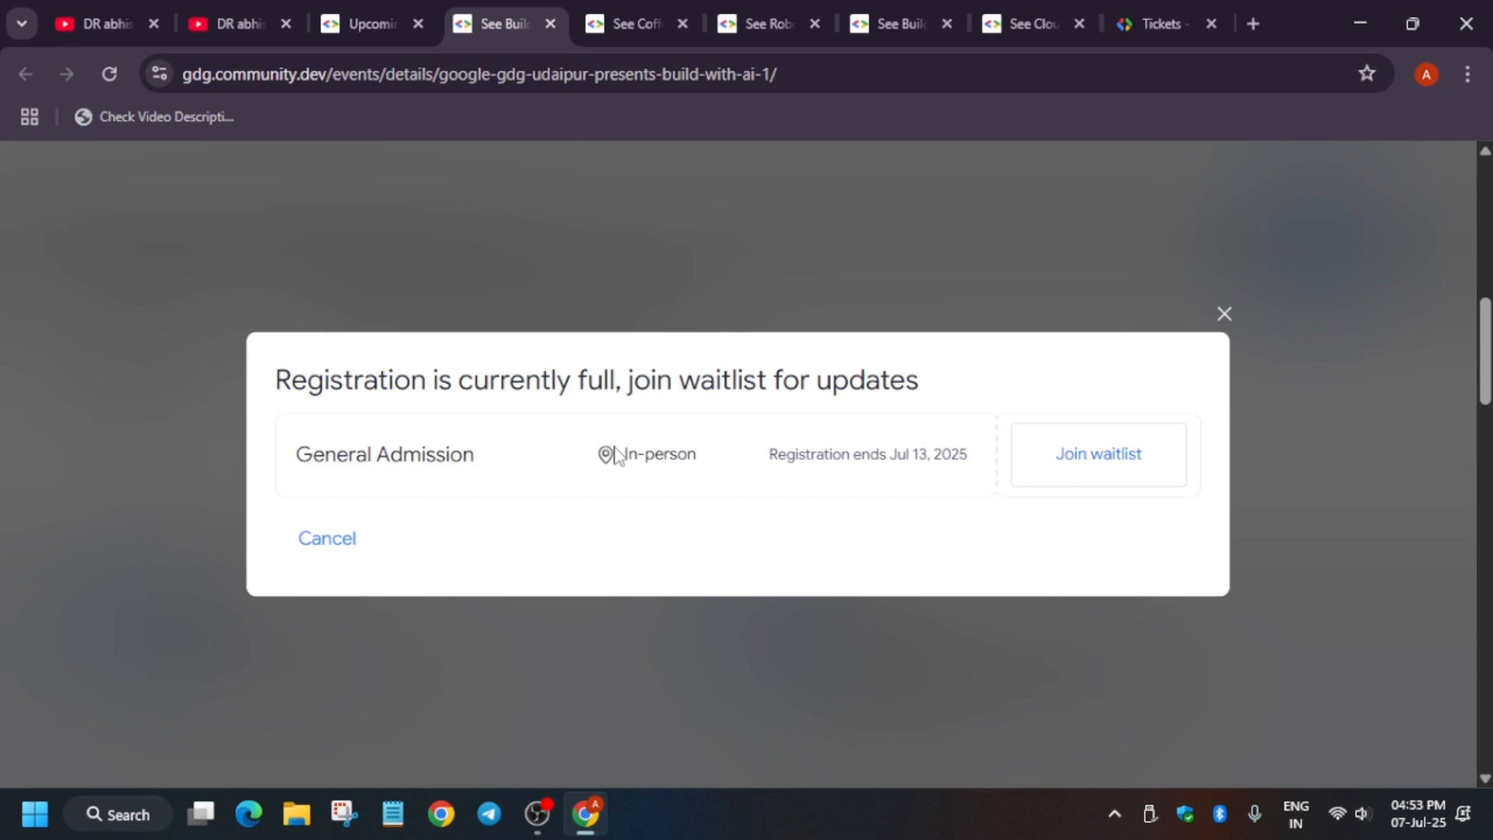
{"action": "mouse_move", "coordinate": [1223, 314]}
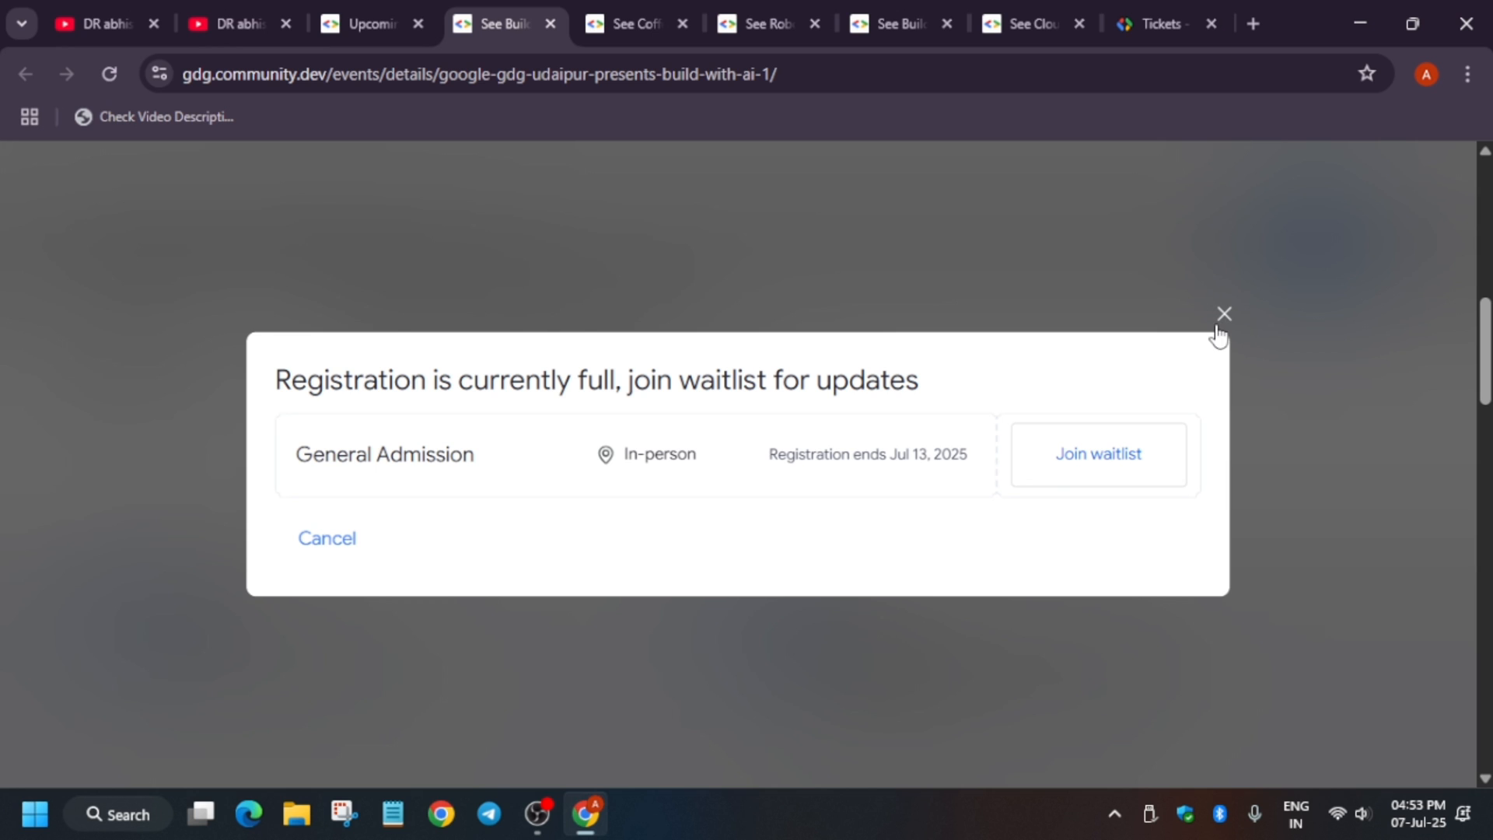
{"action": "left_click", "coordinate": [1224, 314]}
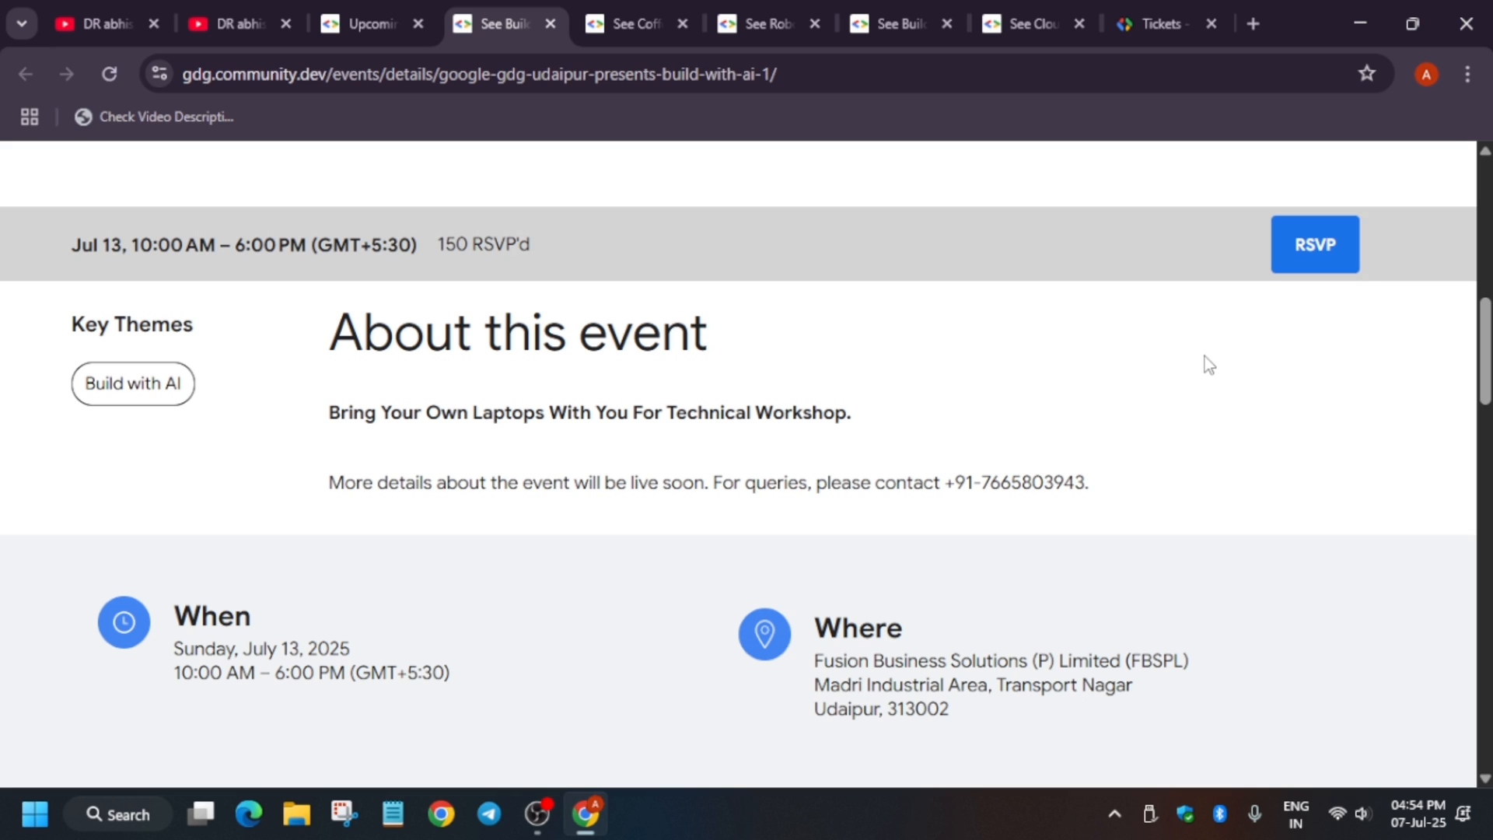
{"action": "mouse_move", "coordinate": [706, 706]}
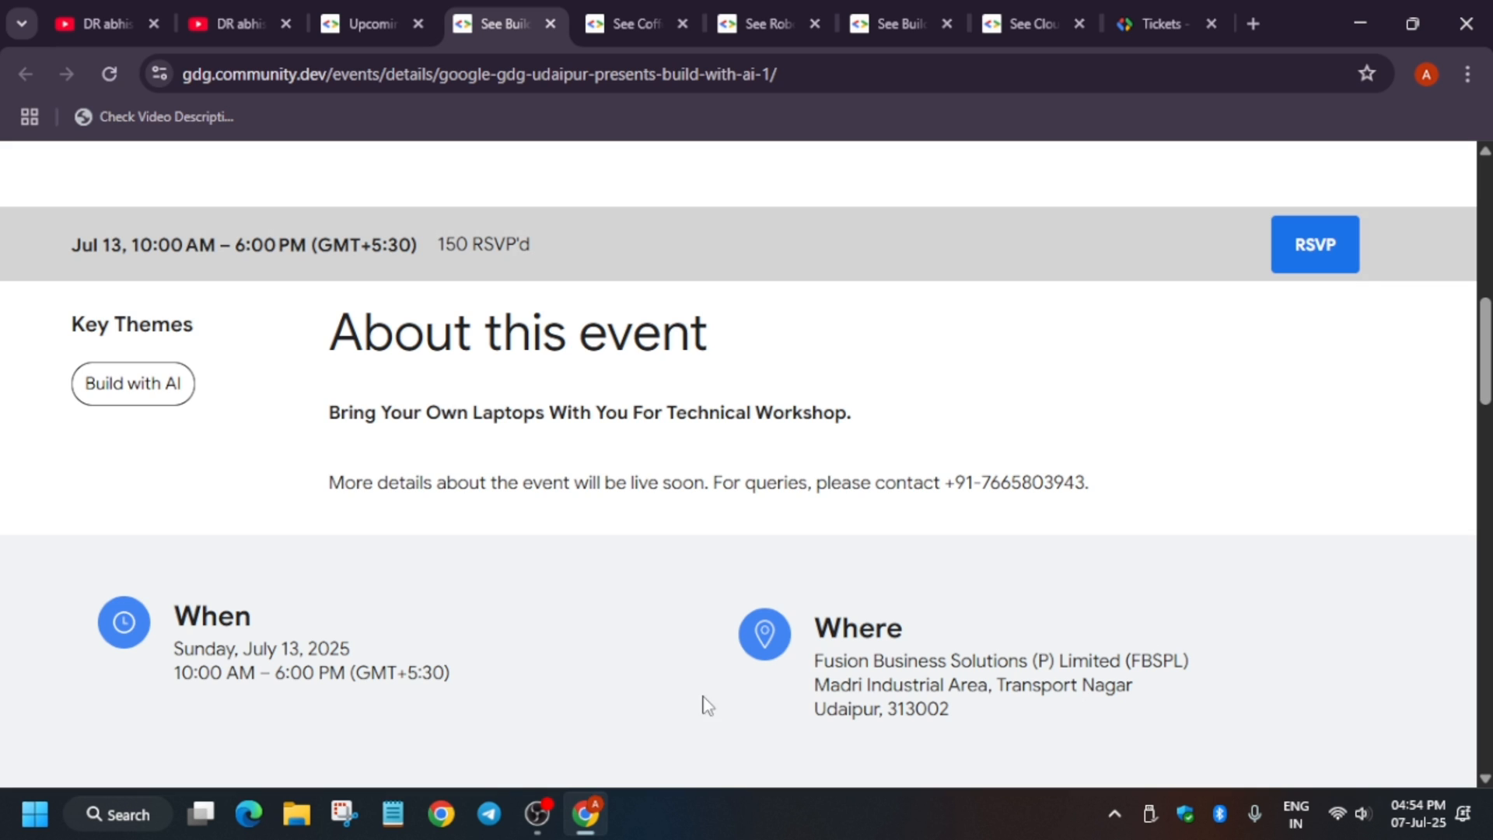